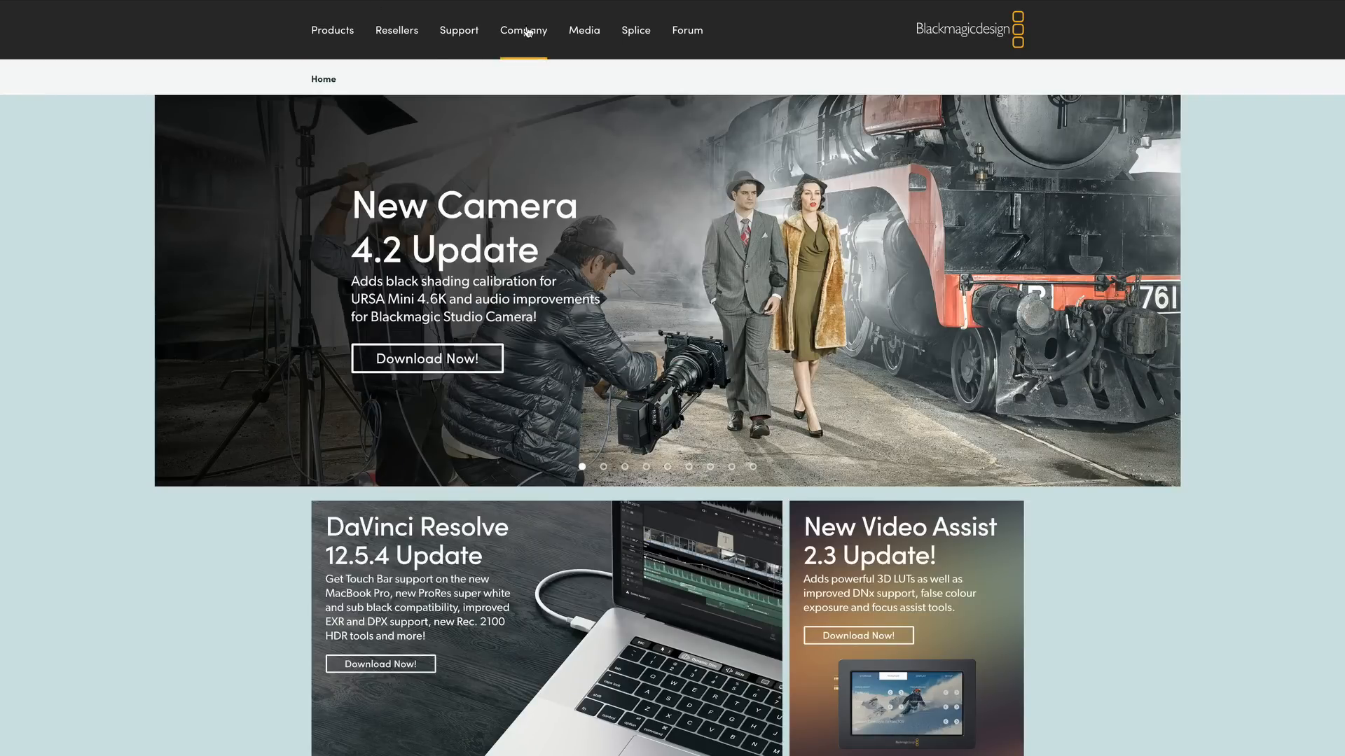
Reach the Mac OS X download for the DaVinci Resolve 12.5.4 Update via the support page
{"action": "left_click", "coordinate": [458, 29]}
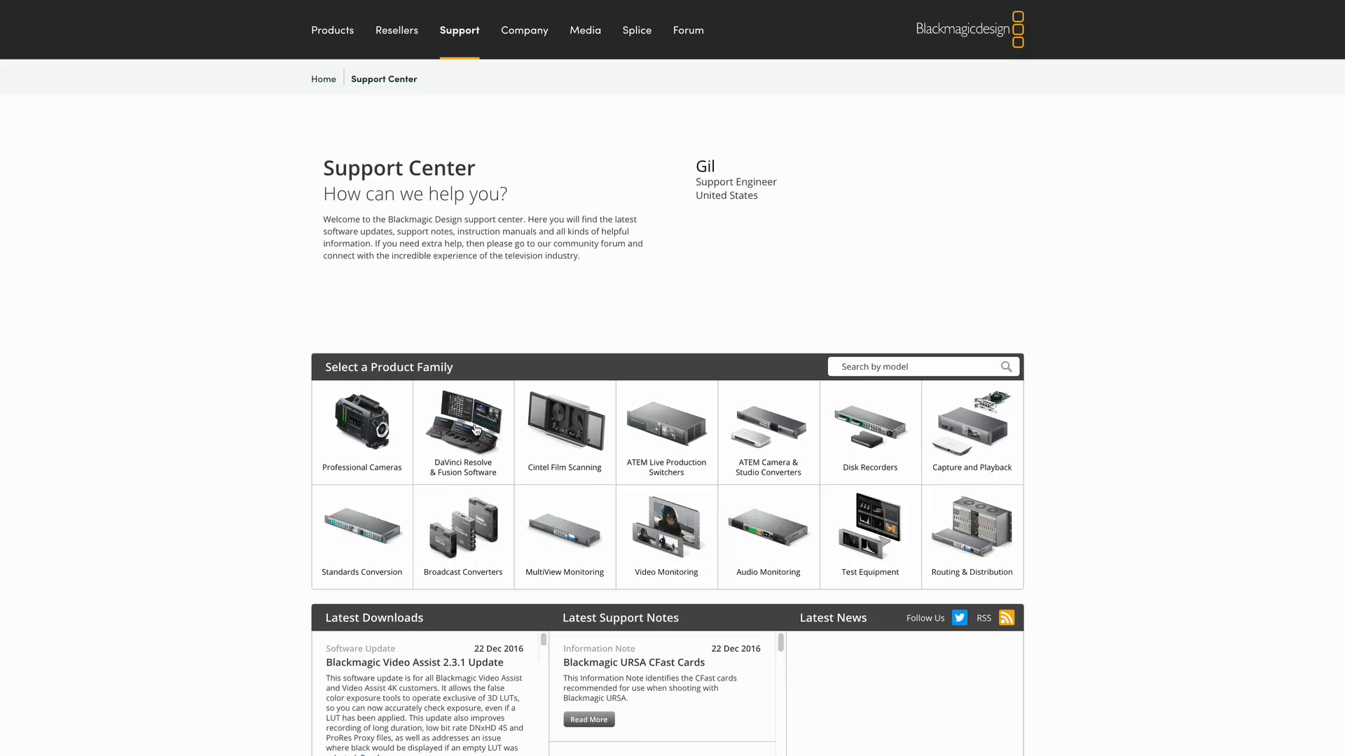
{"action": "left_click", "coordinate": [463, 432]}
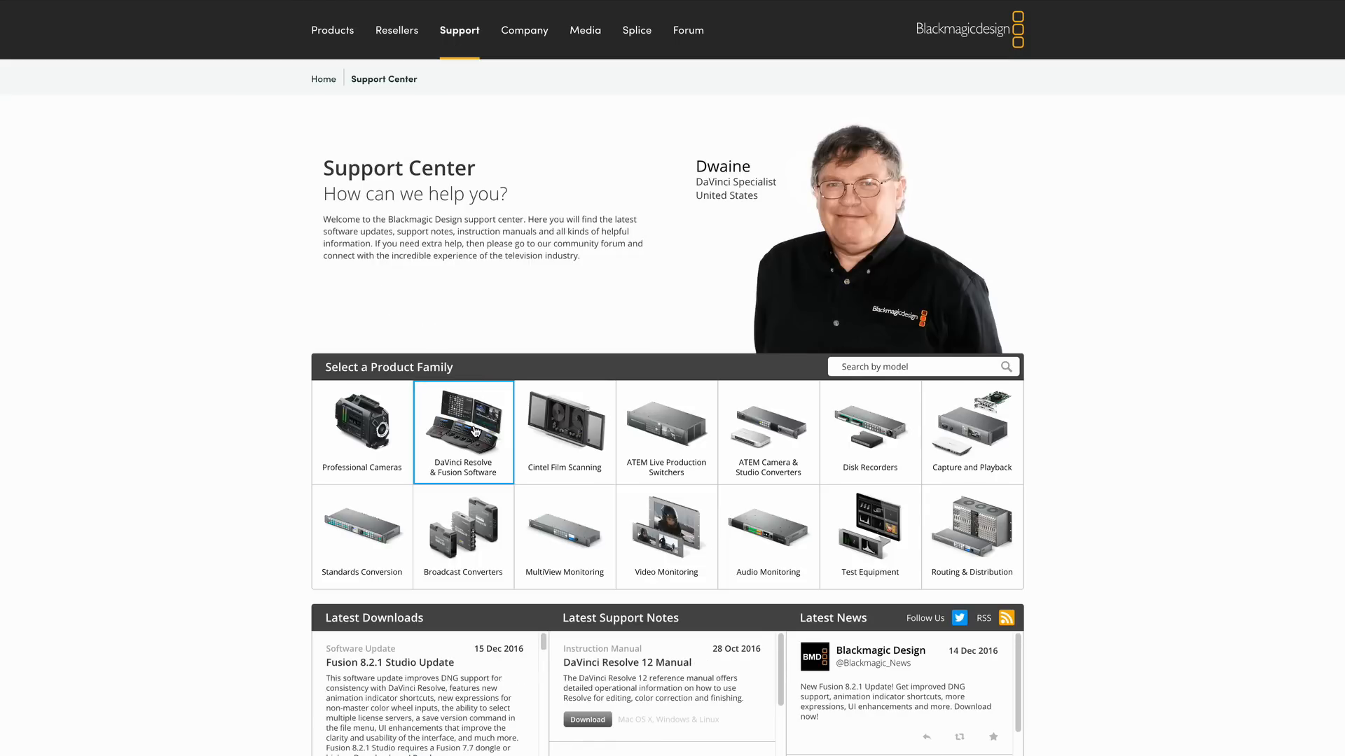
{"action": "scroll", "scroll_direction": "down", "scroll_amount": 3}
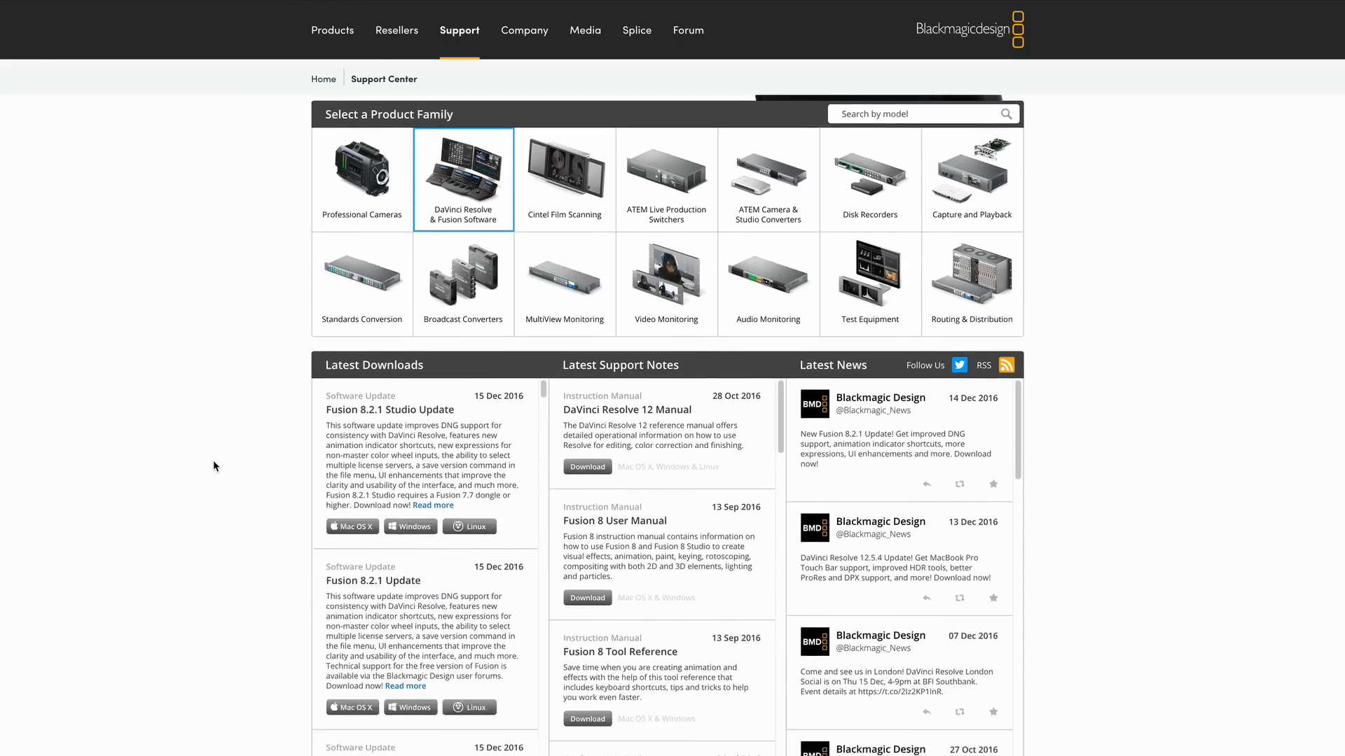
{"action": "scroll", "scroll_direction": "down", "scroll_amount": 3}
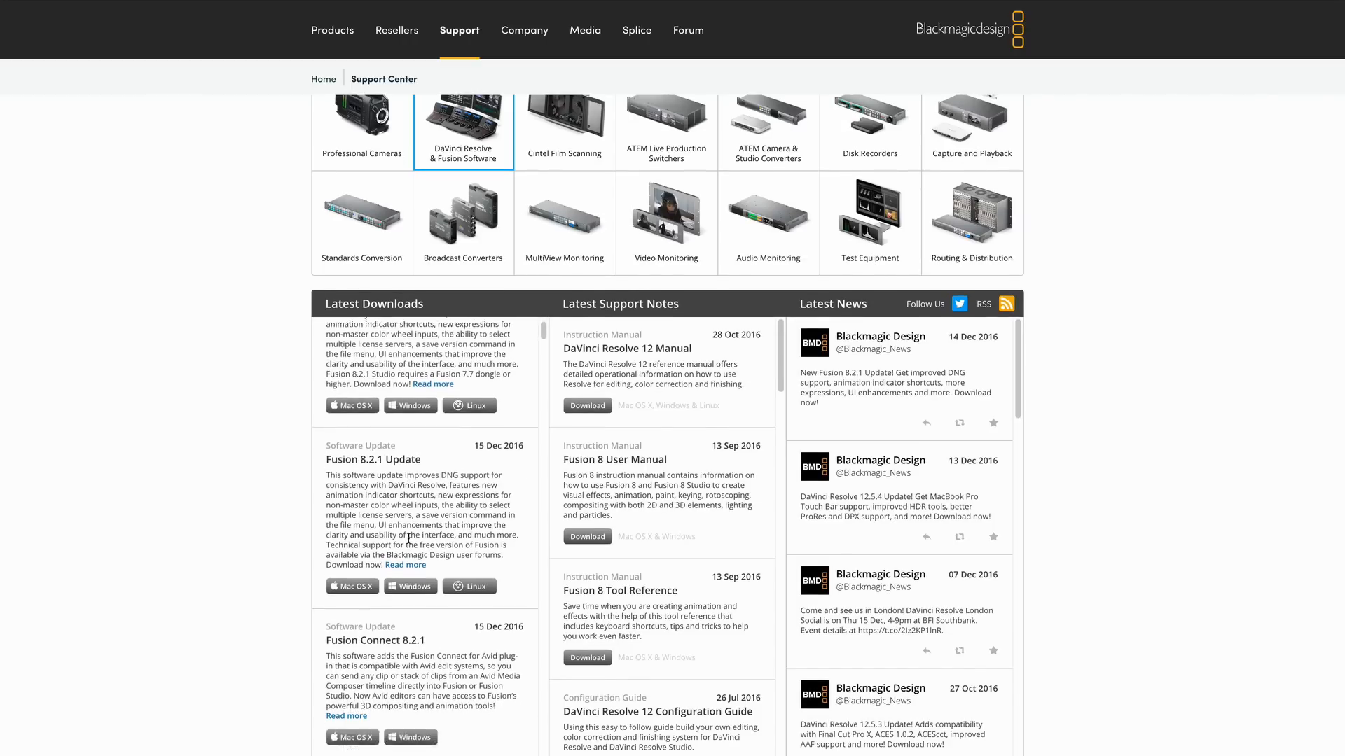
{"action": "scroll", "scroll_direction": "down", "scroll_amount": 3}
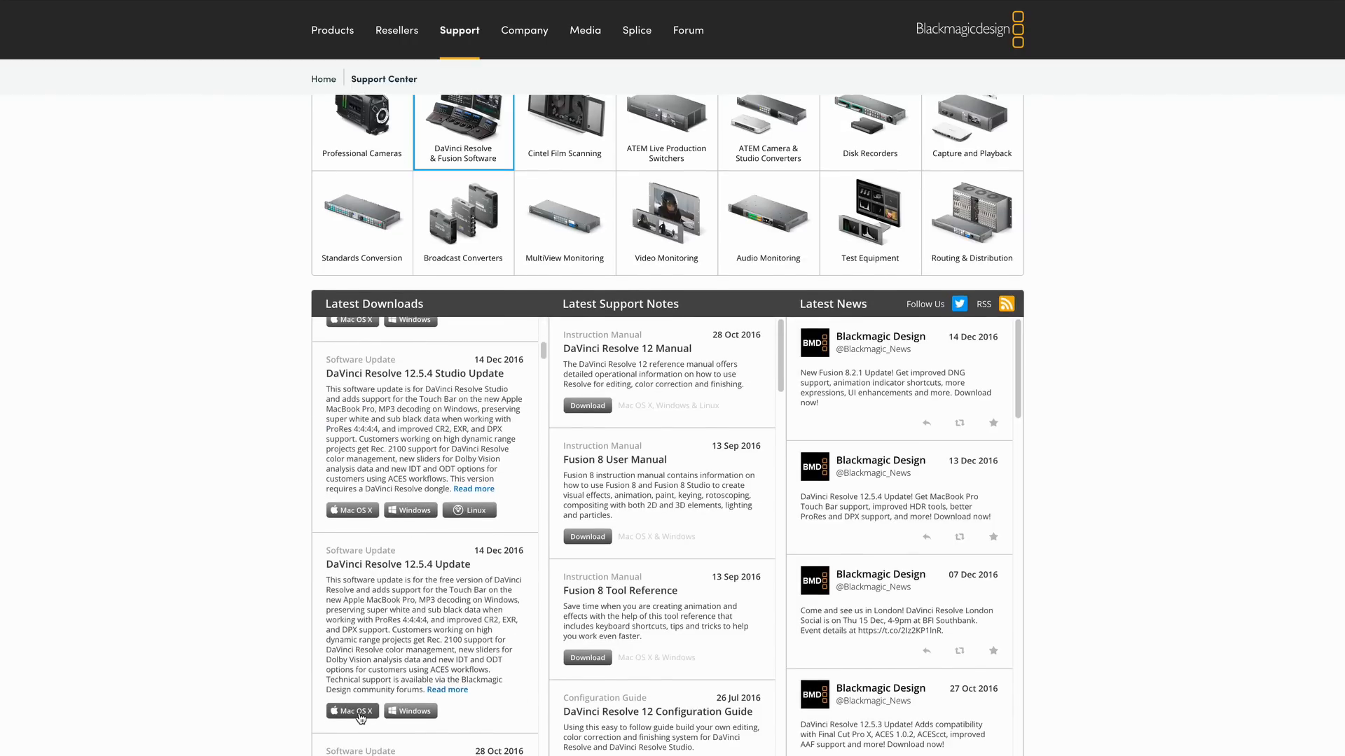
{"action": "left_click", "coordinate": [350, 711]}
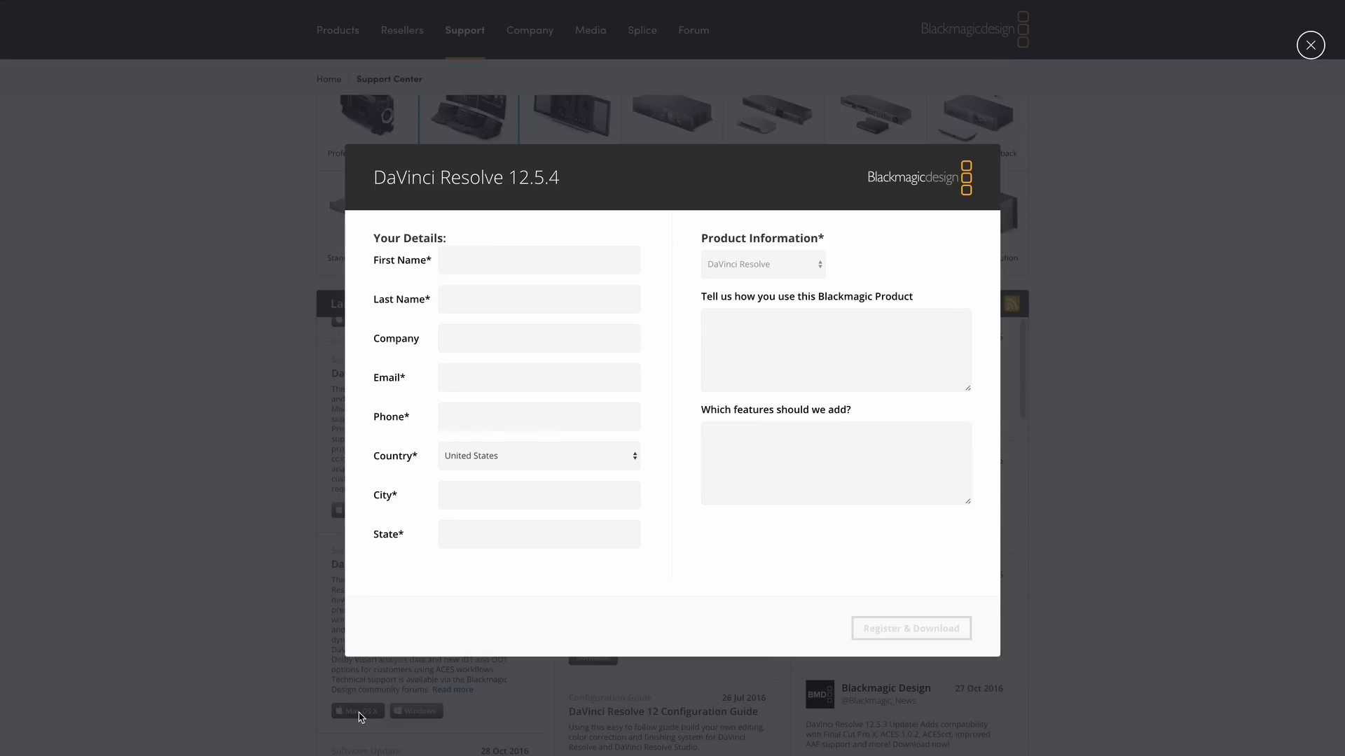
{"action": "mouse_move", "coordinate": [1010, 236]}
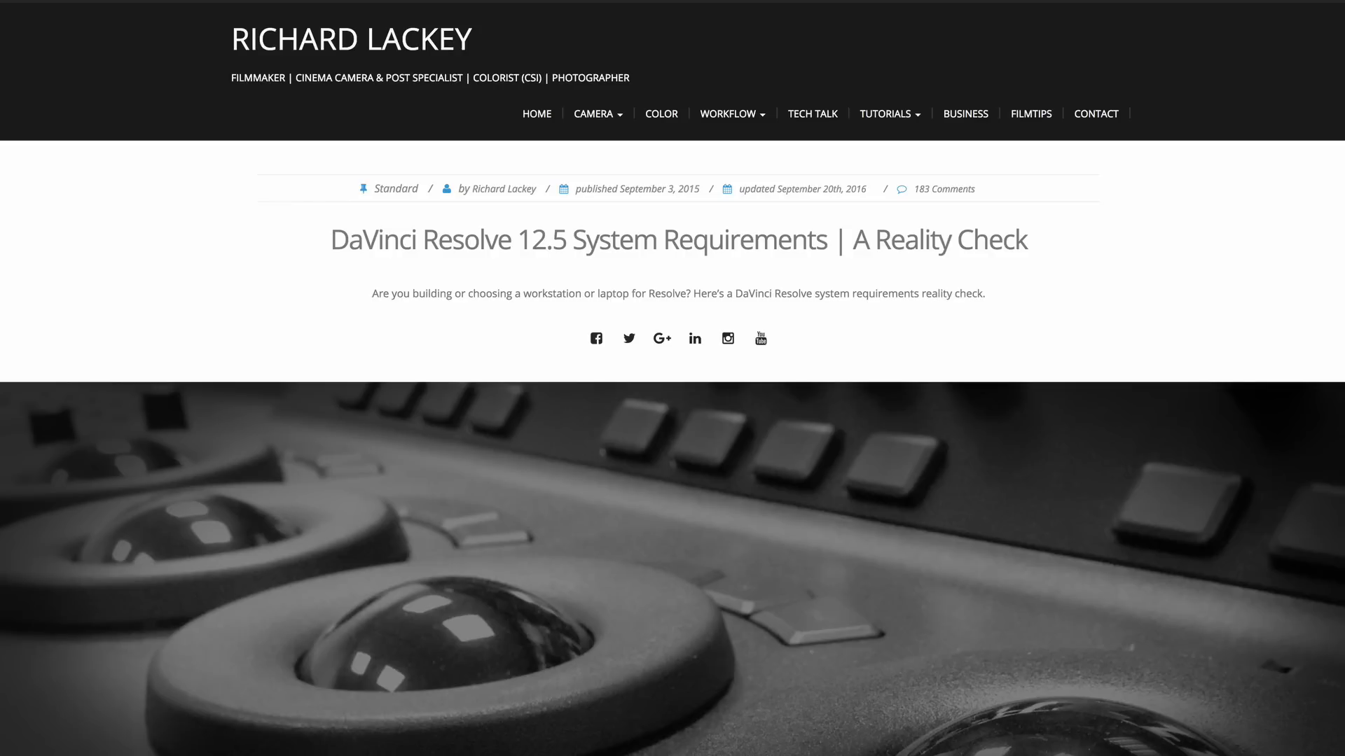
{"action": "scroll", "scroll_direction": "down", "scroll_amount": 3}
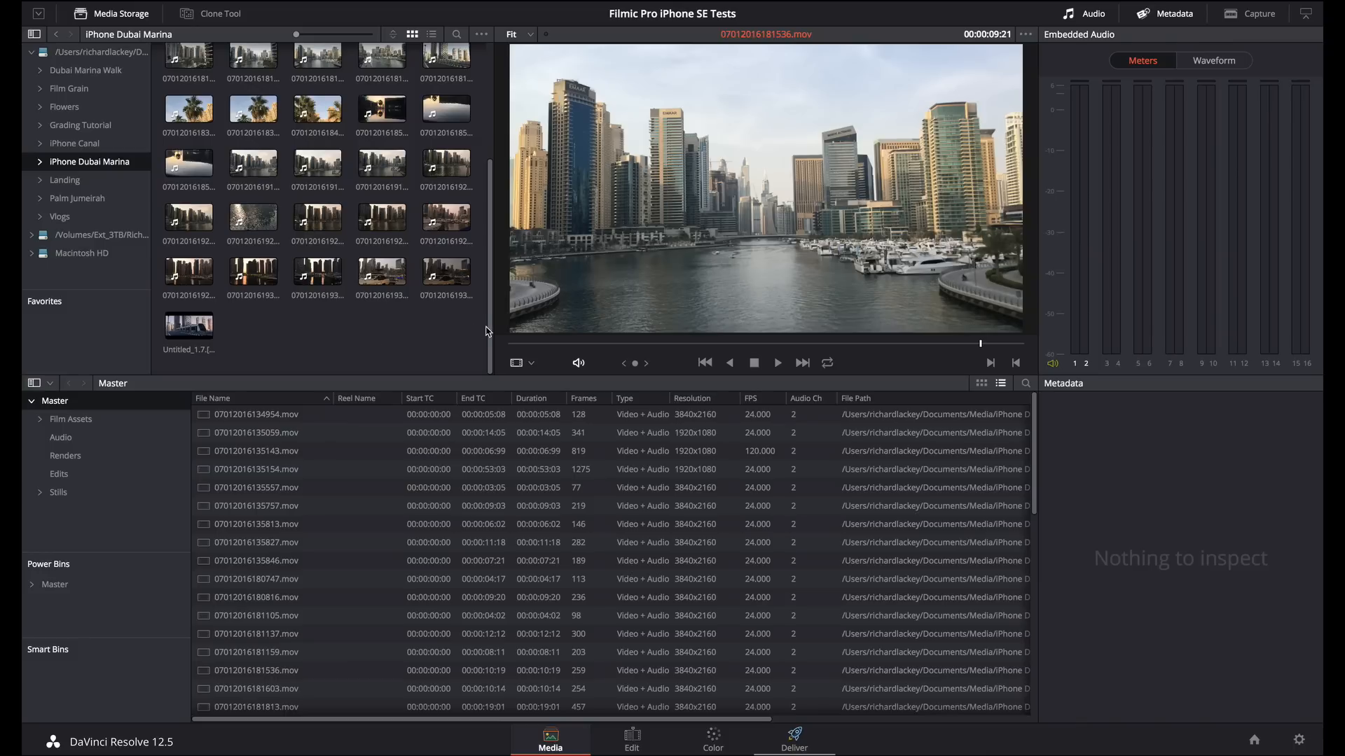
Preview the palm tree, Dubai Marina skyline and low-angle tower clips on the Media page
{"action": "scroll", "scroll_direction": "up", "scroll_amount": 3}
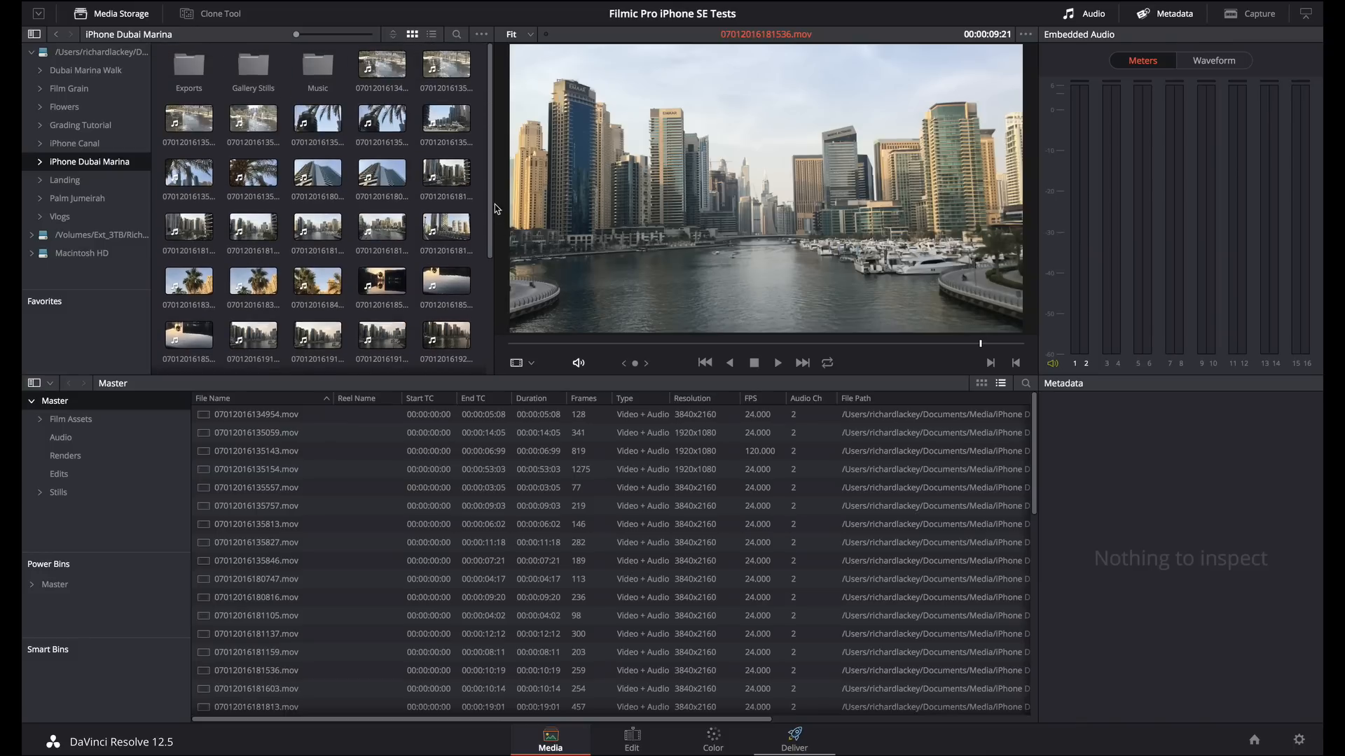
{"action": "left_click", "coordinate": [188, 170]}
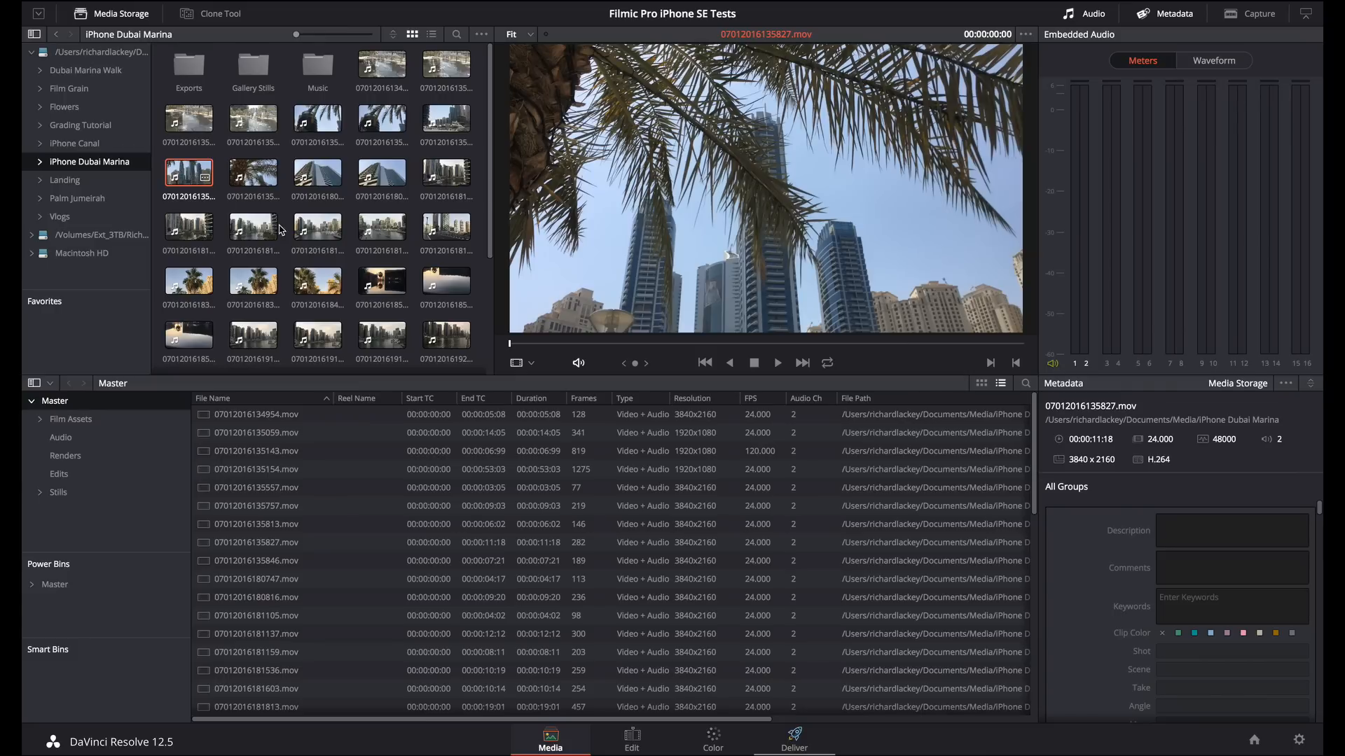
{"action": "left_click", "coordinate": [318, 229]}
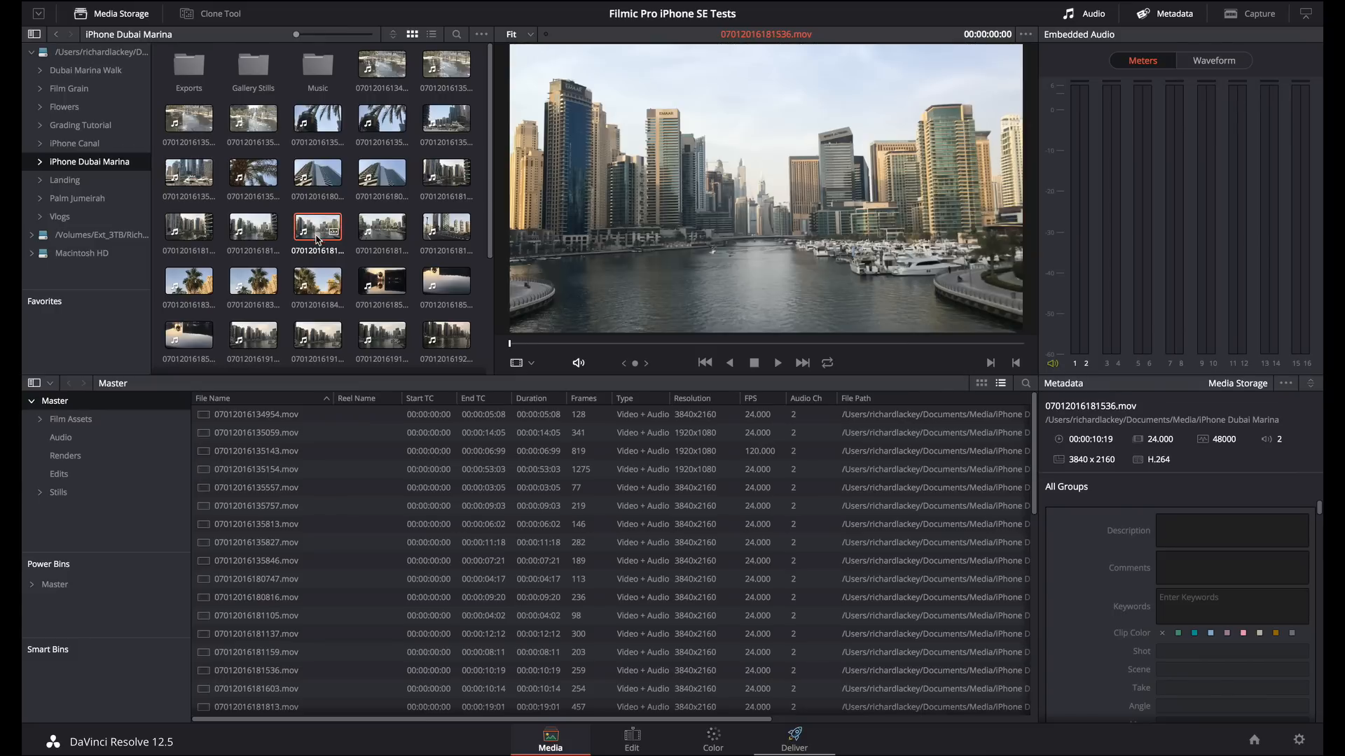
{"action": "left_click", "coordinate": [255, 578]}
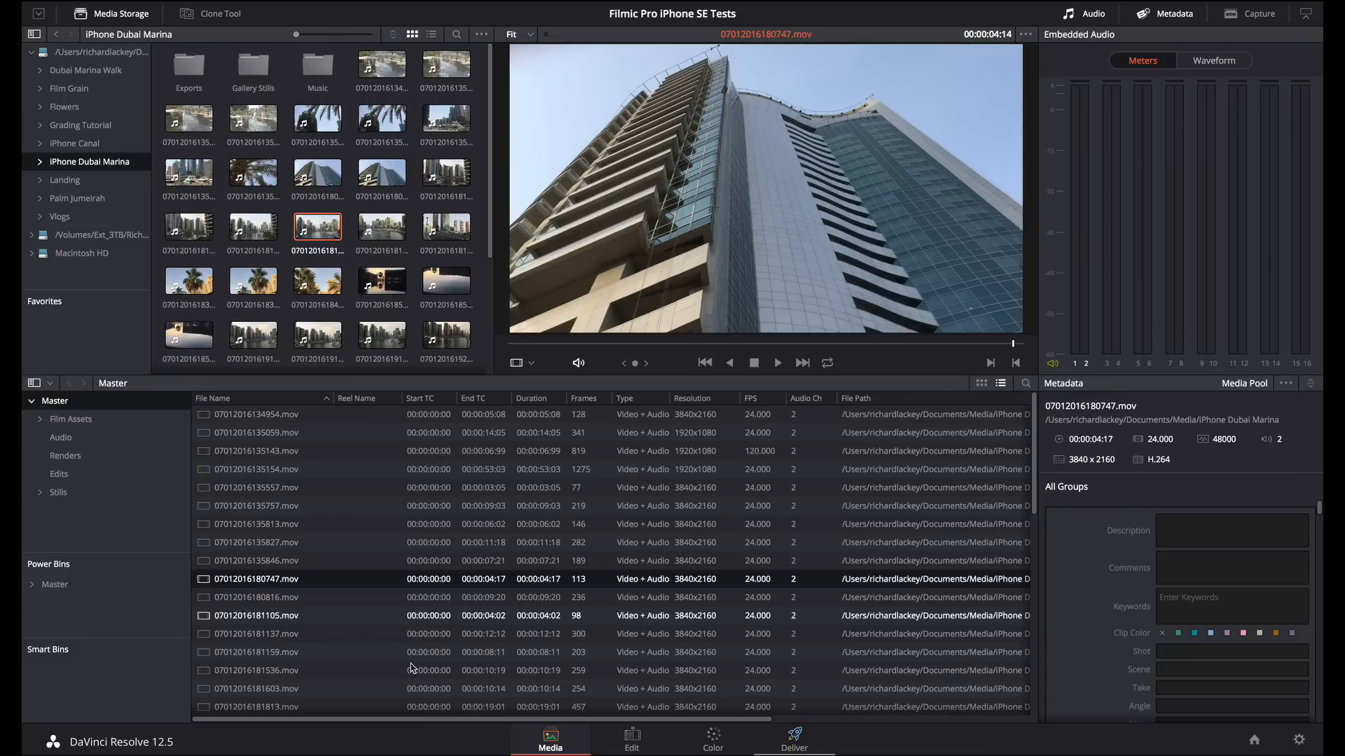
Jump to the tram shot on the Edit page timeline, then move to the Color page
{"action": "left_click", "coordinate": [632, 740]}
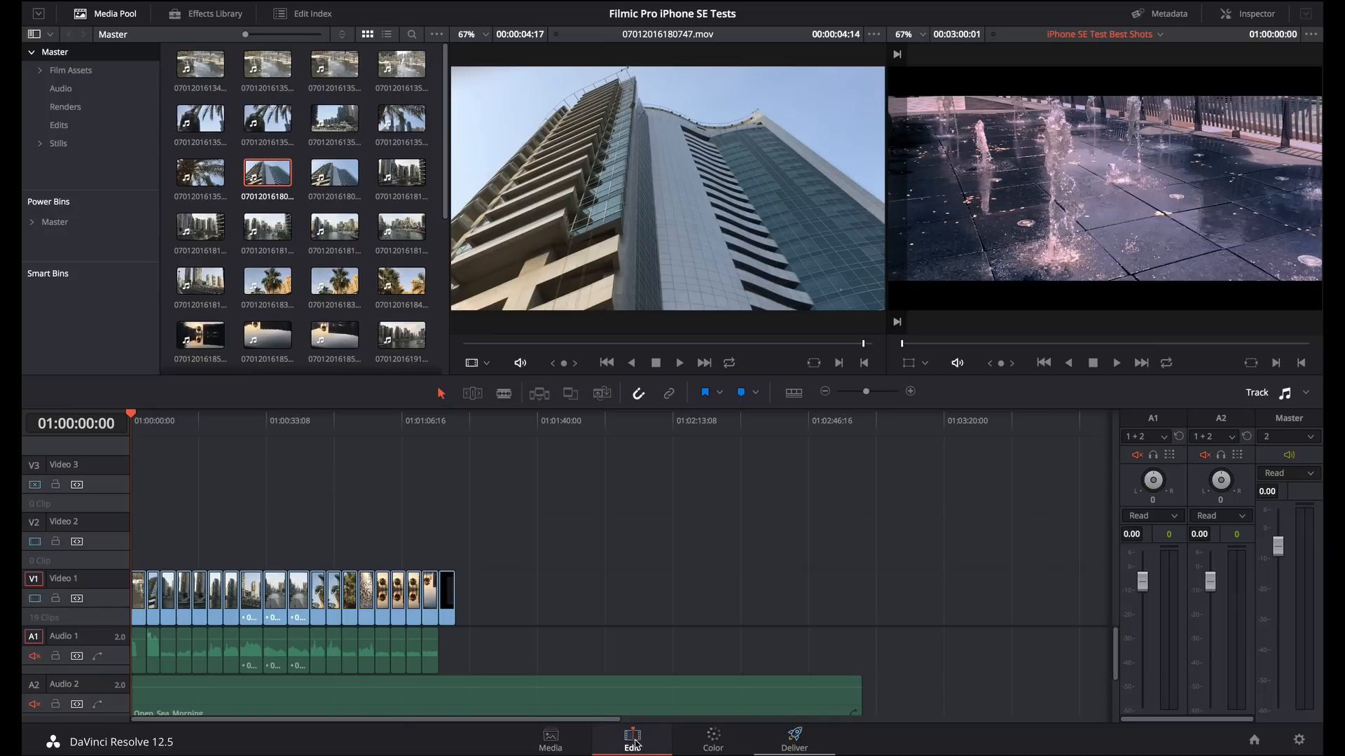
{"action": "left_click", "coordinate": [176, 420]}
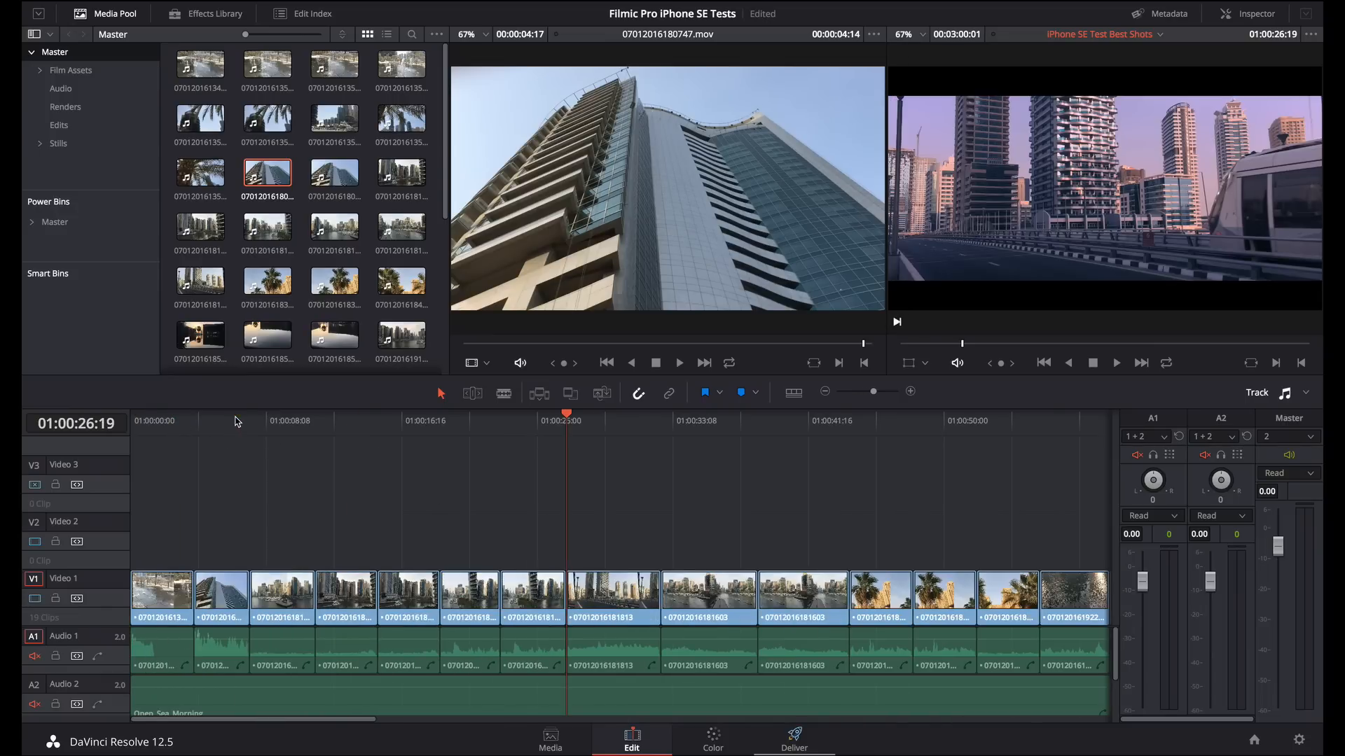
{"action": "left_click", "coordinate": [713, 739]}
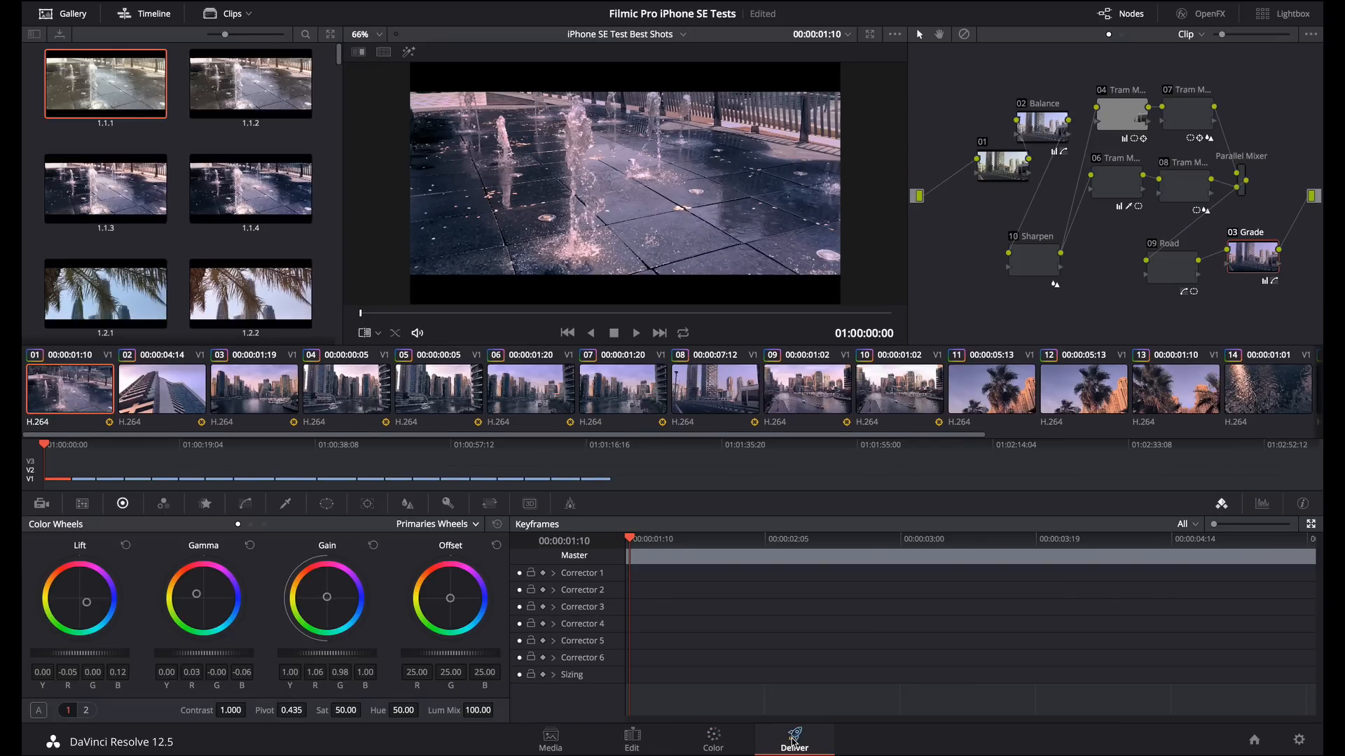
{"action": "left_click", "coordinate": [793, 740]}
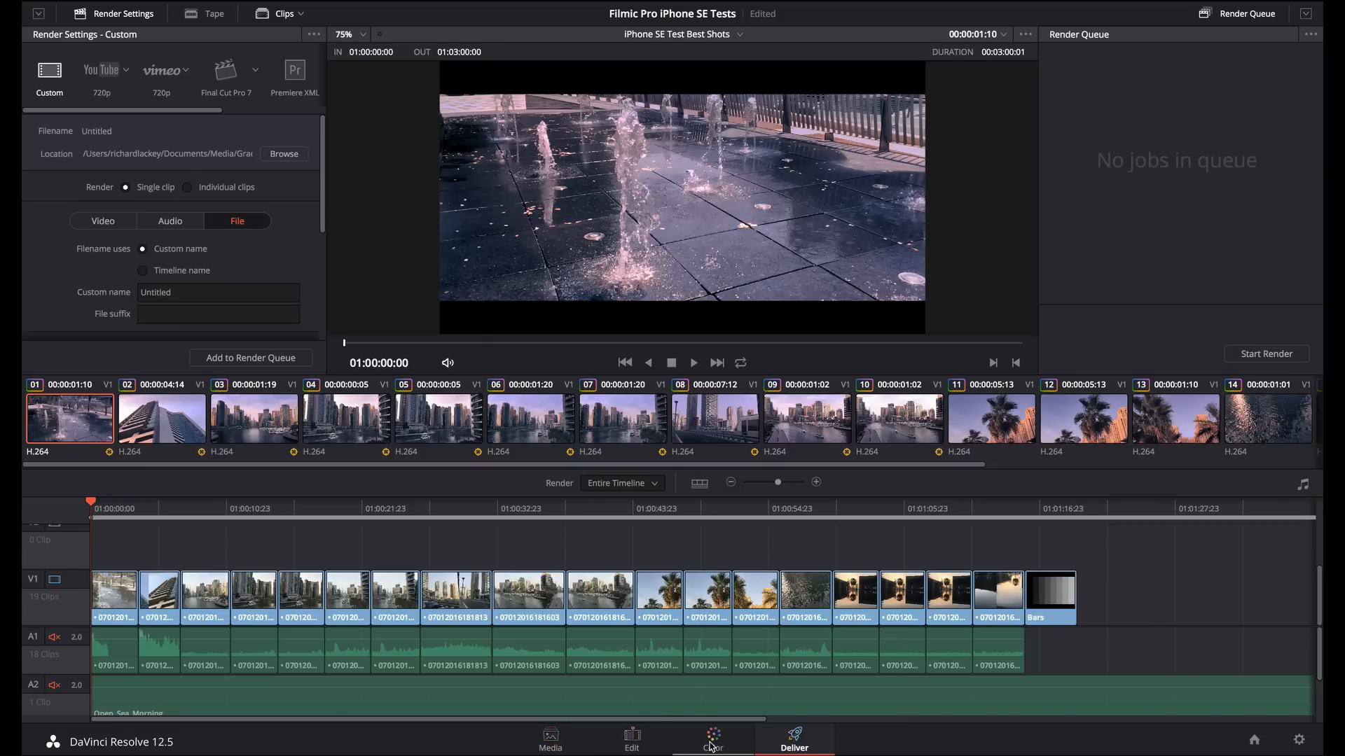
{"action": "left_click", "coordinate": [714, 740]}
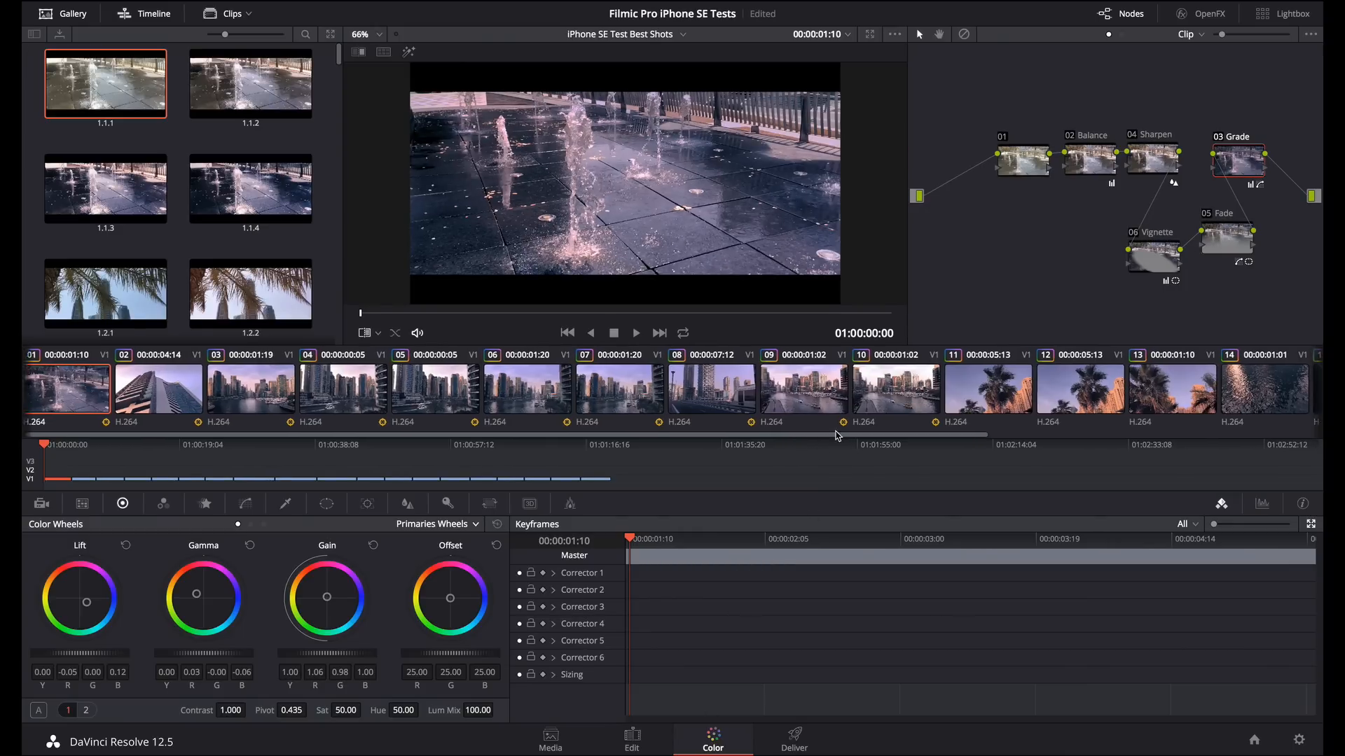
{"action": "scroll", "scroll_direction": "right", "scroll_amount": 3}
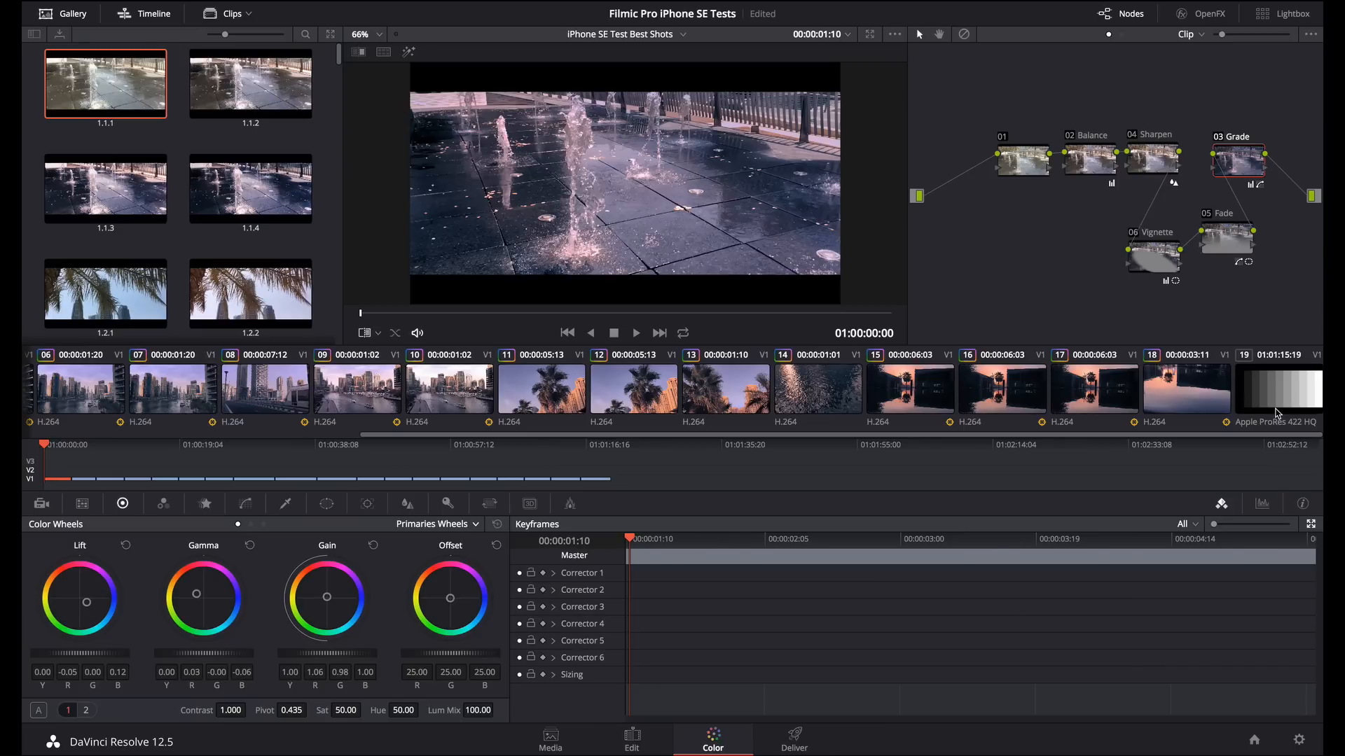
{"action": "left_click", "coordinate": [816, 391]}
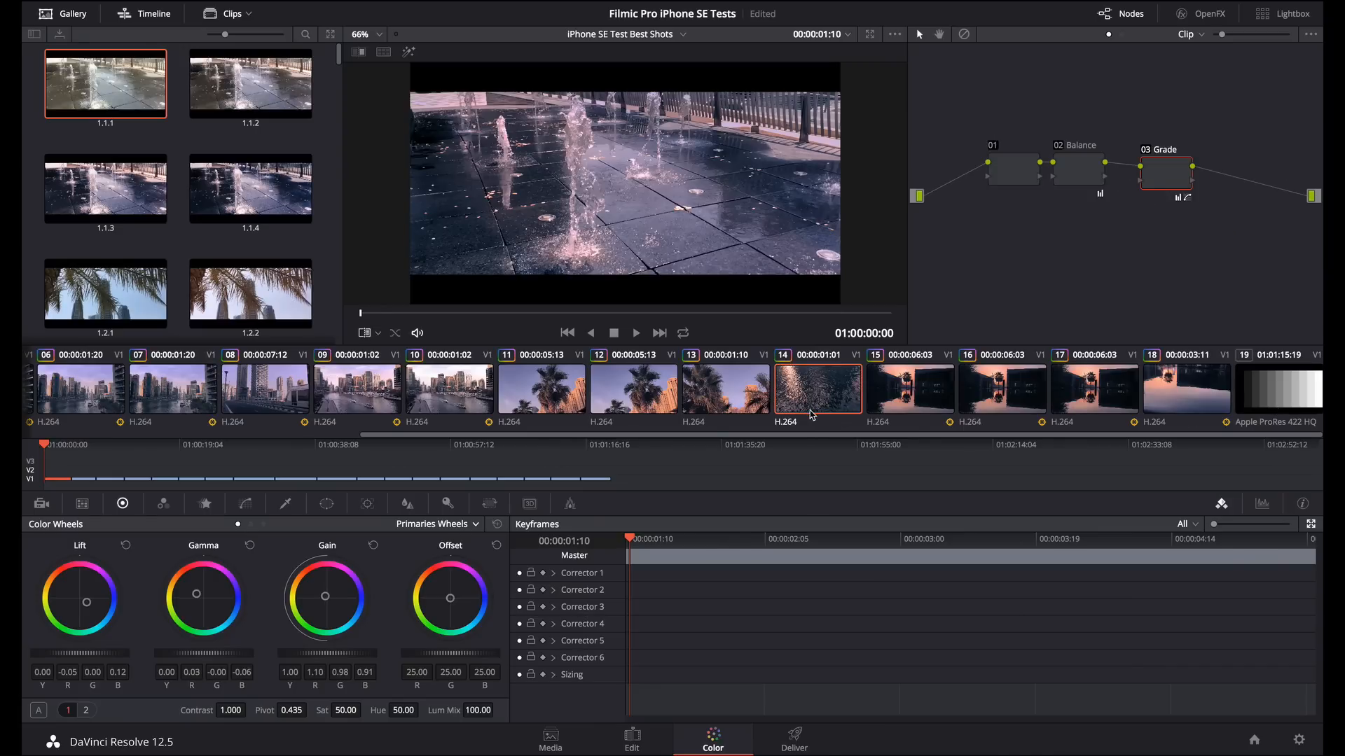
{"action": "left_click", "coordinate": [726, 391]}
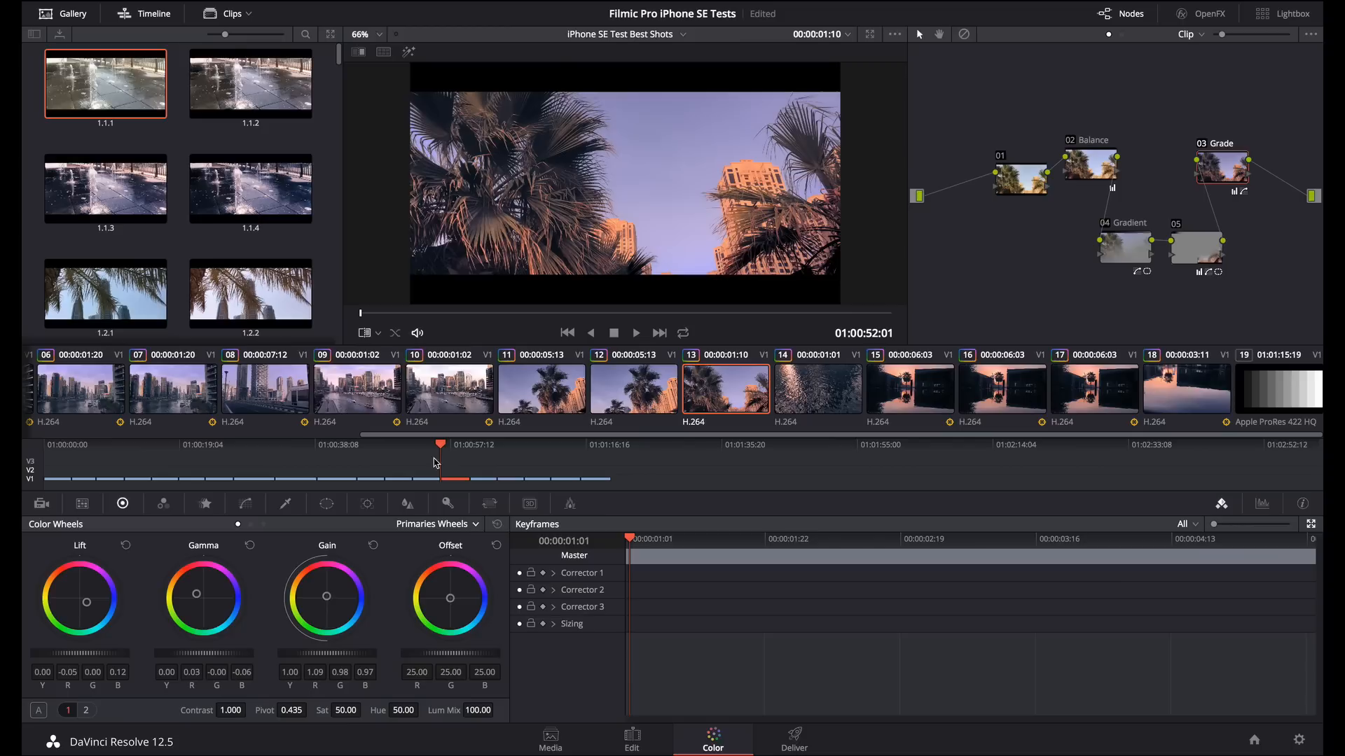
{"action": "left_click", "coordinate": [264, 388]}
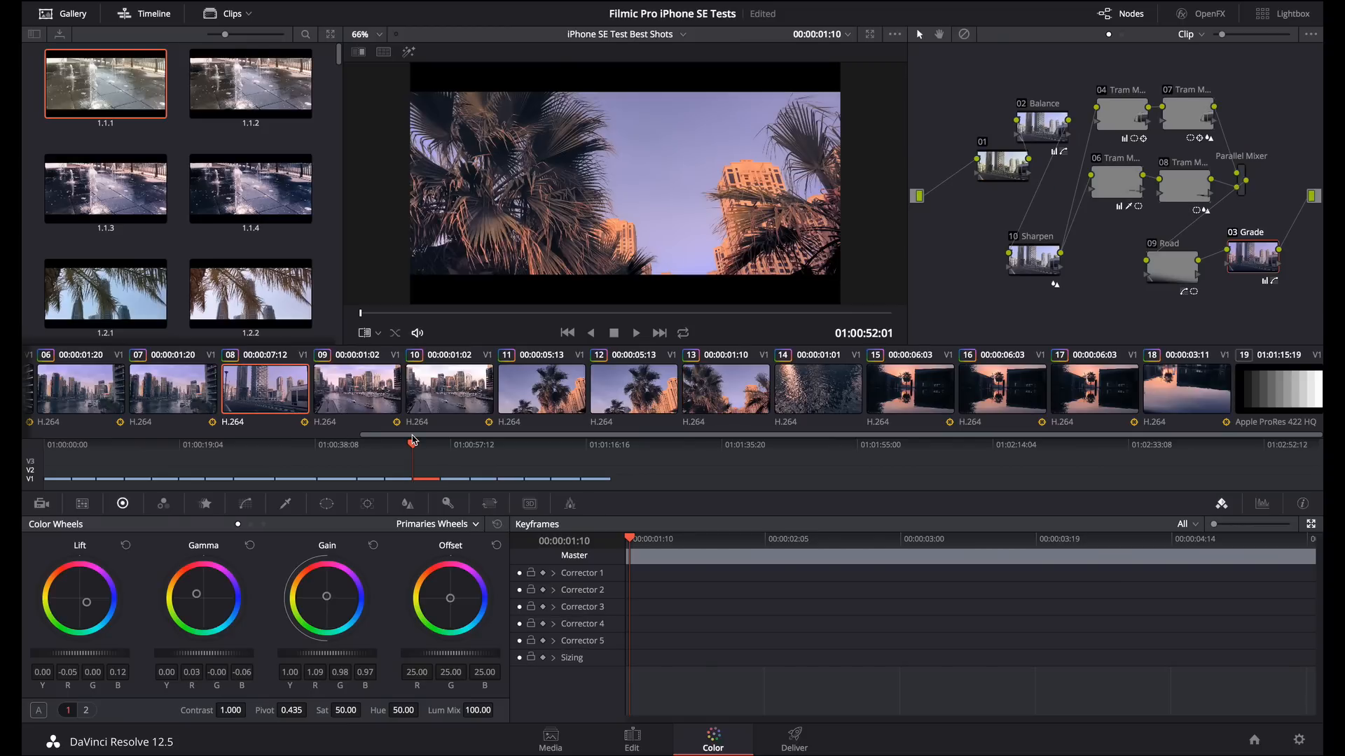
{"action": "left_click", "coordinate": [234, 444]}
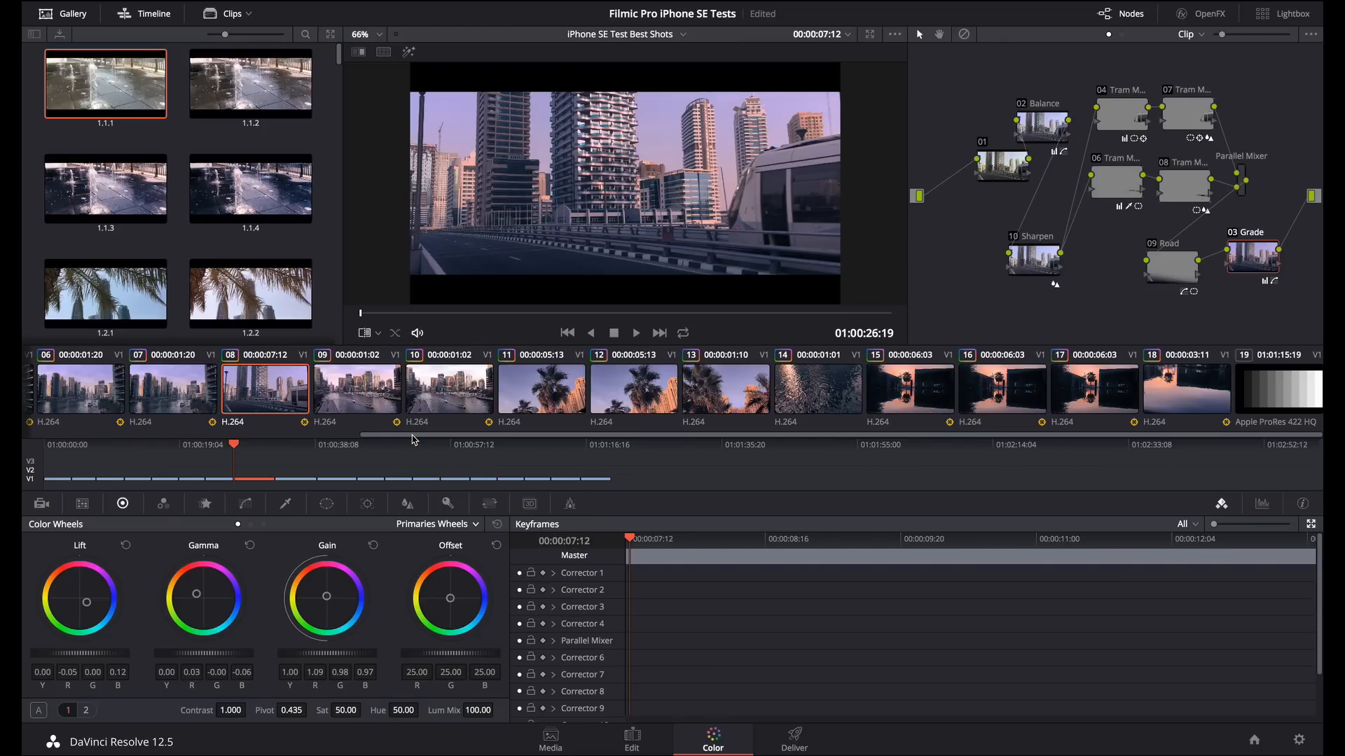
{"action": "scroll", "scroll_direction": "left", "scroll_amount": 3}
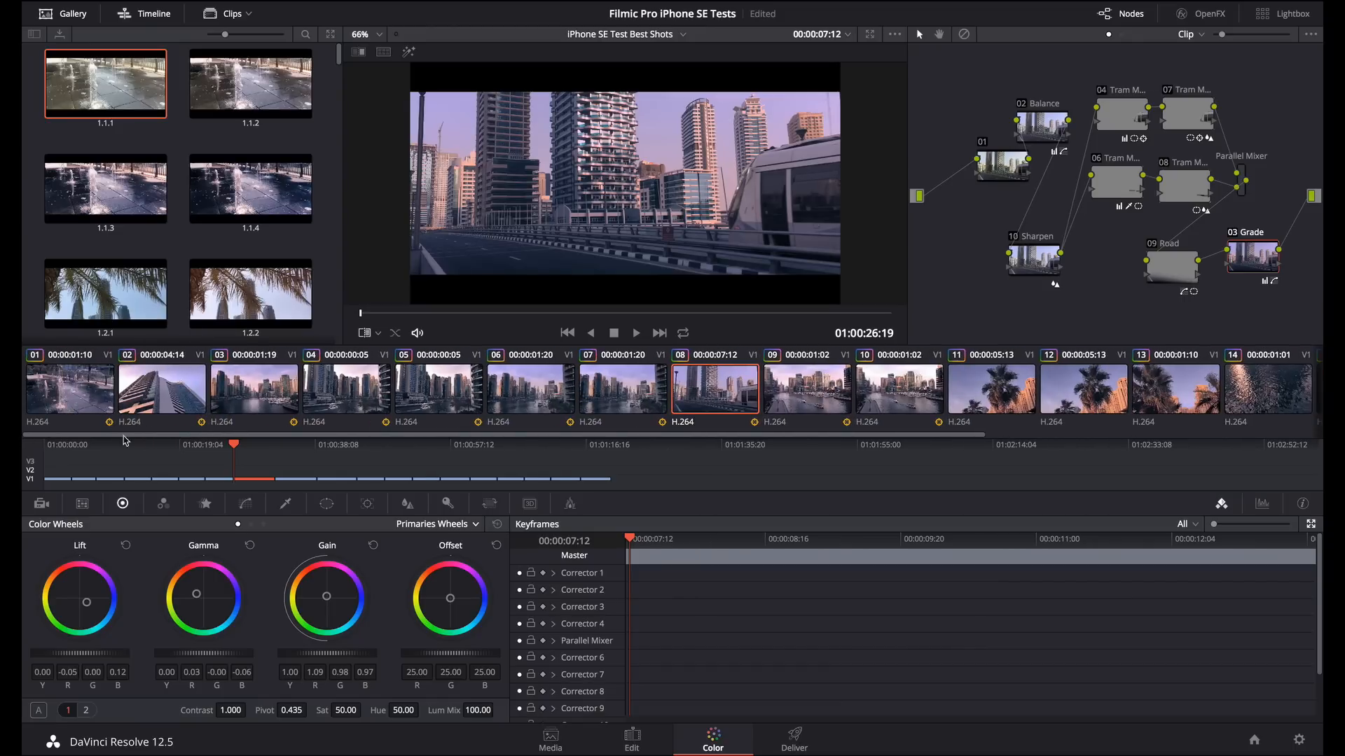
{"action": "left_click", "coordinate": [253, 391]}
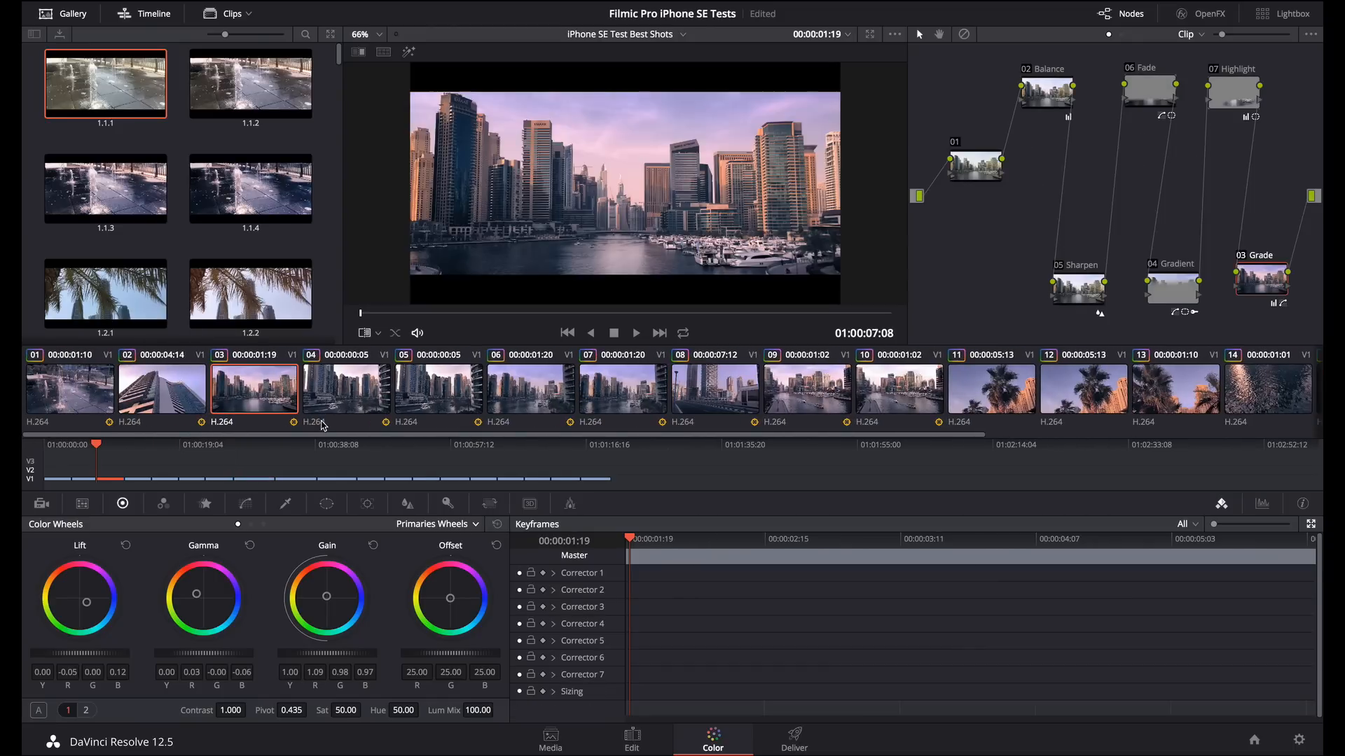
{"action": "scroll", "scroll_direction": "down", "scroll_amount": 3}
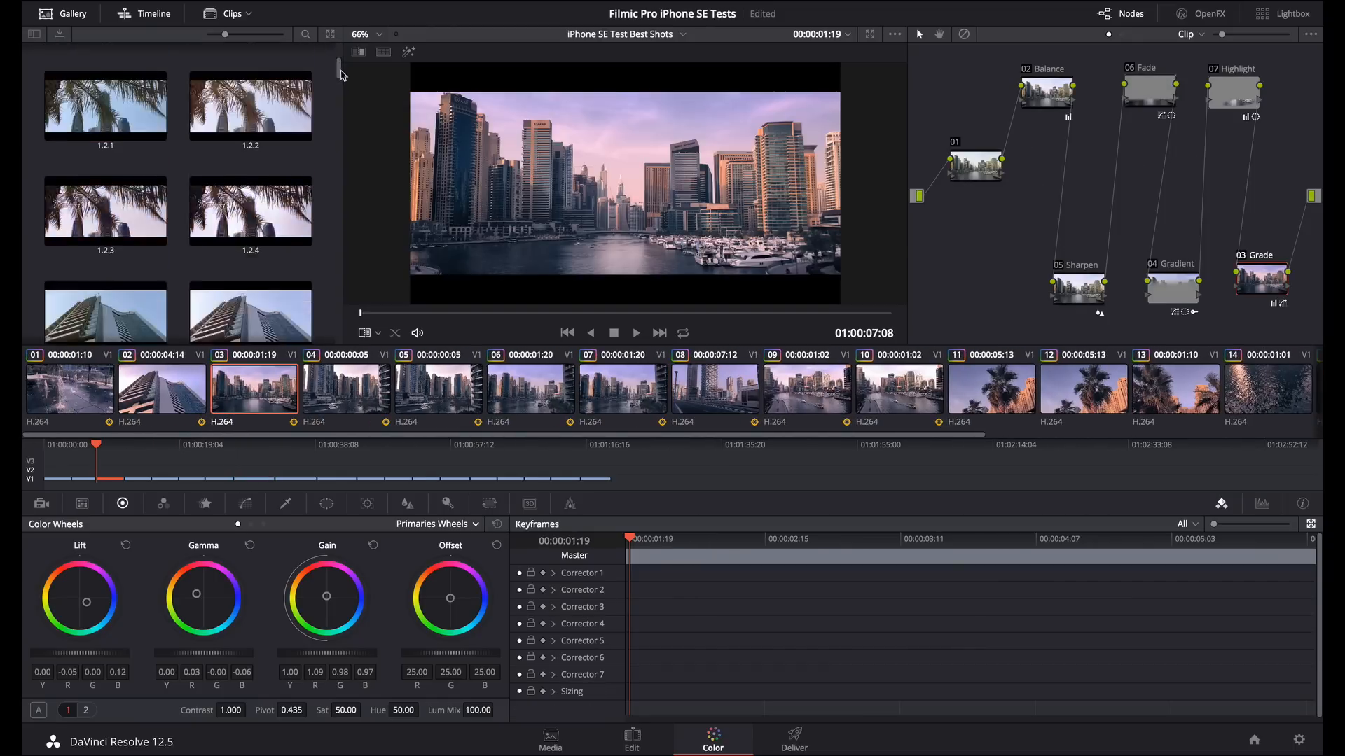
{"action": "scroll", "scroll_direction": "down", "scroll_amount": 3}
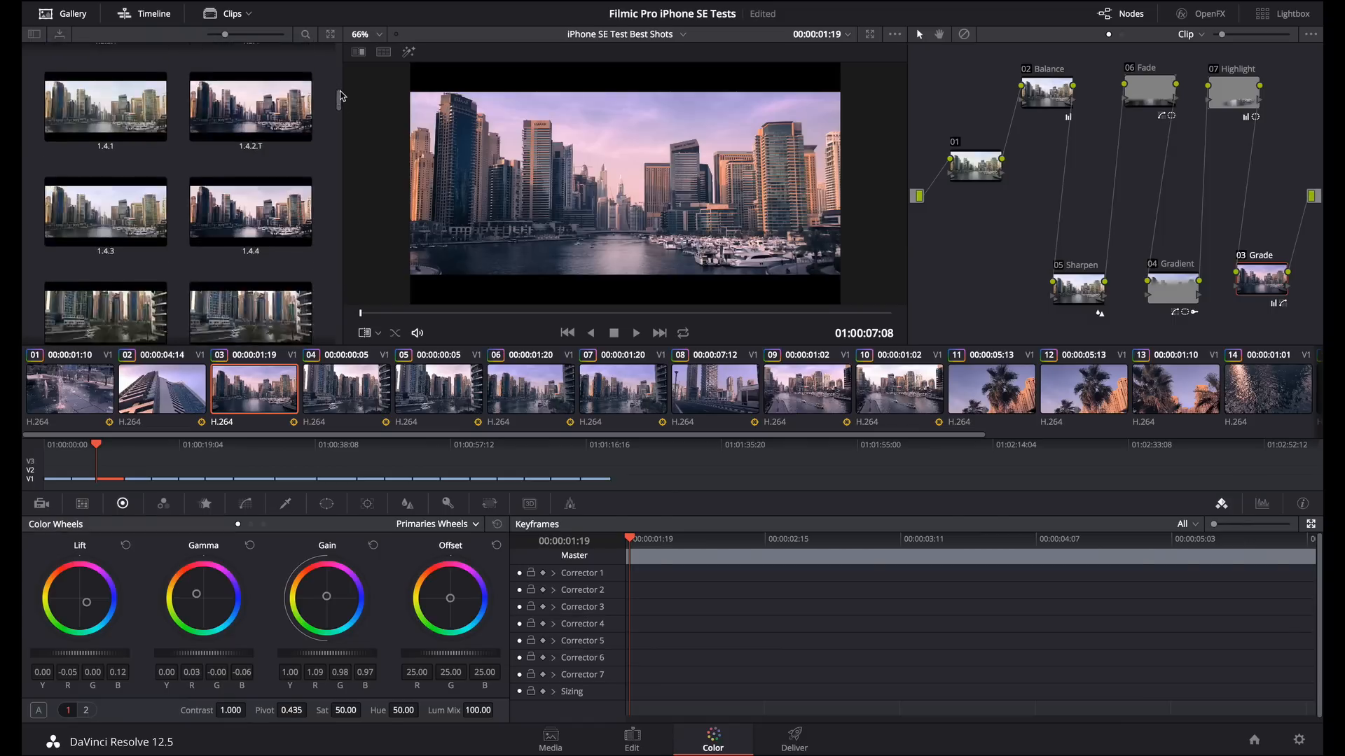
{"action": "scroll", "scroll_direction": "up", "scroll_amount": 3}
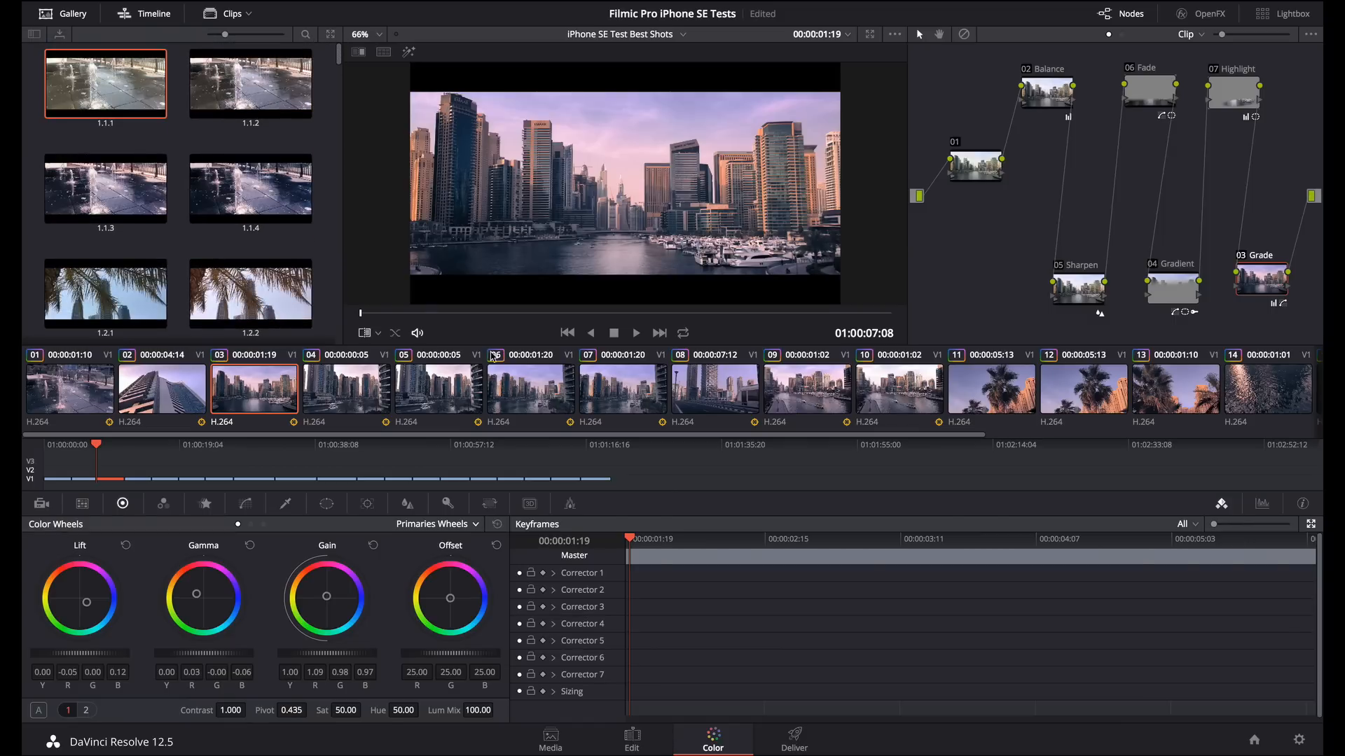
{"action": "scroll", "scroll_direction": "right", "scroll_amount": 3}
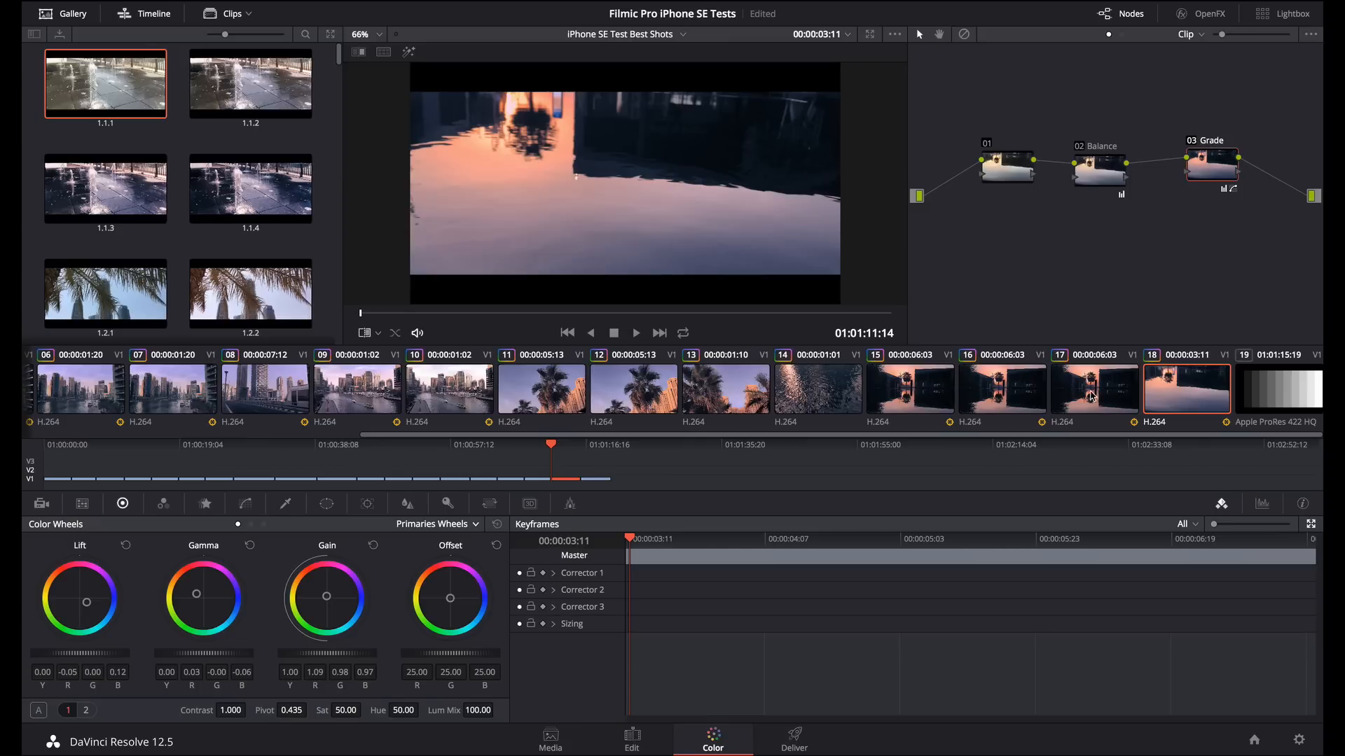
Select the Dubai Marina shot in the Color page timeline
{"action": "left_click", "coordinate": [1094, 388]}
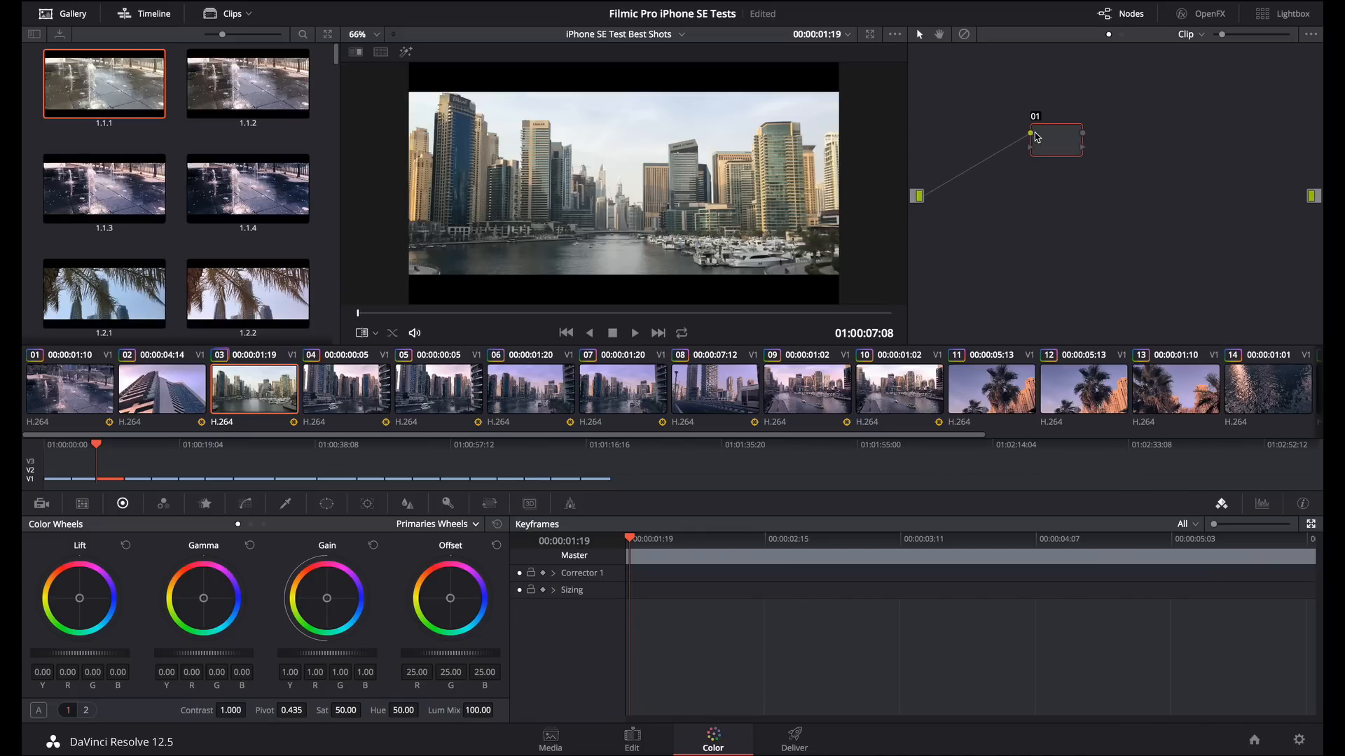
{"action": "mouse_move", "coordinate": [1087, 139]}
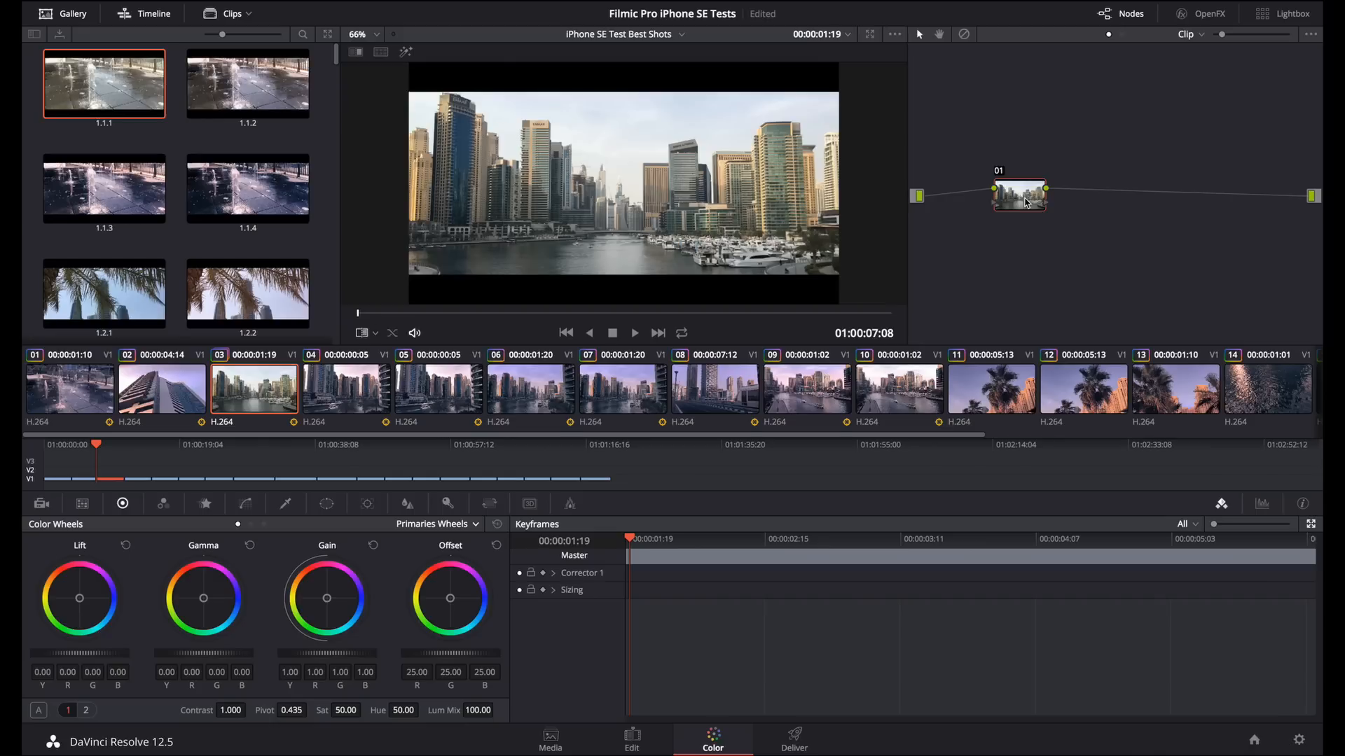
Add serial nodes after nodes 01, 02 and 03 to build out the node tree
{"action": "right_click", "coordinate": [1018, 196]}
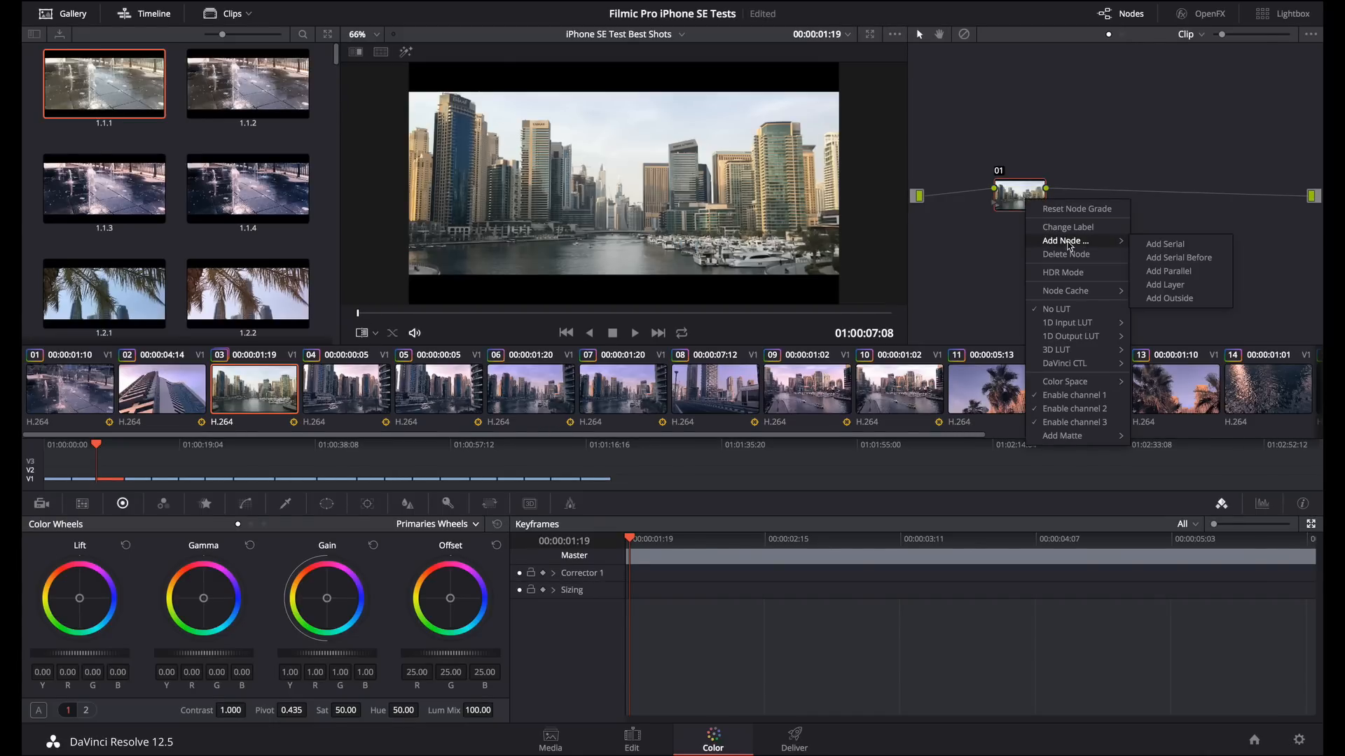
{"action": "left_click", "coordinate": [1164, 244]}
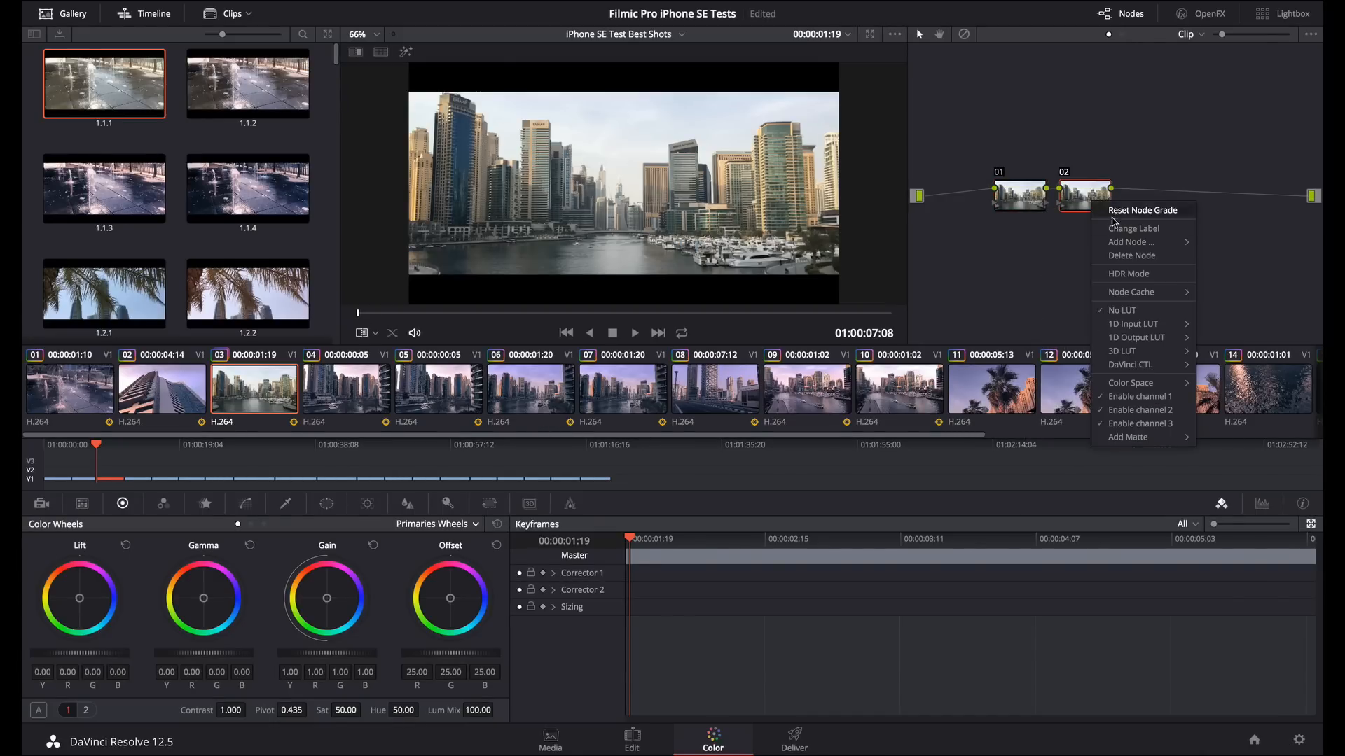
{"action": "left_click", "coordinate": [1129, 242]}
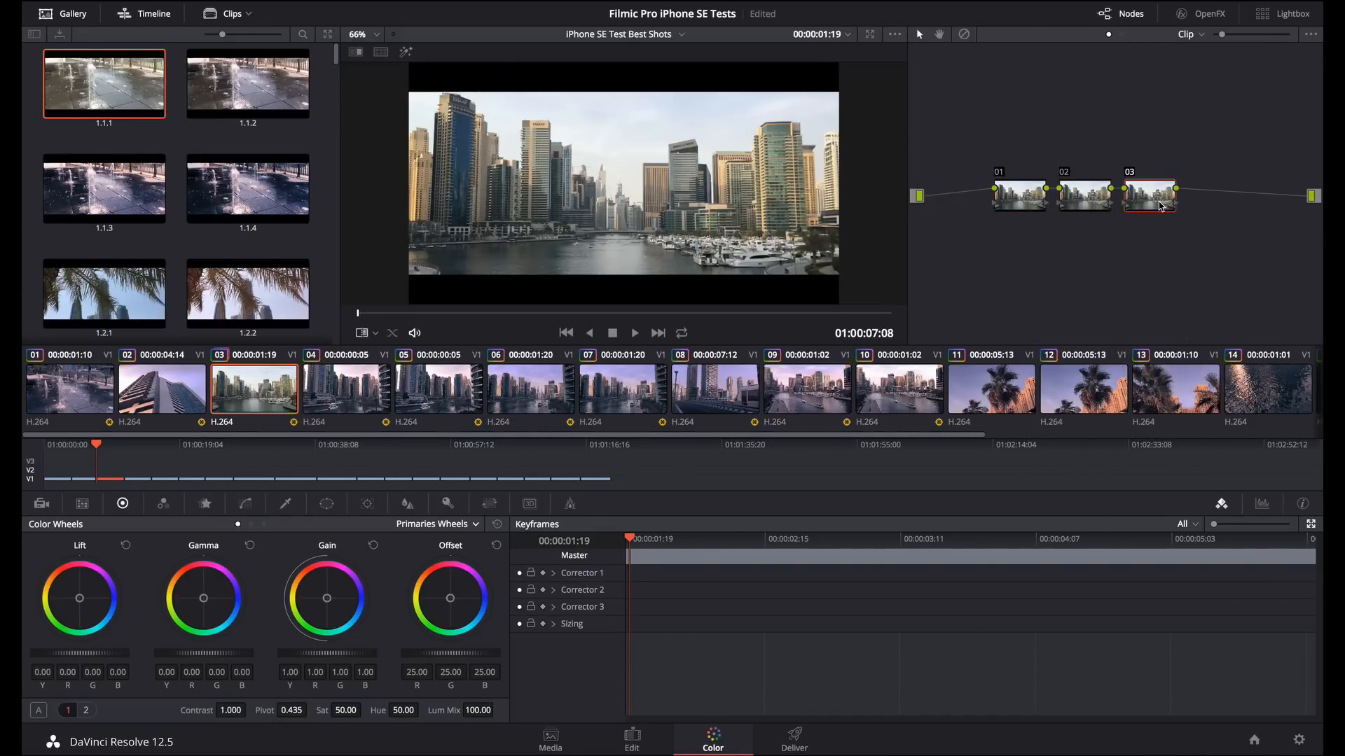
{"action": "right_click", "coordinate": [1148, 197]}
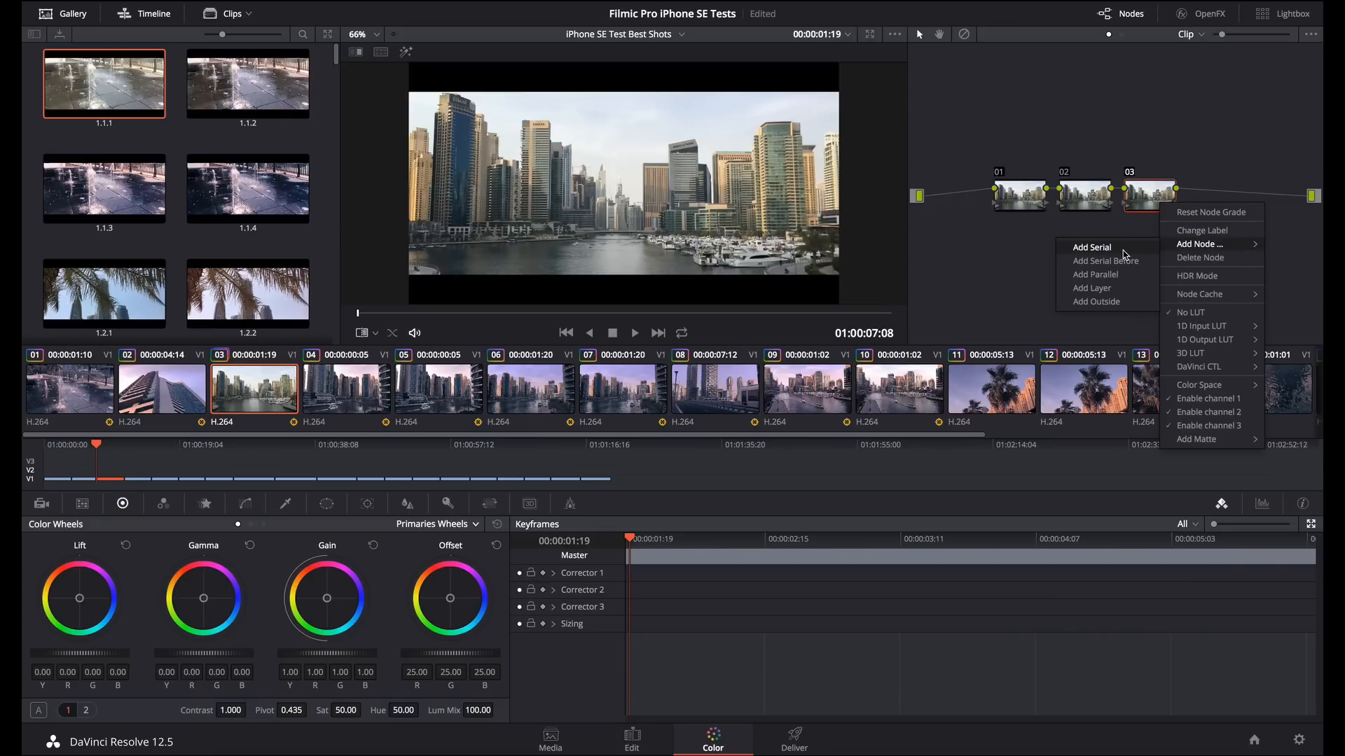
{"action": "left_click", "coordinate": [1090, 247]}
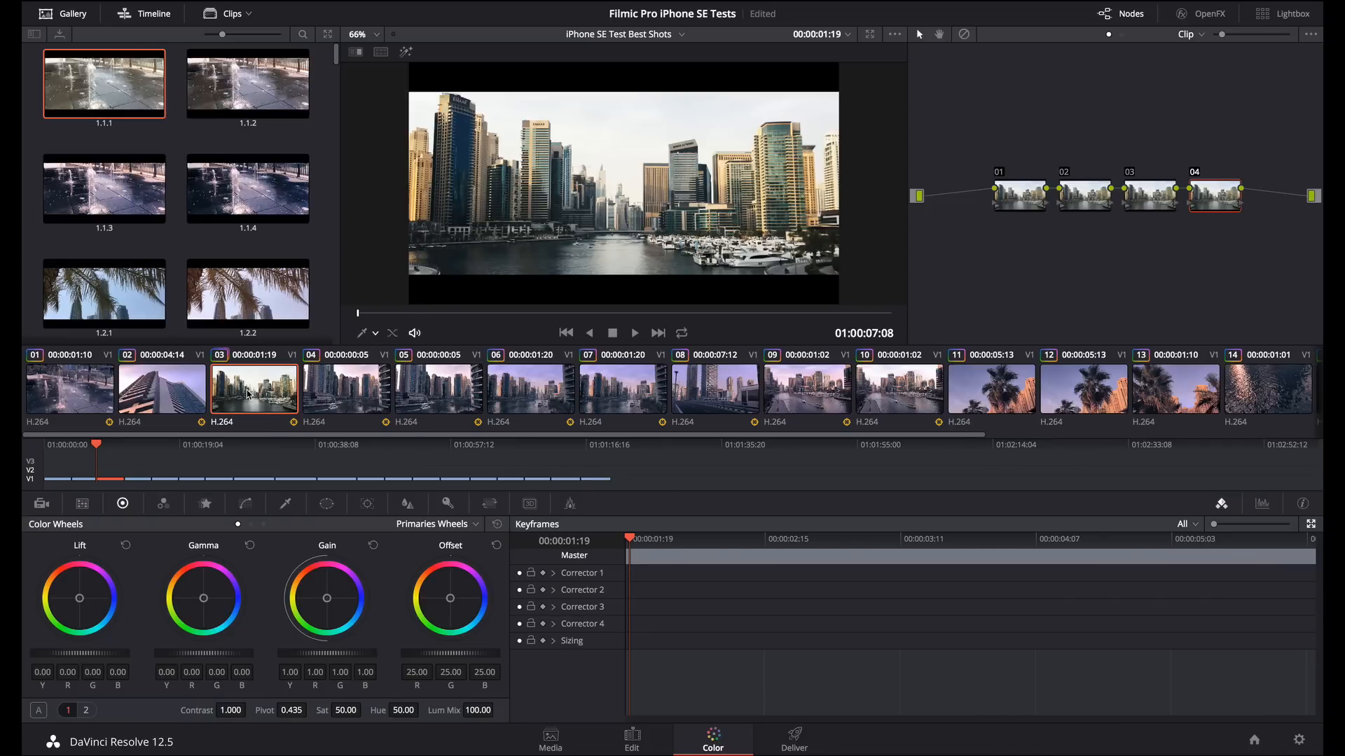
{"action": "right_click", "coordinate": [253, 391]}
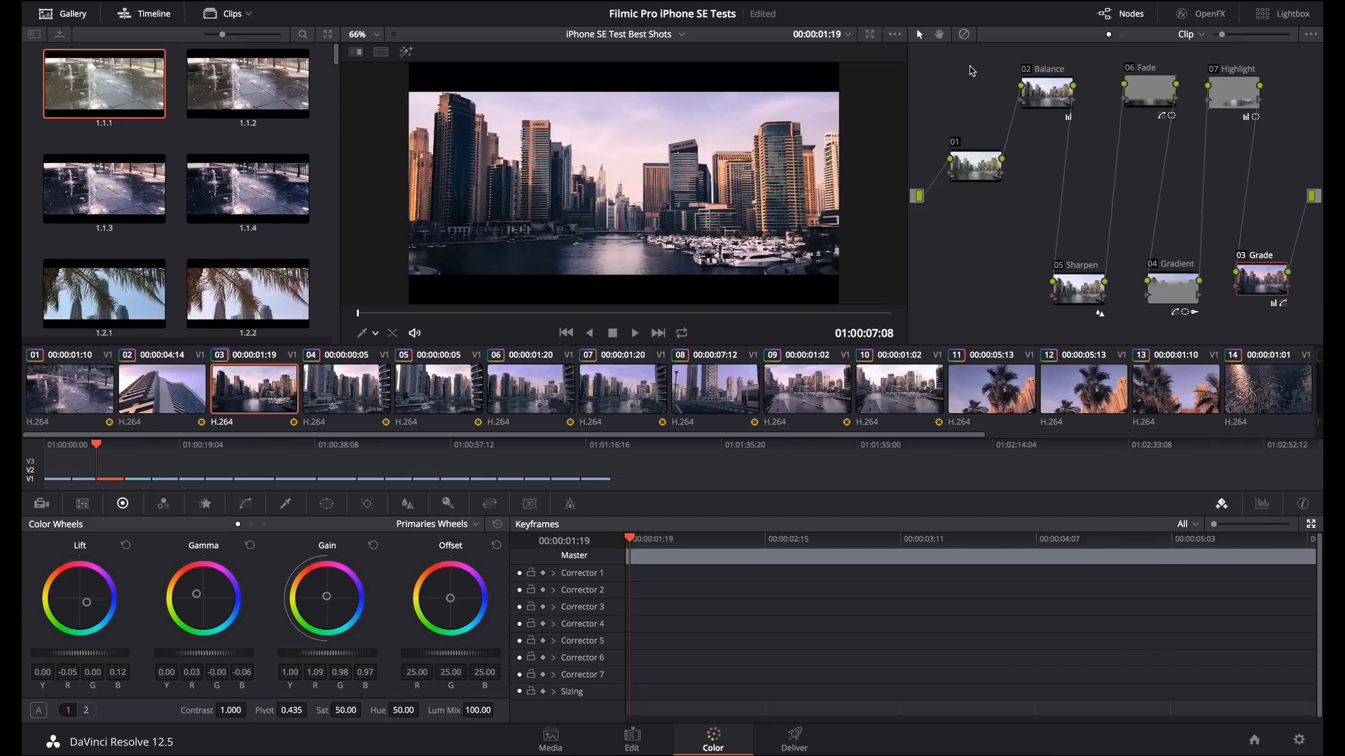
{"action": "mouse_move", "coordinate": [964, 78]}
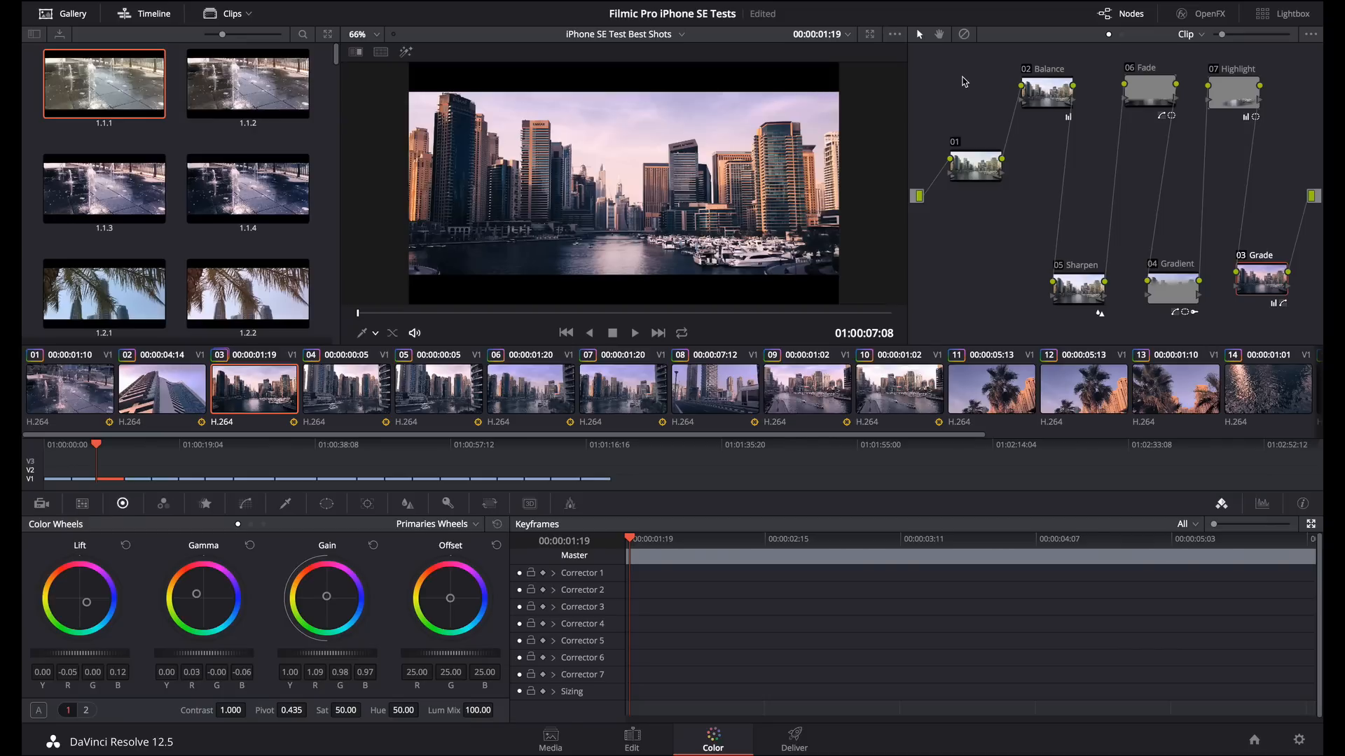
Switch to the timeline node graph and toggle its Film LUT node
{"action": "left_click", "coordinate": [1189, 33]}
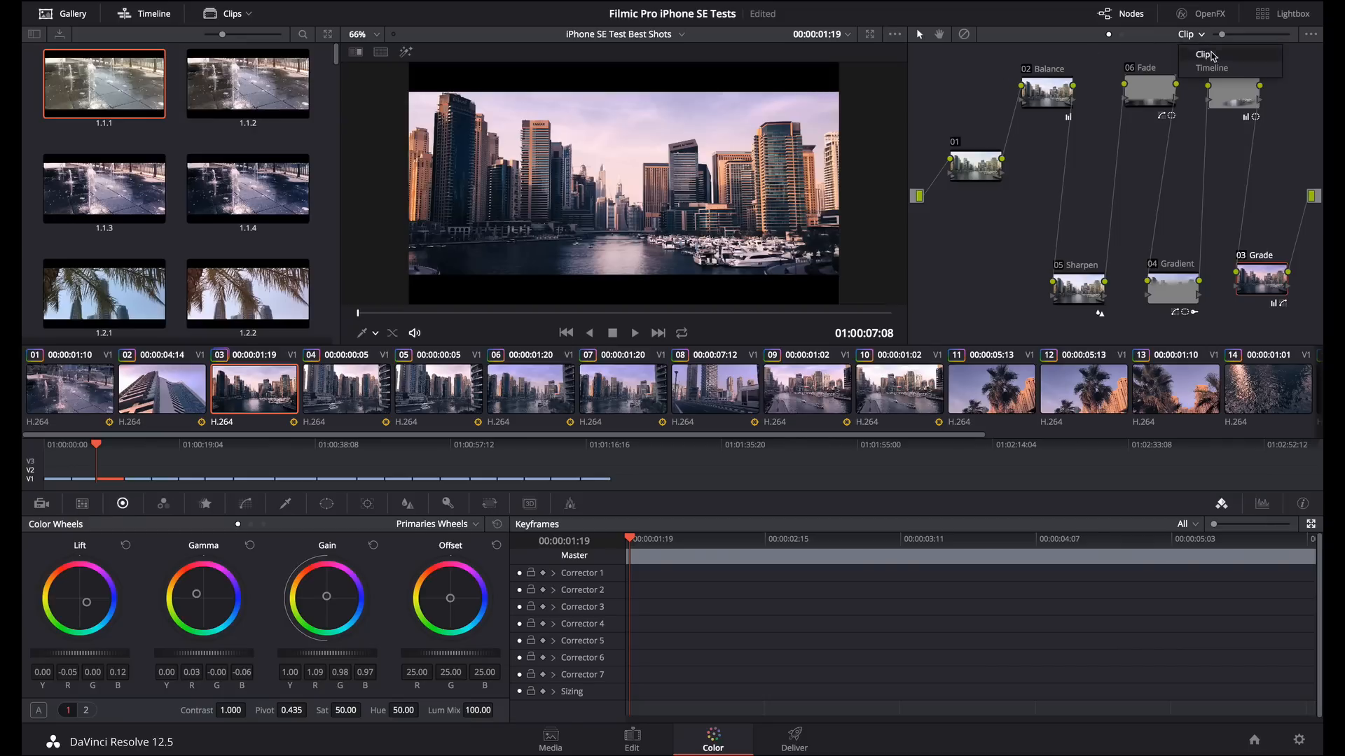
{"action": "left_click", "coordinate": [1210, 67]}
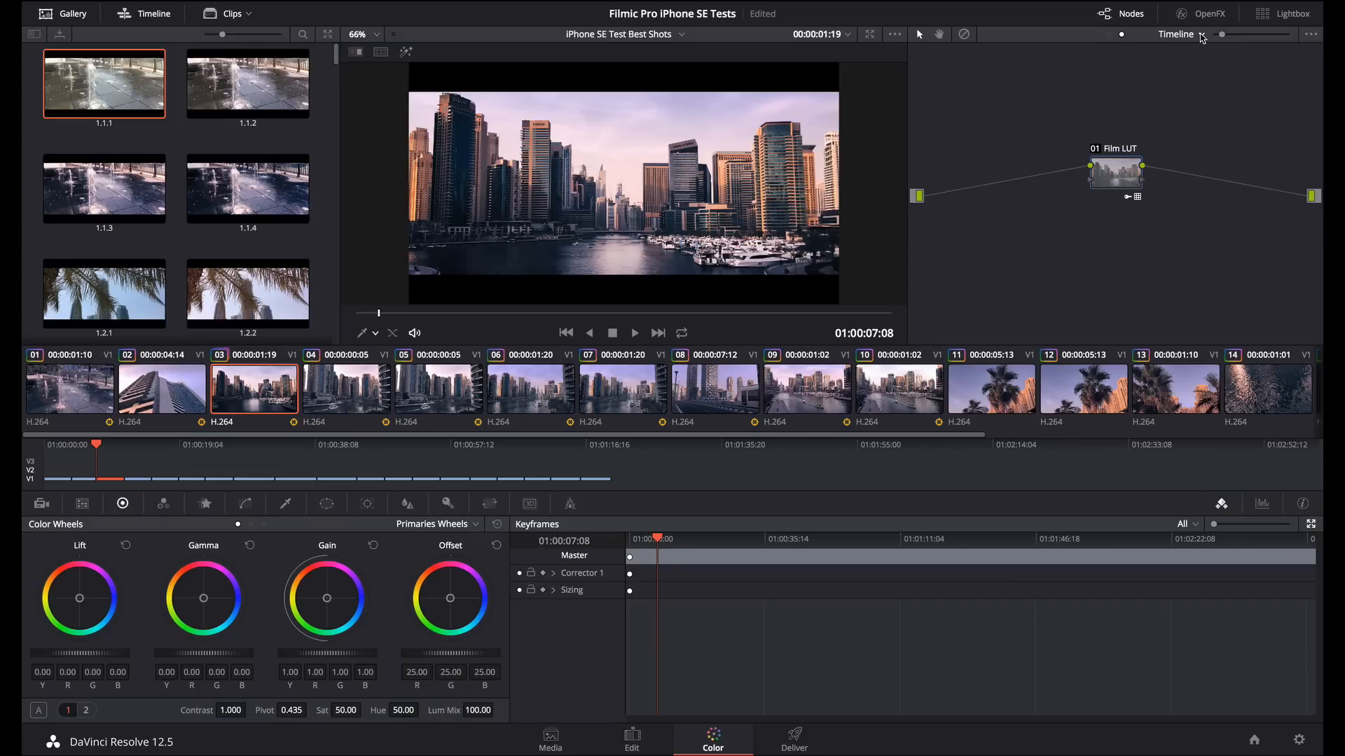
{"action": "left_click", "coordinate": [1115, 171]}
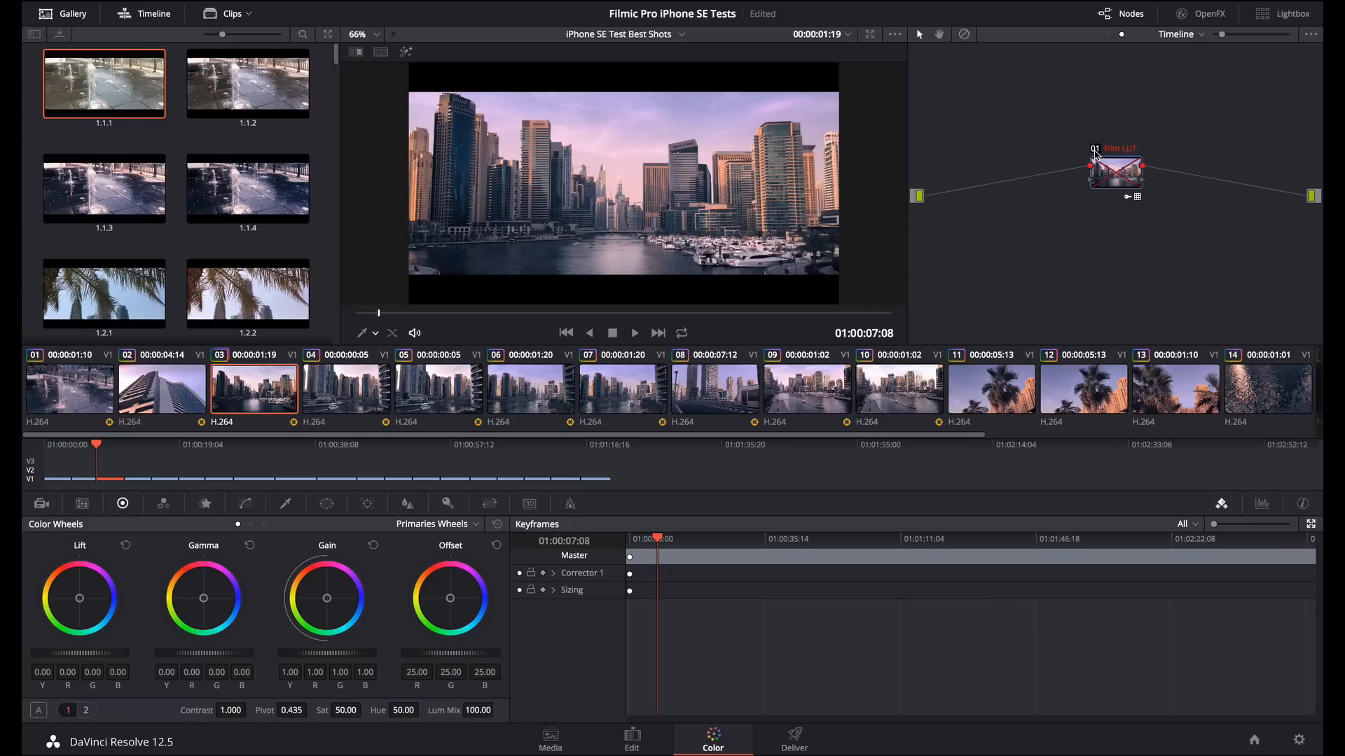
{"action": "left_click", "coordinate": [1115, 171]}
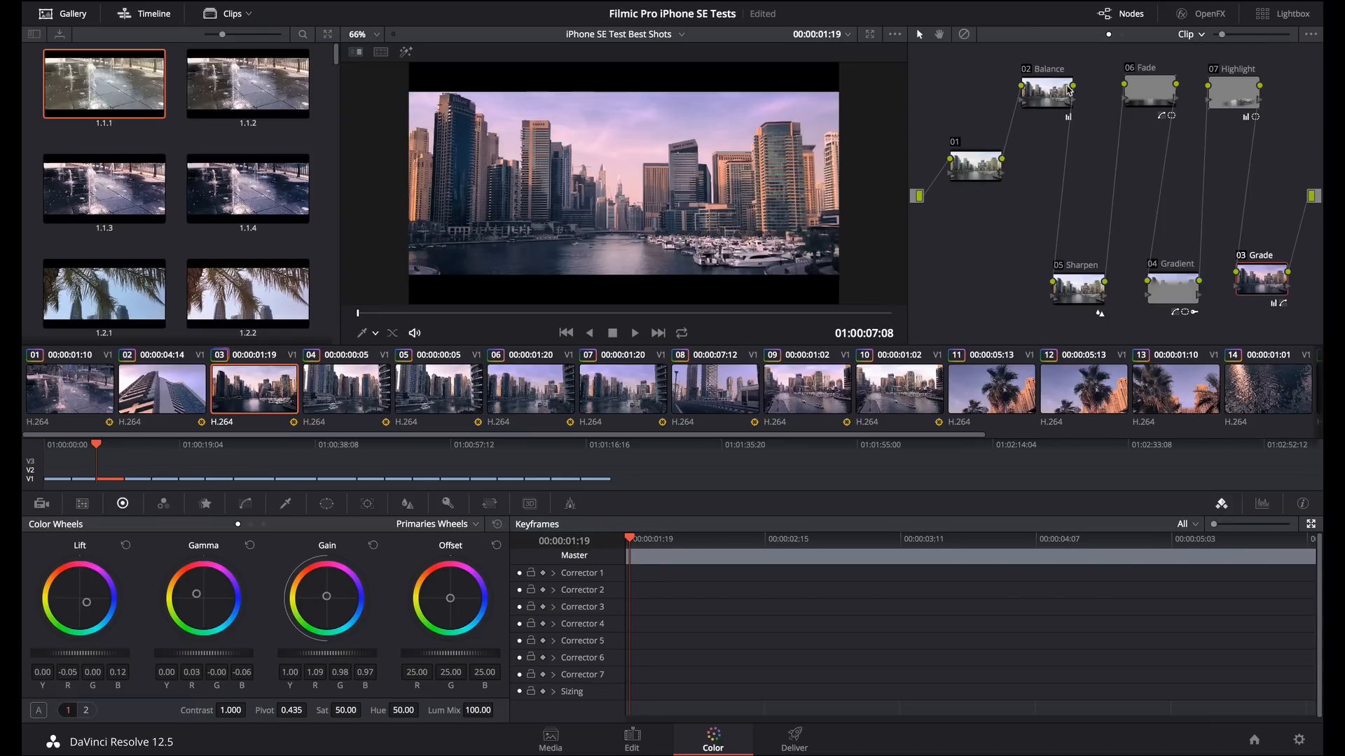
{"action": "mouse_move", "coordinate": [953, 150]}
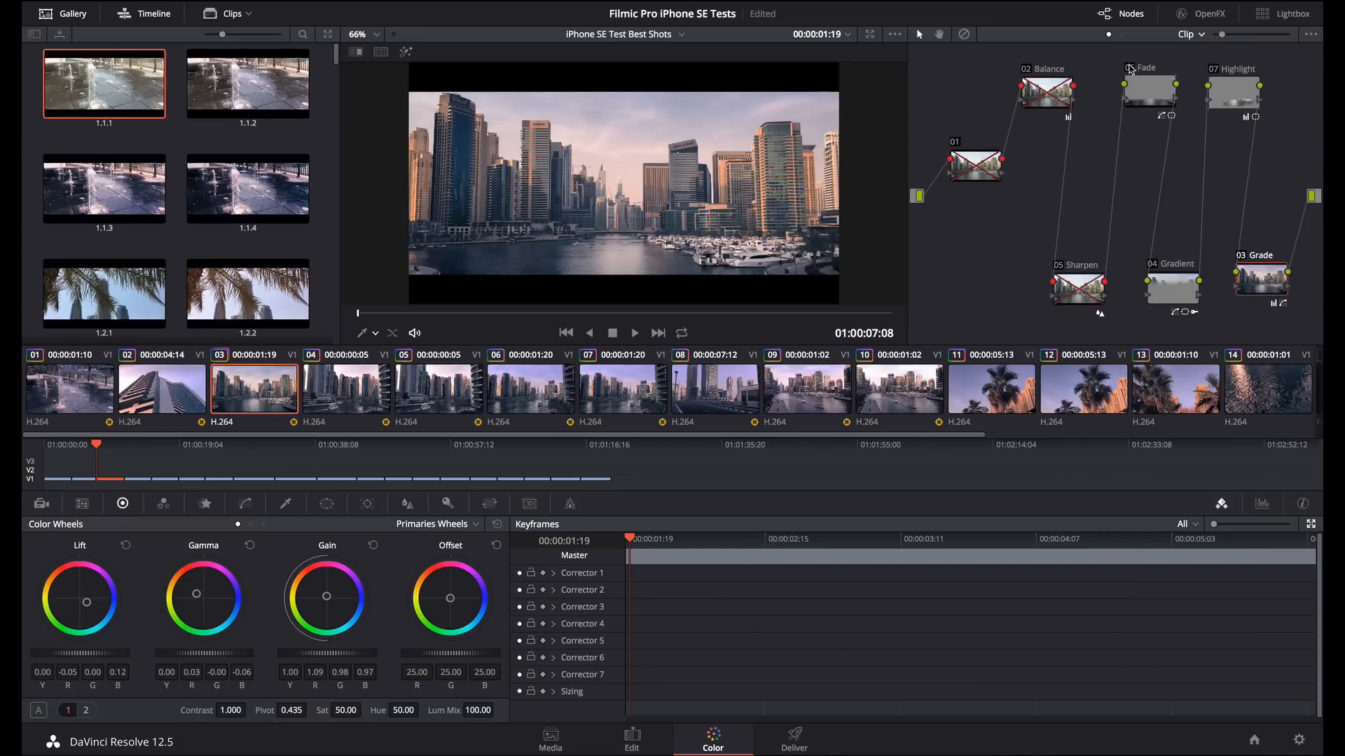
Switch off the Fade node's correction
{"action": "left_click", "coordinate": [1148, 89]}
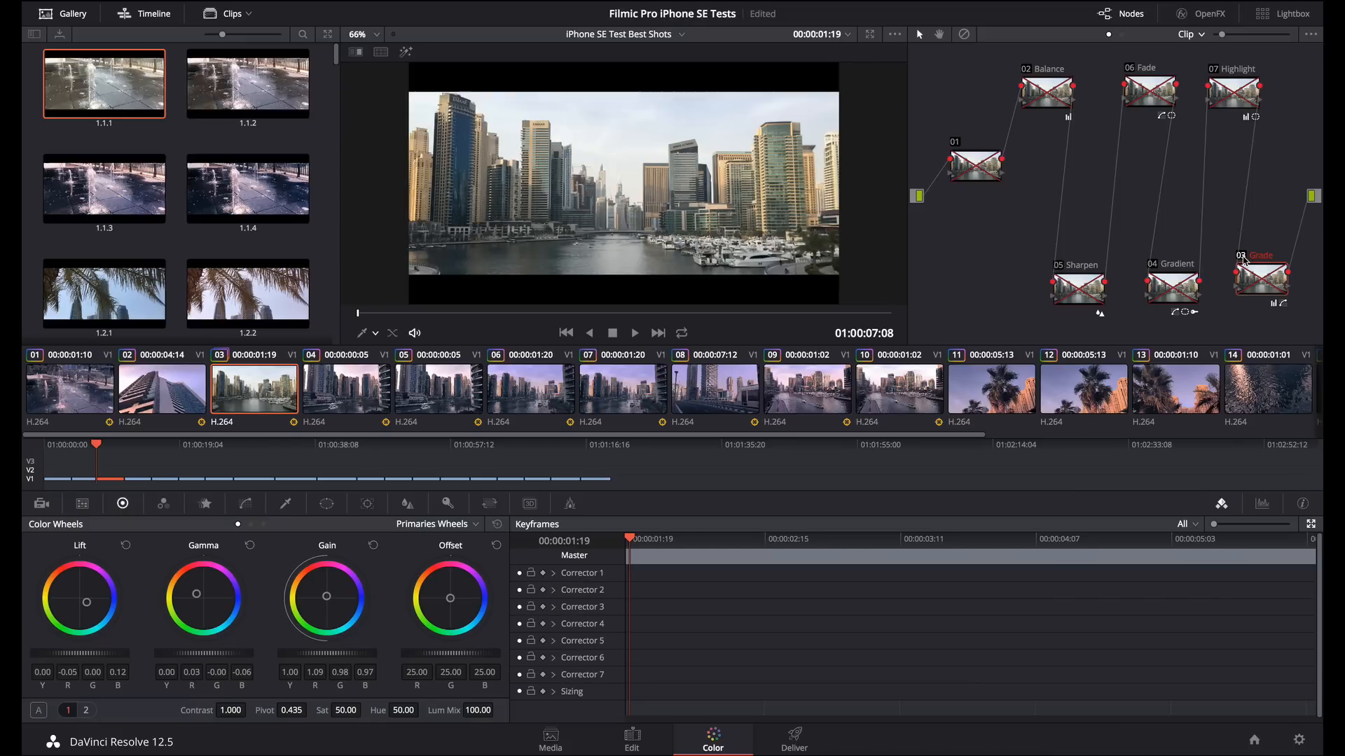
{"action": "mouse_move", "coordinate": [1008, 249]}
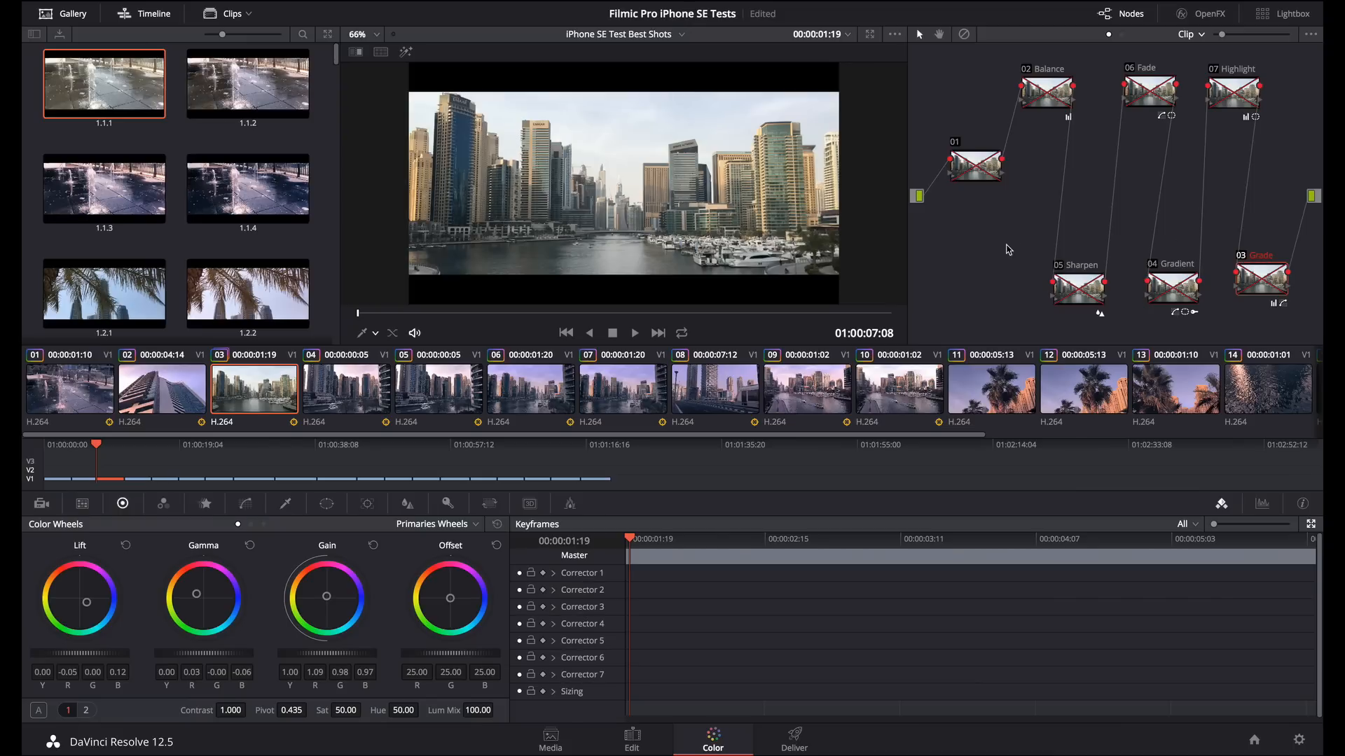
{"action": "mouse_move", "coordinate": [985, 259]}
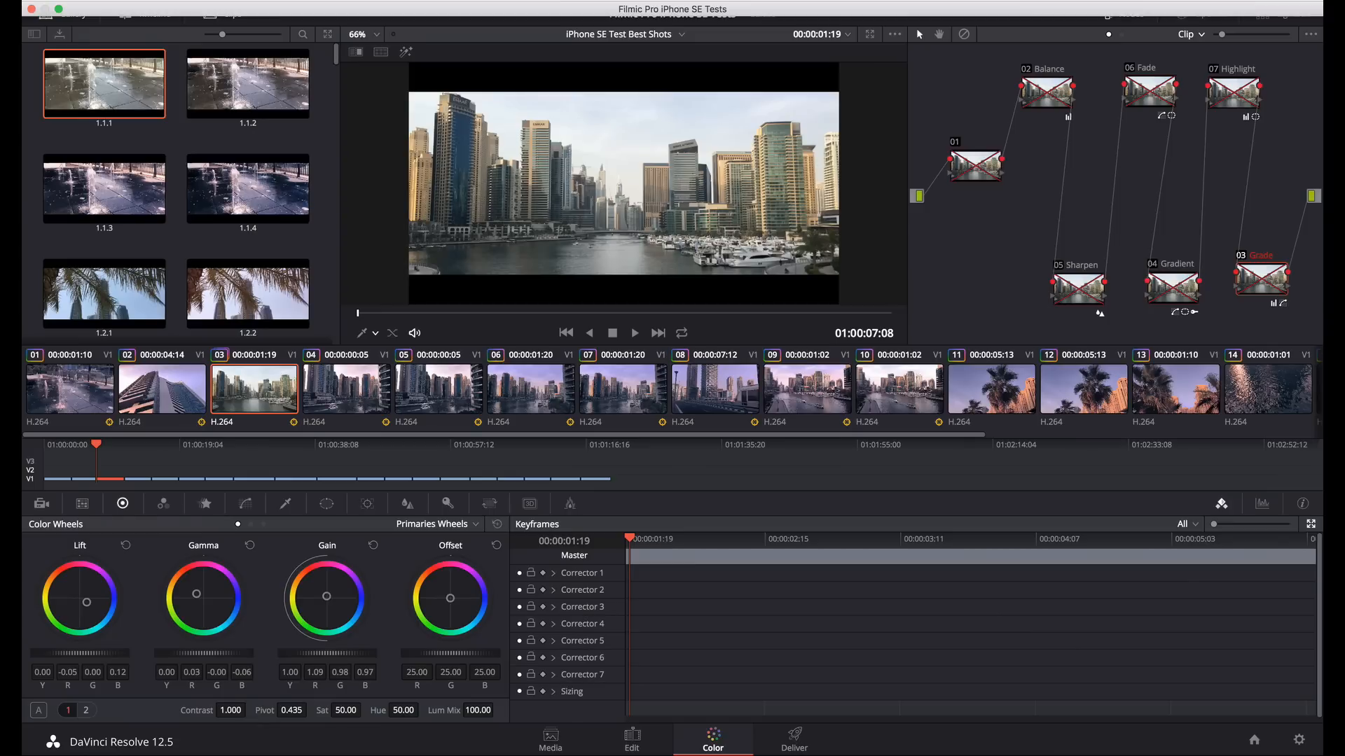
{"action": "mouse_move", "coordinate": [547, 83]}
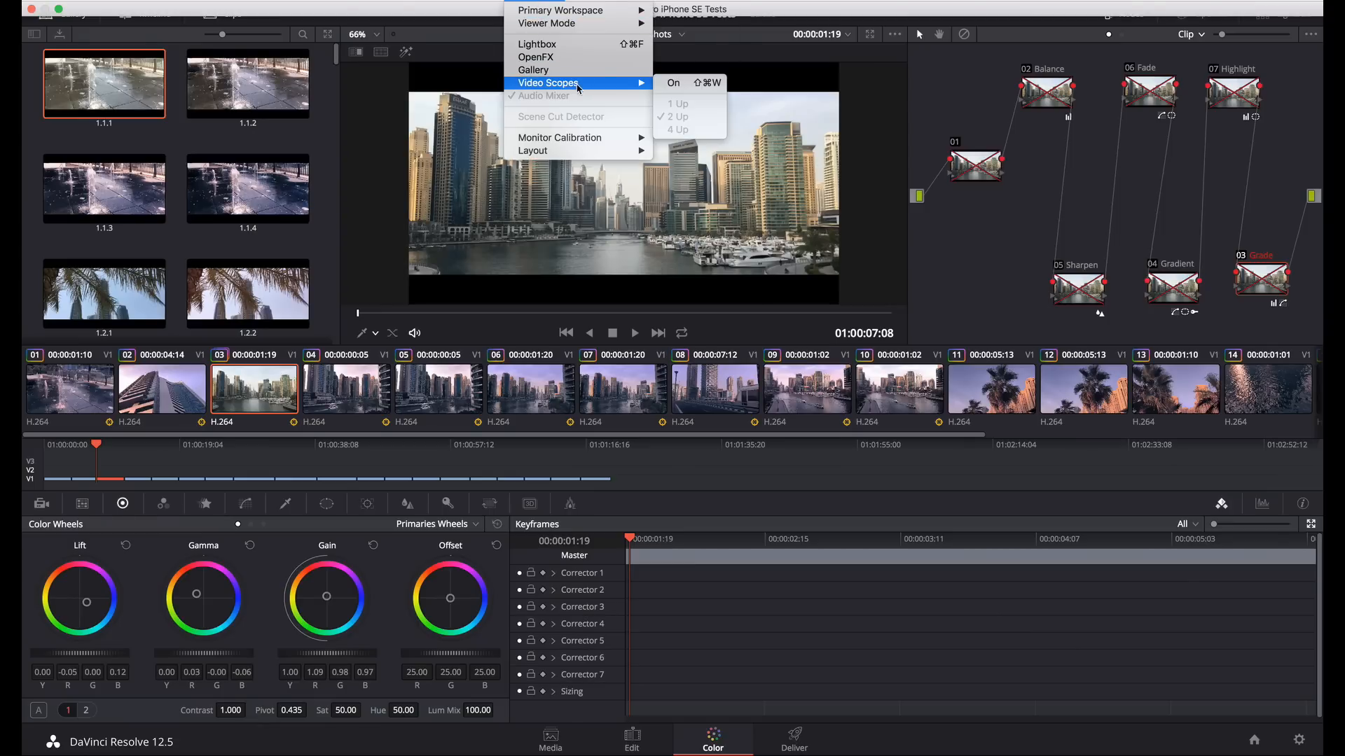
Turn on the video scopes, check the grey ramp clip, then return to the marina shot
{"action": "left_click", "coordinate": [674, 82]}
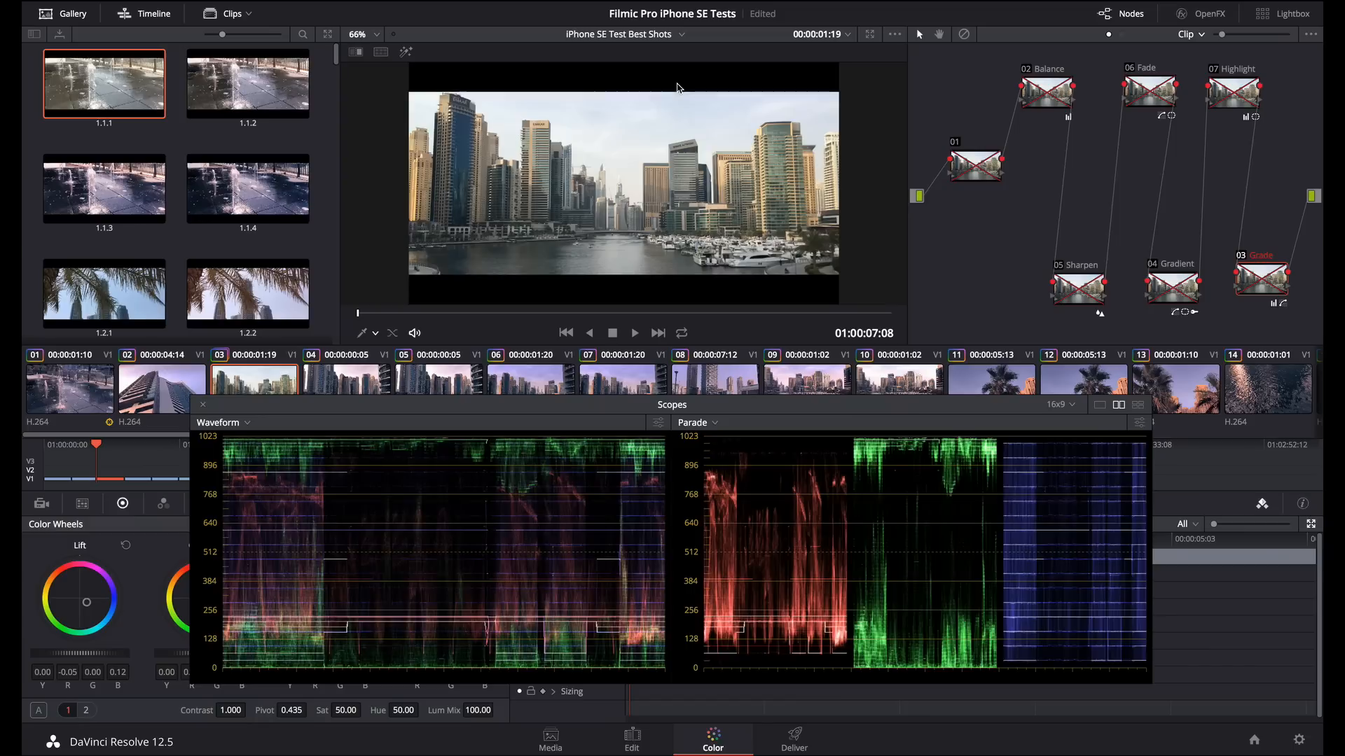
{"action": "mouse_move", "coordinate": [395, 324]}
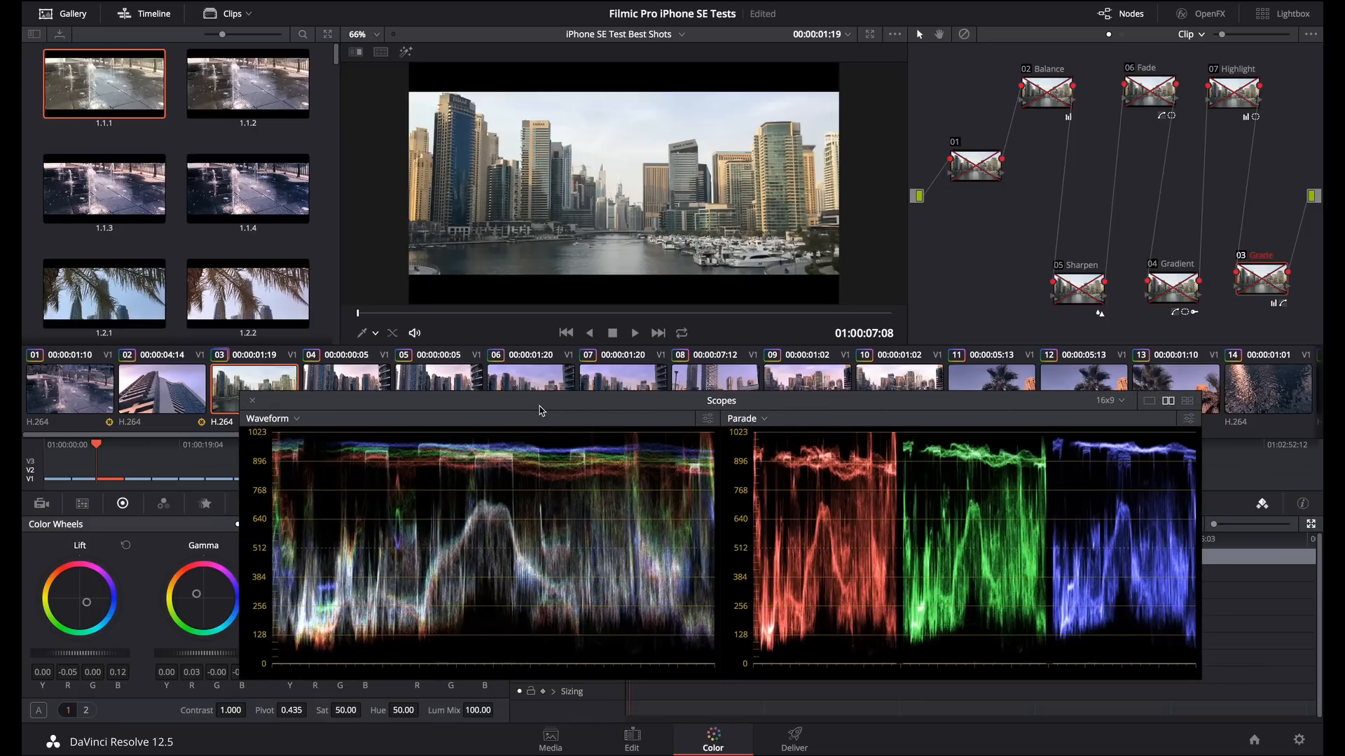
{"action": "mouse_move", "coordinate": [1167, 594]}
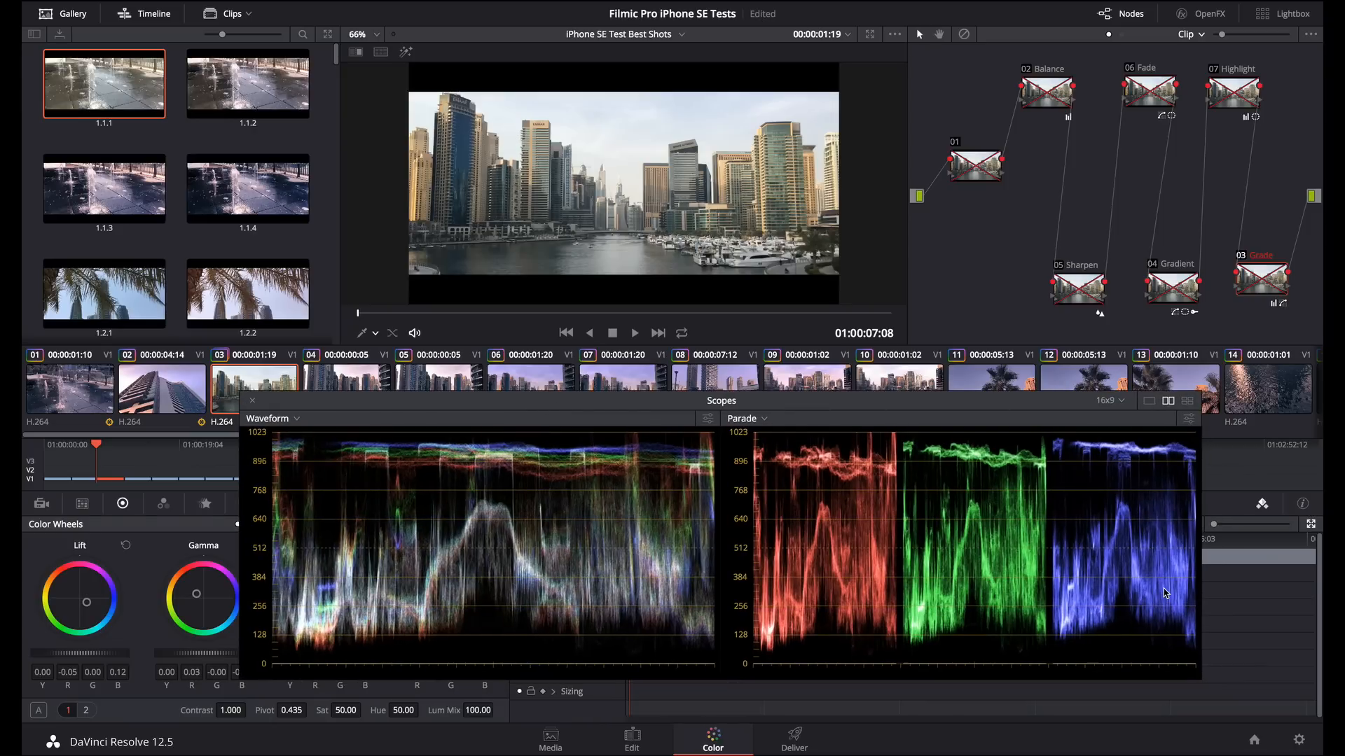
{"action": "mouse_move", "coordinate": [786, 412]}
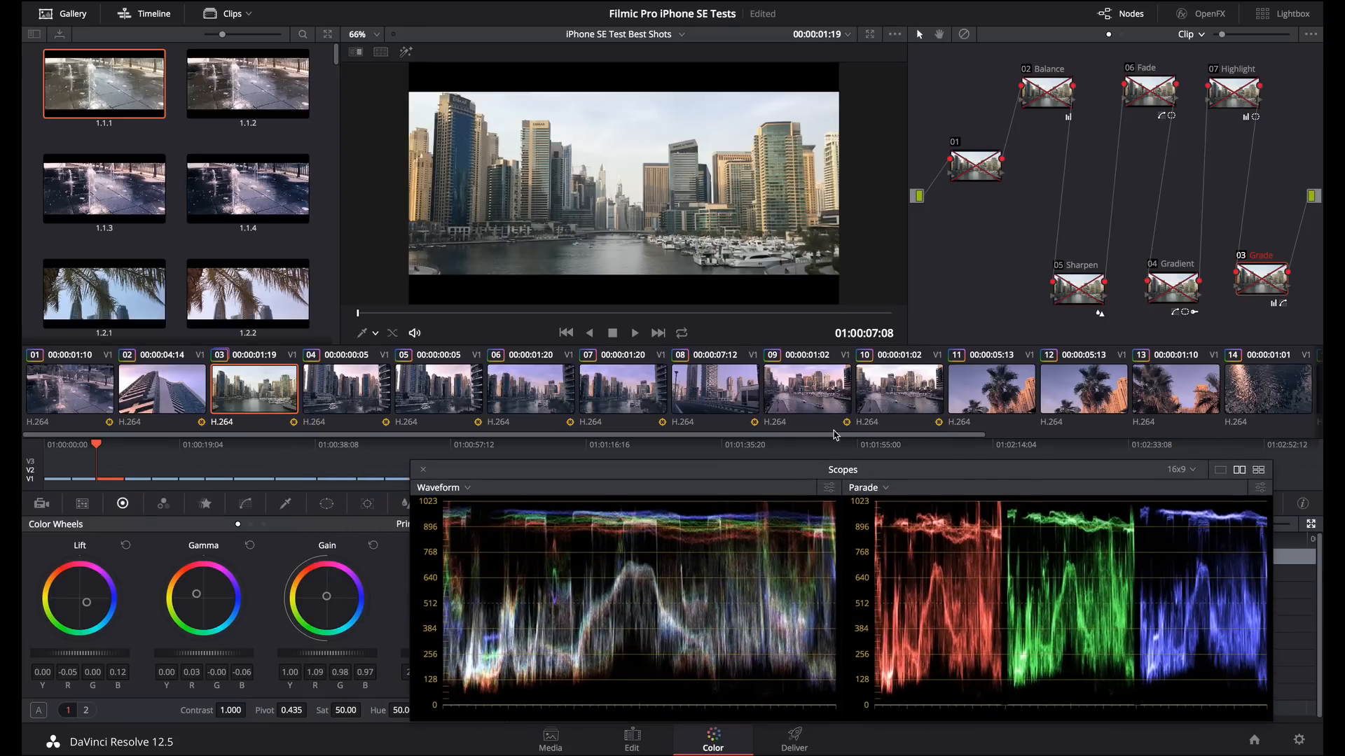
{"action": "scroll", "scroll_direction": "right", "scroll_amount": 3}
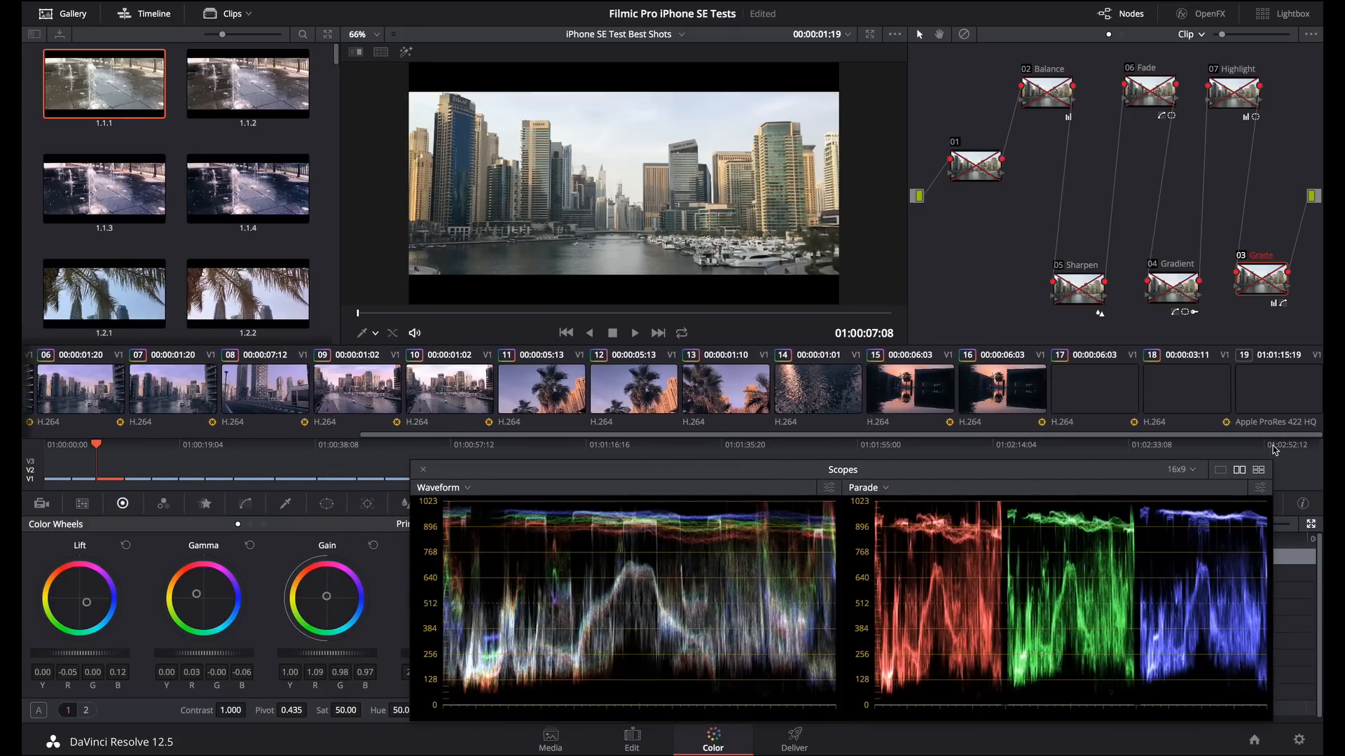
{"action": "left_click", "coordinate": [1278, 391]}
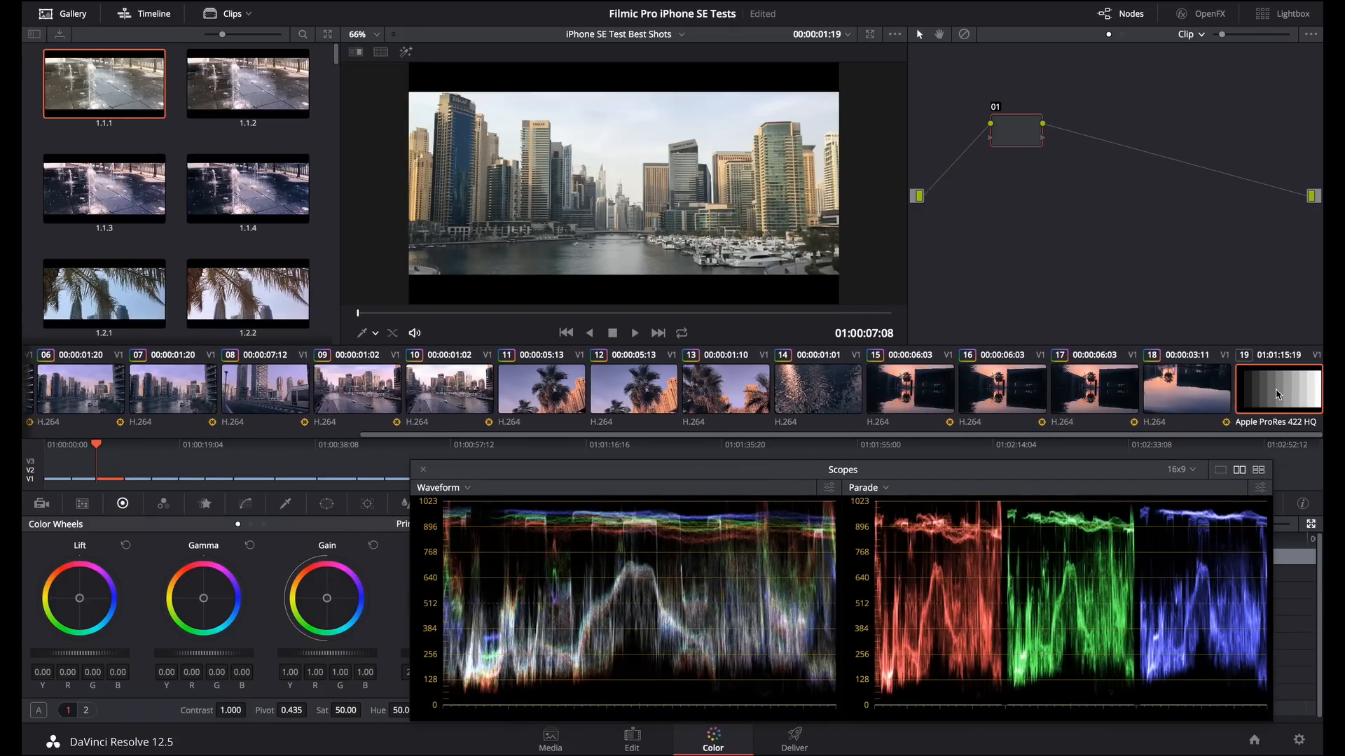
{"action": "left_click", "coordinate": [1277, 390]}
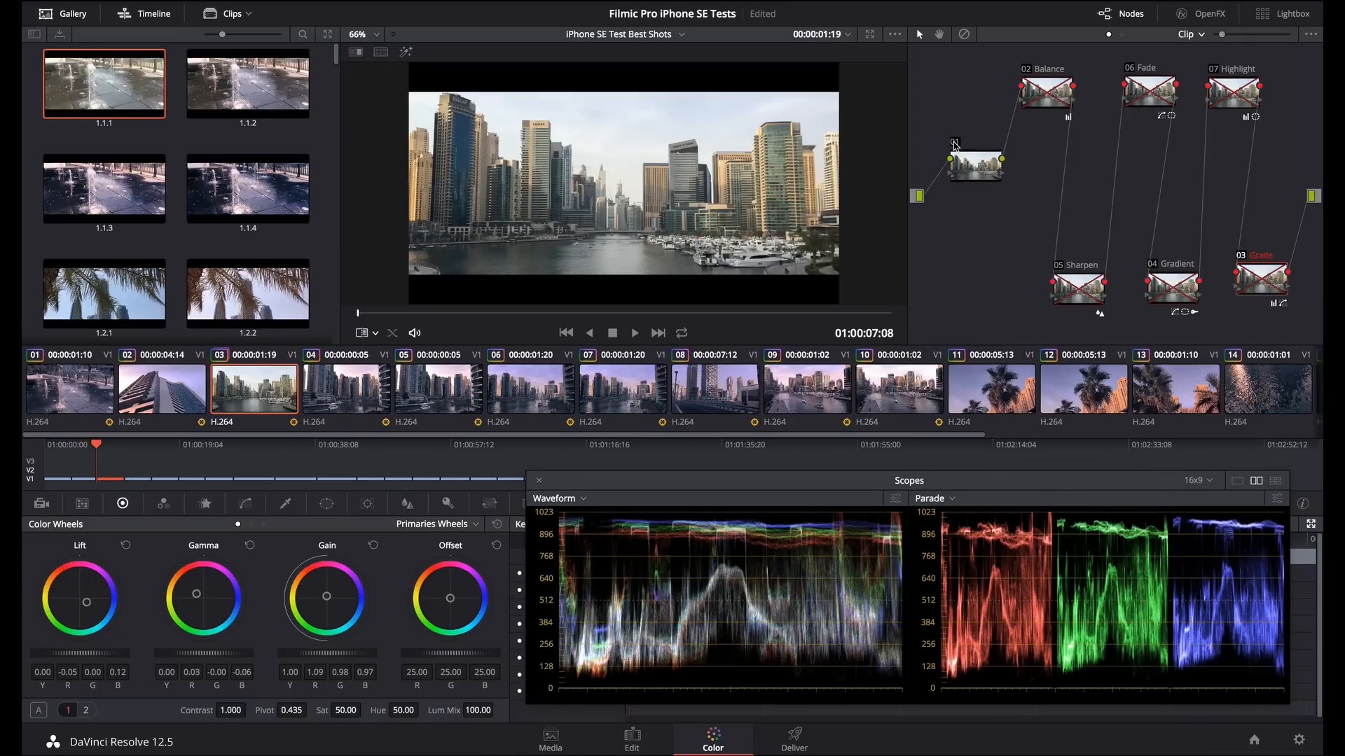
Start relabelling node 01 as Clean via Change Label
{"action": "right_click", "coordinate": [973, 162]}
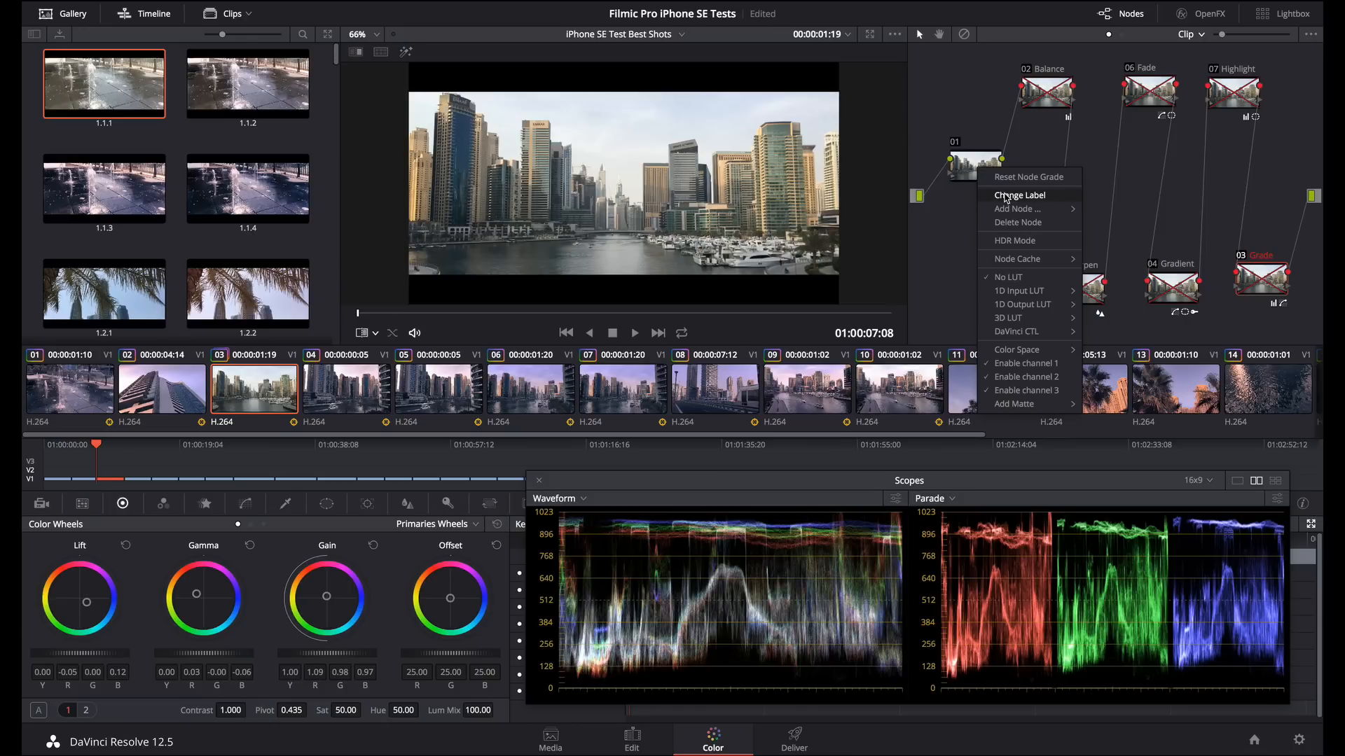
{"action": "left_click", "coordinate": [1020, 195]}
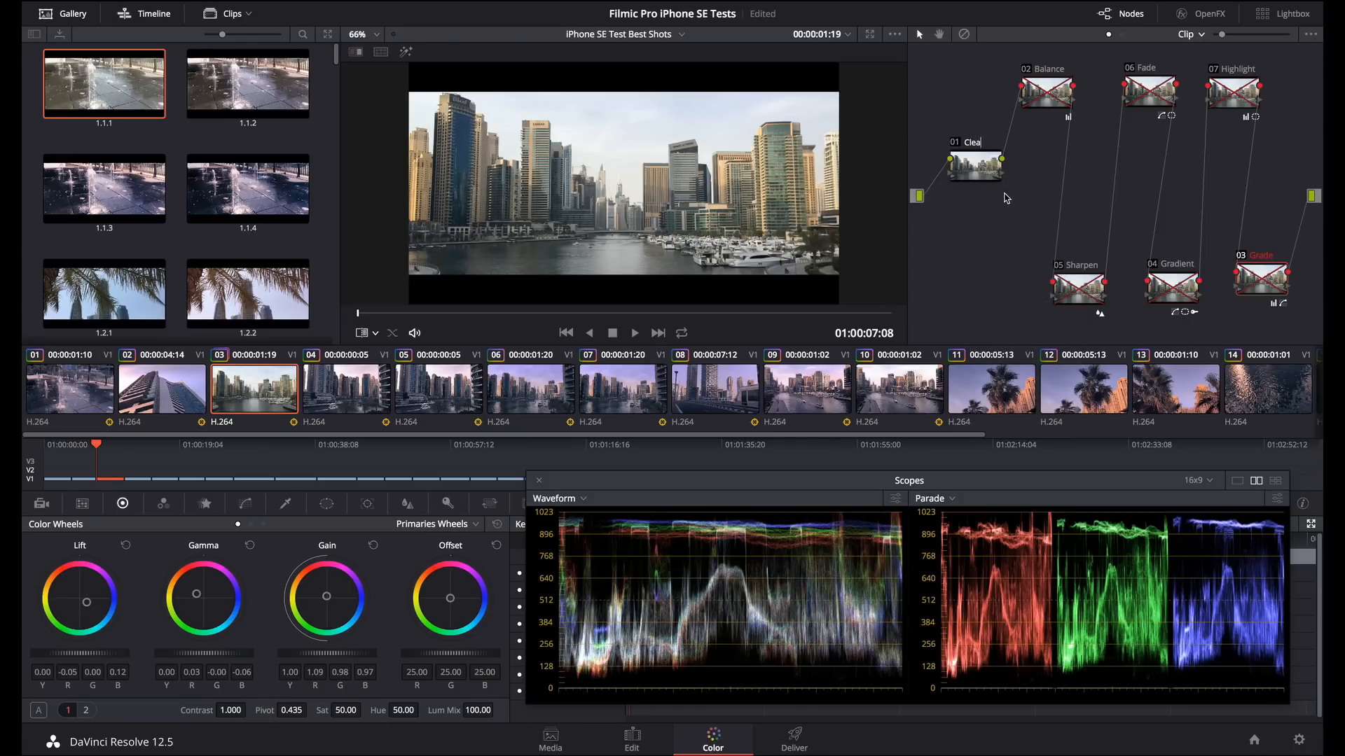
{"action": "mouse_move", "coordinate": [1029, 78]}
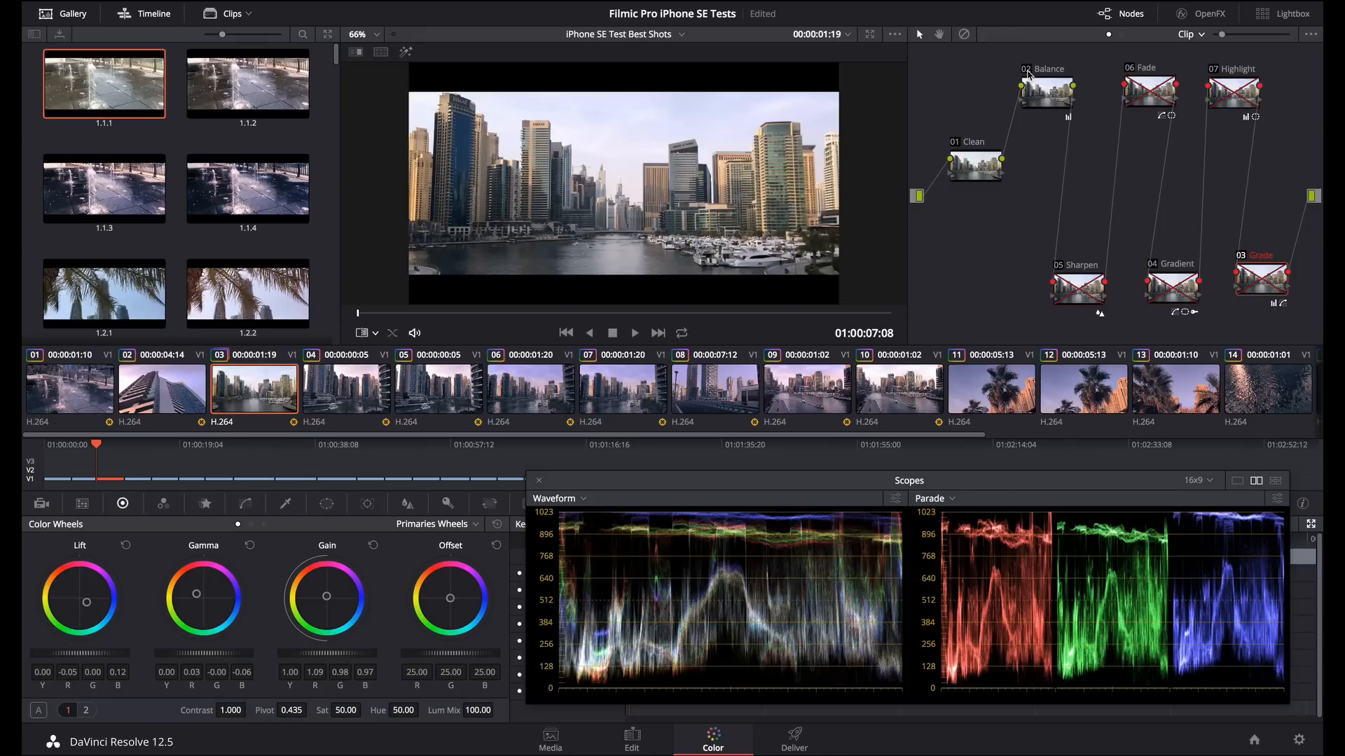
{"action": "mouse_move", "coordinate": [1077, 126]}
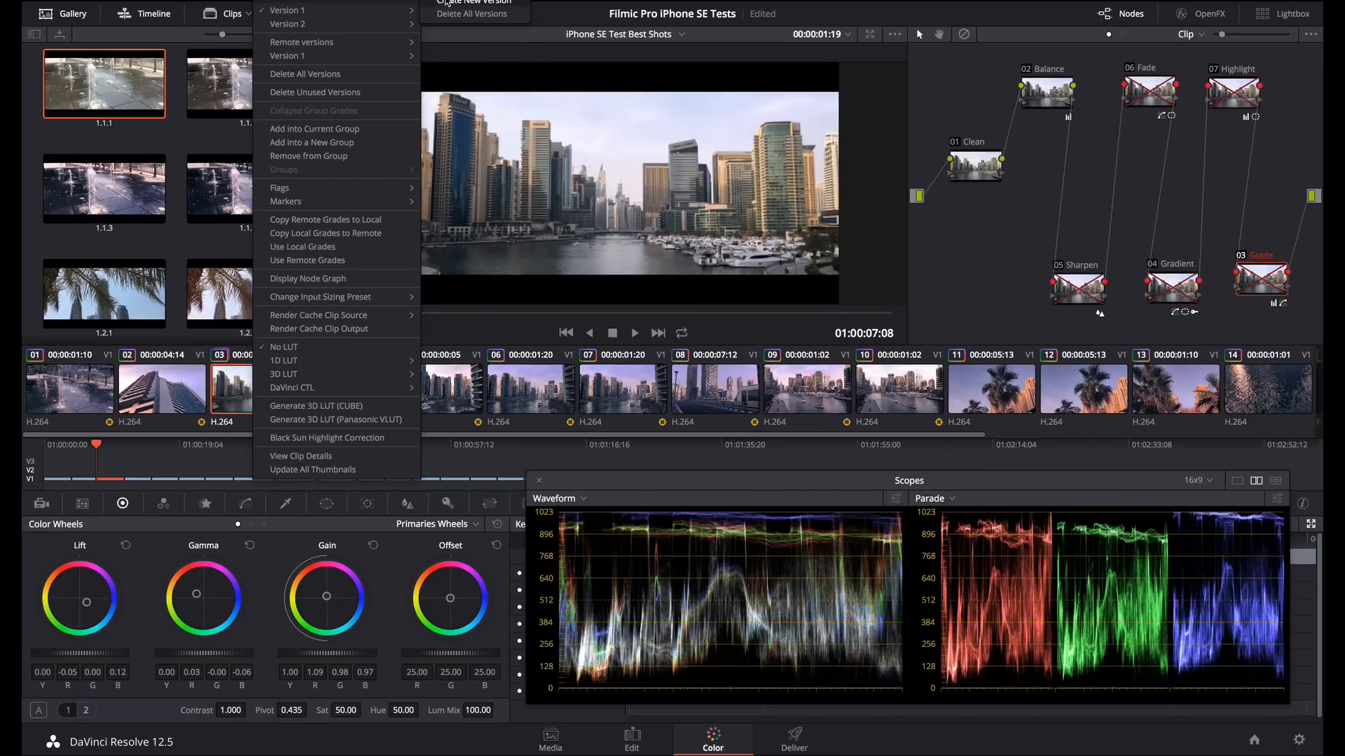
Create a new local version named Temp Grade for the clip
{"action": "left_click", "coordinate": [472, 1]}
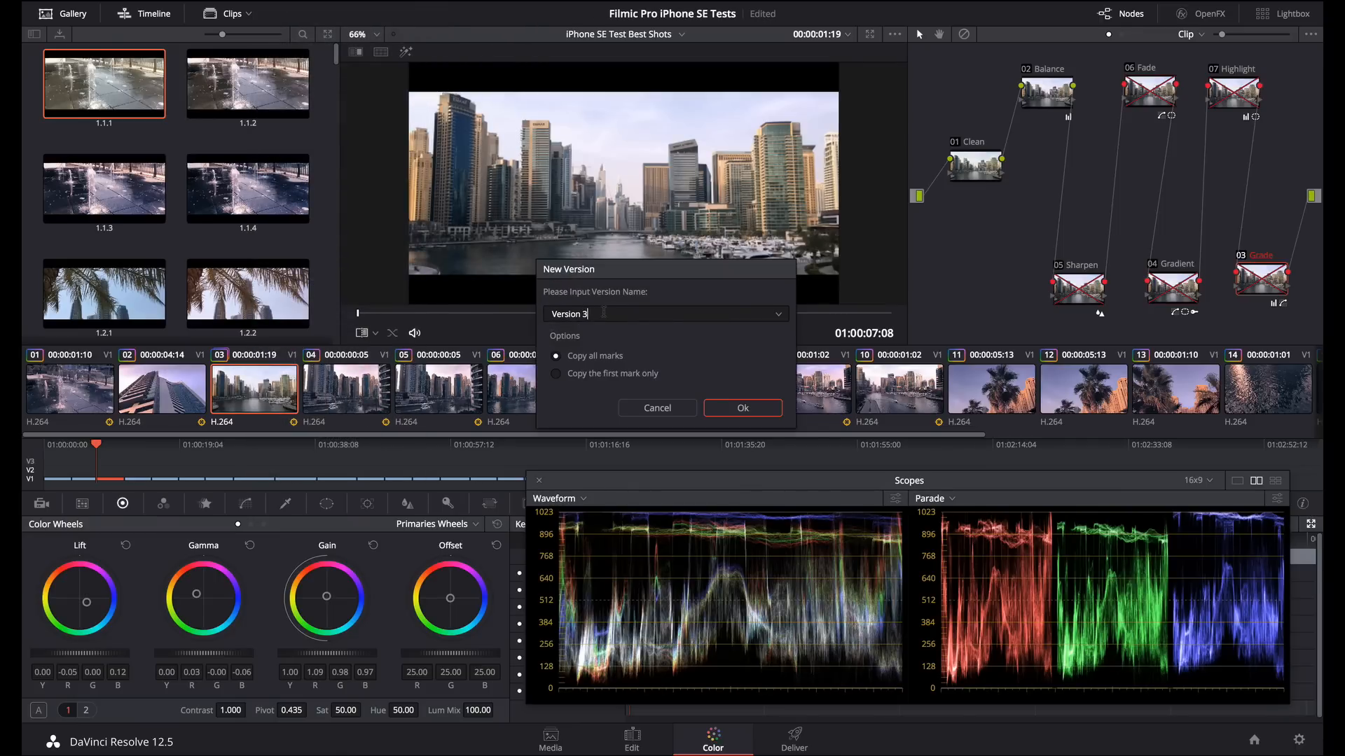
{"action": "type", "text": "Tem"}
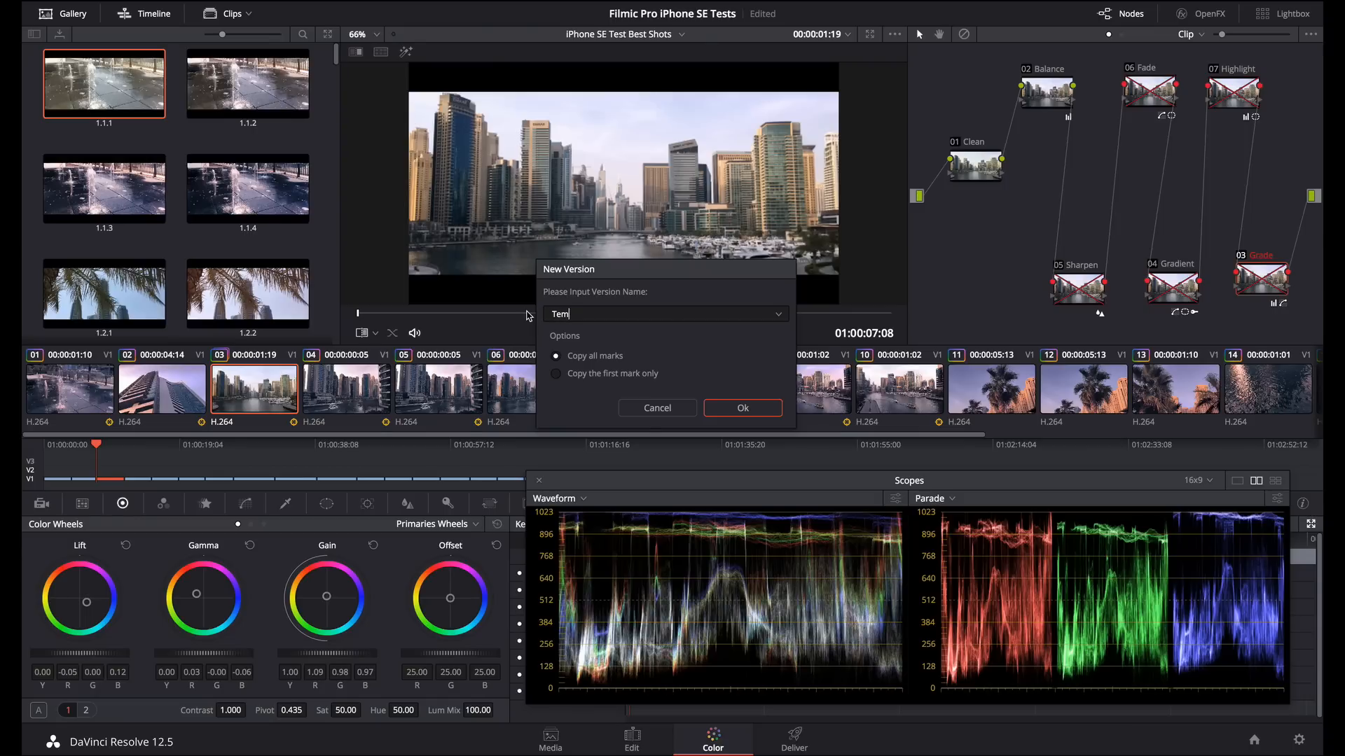
{"action": "type", "text": "p Grade"}
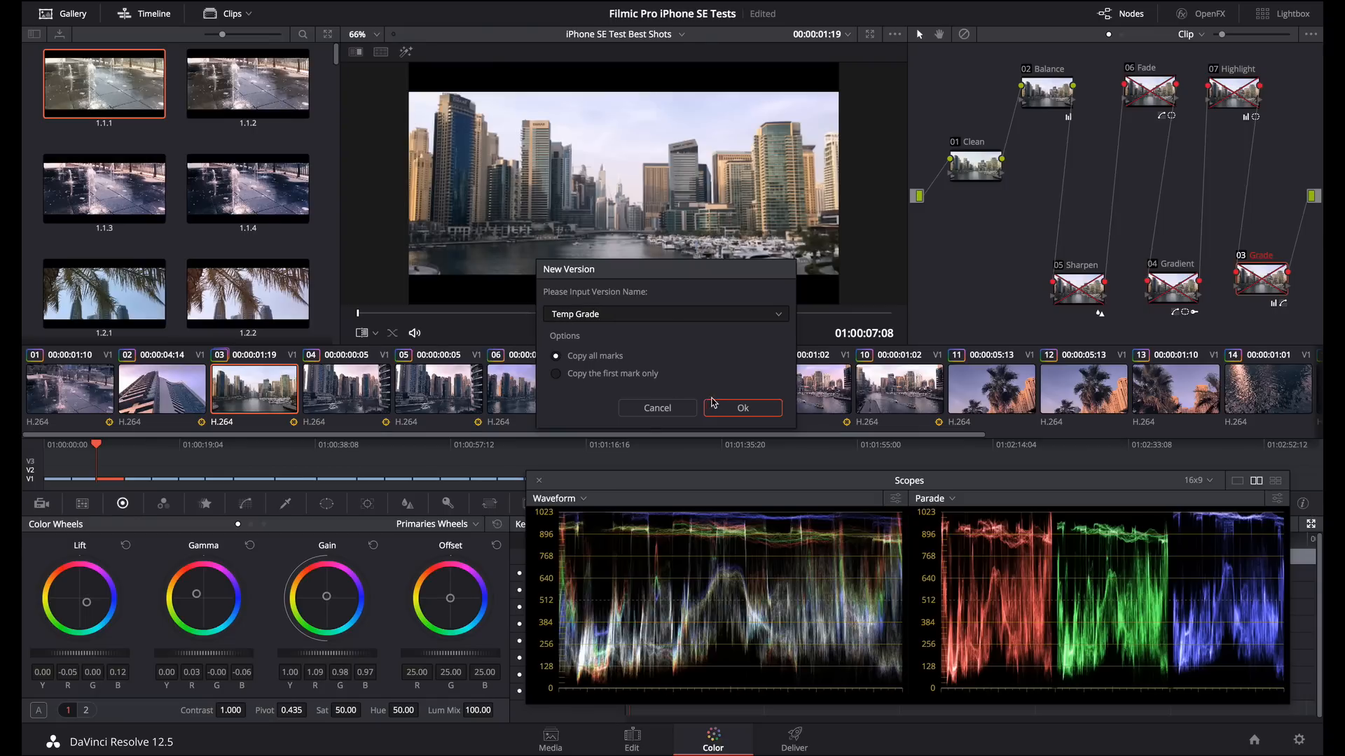
{"action": "left_click", "coordinate": [743, 407]}
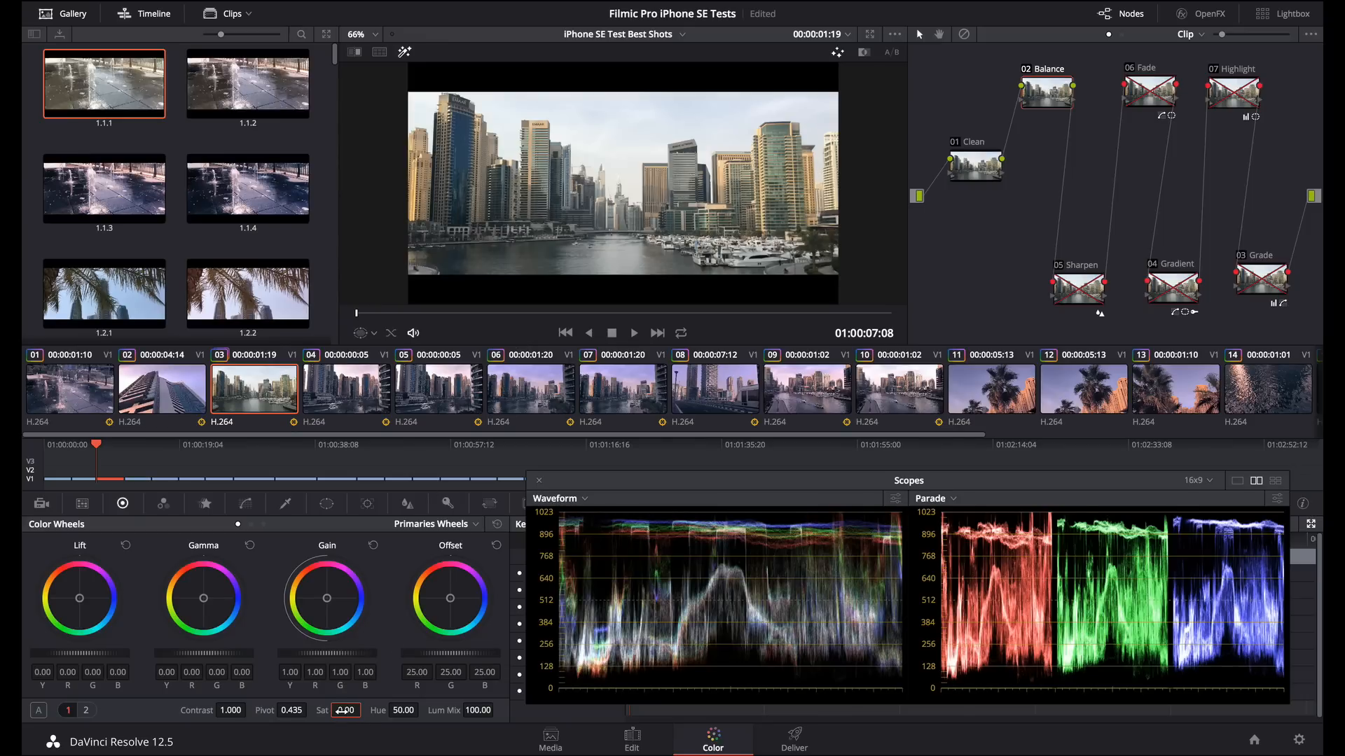
Select the saturation value in the Color Wheels palette for editing
{"action": "triple_click", "coordinate": [344, 711]}
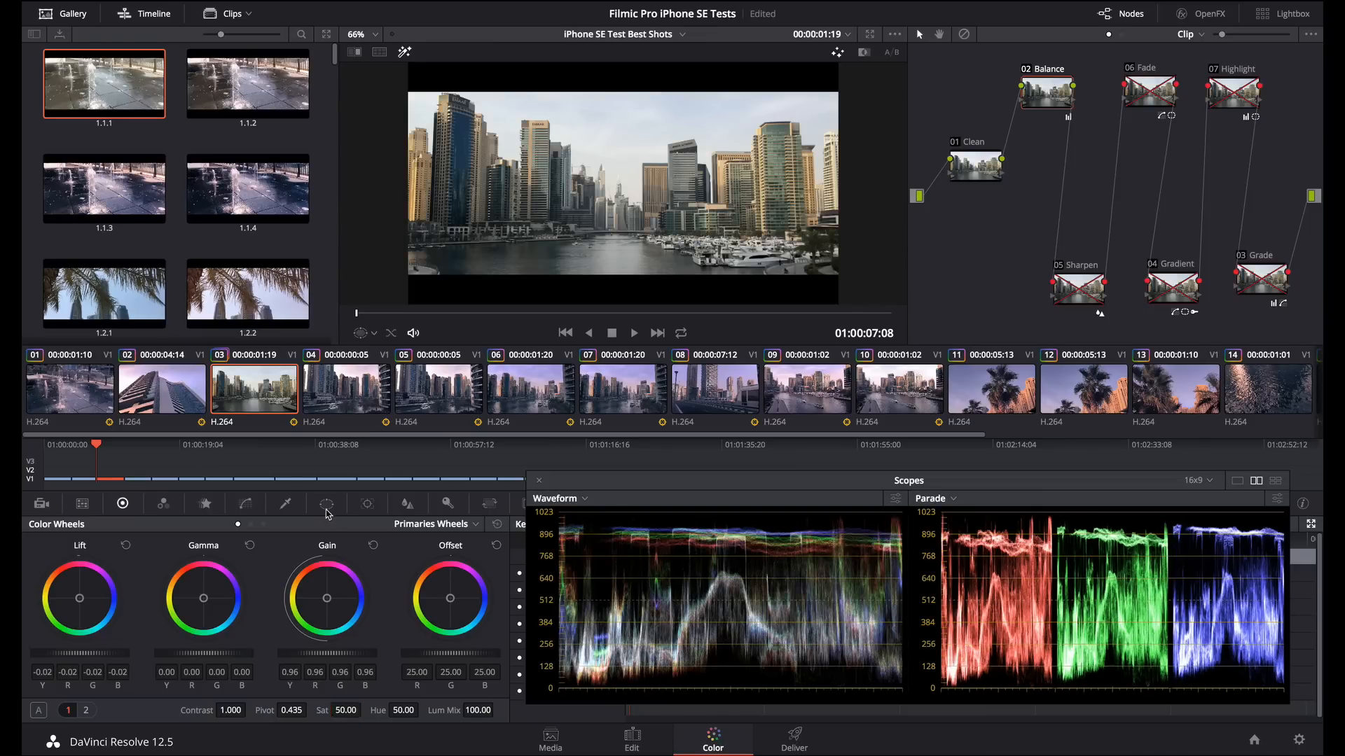
Check the circular window in the Window palette, then return to Color Wheels
{"action": "left_click", "coordinate": [327, 503]}
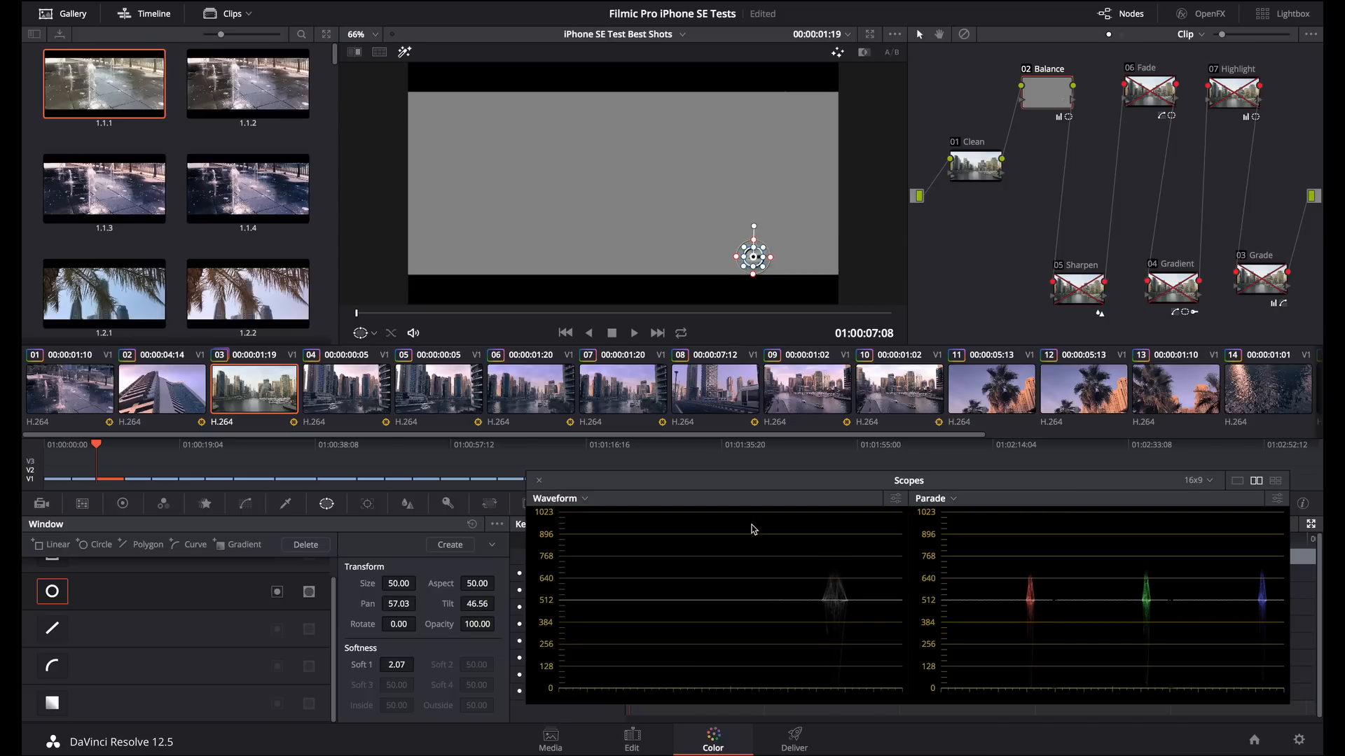
{"action": "mouse_move", "coordinate": [1292, 596]}
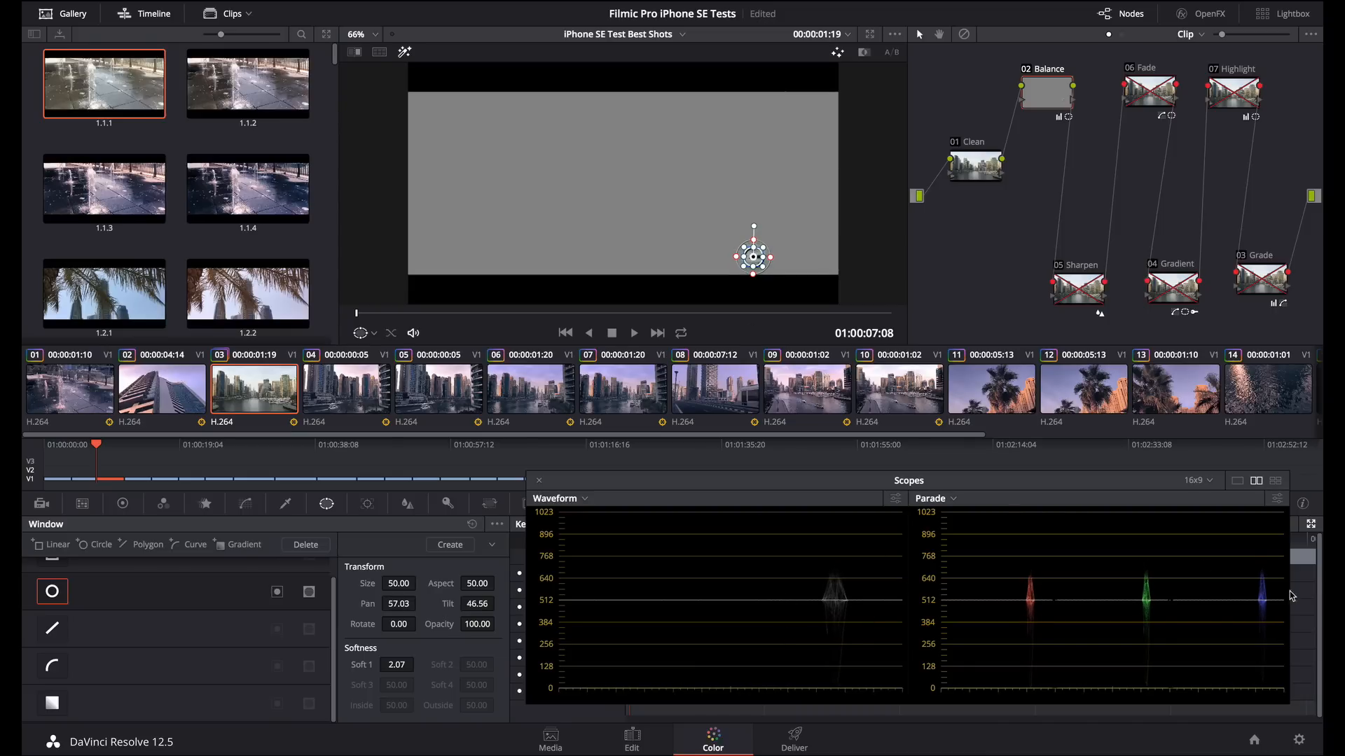
{"action": "left_click", "coordinate": [123, 503]}
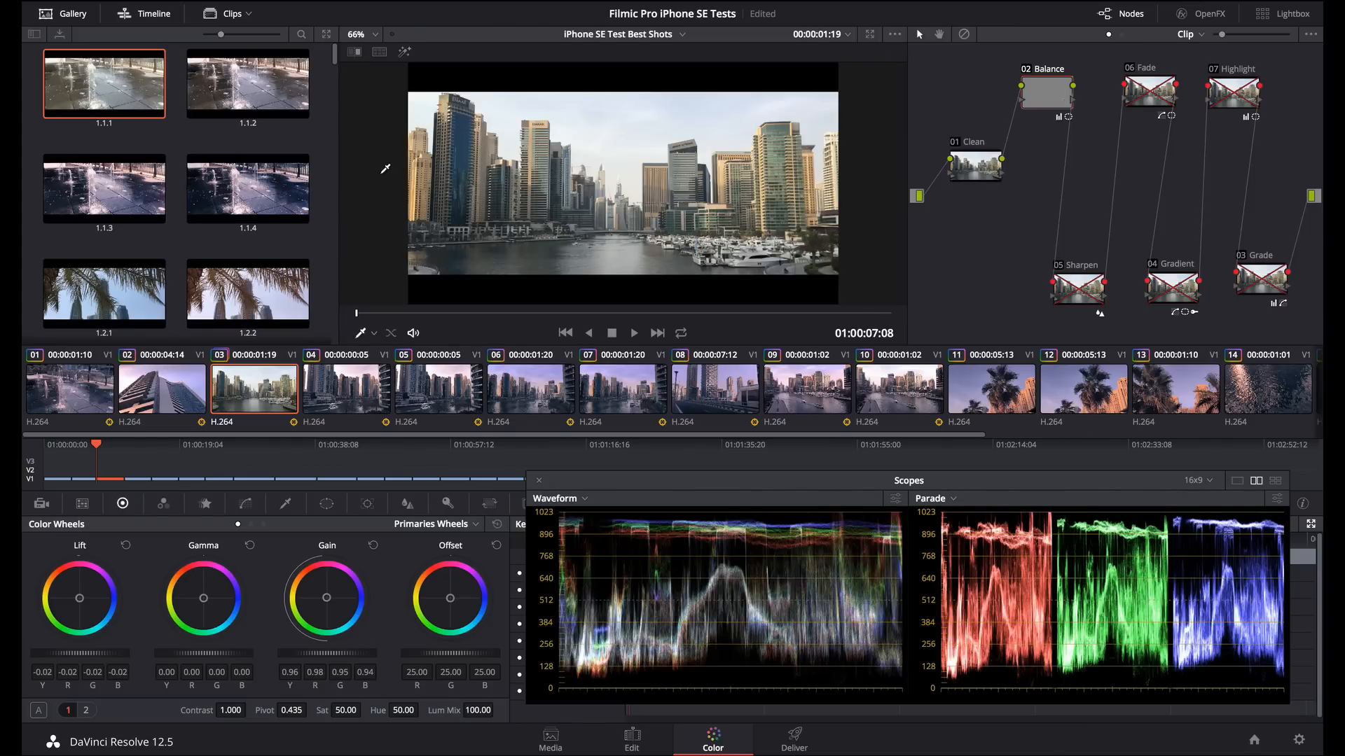
Switch off the circular power window and reselect the Balance node (lift -0.05, gain 1.09)
{"action": "left_click", "coordinate": [326, 503]}
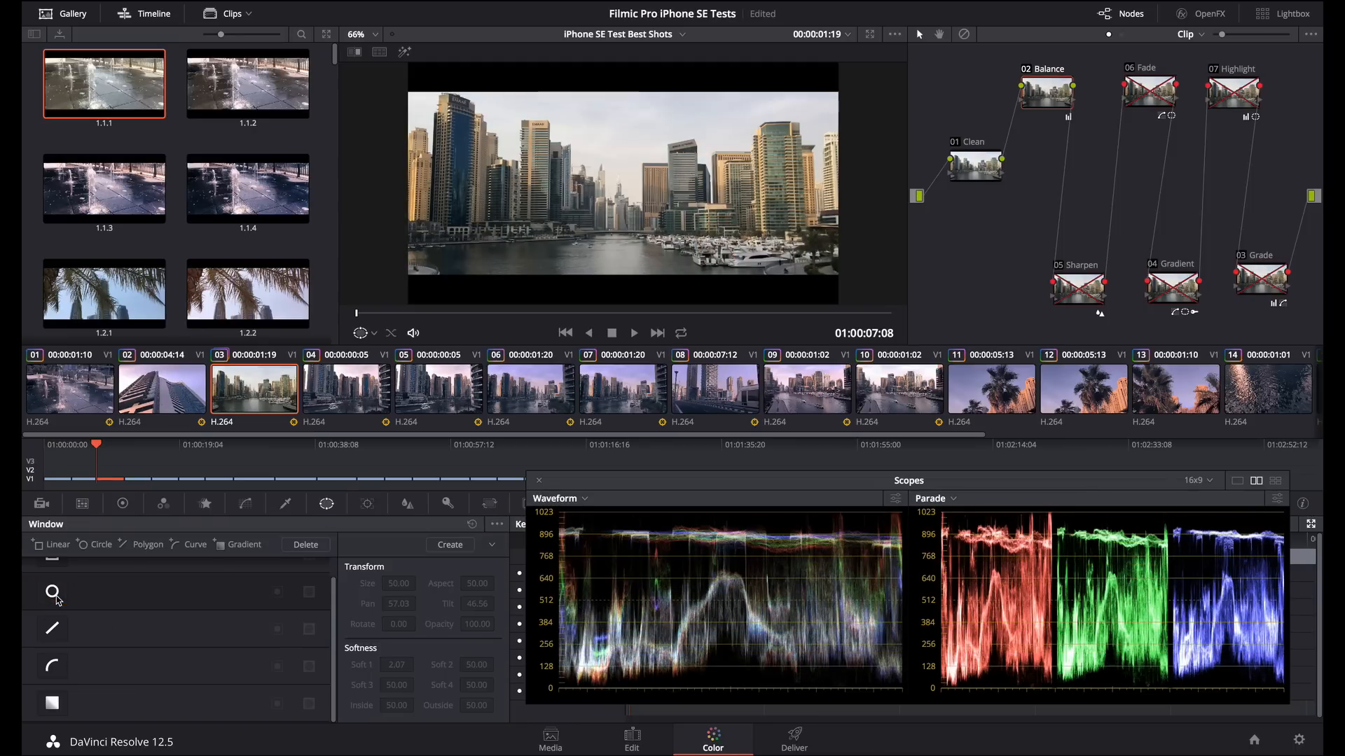
{"action": "left_click", "coordinate": [1045, 89]}
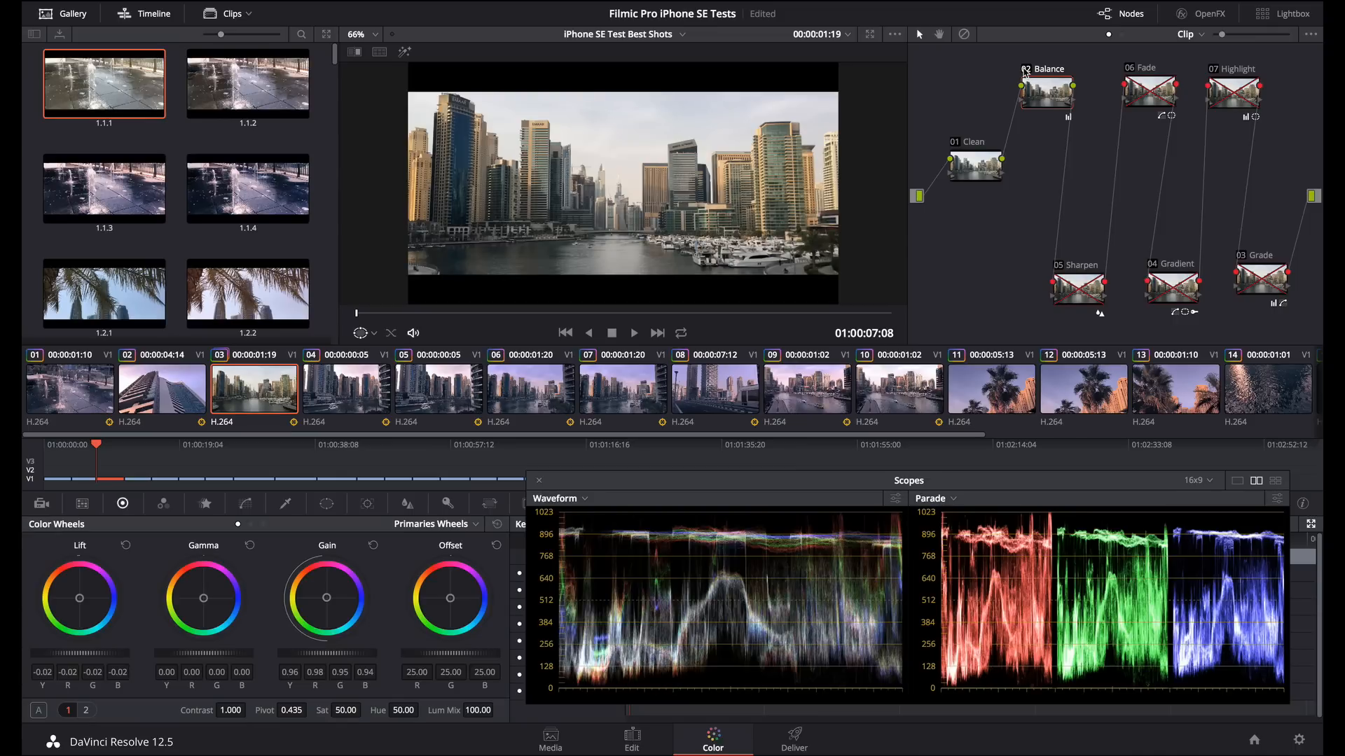
{"action": "mouse_move", "coordinate": [391, 327]}
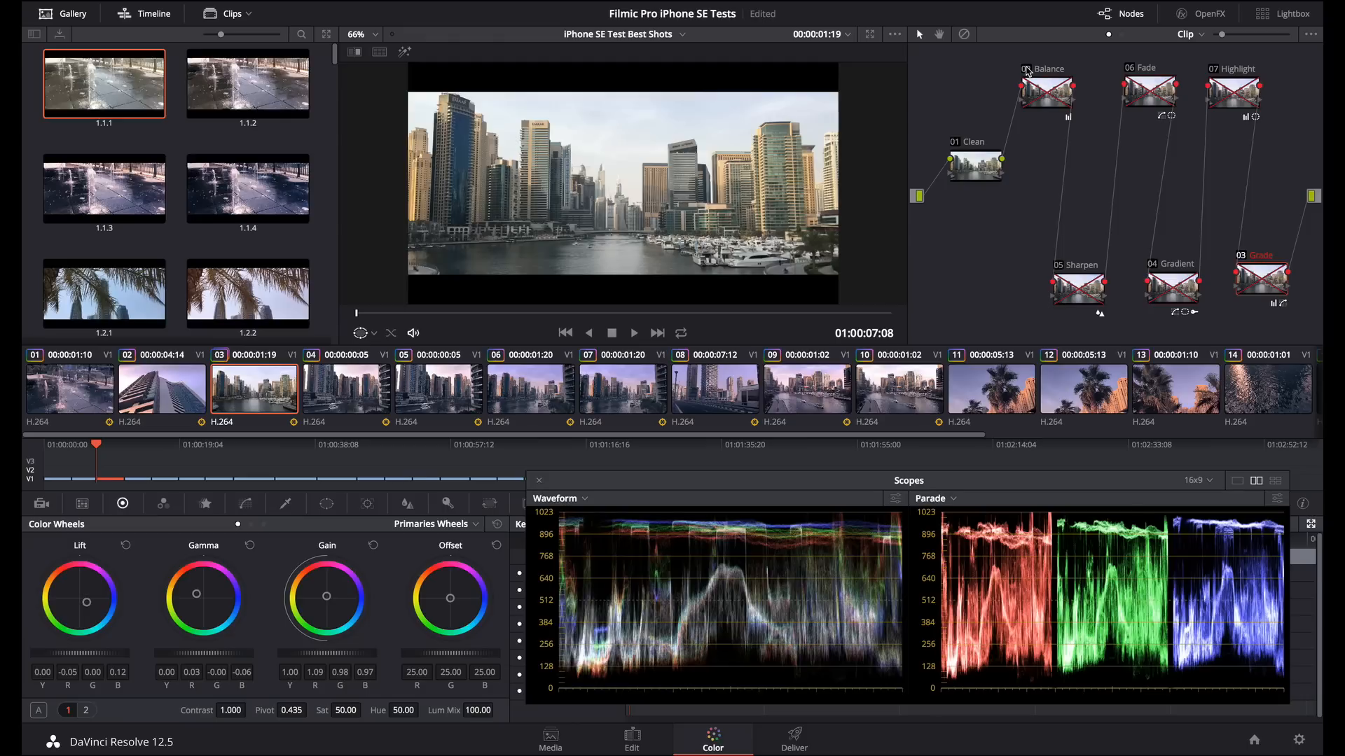
{"action": "left_click", "coordinate": [1048, 89]}
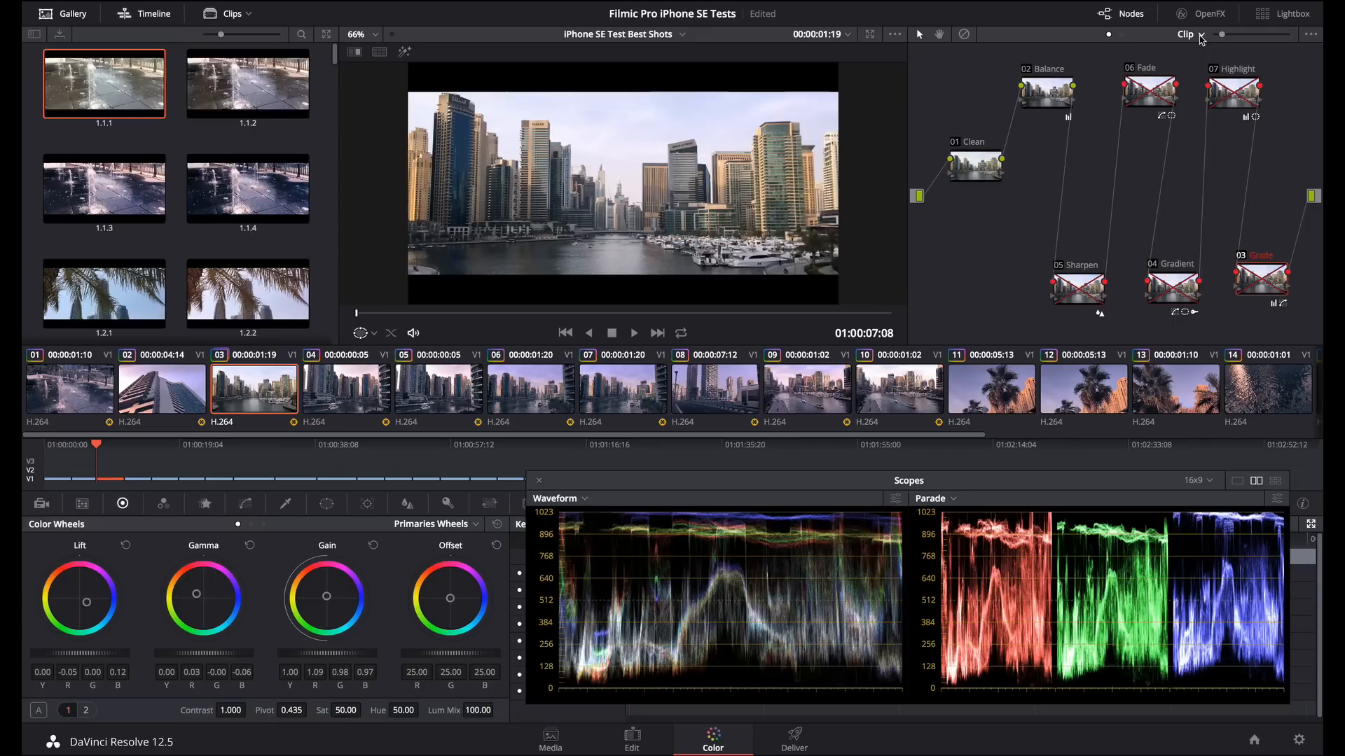
Show the timeline-wide node tree and toggle the Film LUT node on, comparing with it off
{"action": "left_click", "coordinate": [1185, 33]}
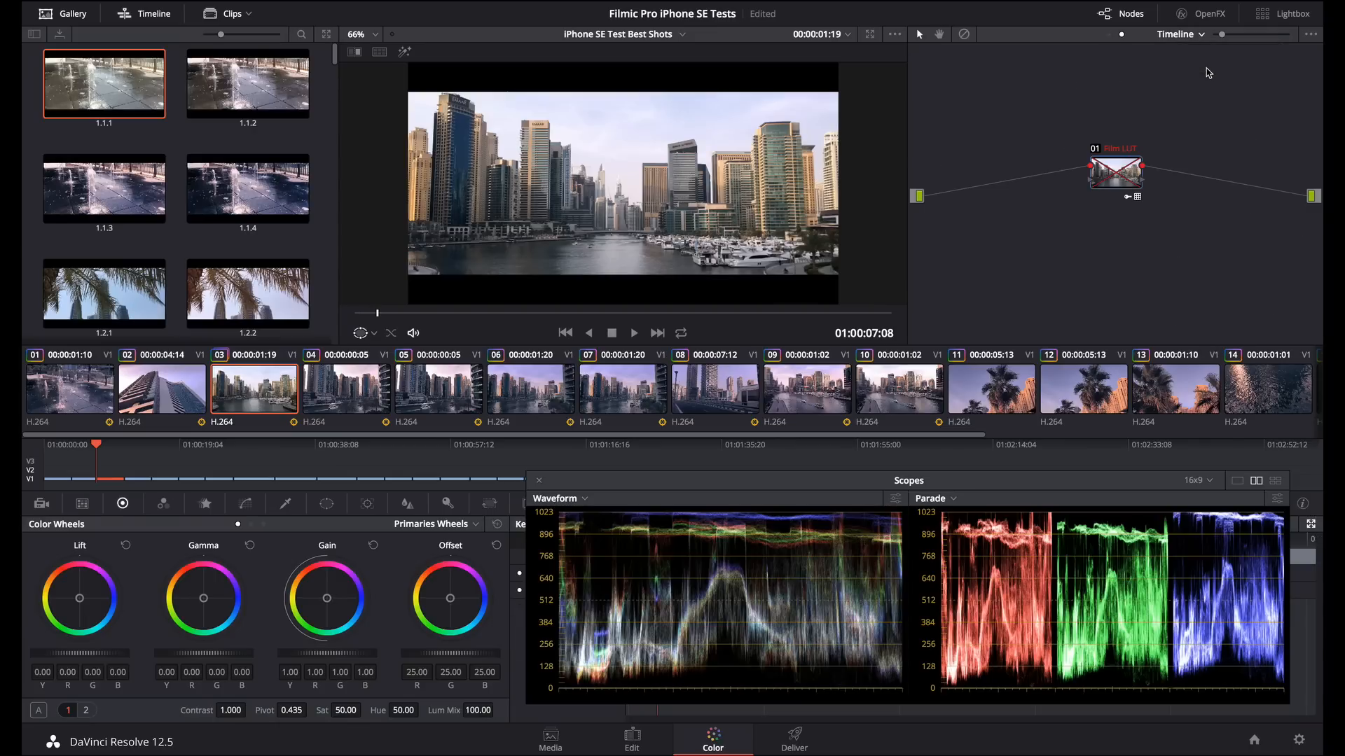
{"action": "mouse_move", "coordinate": [1095, 156]}
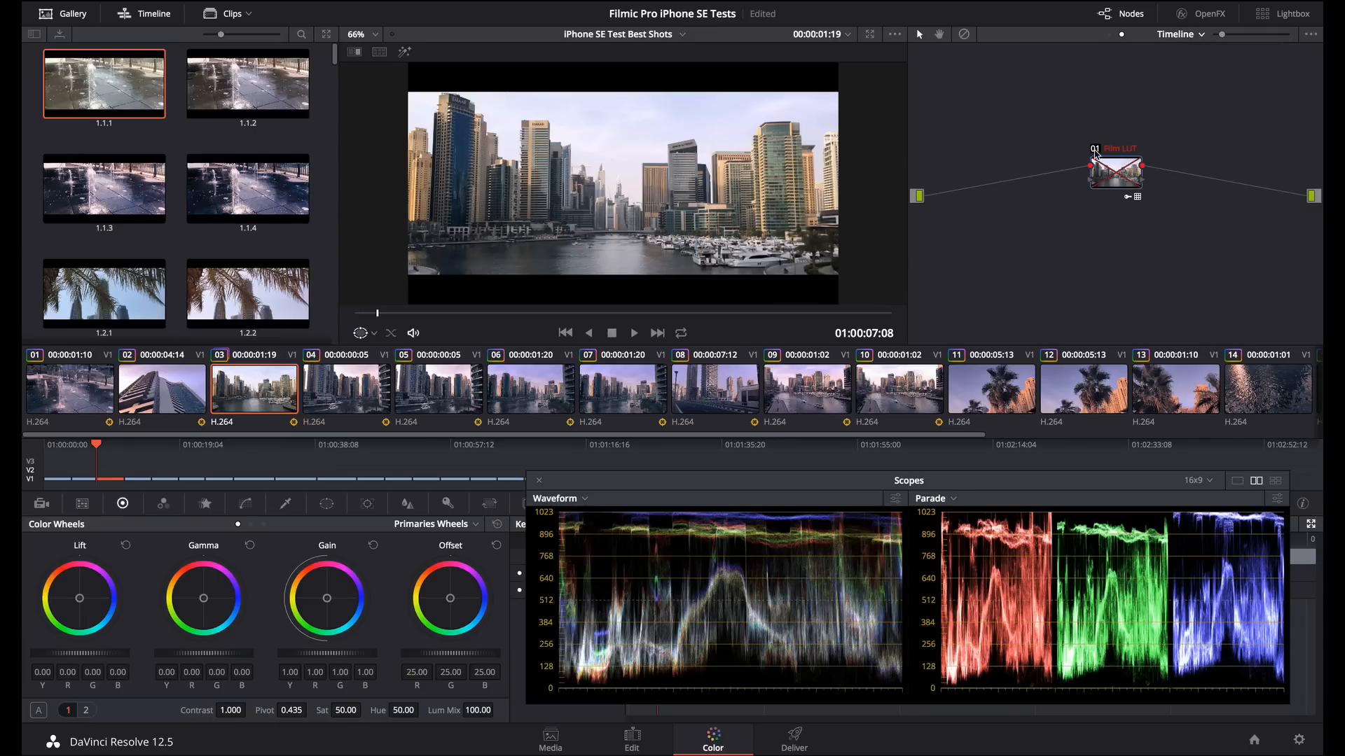
{"action": "left_click", "coordinate": [1115, 174]}
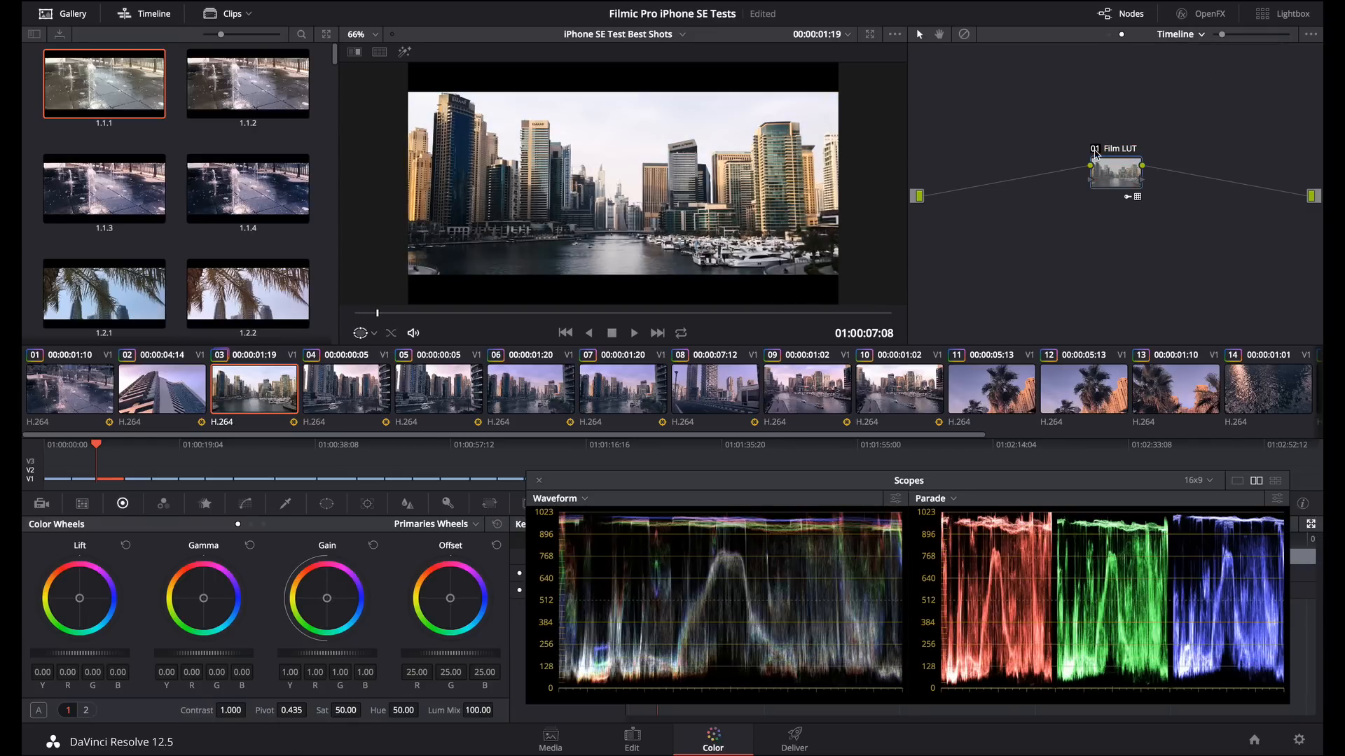
{"action": "left_click", "coordinate": [1116, 171]}
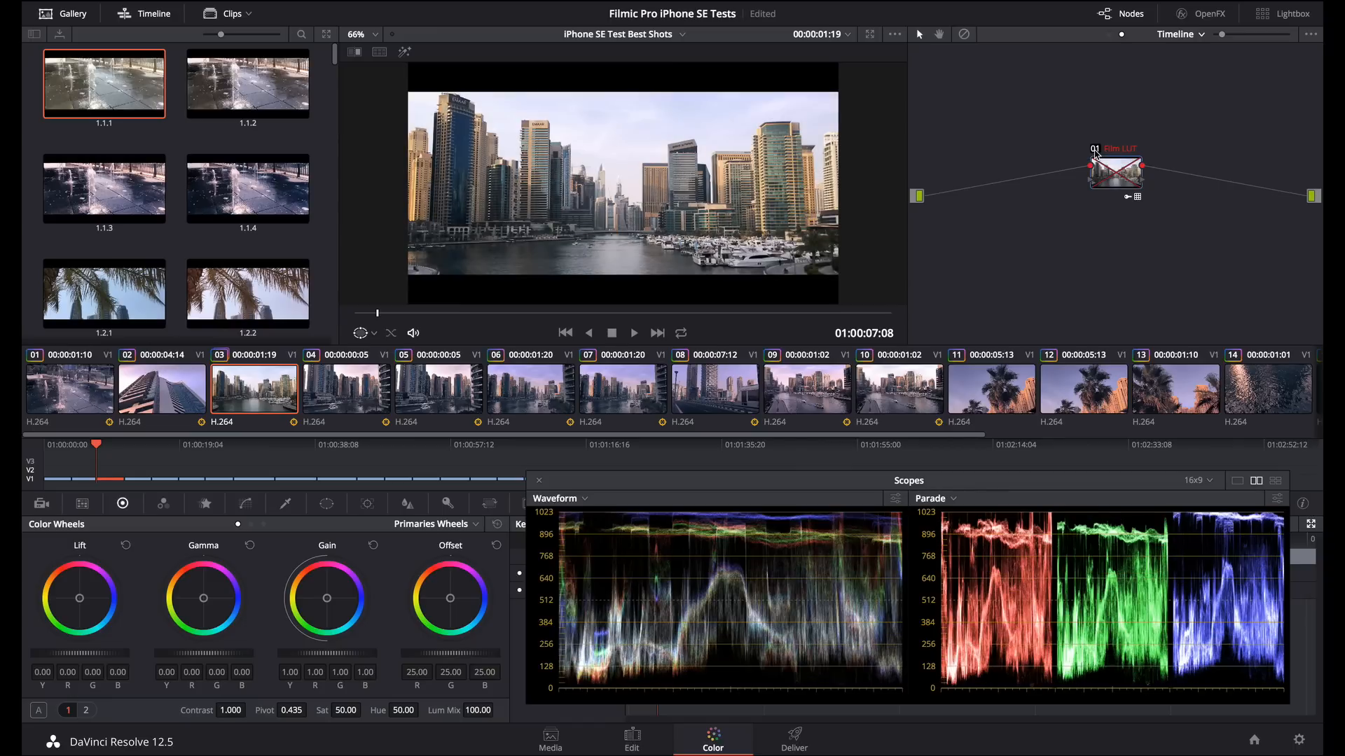
{"action": "left_click", "coordinate": [1115, 173]}
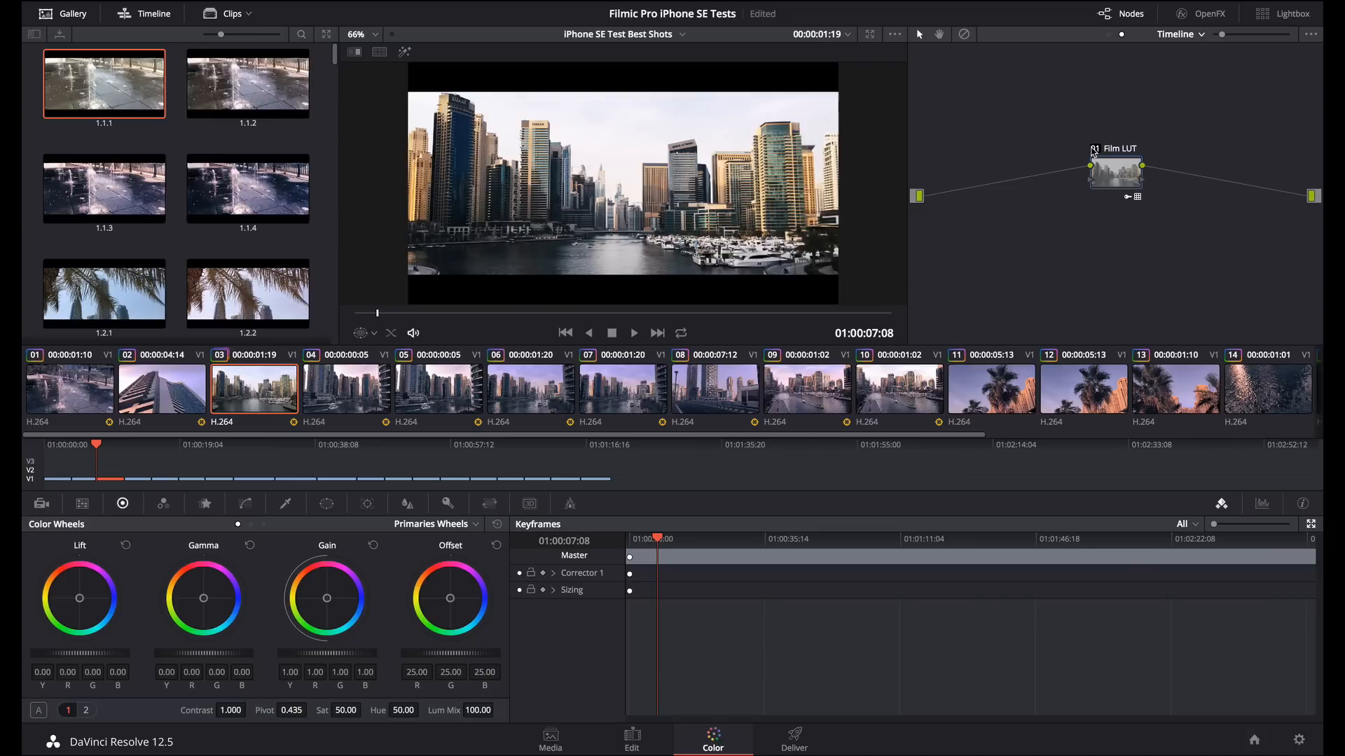
{"action": "right_click", "coordinate": [1115, 171]}
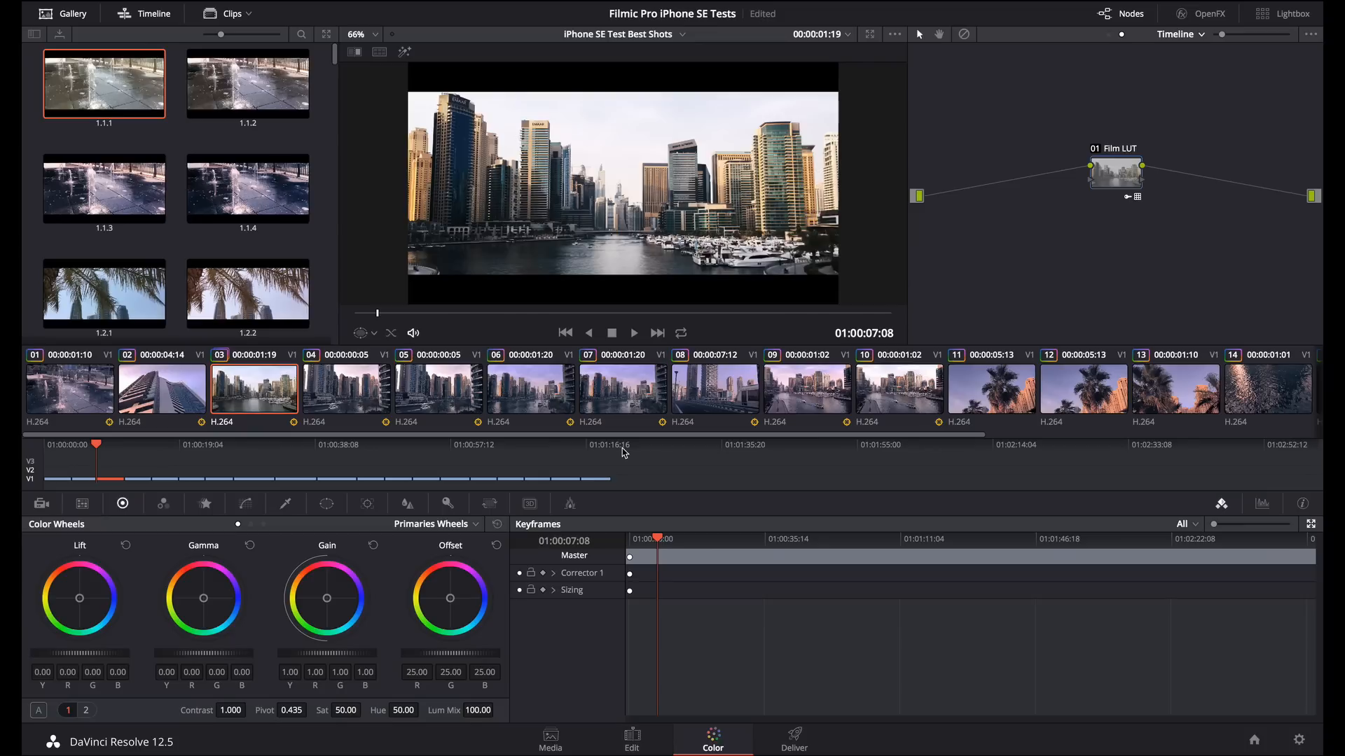
Set the Film LUT node's Key Output Gain to 0.500 to halve its strength
{"action": "left_click", "coordinate": [446, 503]}
{"action": "type", "text": "0.5"}
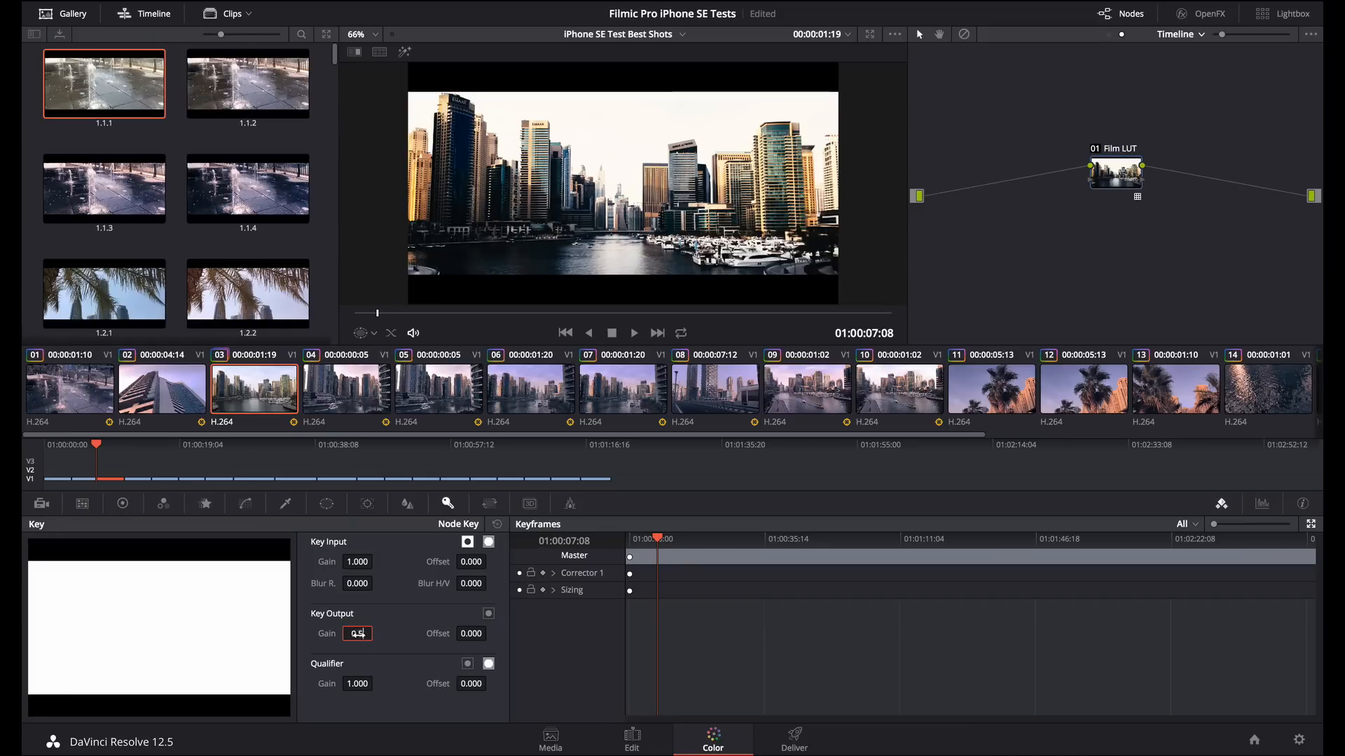
{"action": "type", "text": "0.600"}
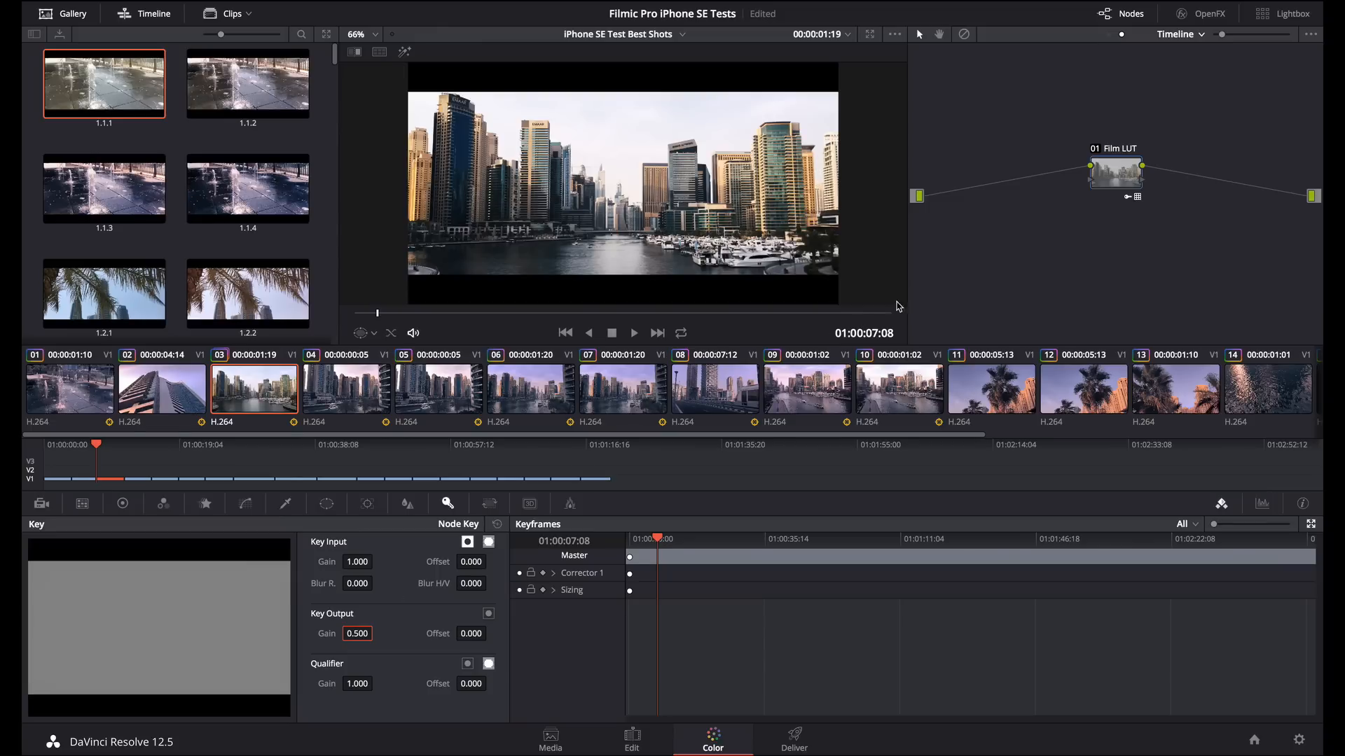
Return to the clip's node tree and switch the Grade node back on with the color wheels shown
{"action": "left_click", "coordinate": [1179, 34]}
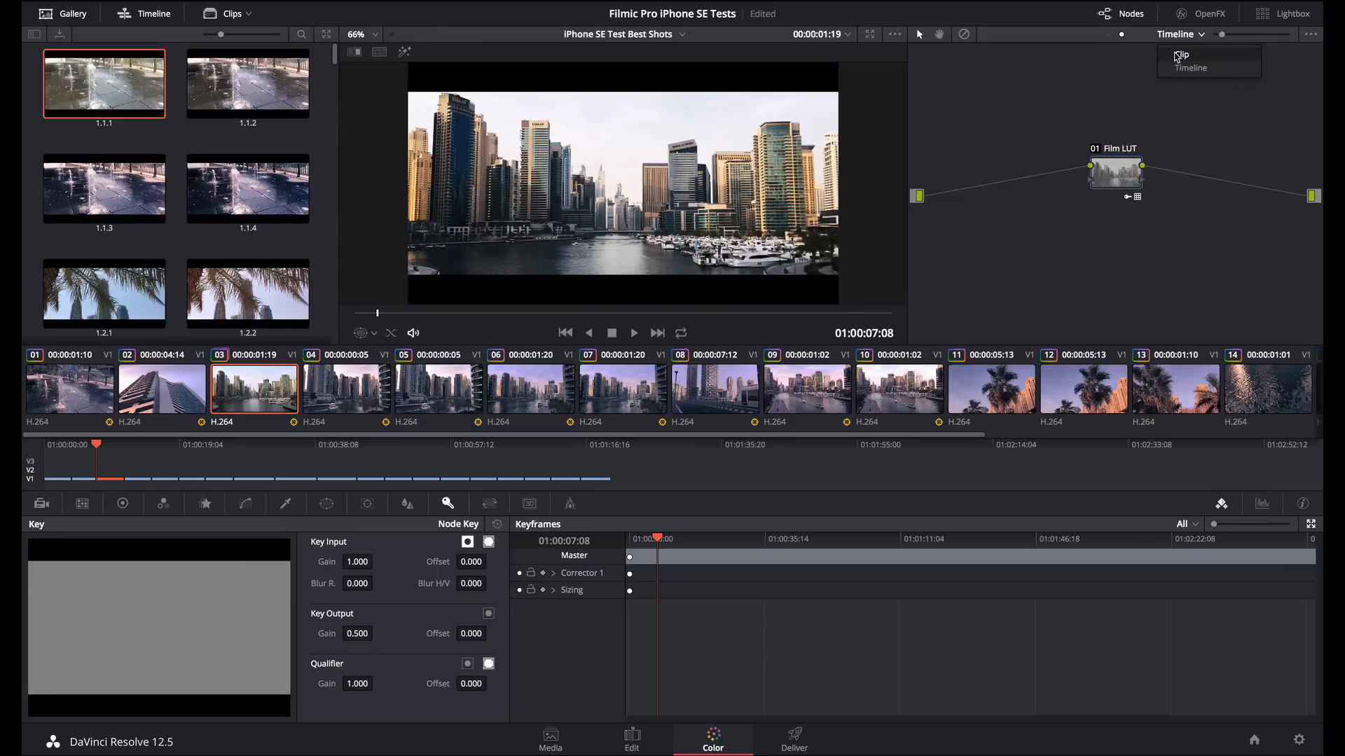
{"action": "left_click", "coordinate": [1187, 54]}
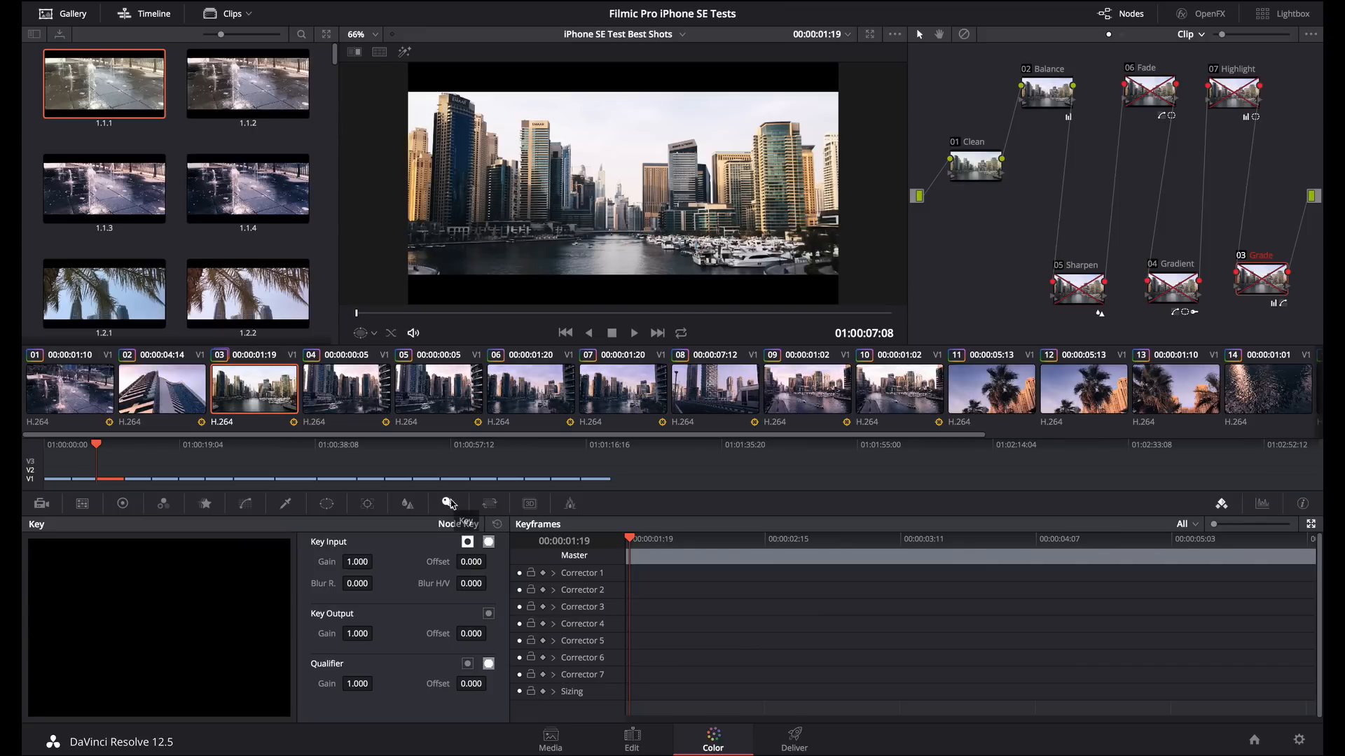
{"action": "mouse_move", "coordinate": [165, 496]}
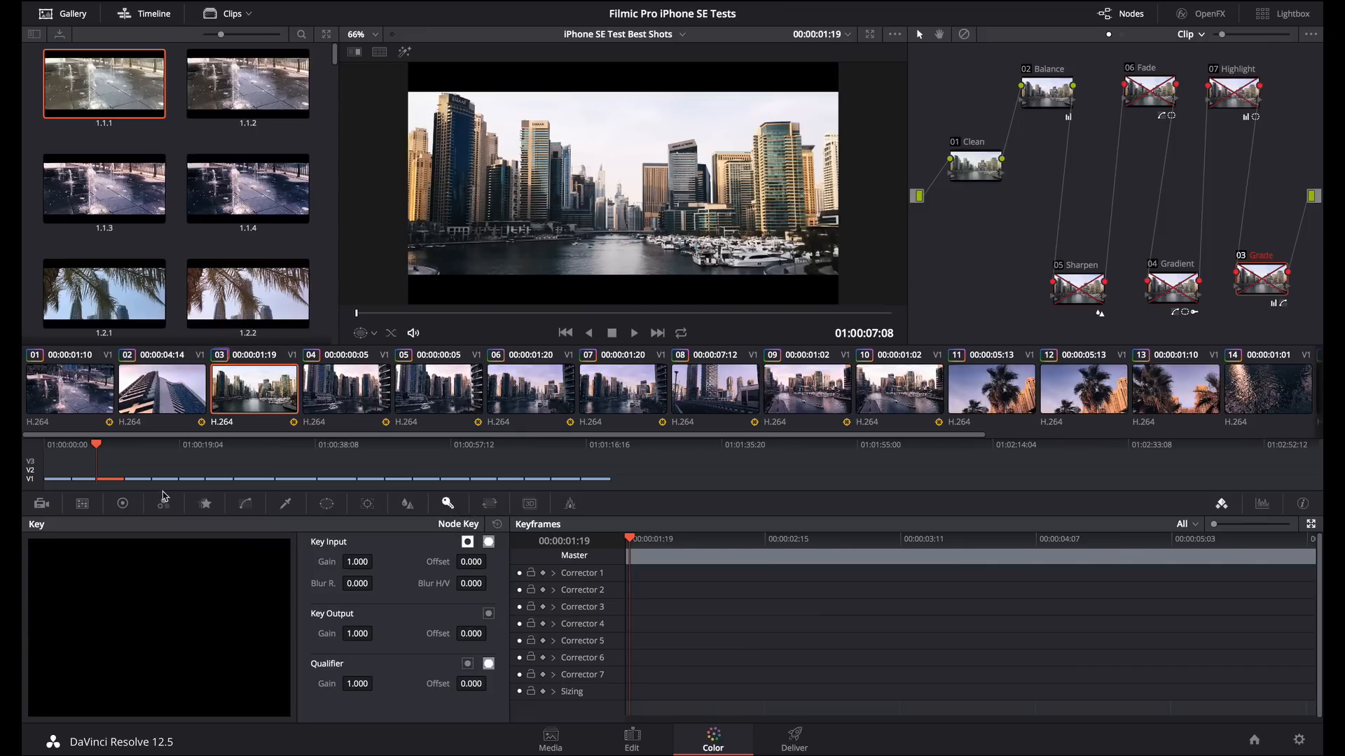
{"action": "left_click", "coordinate": [124, 503]}
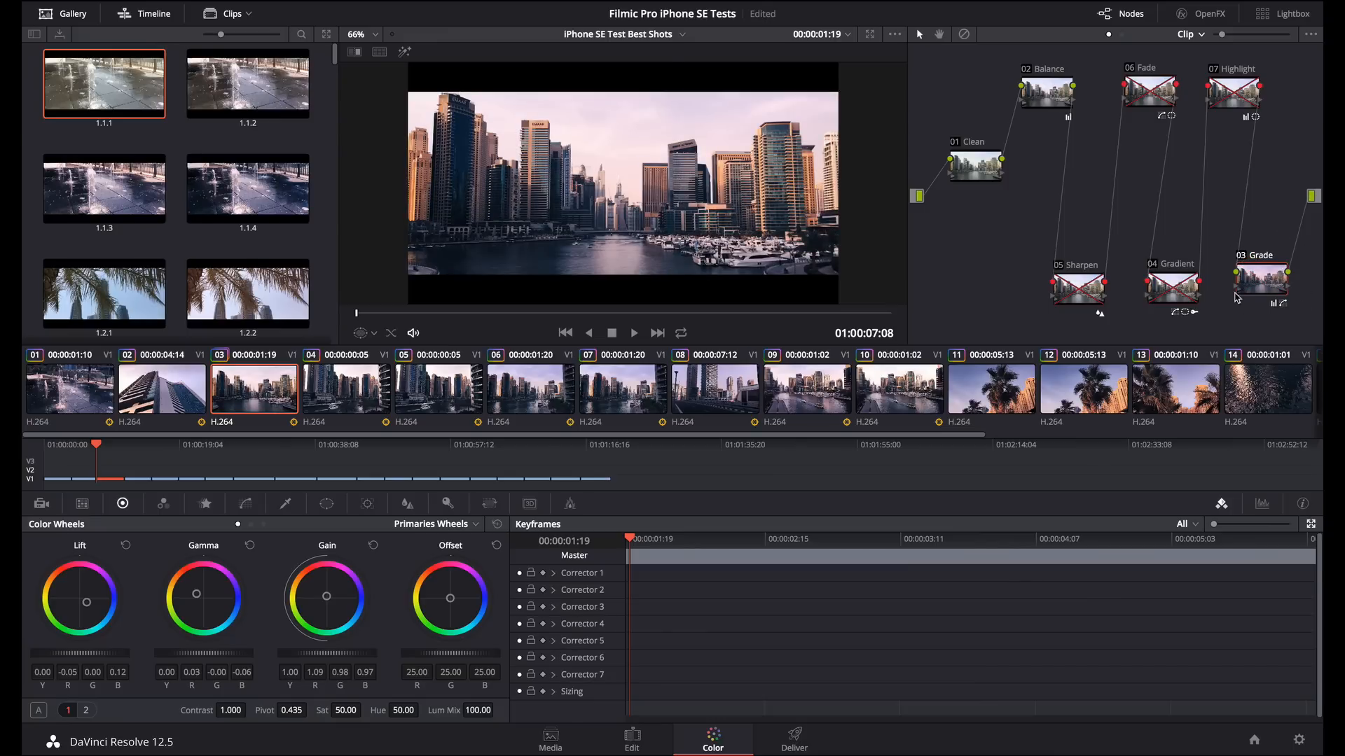
{"action": "mouse_move", "coordinate": [1246, 261]}
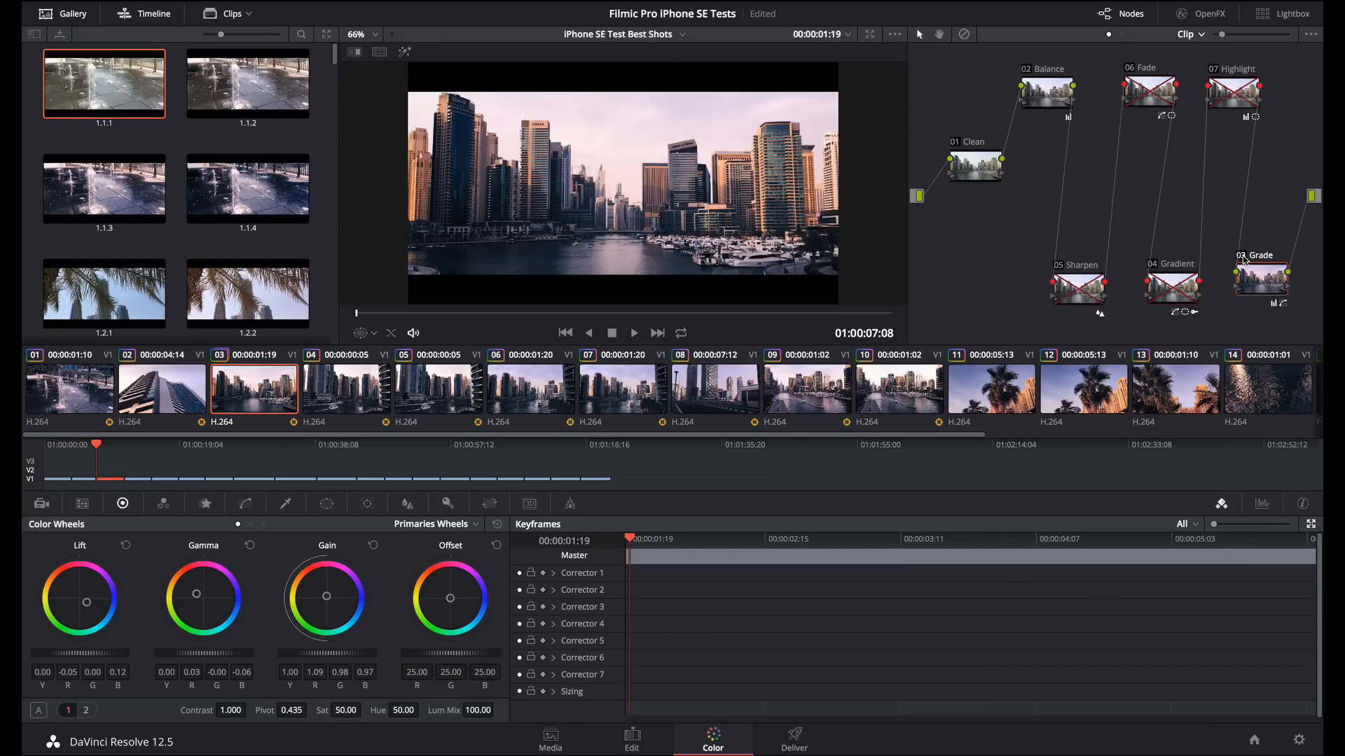
{"action": "left_click", "coordinate": [1261, 276]}
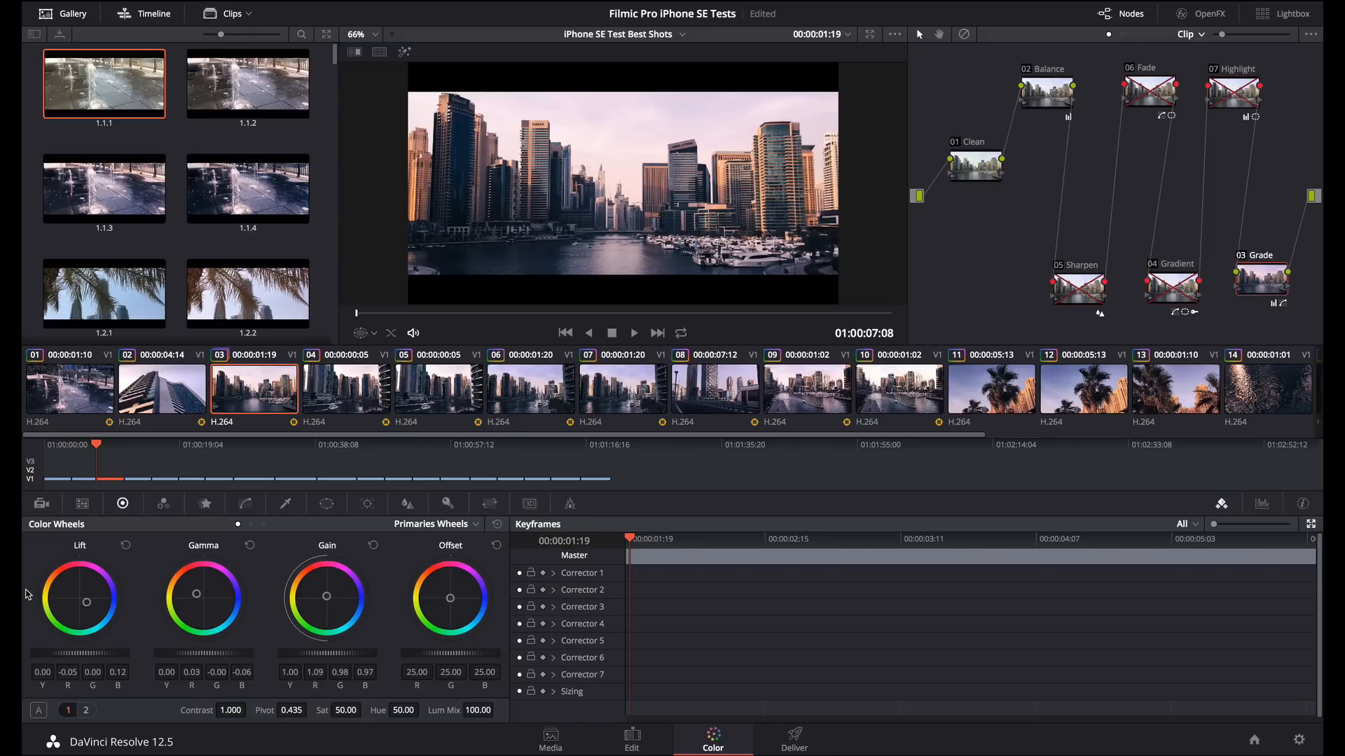
{"action": "mouse_move", "coordinate": [166, 544]}
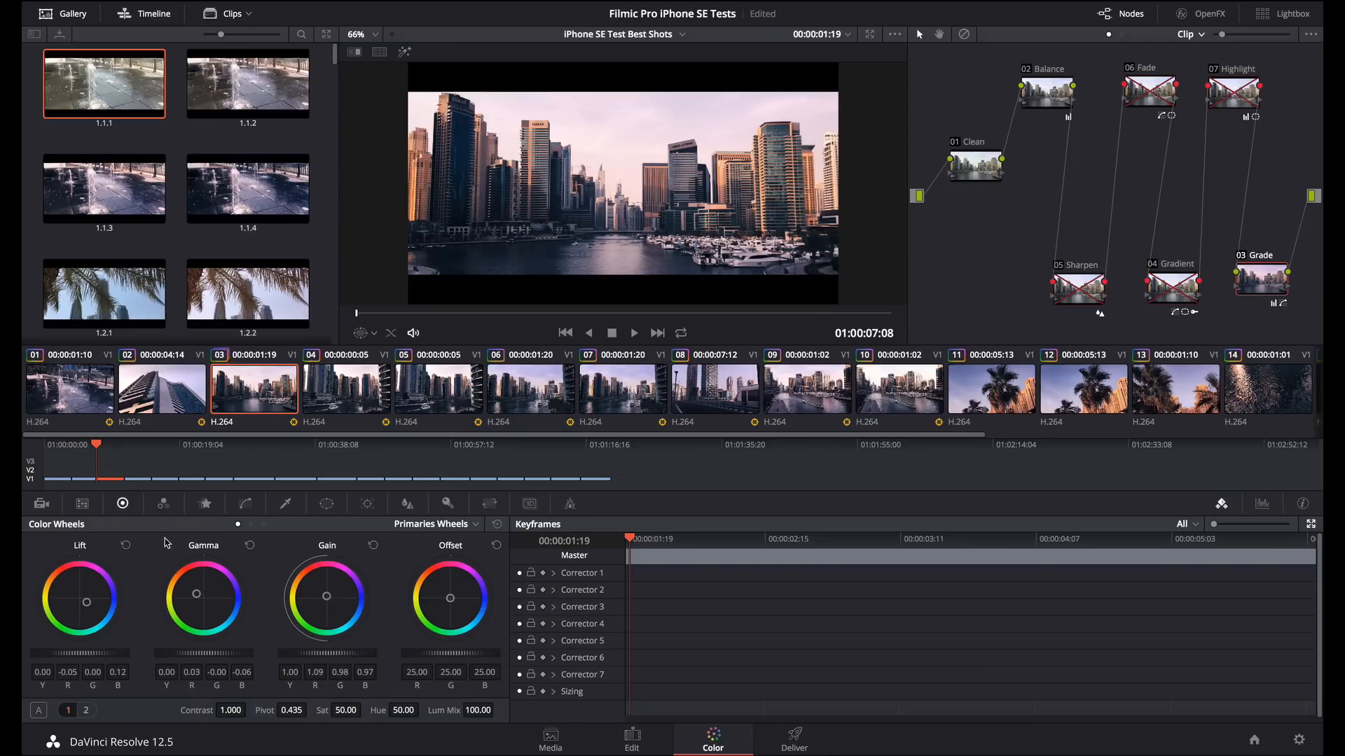
{"action": "mouse_move", "coordinate": [159, 655]}
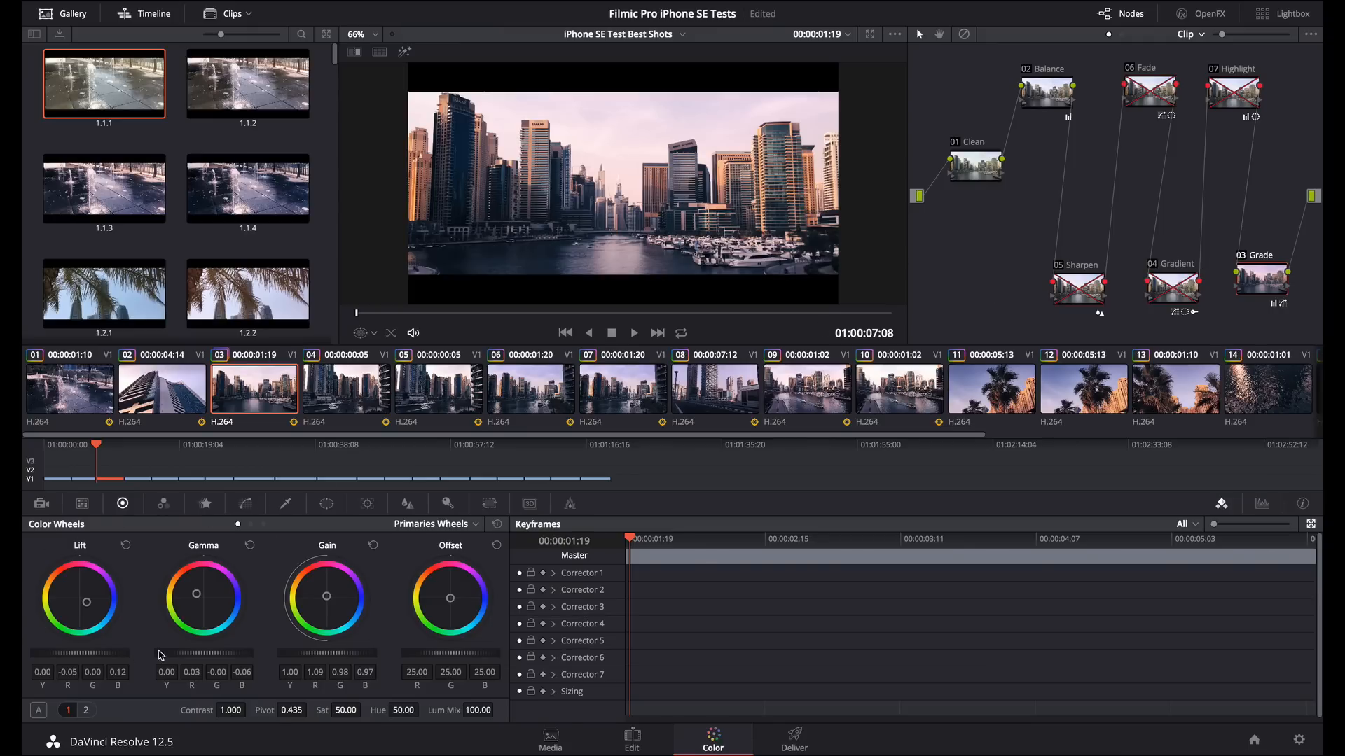
{"action": "mouse_move", "coordinate": [386, 633]}
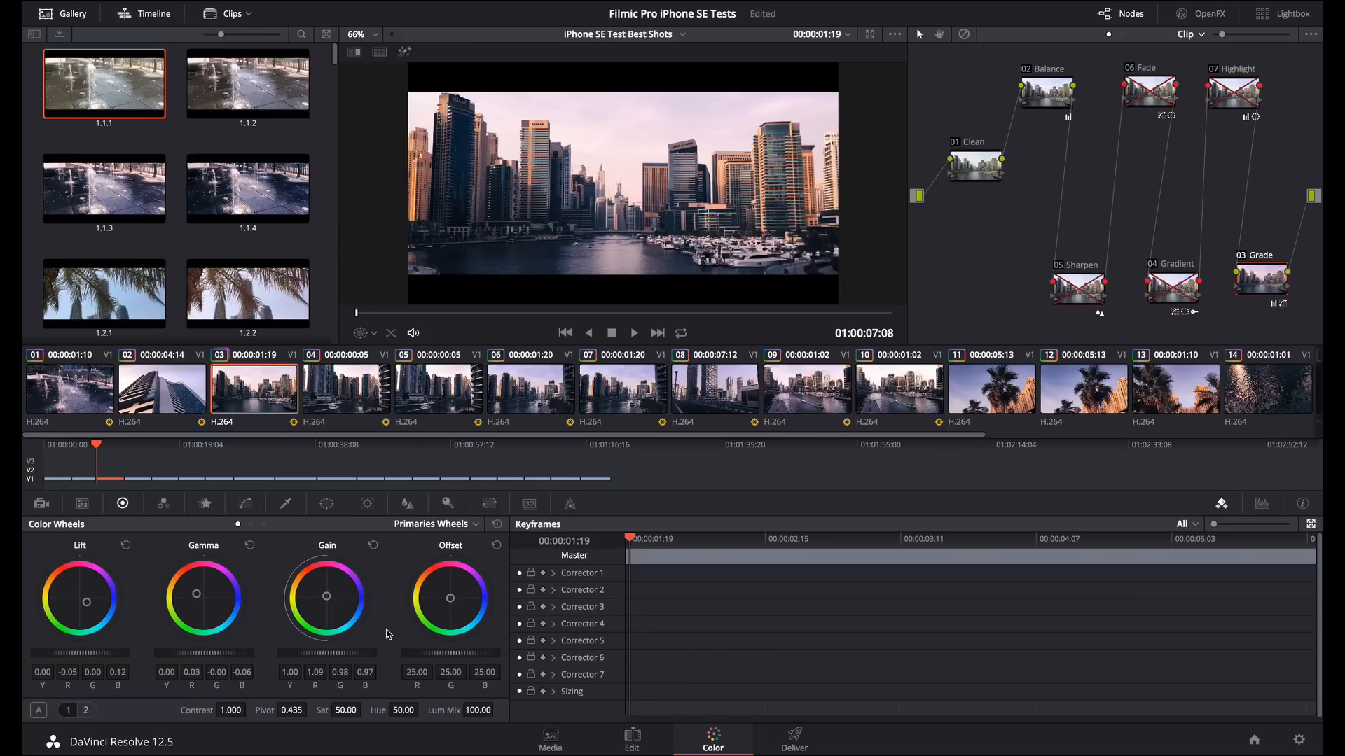
View the Grade node's Lum Vs Sat curve, then switch back to its Custom contrast curve
{"action": "left_click", "coordinate": [244, 502]}
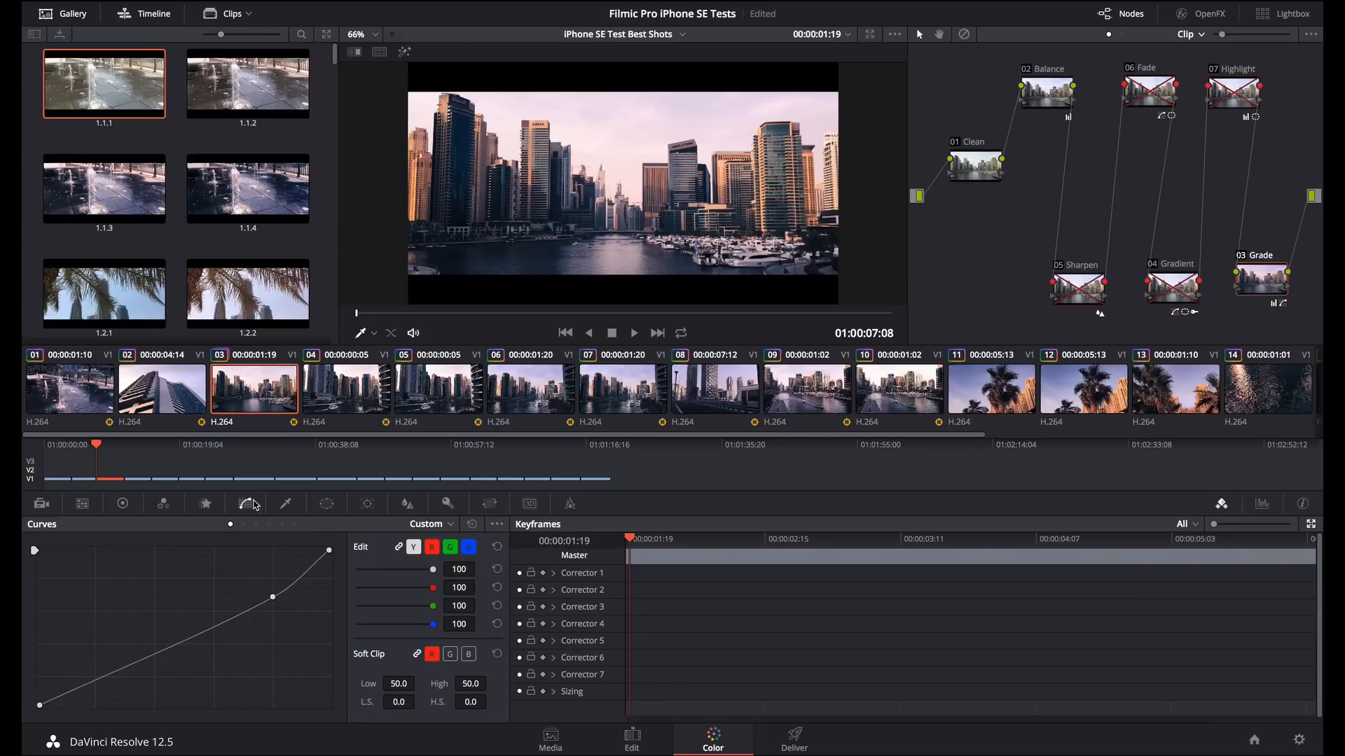
{"action": "left_click", "coordinate": [431, 523]}
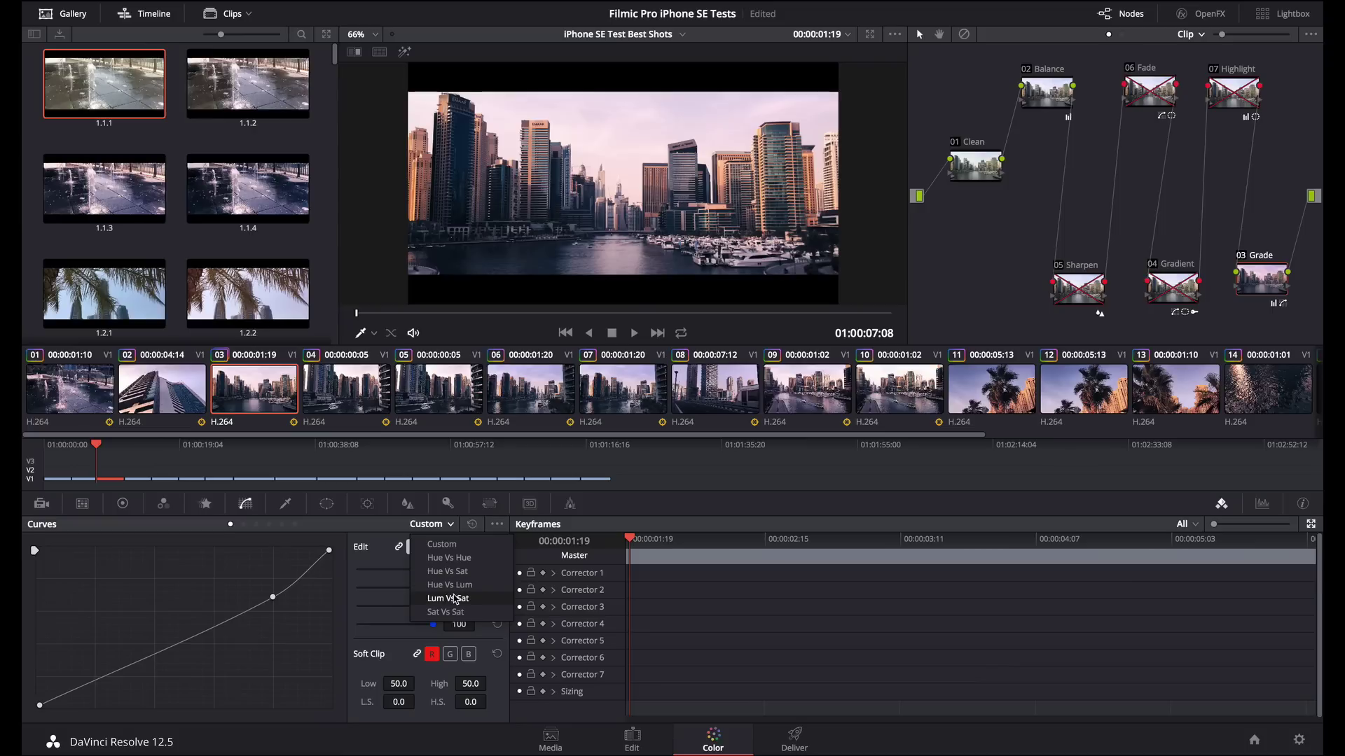
{"action": "left_click", "coordinate": [448, 598]}
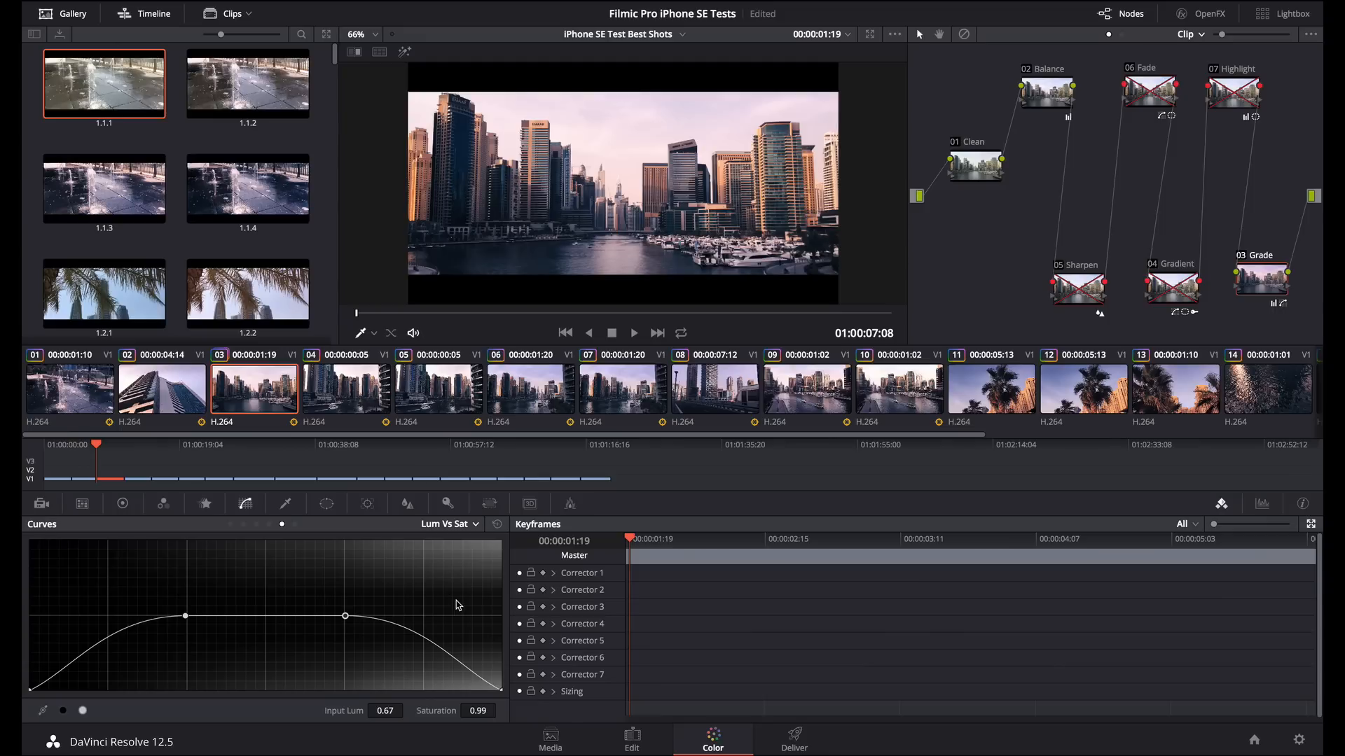
{"action": "left_click", "coordinate": [447, 524]}
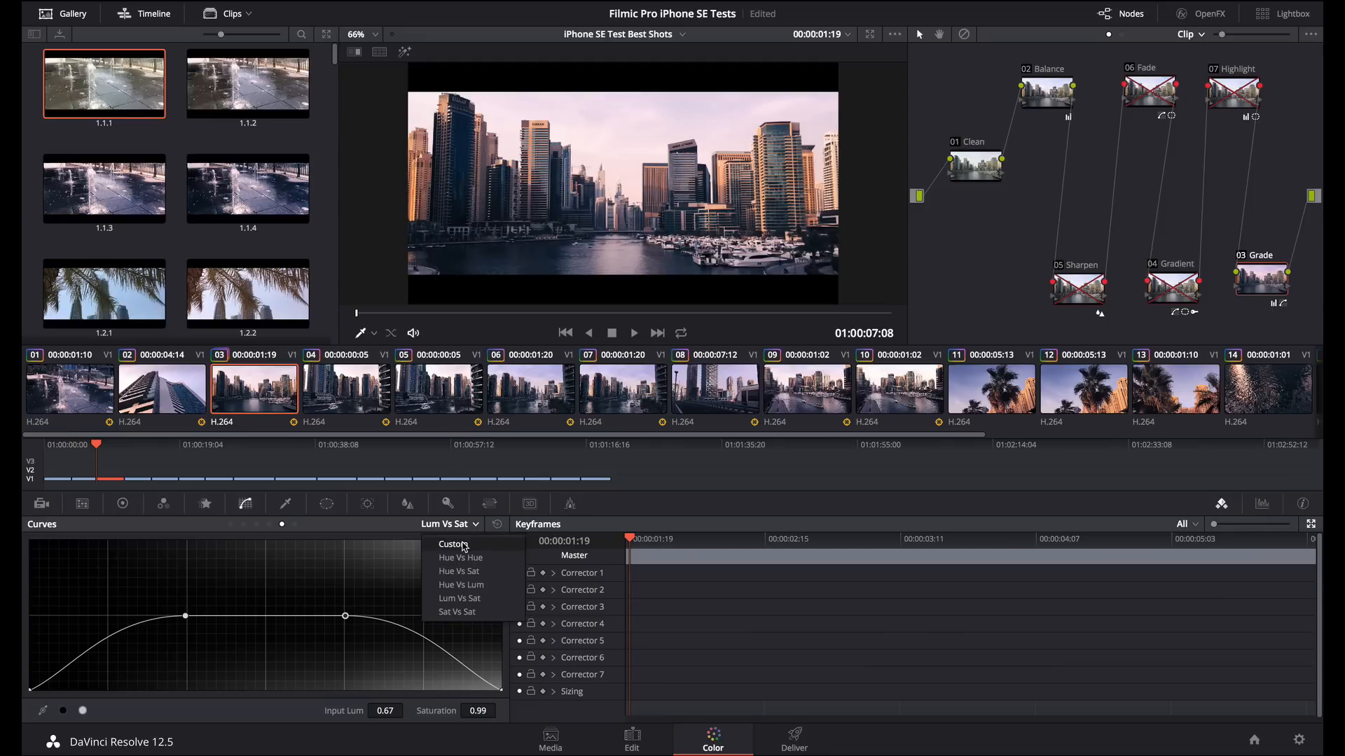
{"action": "left_click", "coordinate": [452, 544]}
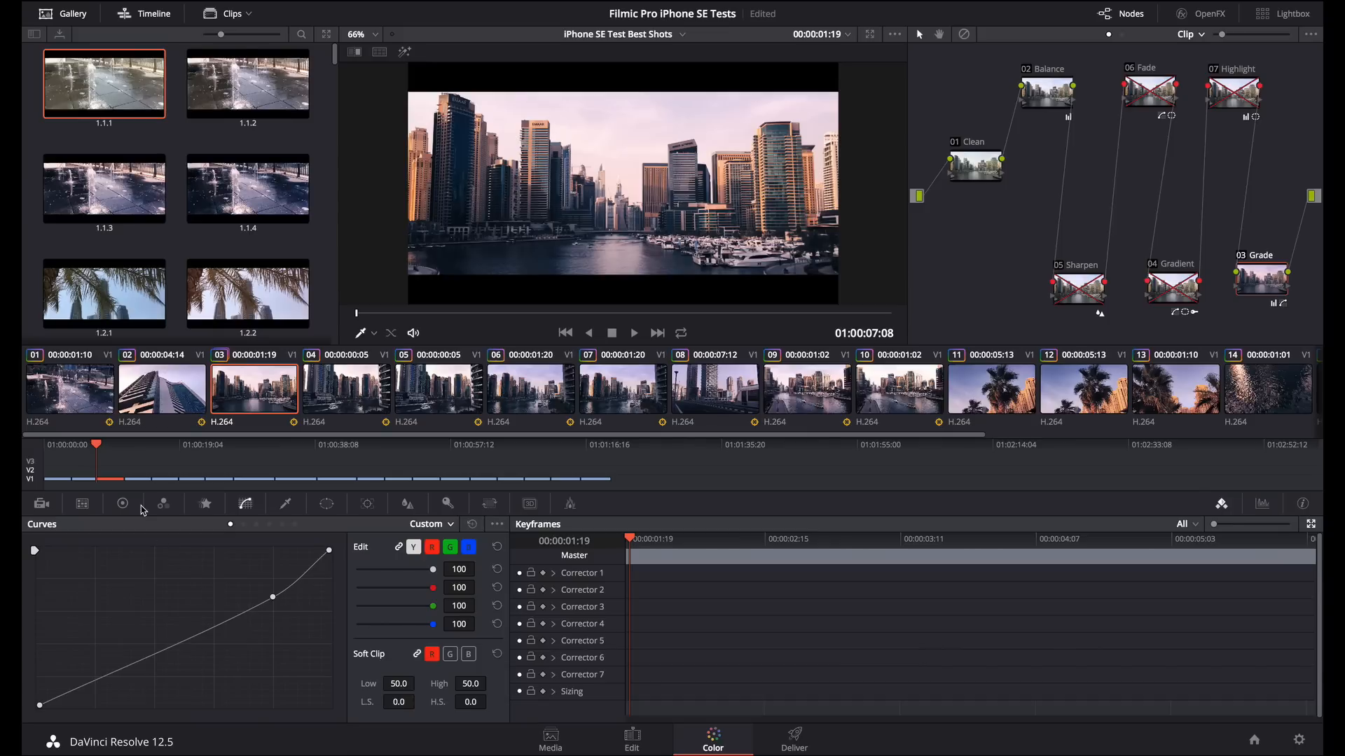
Select the Gradient node, preview its soft linear window matte over the sky, then show its curve
{"action": "left_click", "coordinate": [122, 503]}
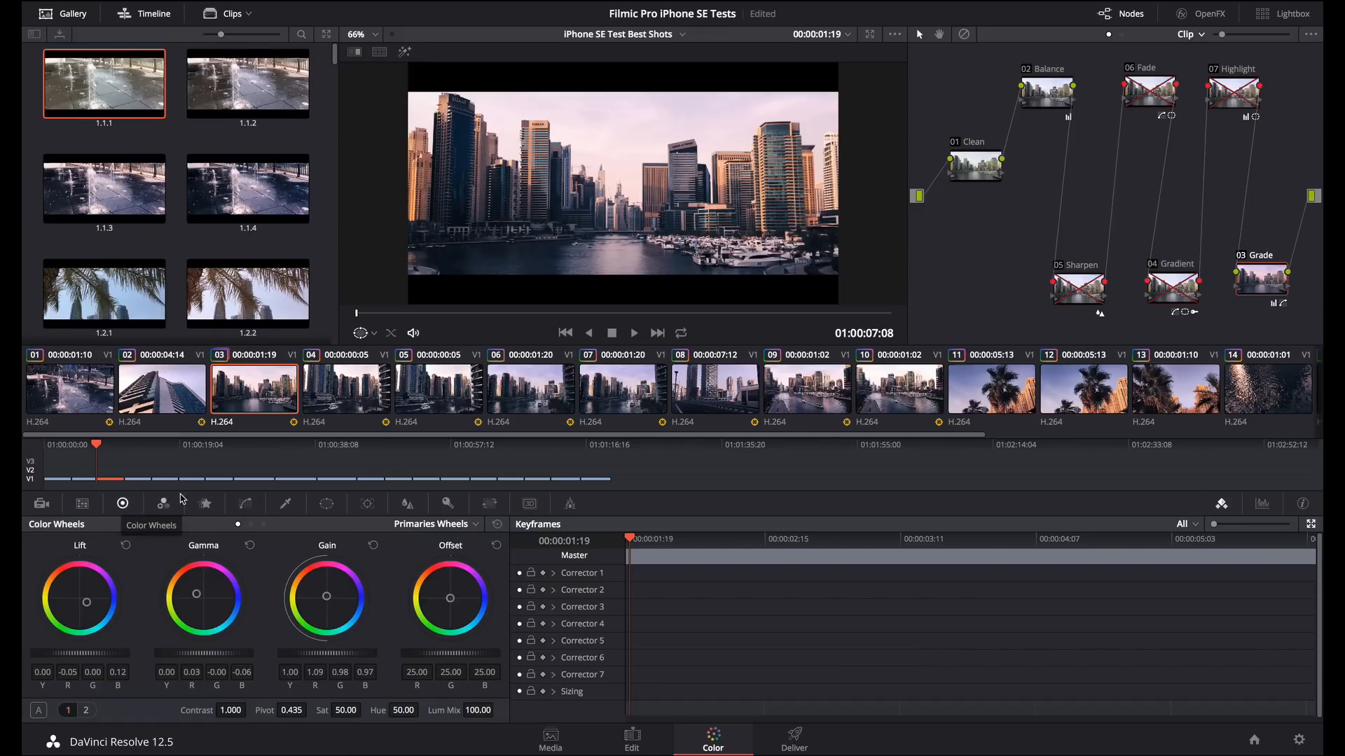
{"action": "left_click", "coordinate": [326, 503]}
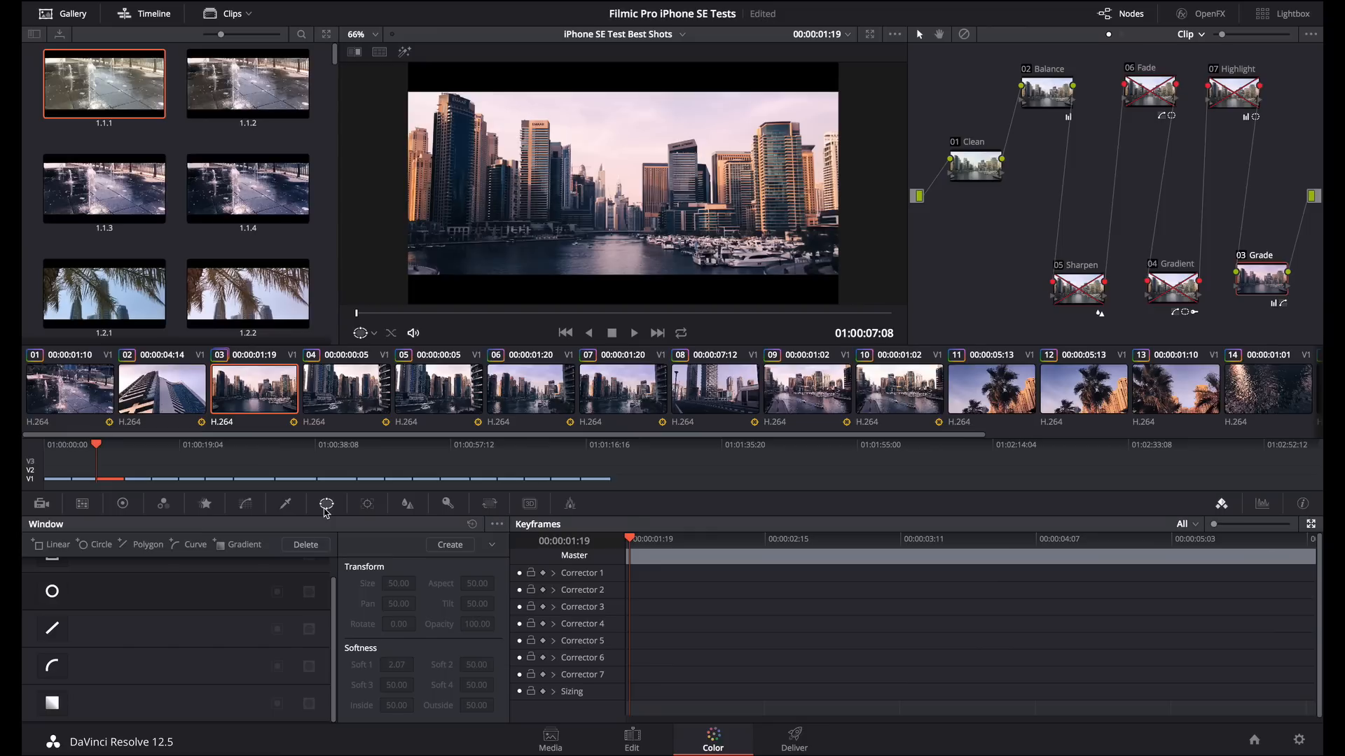
{"action": "mouse_move", "coordinate": [698, 357]}
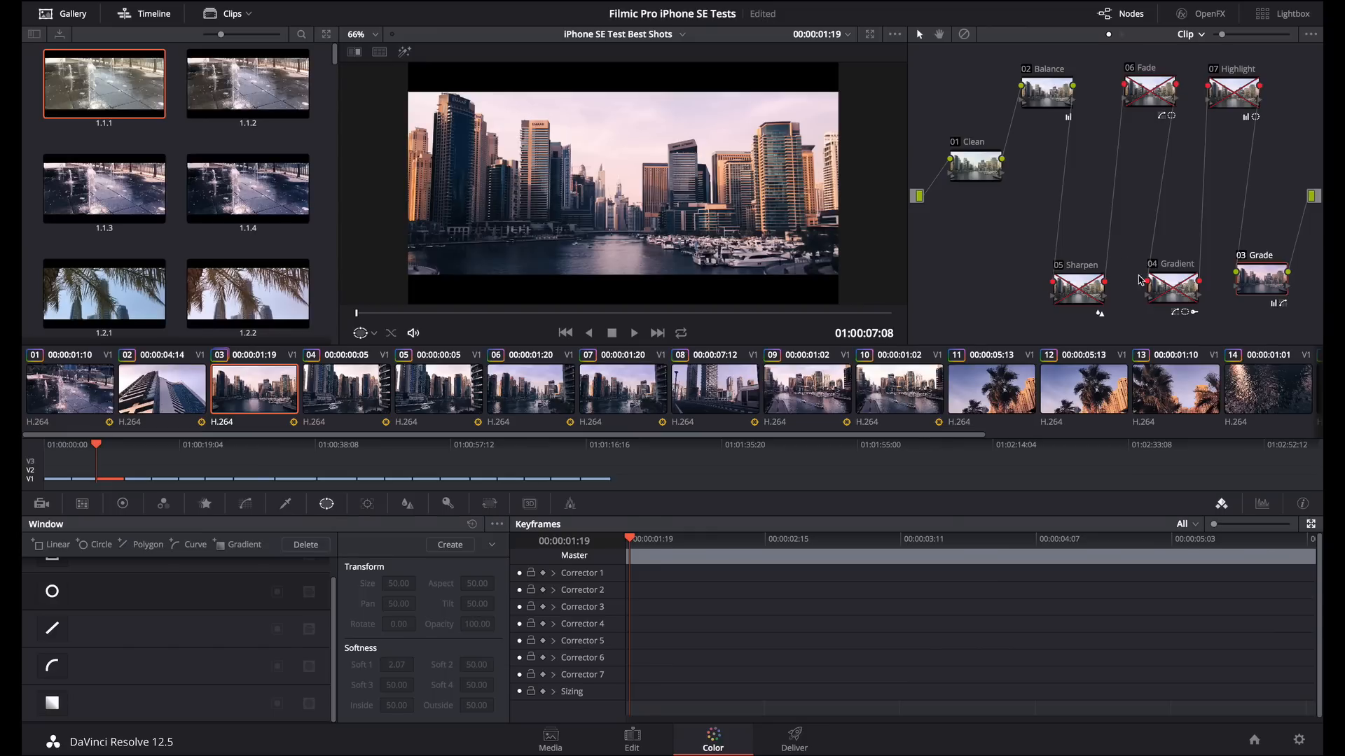
{"action": "left_click", "coordinate": [1171, 286]}
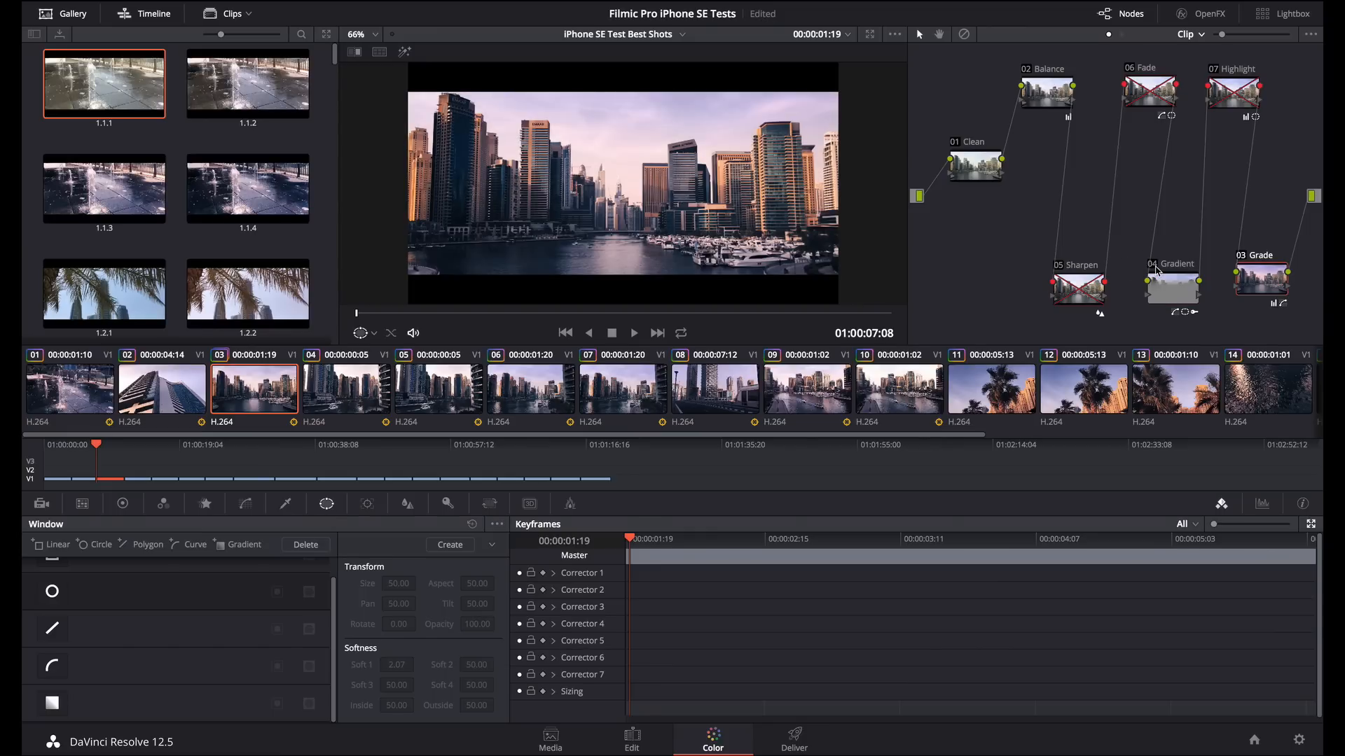
{"action": "left_click", "coordinate": [1171, 288]}
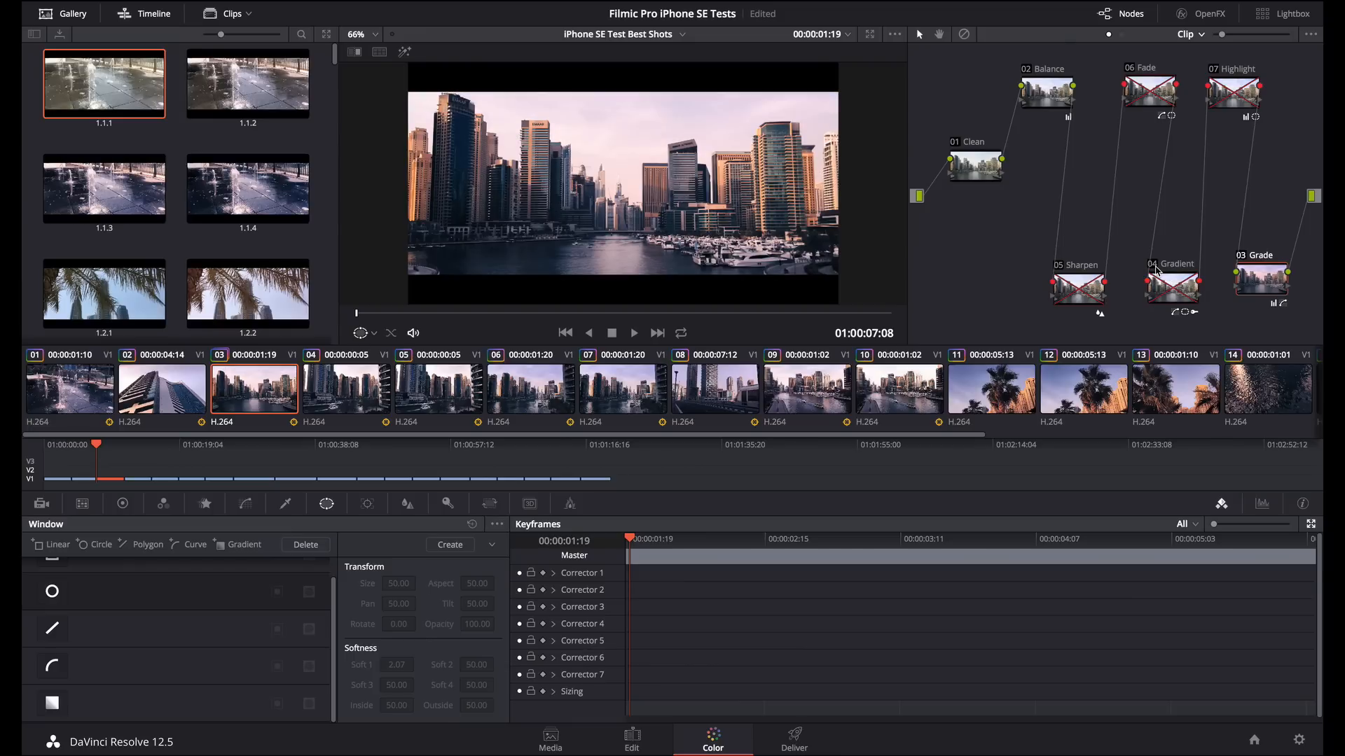
{"action": "left_click", "coordinate": [1173, 289]}
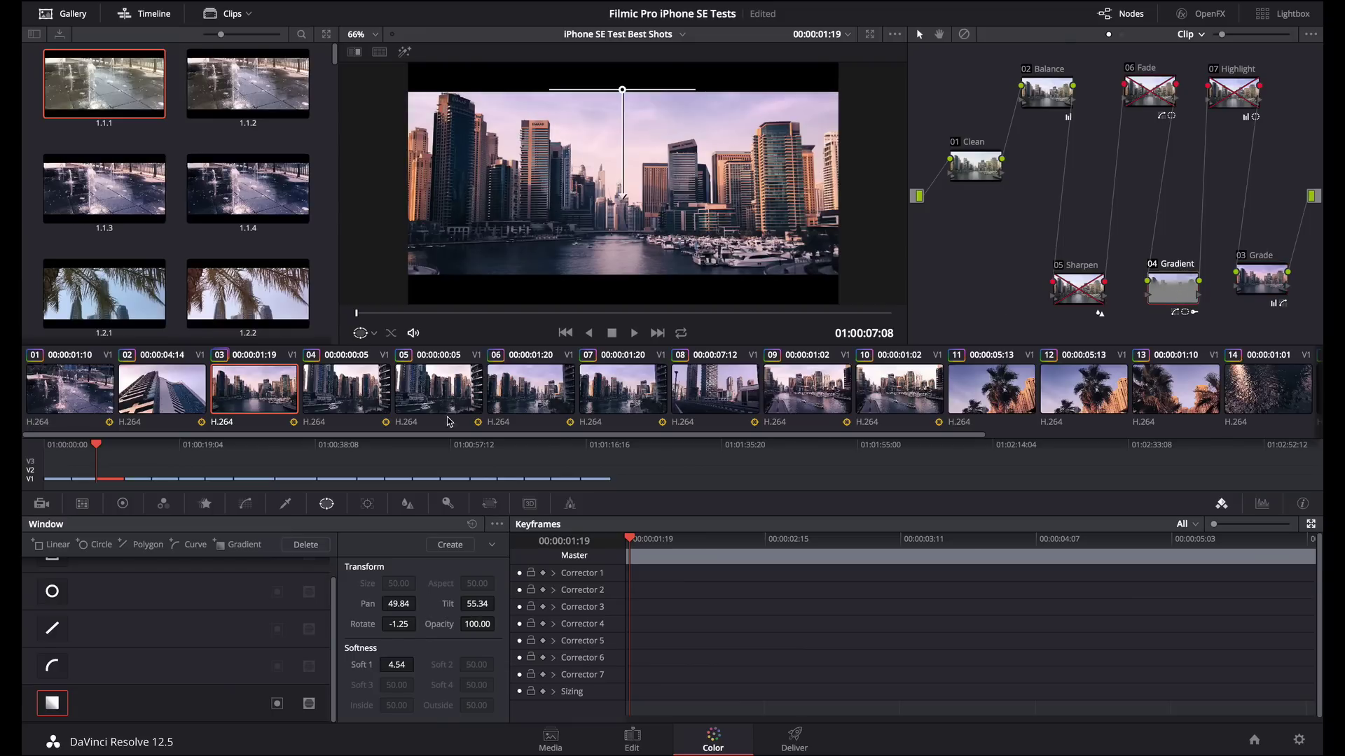
{"action": "mouse_move", "coordinate": [323, 658]}
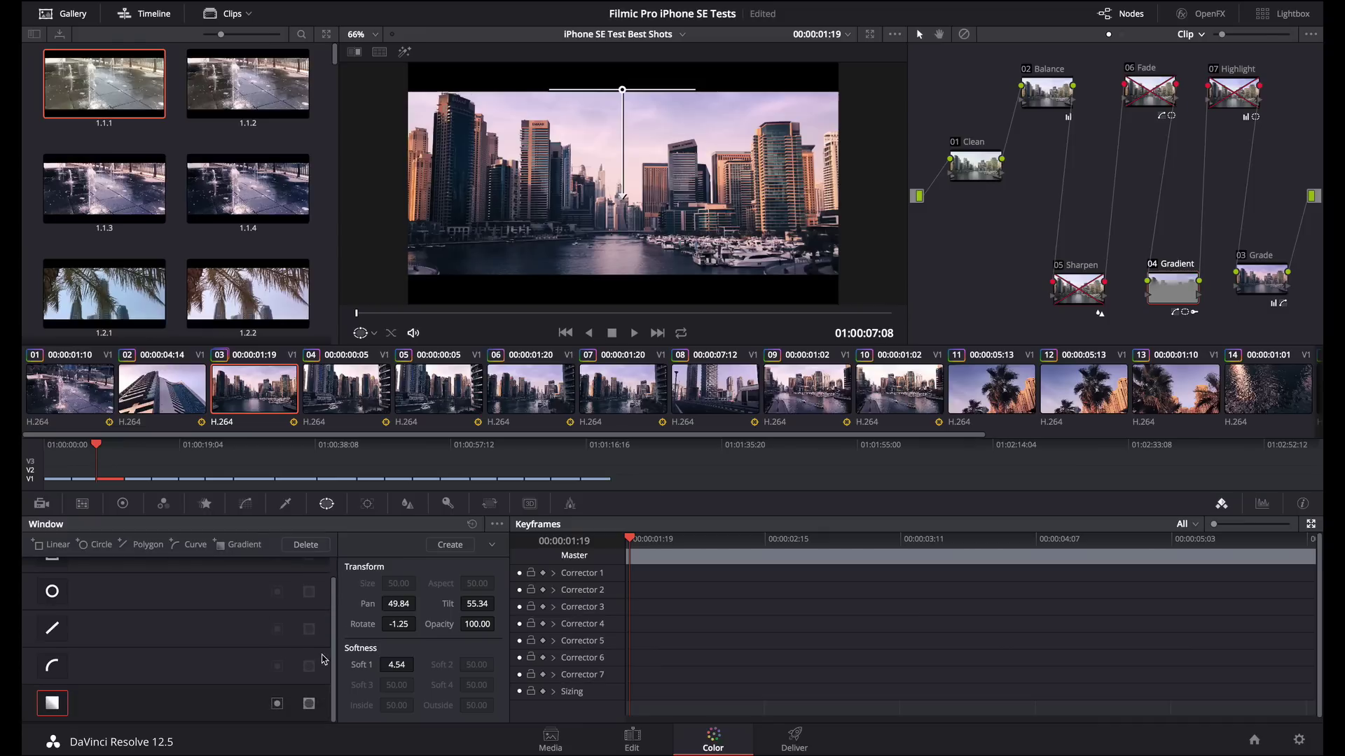
{"action": "mouse_move", "coordinate": [98, 729]}
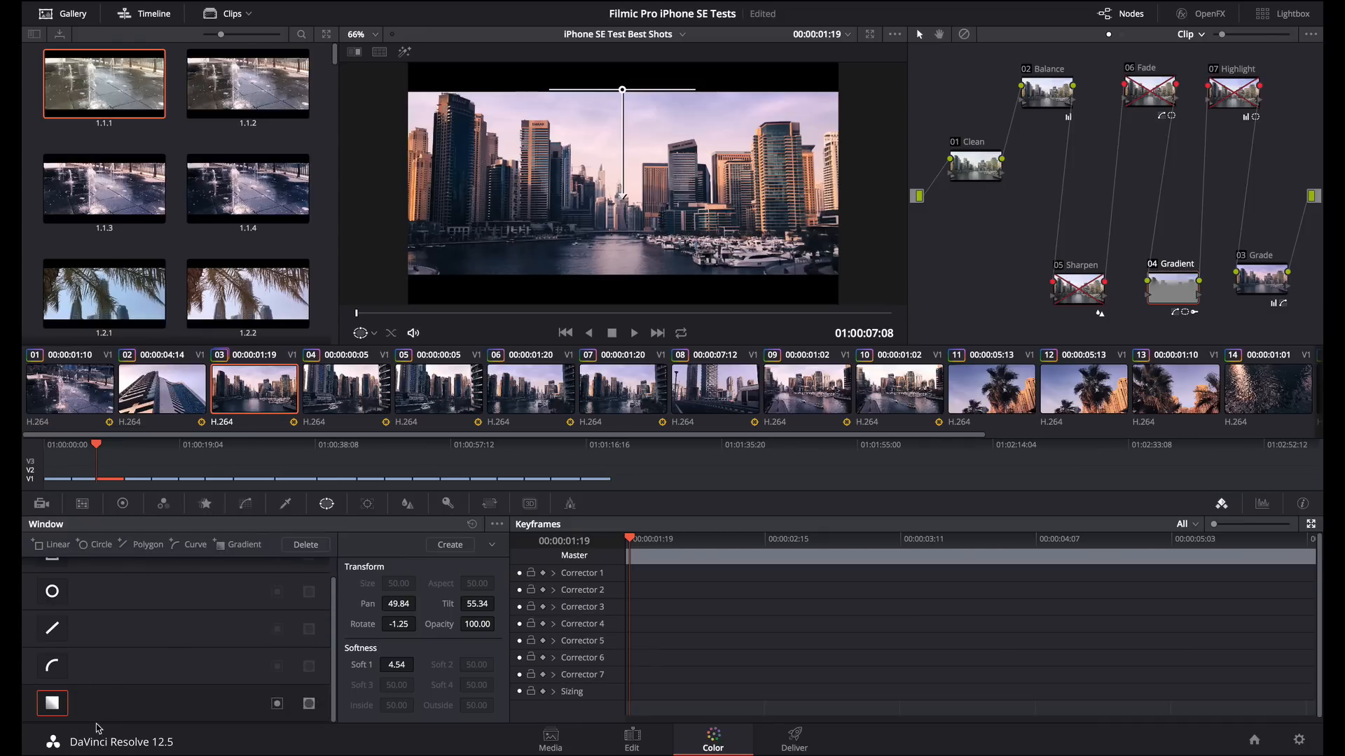
{"action": "mouse_move", "coordinate": [402, 43]}
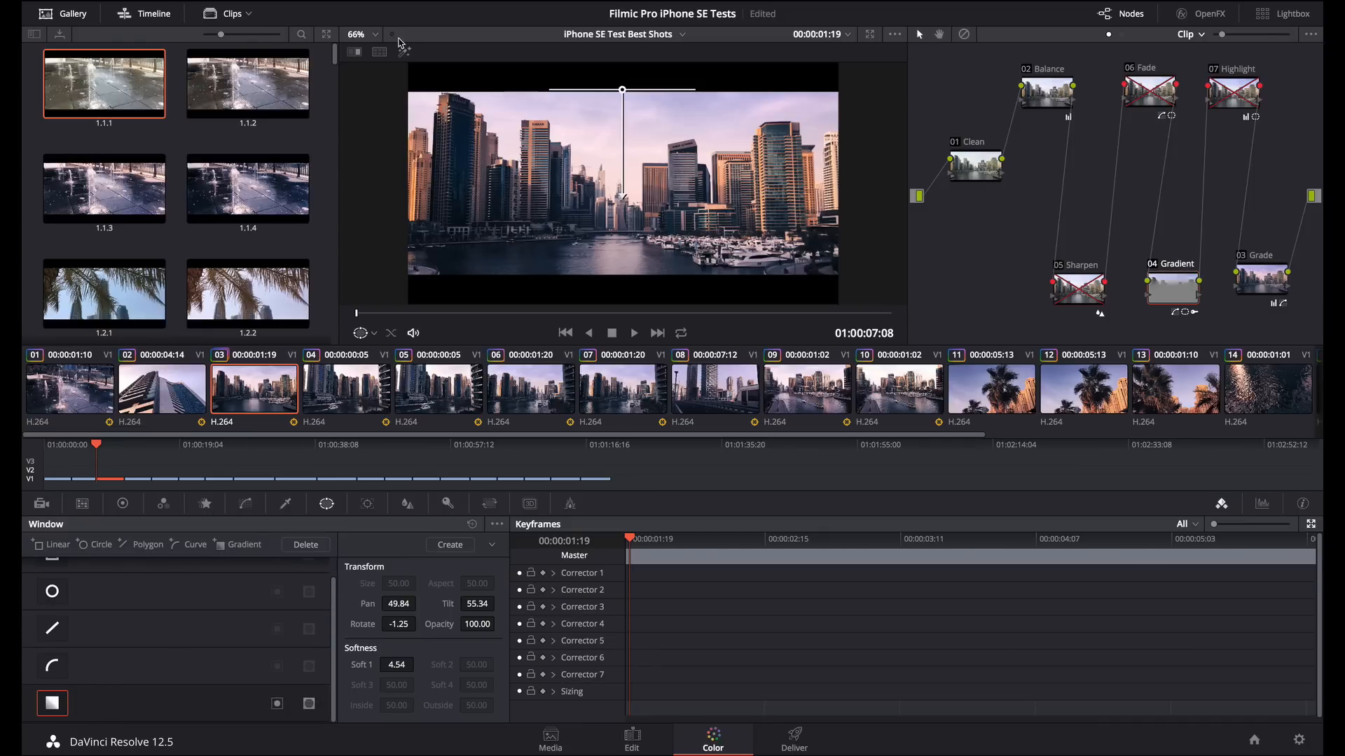
{"action": "left_click", "coordinate": [404, 52]}
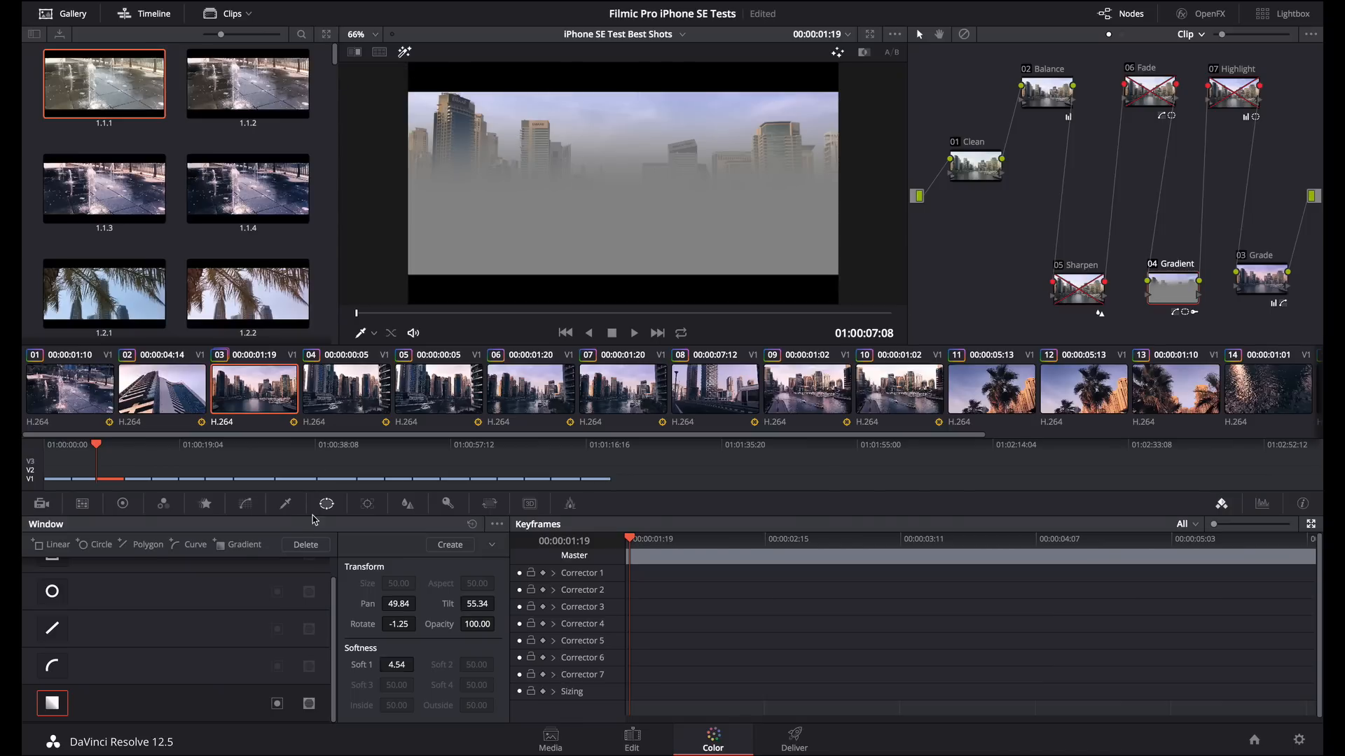
{"action": "left_click", "coordinate": [246, 503]}
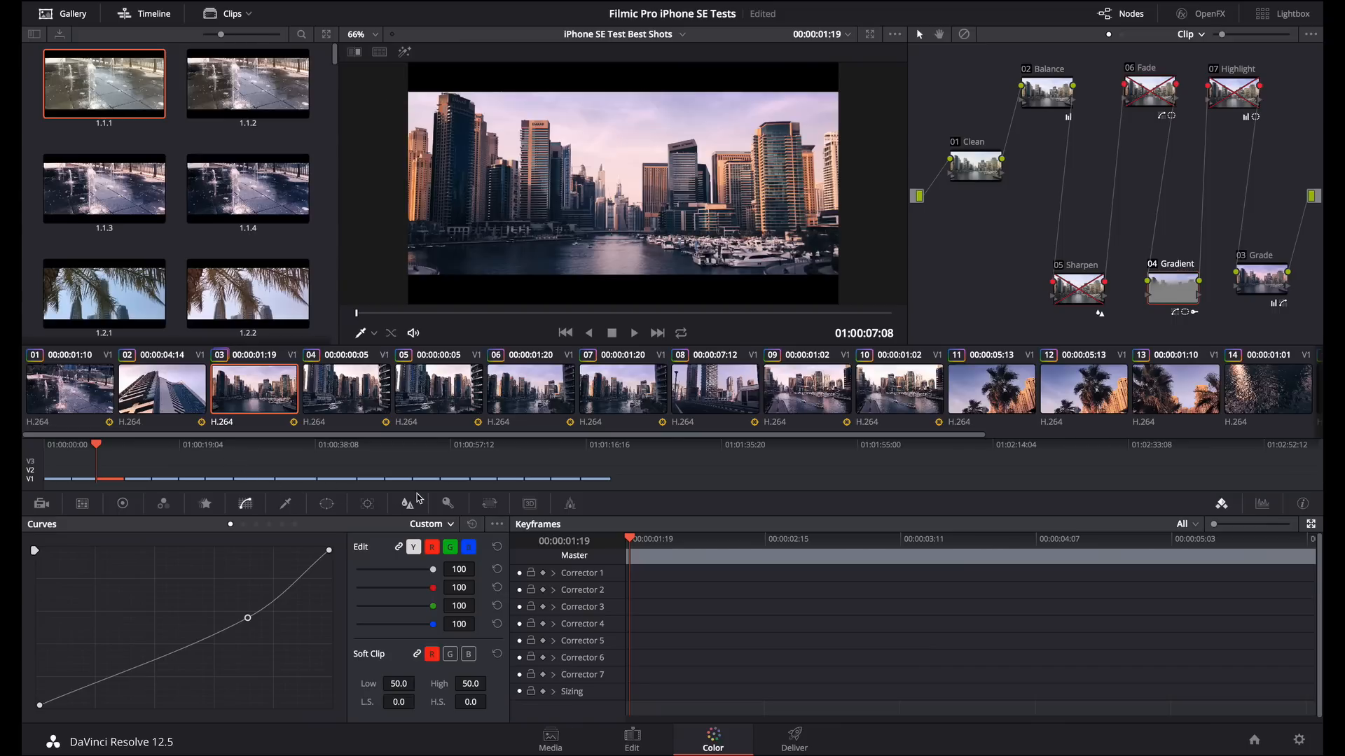
Show the Gradient node's key settings, key output gain 0.900
{"action": "left_click", "coordinate": [447, 503]}
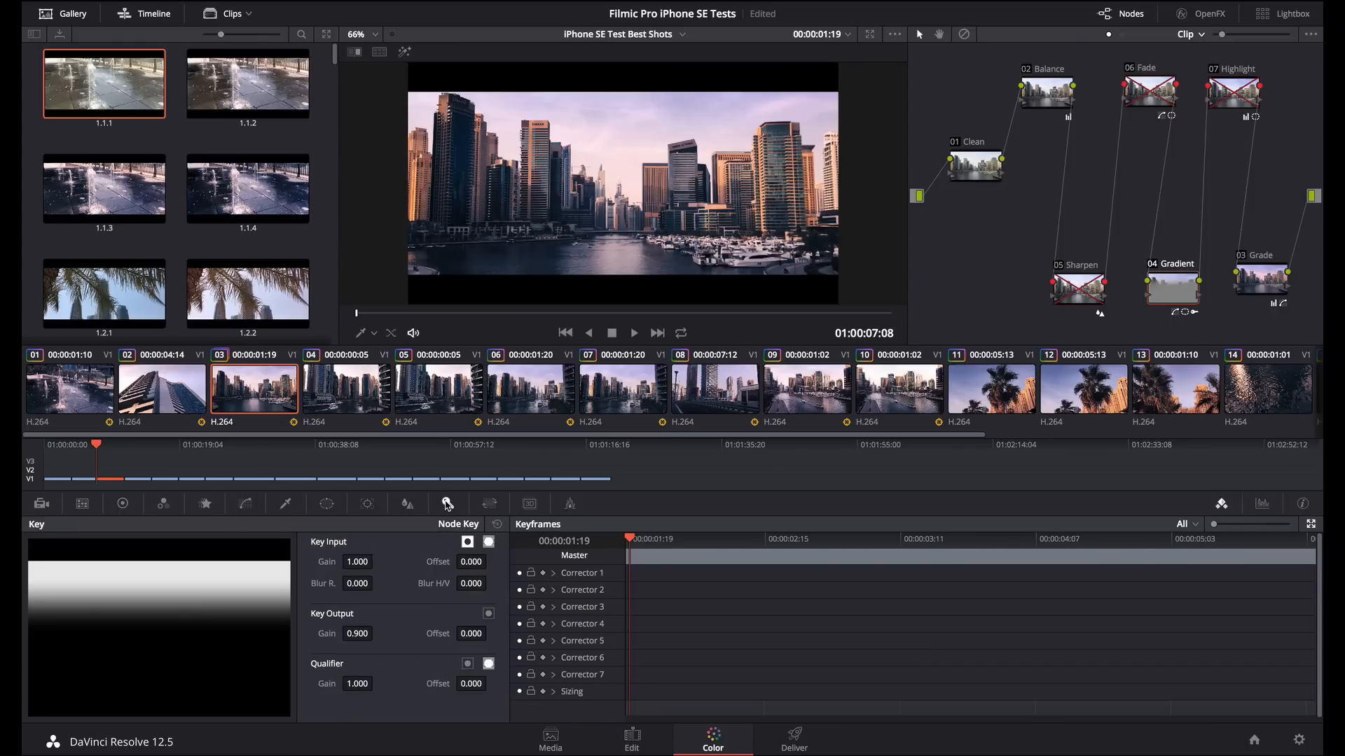
{"action": "mouse_move", "coordinate": [422, 545]}
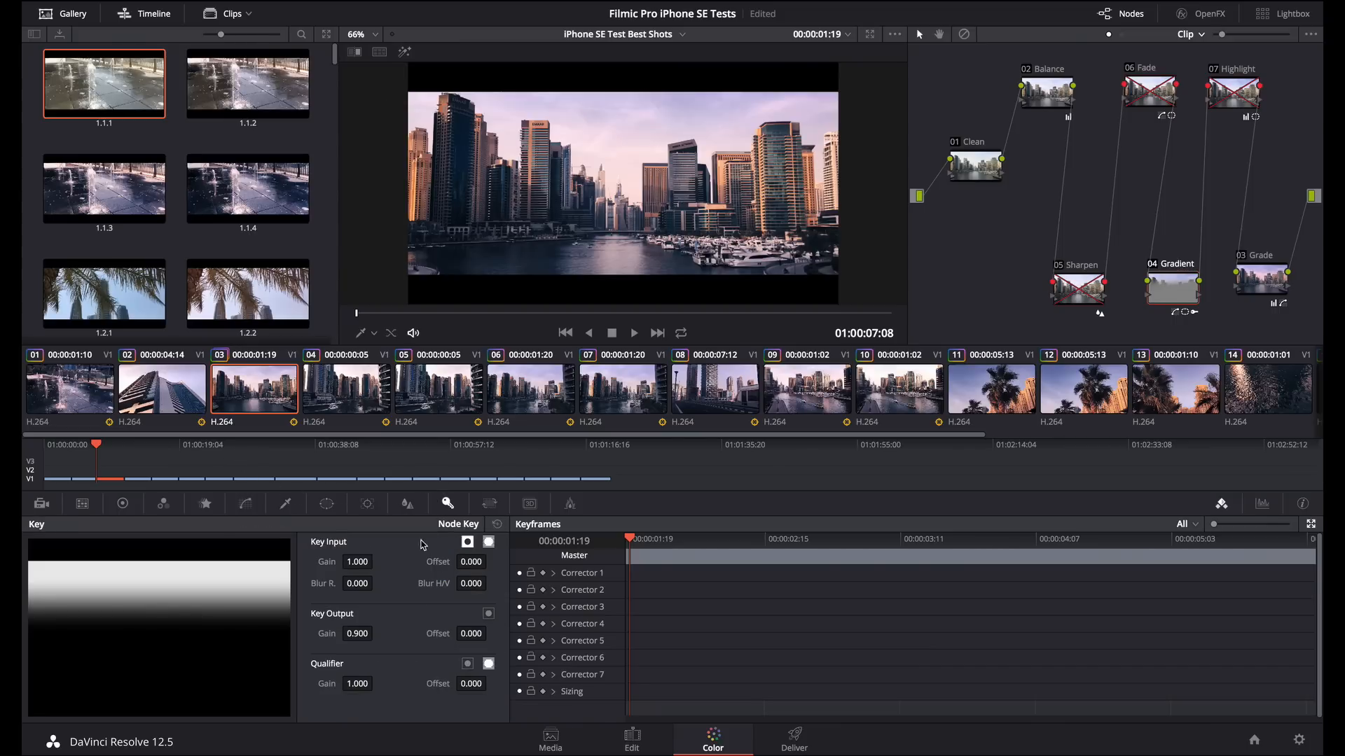
{"action": "mouse_move", "coordinate": [379, 641]}
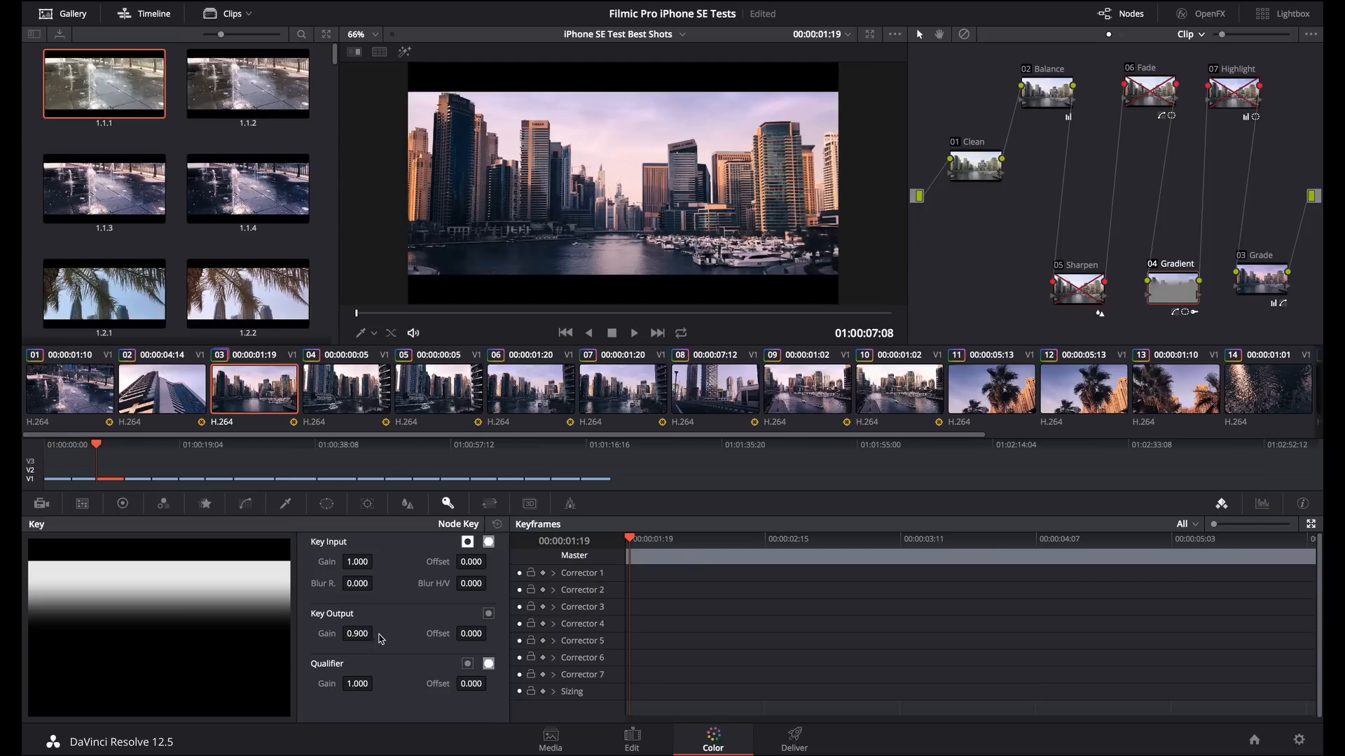
{"action": "mouse_move", "coordinate": [392, 639]}
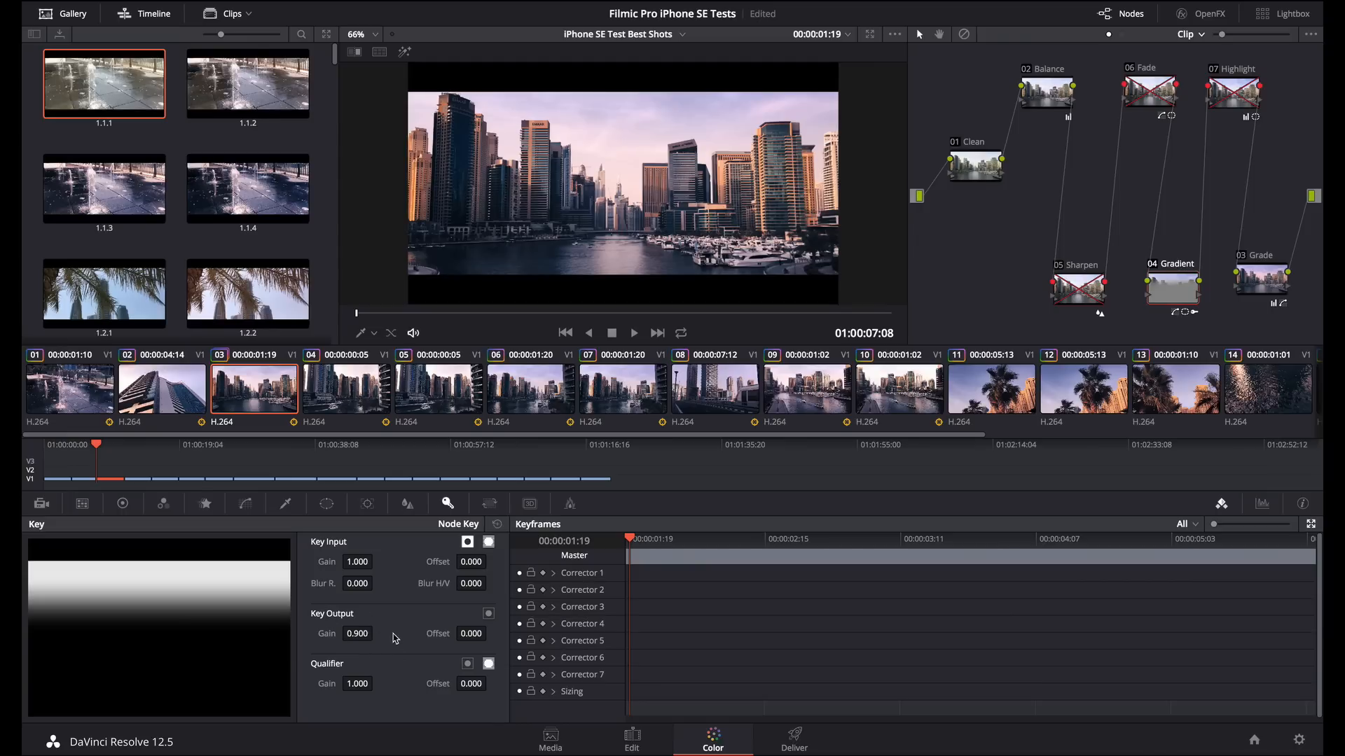
{"action": "mouse_move", "coordinate": [345, 620]}
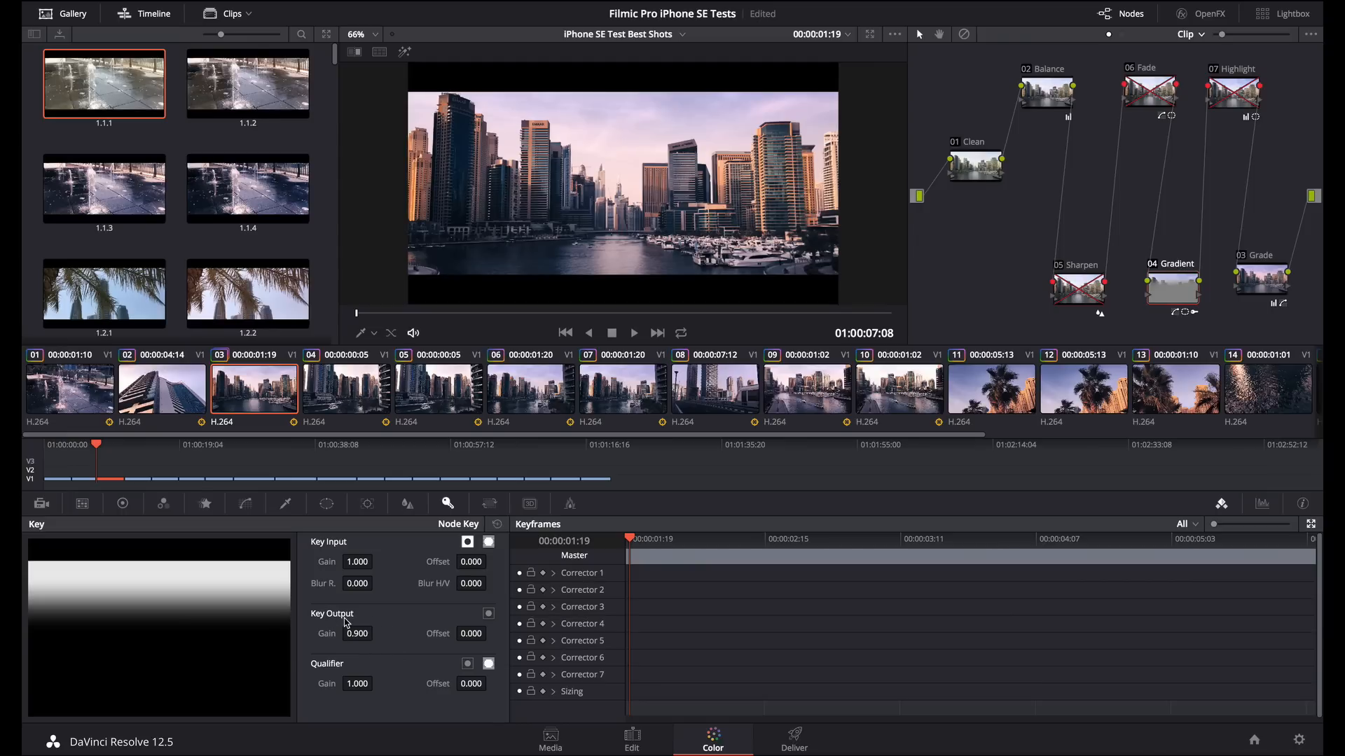
{"action": "mouse_move", "coordinate": [1106, 266]}
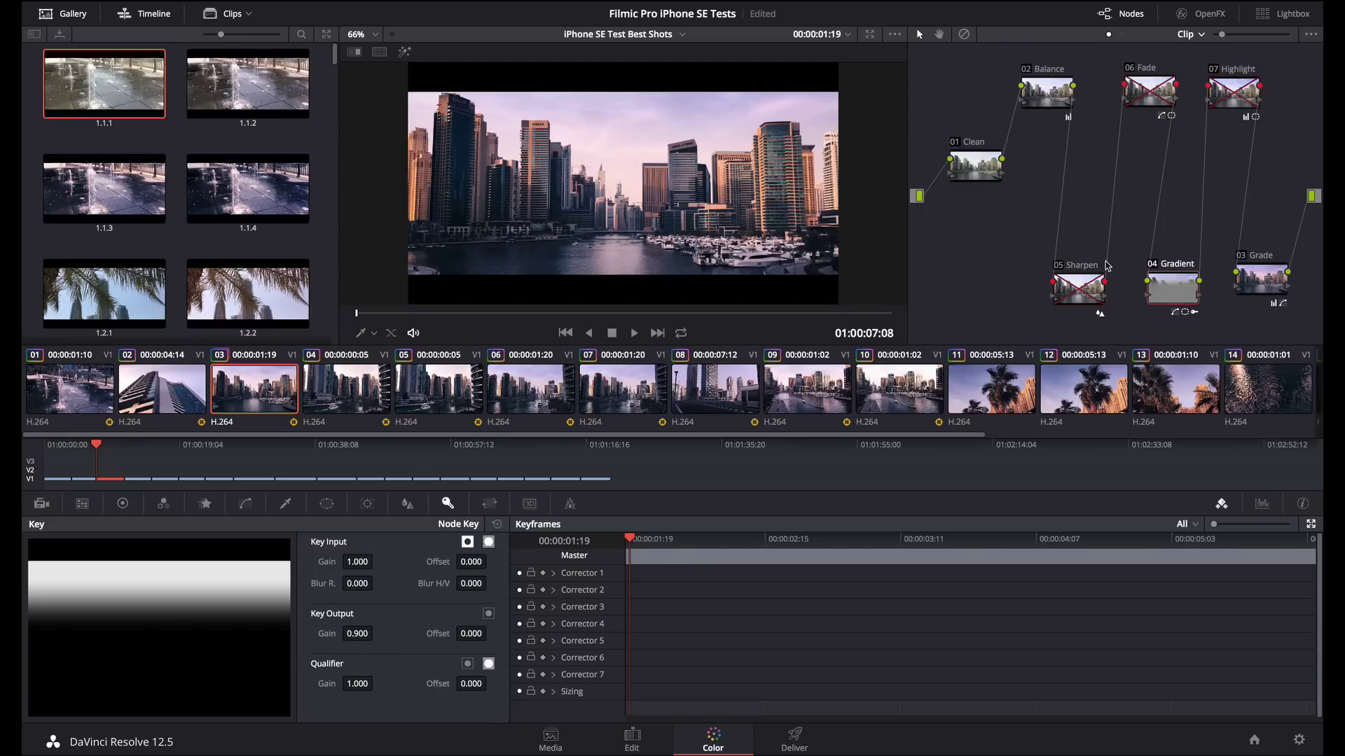
{"action": "mouse_move", "coordinate": [1059, 335]}
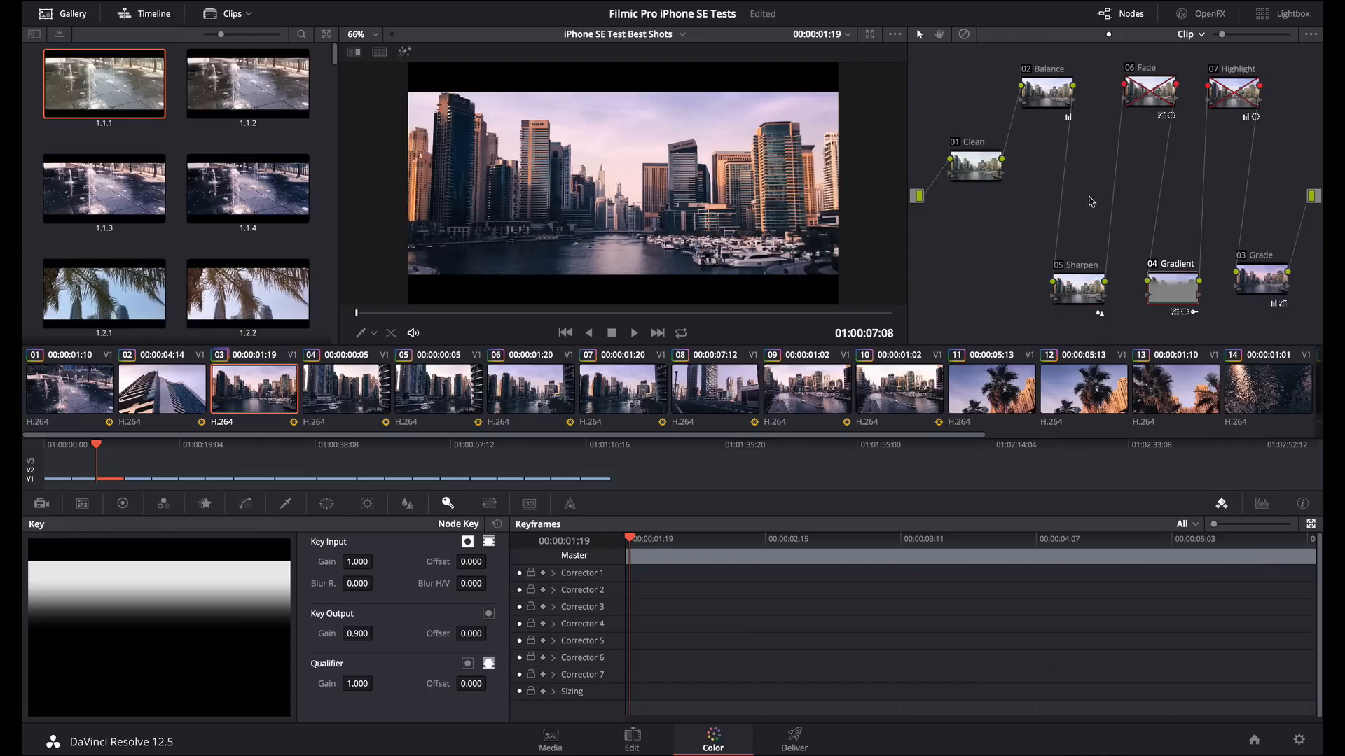
{"action": "mouse_move", "coordinate": [1111, 114]}
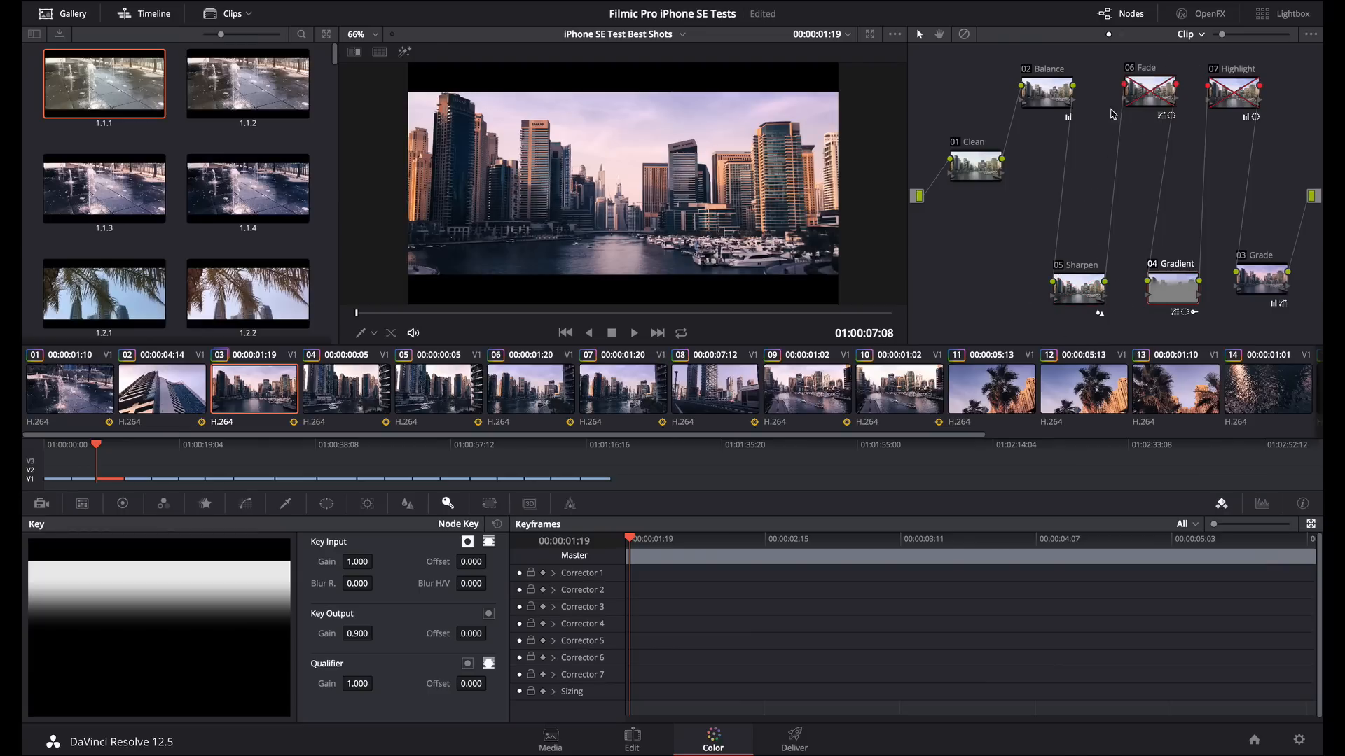
Select the Fade node, hide its window outline and show its custom curve with lifted blacks
{"action": "left_click", "coordinate": [1149, 90]}
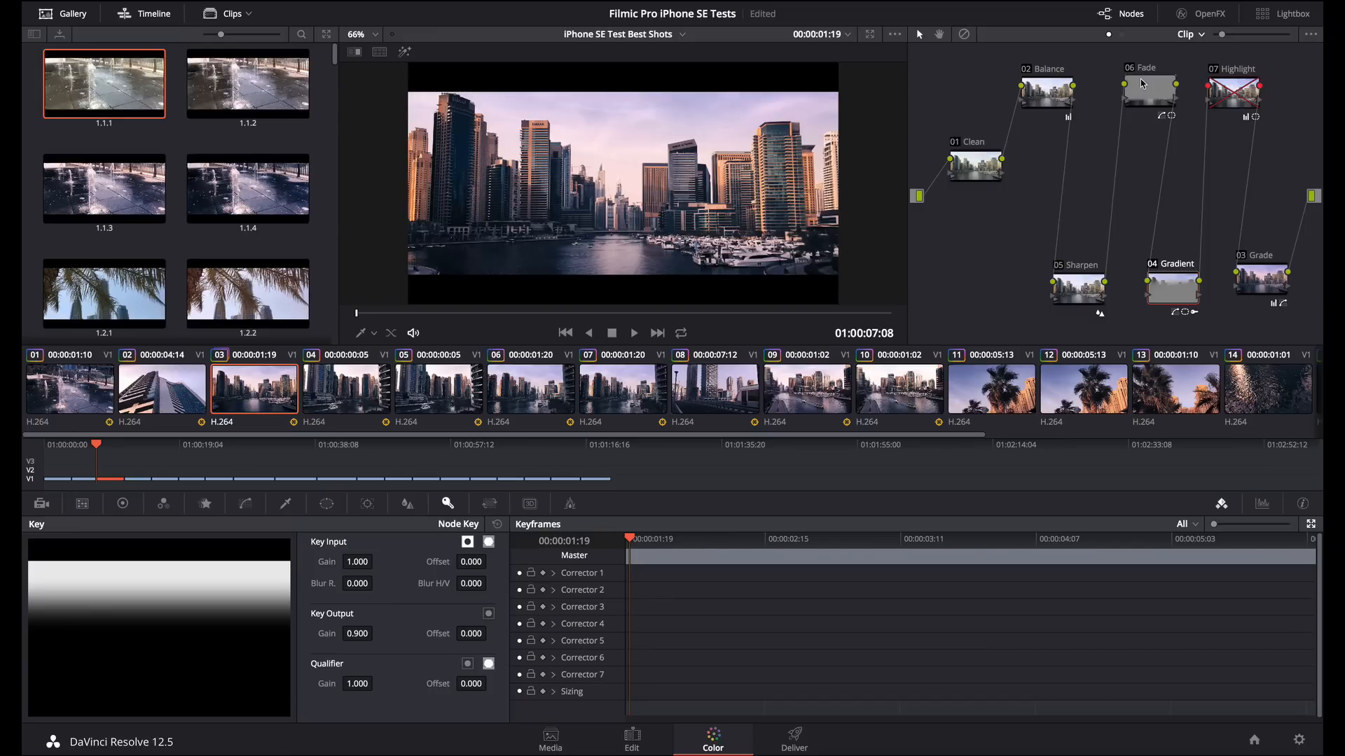
{"action": "left_click", "coordinate": [1148, 85]}
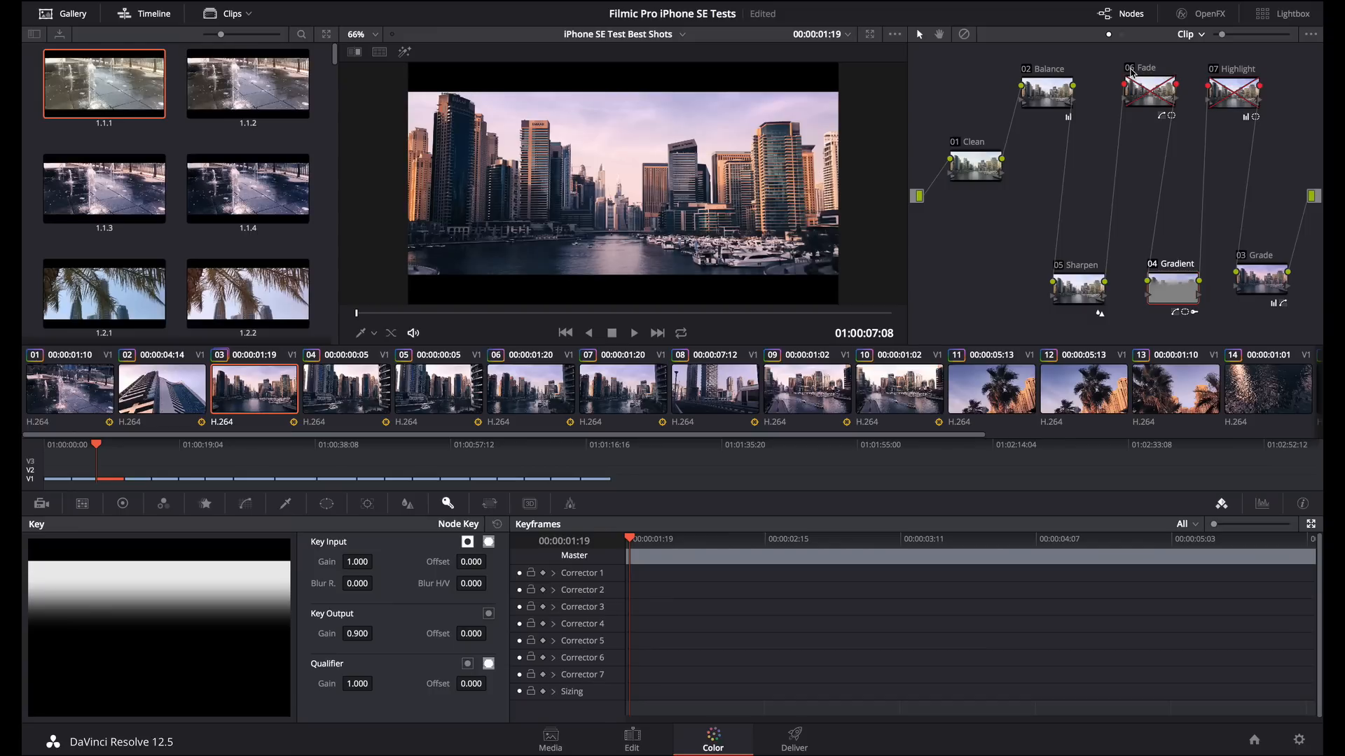
{"action": "left_click", "coordinate": [1151, 90]}
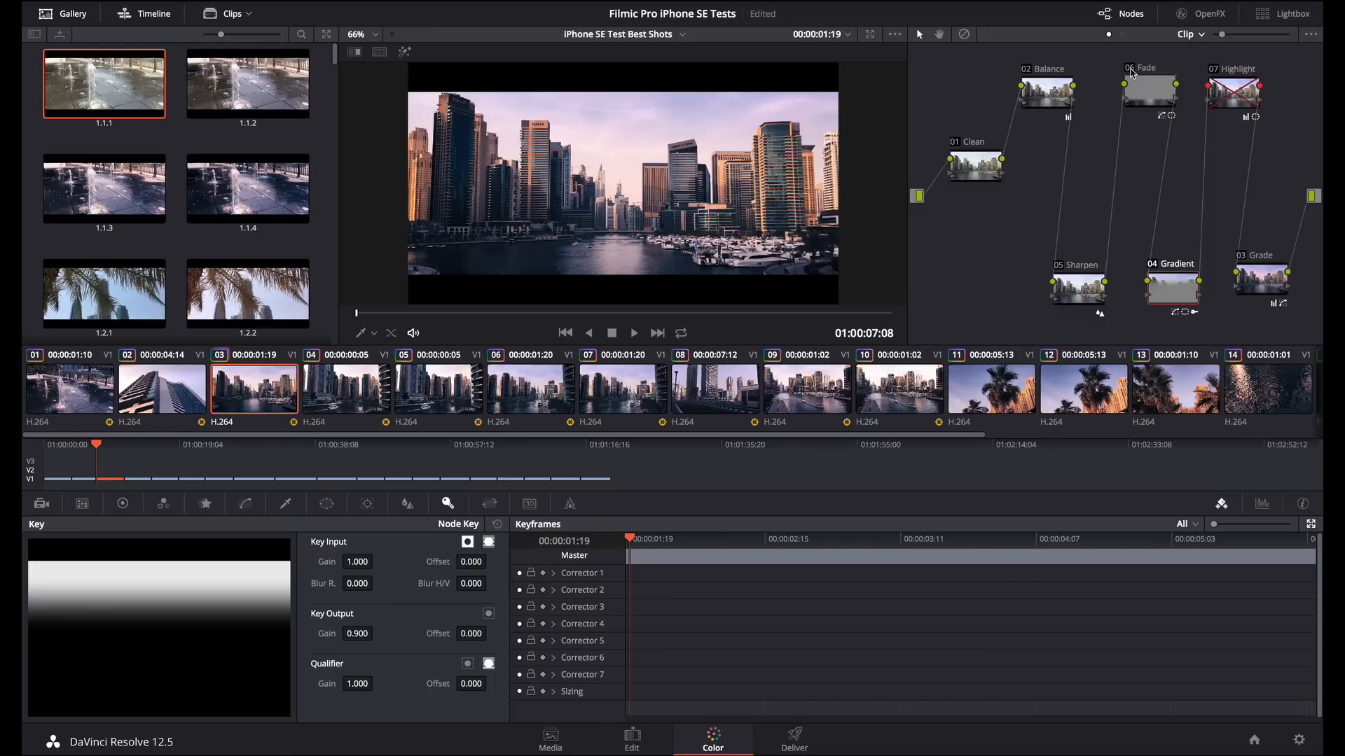
{"action": "left_click", "coordinate": [1149, 89]}
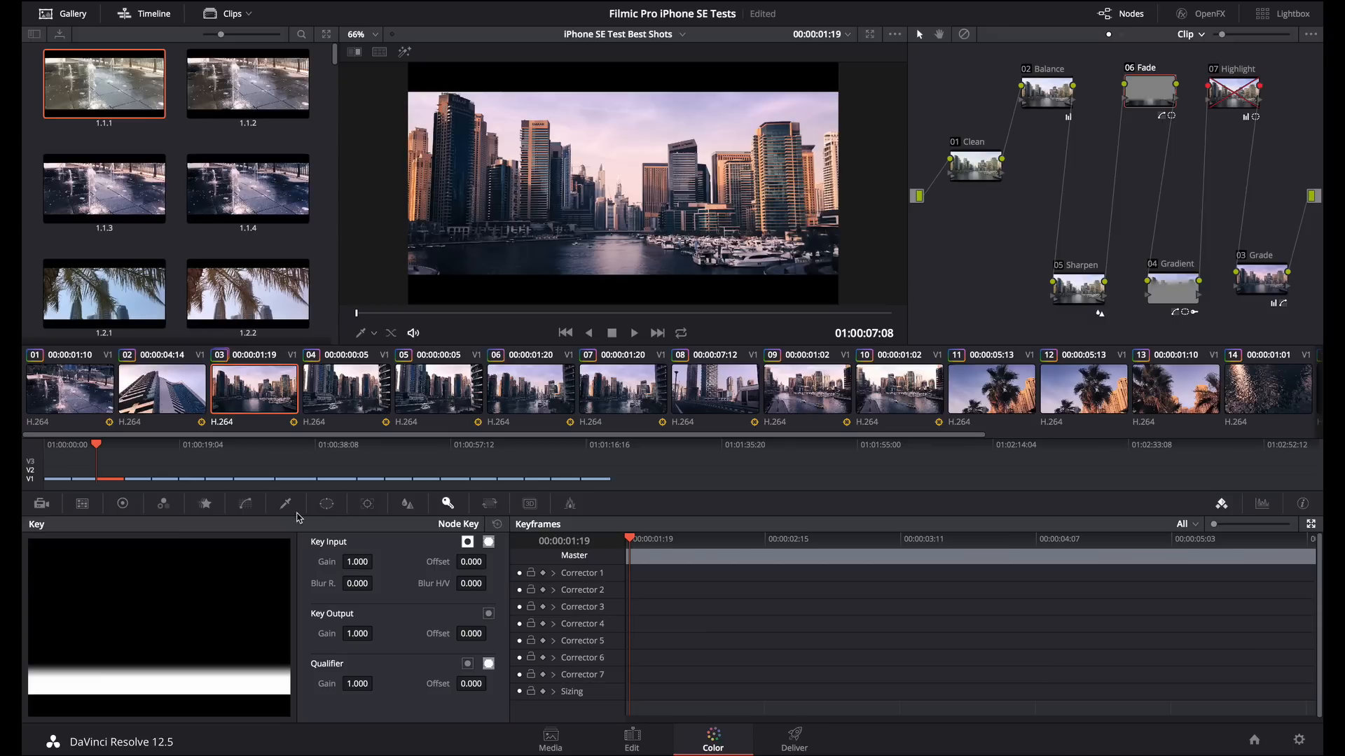
{"action": "left_click", "coordinate": [327, 503]}
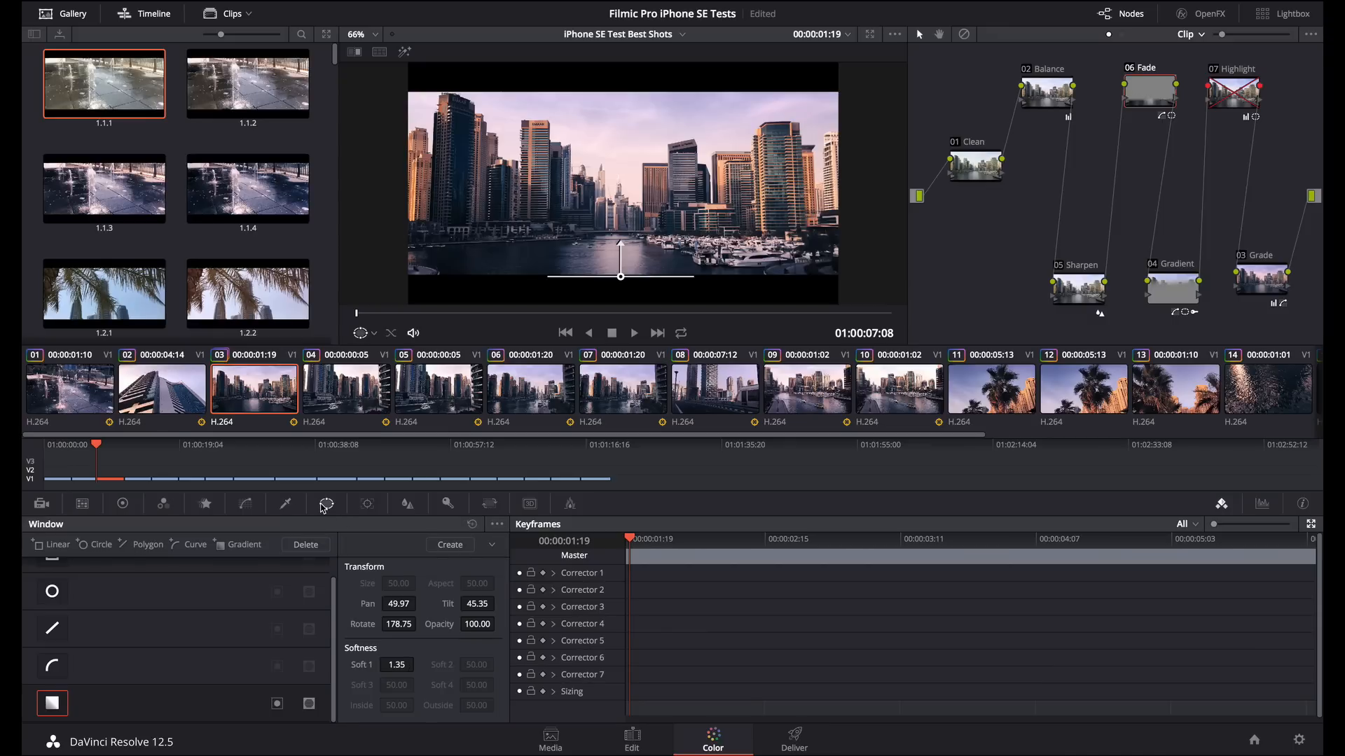
{"action": "mouse_move", "coordinate": [56, 727]}
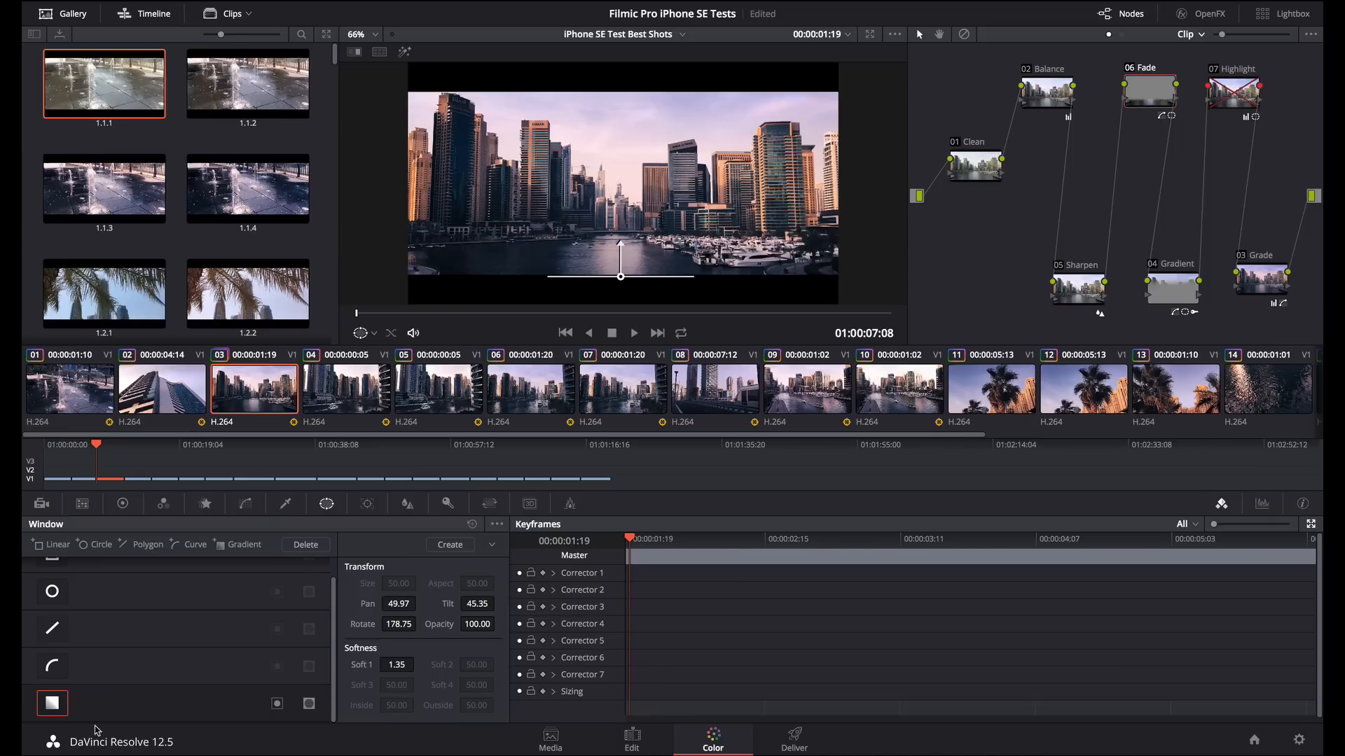
{"action": "mouse_move", "coordinate": [410, 135]}
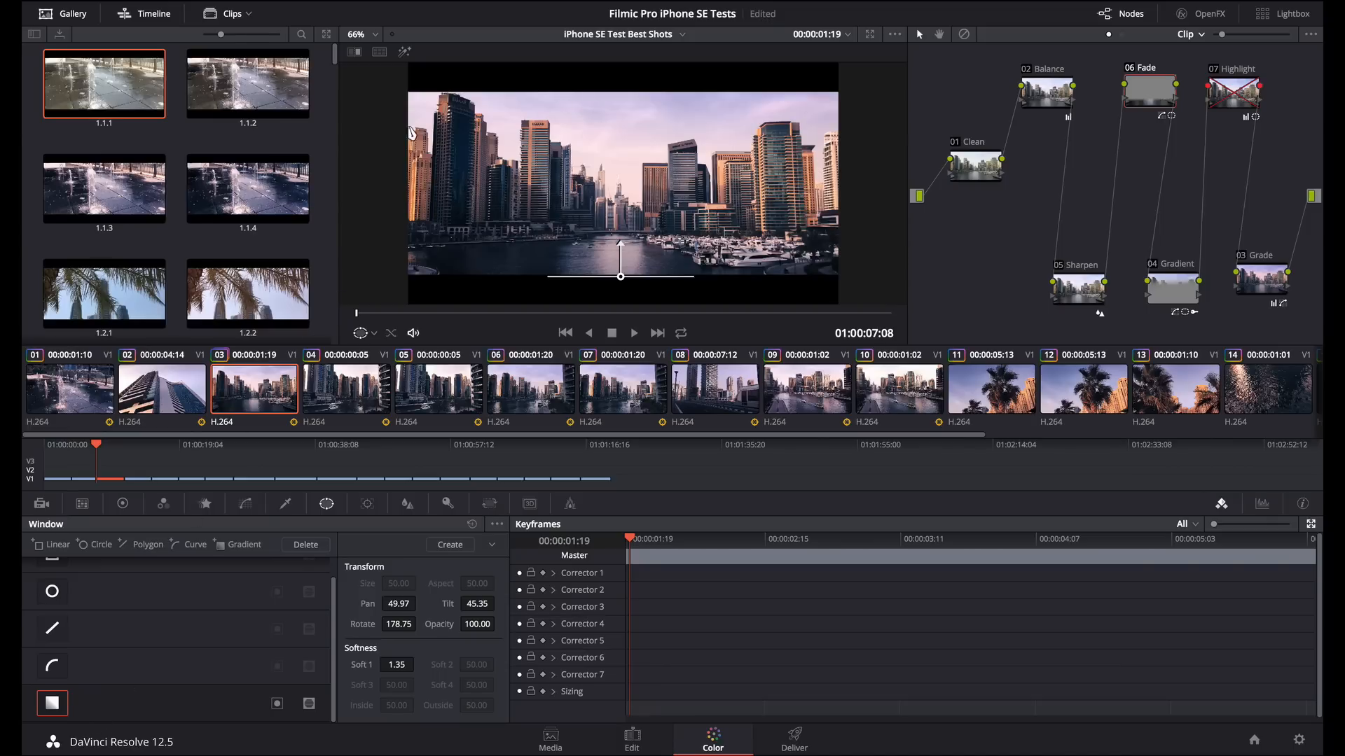
{"action": "left_click", "coordinate": [404, 52]}
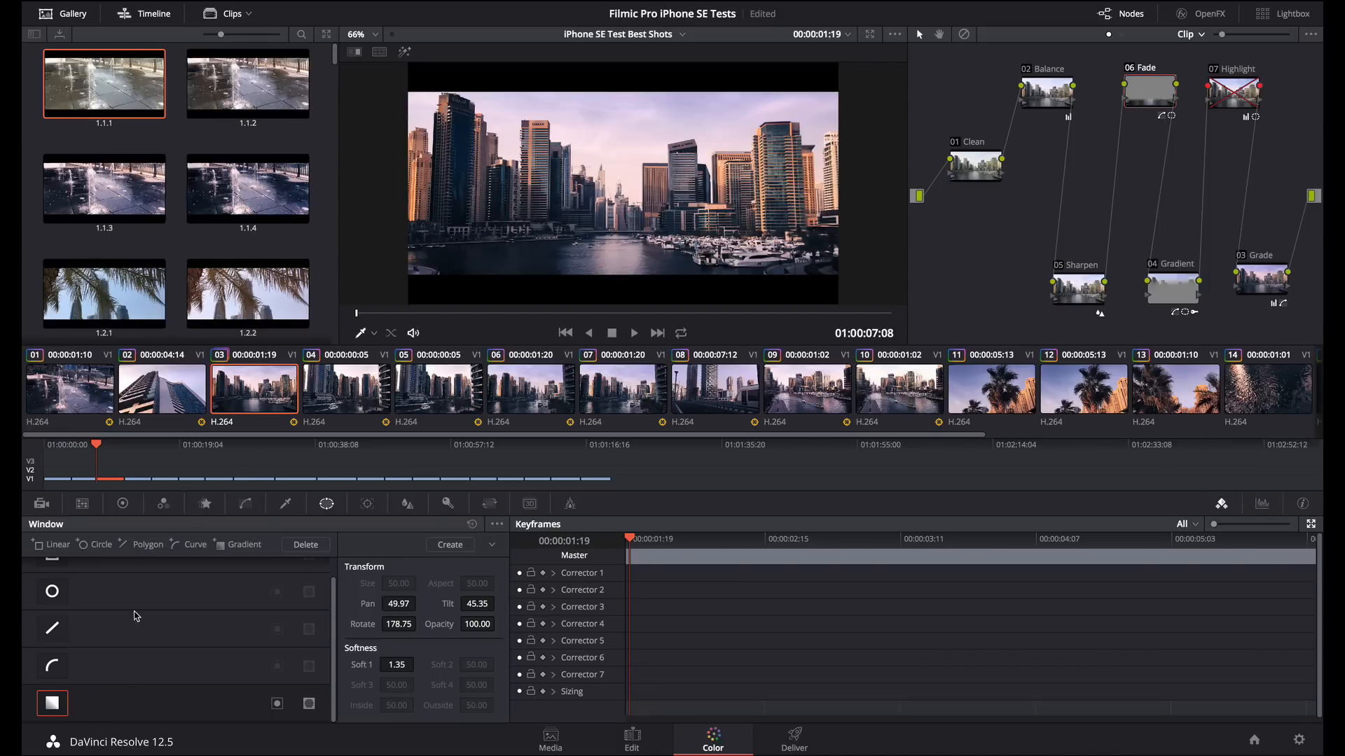
{"action": "left_click", "coordinate": [245, 504]}
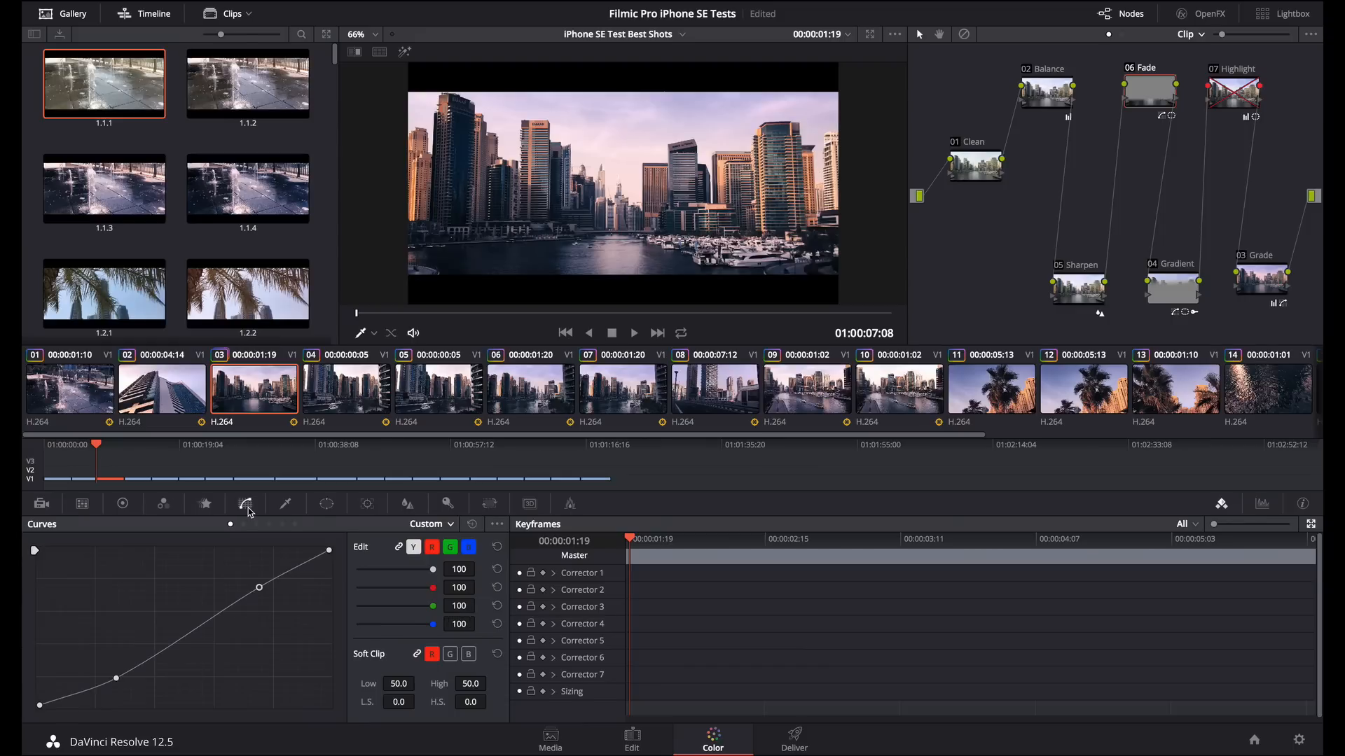
{"action": "mouse_move", "coordinate": [246, 503]}
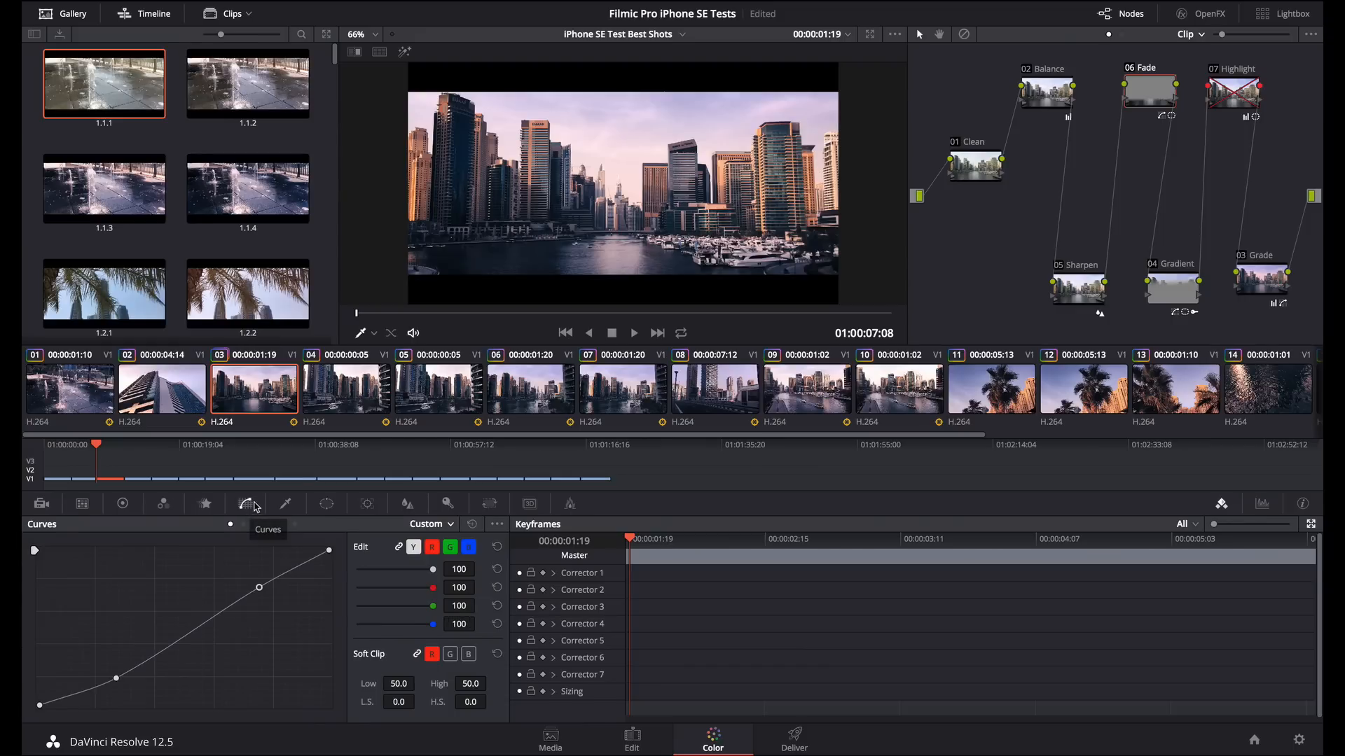
{"action": "mouse_move", "coordinate": [1188, 84]}
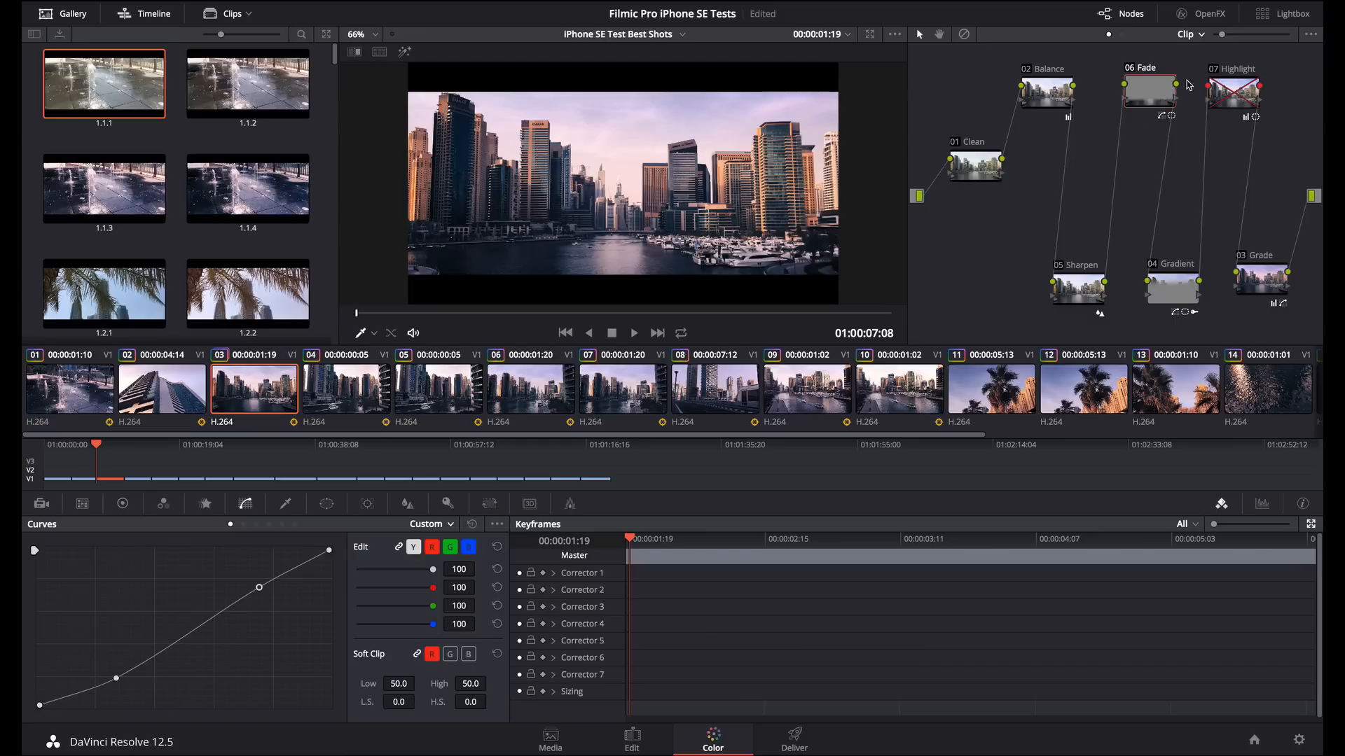
Toggle the Highlight node for comparison, leave it on, check its oval window and show the color wheels (gain 1.17)
{"action": "left_click", "coordinate": [1235, 90]}
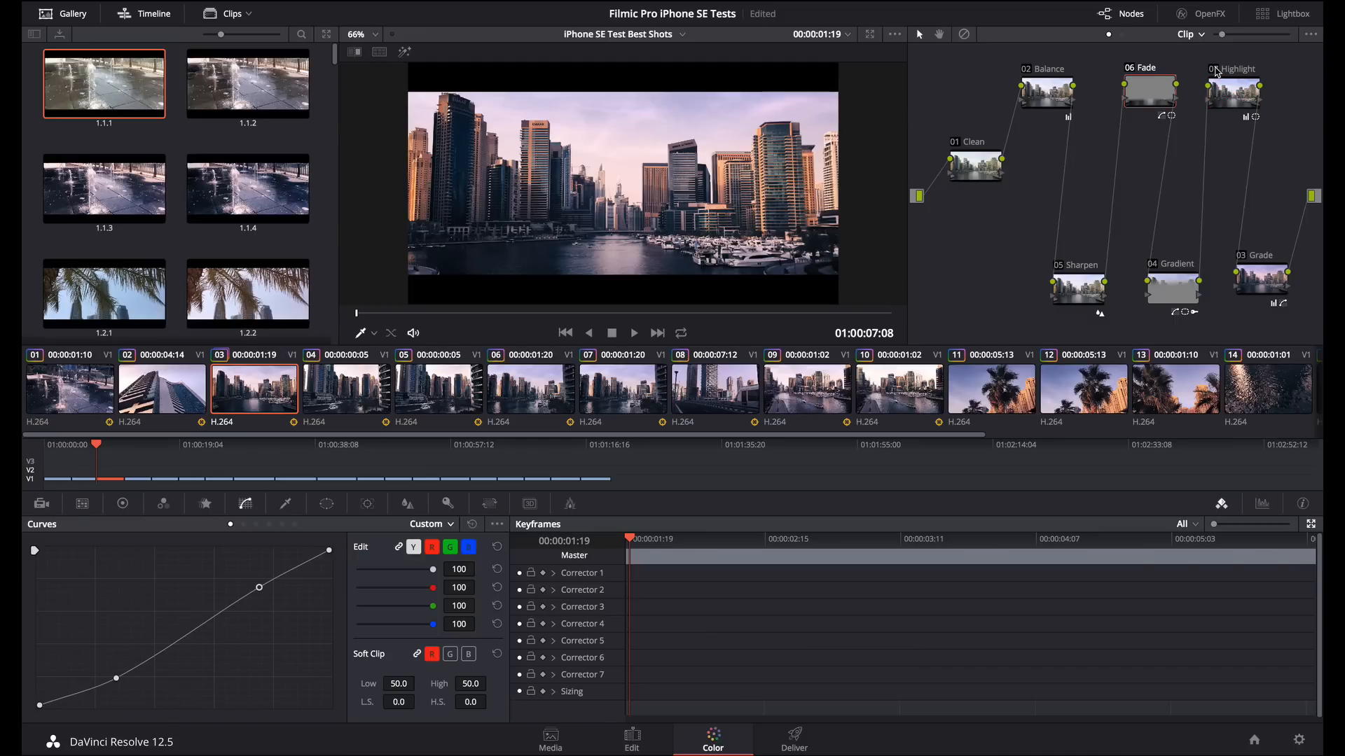
{"action": "left_click", "coordinate": [1233, 93]}
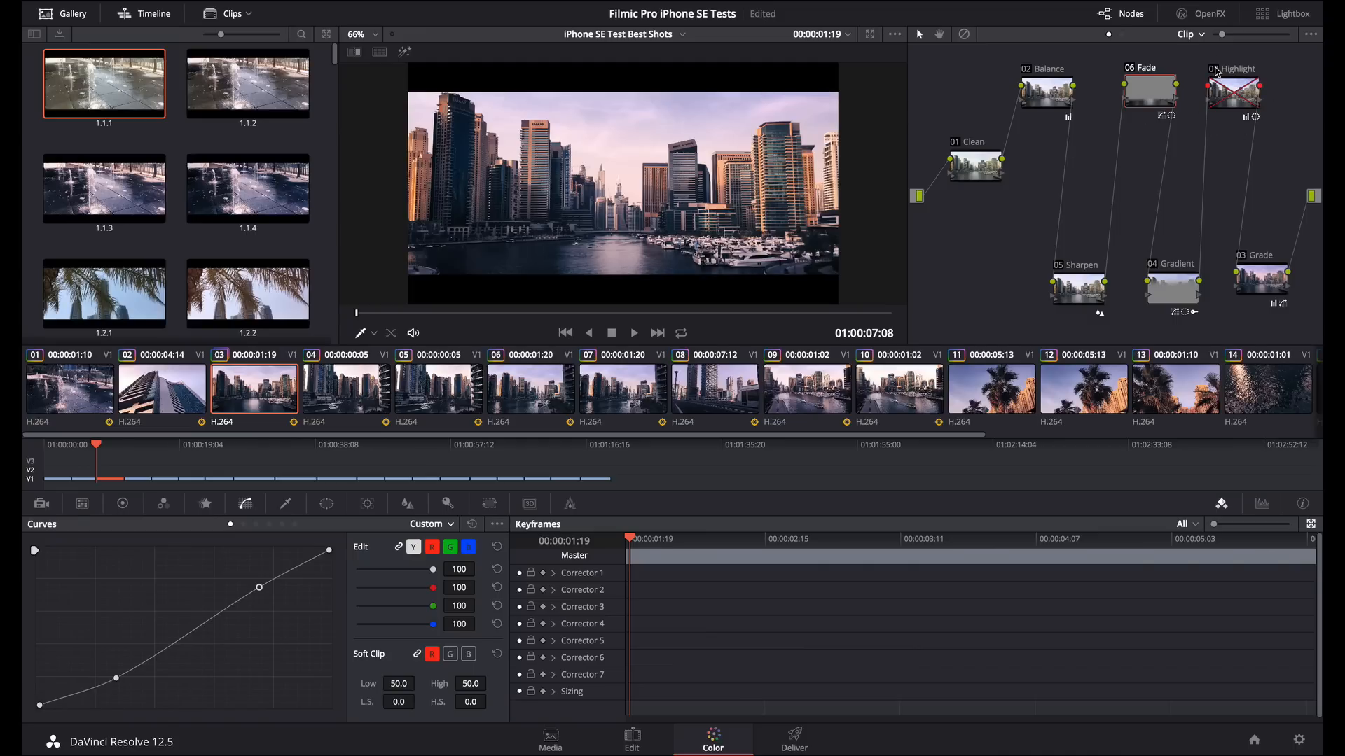
{"action": "left_click", "coordinate": [1233, 89]}
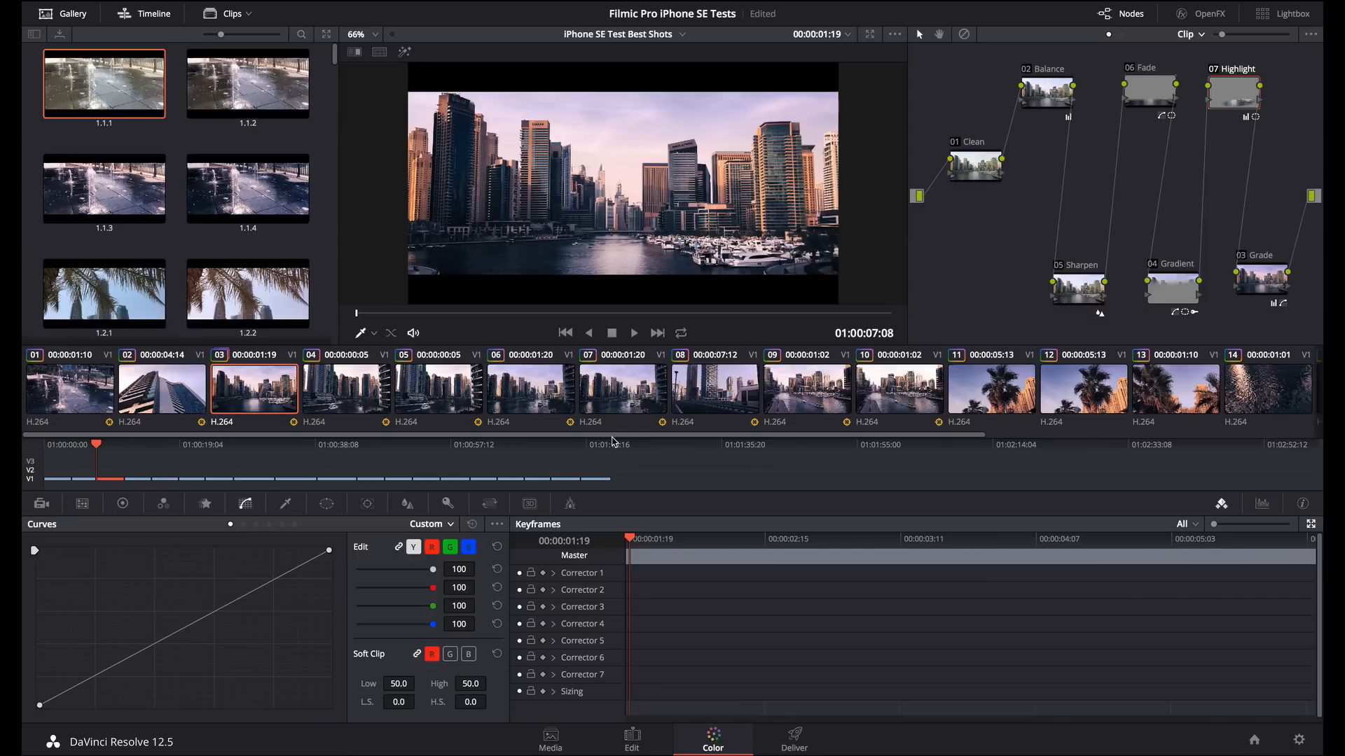
{"action": "left_click", "coordinate": [326, 503]}
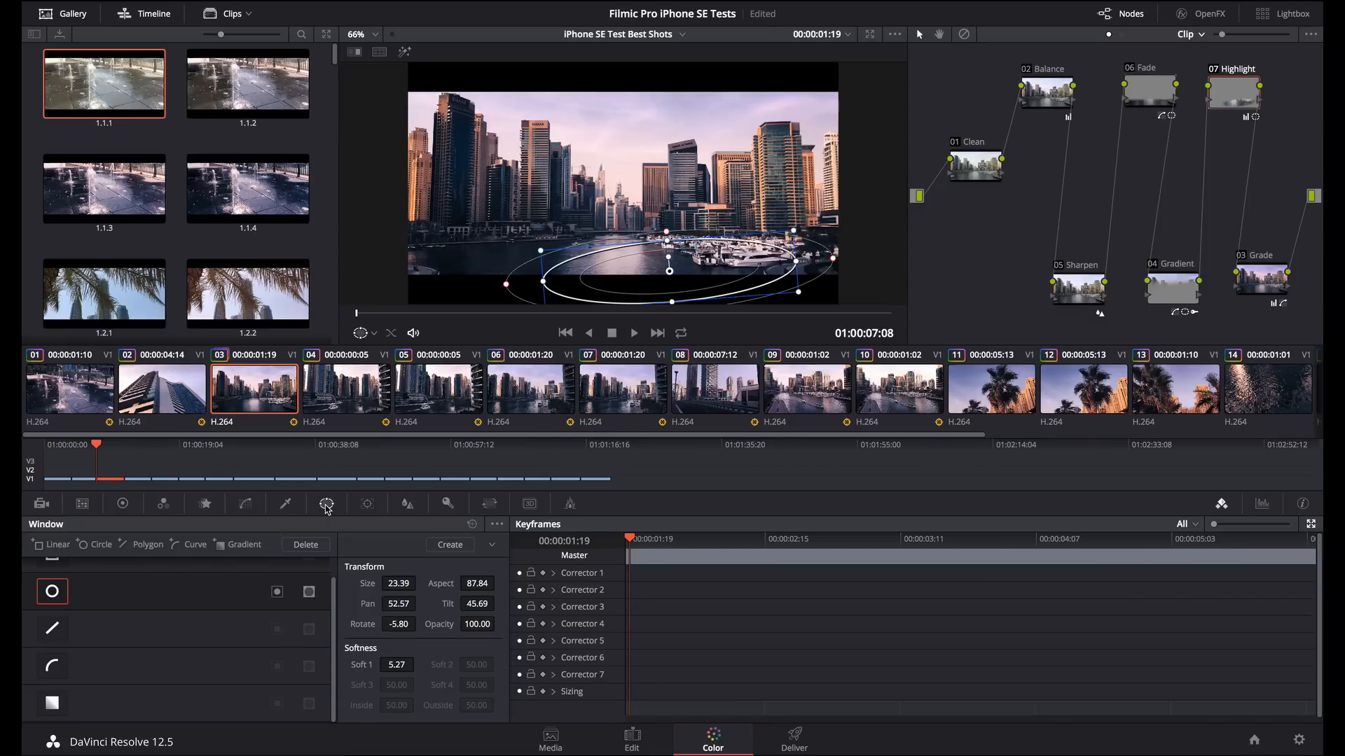
{"action": "mouse_move", "coordinate": [24, 586]}
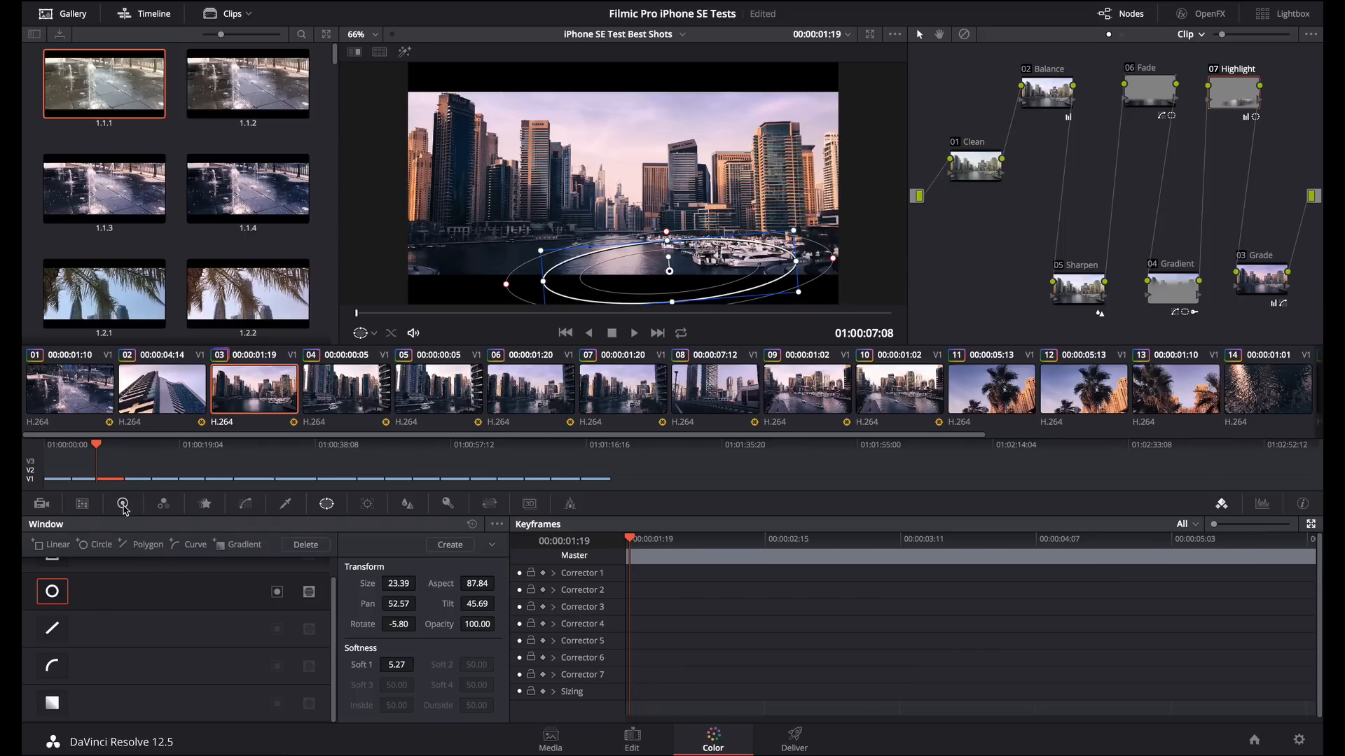
{"action": "left_click", "coordinate": [122, 503]}
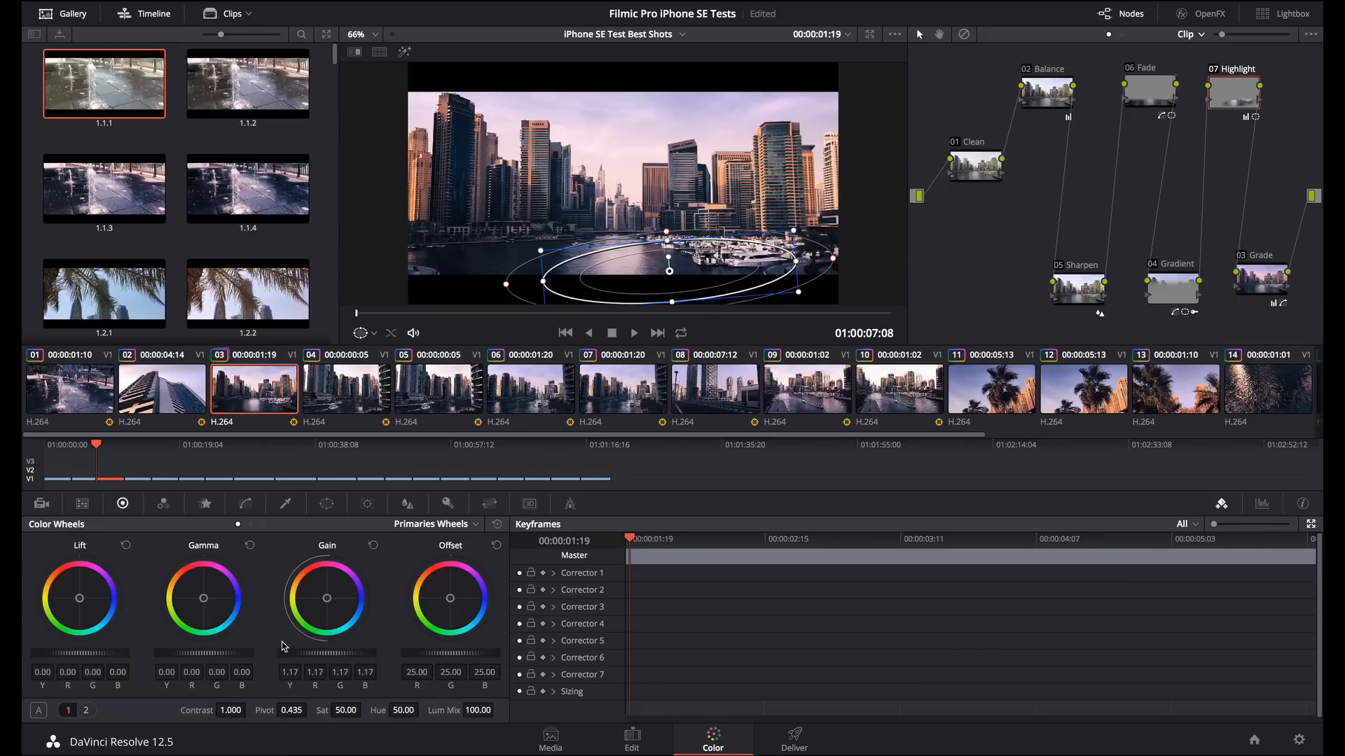
{"action": "mouse_move", "coordinate": [364, 694]}
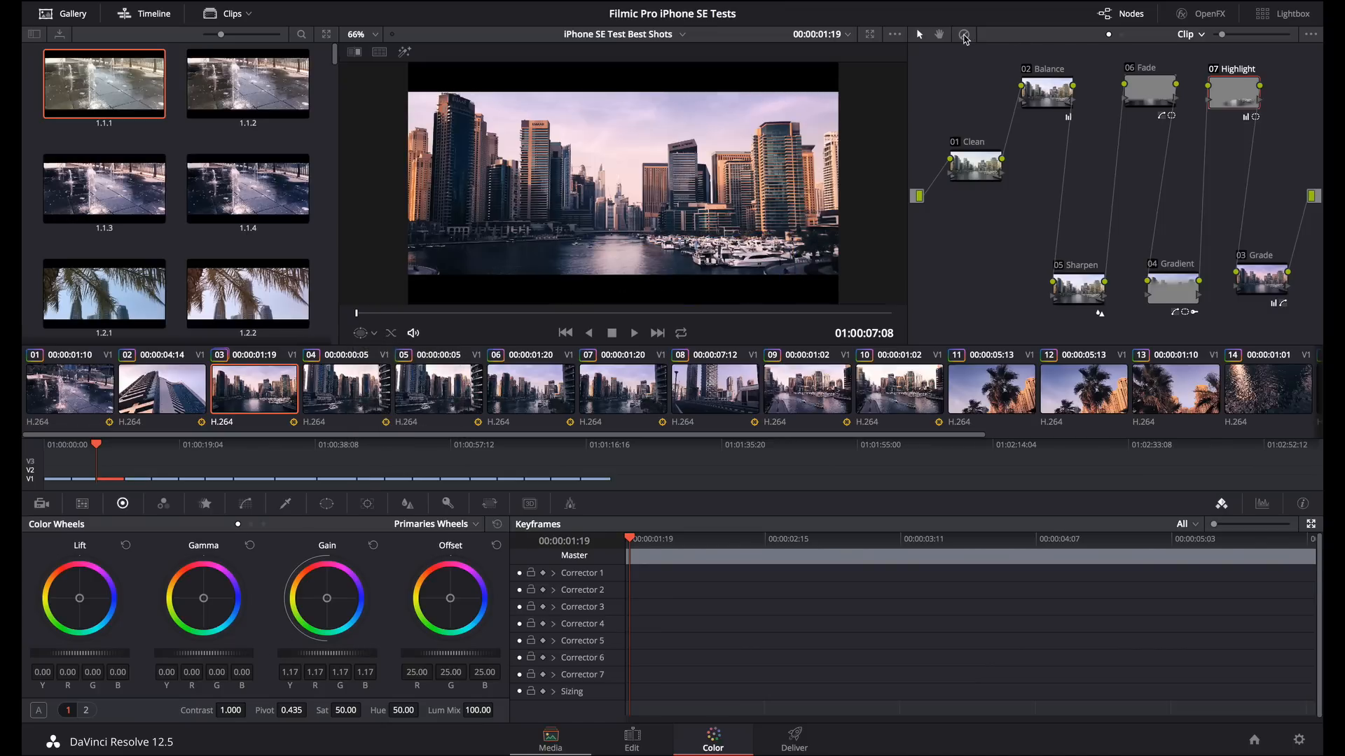
{"action": "left_click", "coordinate": [964, 34]}
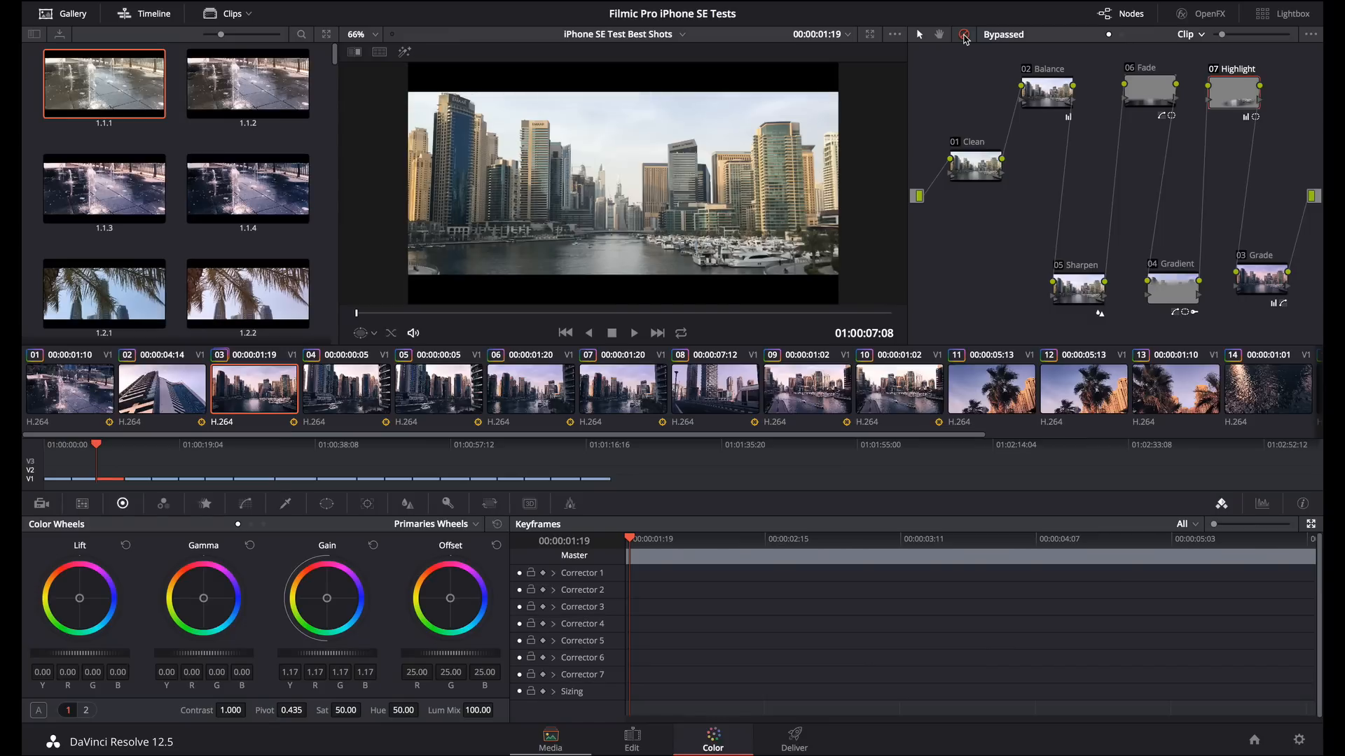
{"action": "left_click", "coordinate": [964, 33]}
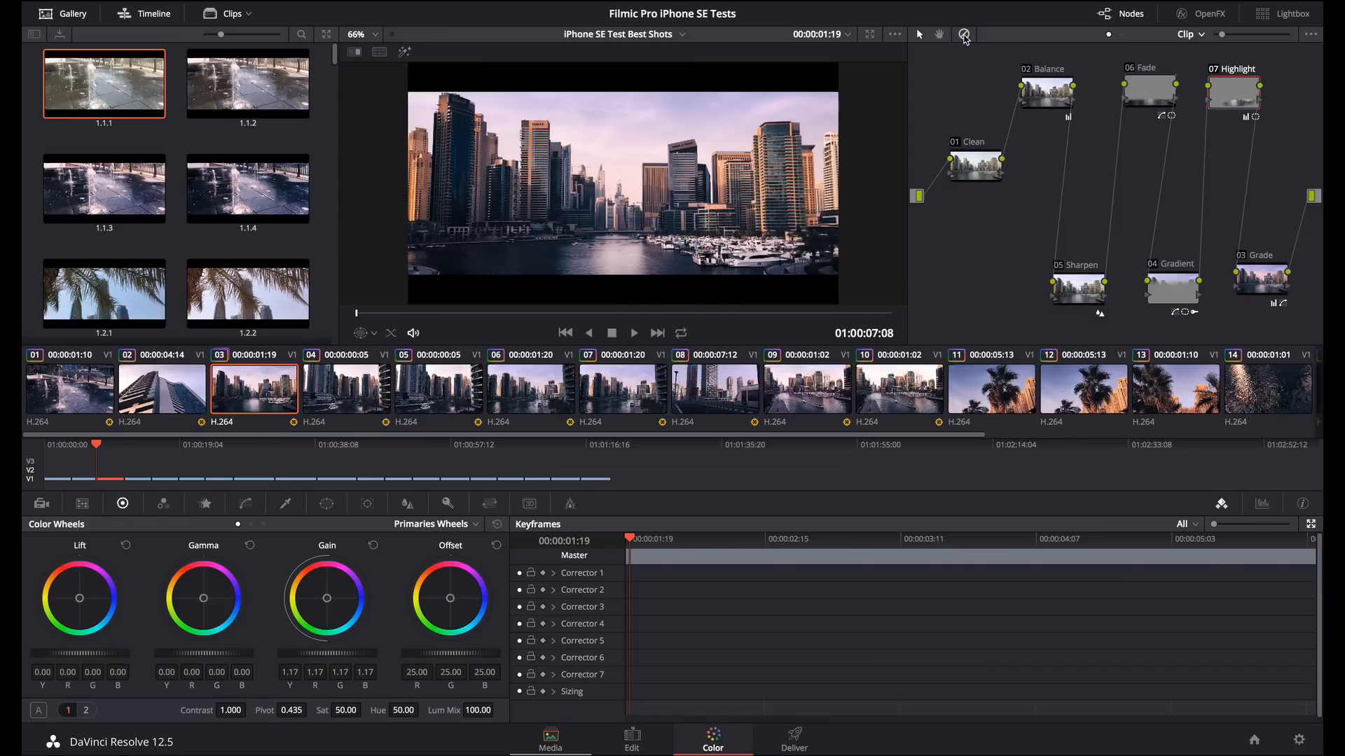
{"action": "left_click", "coordinate": [964, 34]}
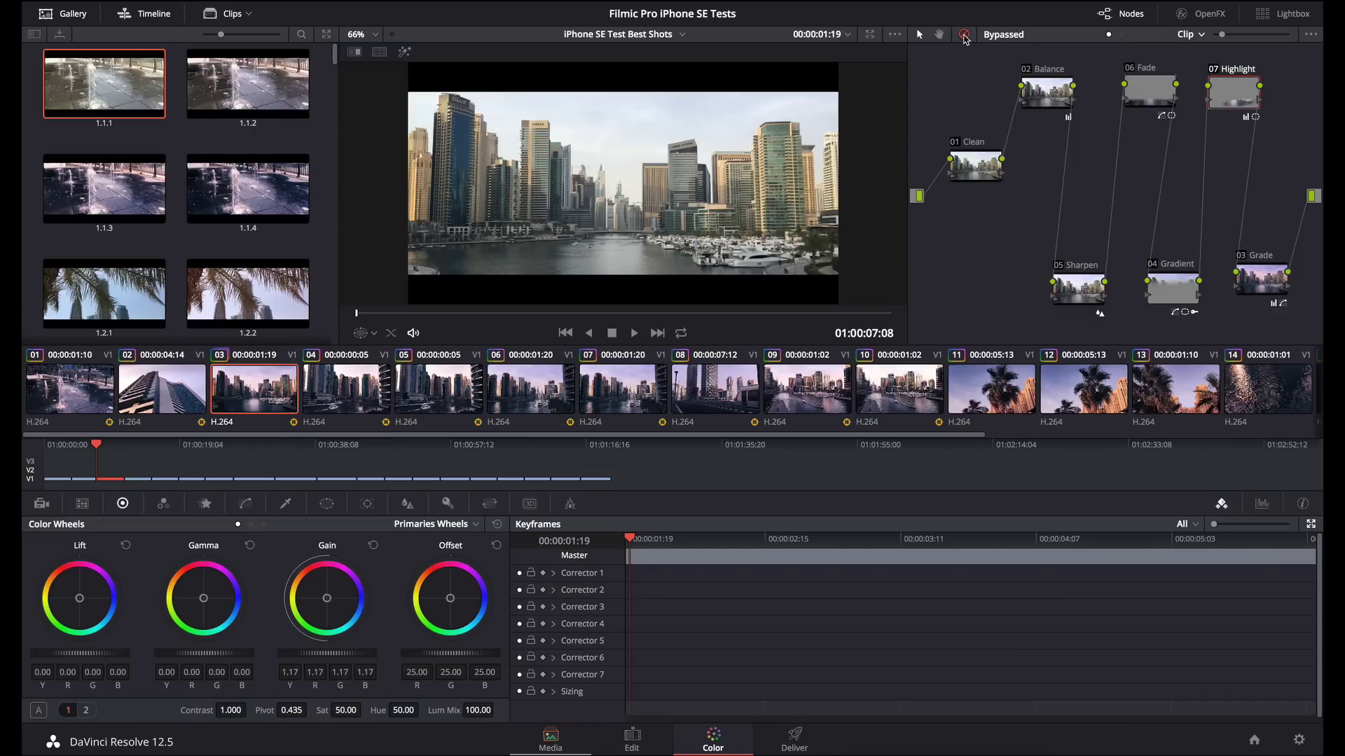
{"action": "left_click", "coordinate": [964, 34]}
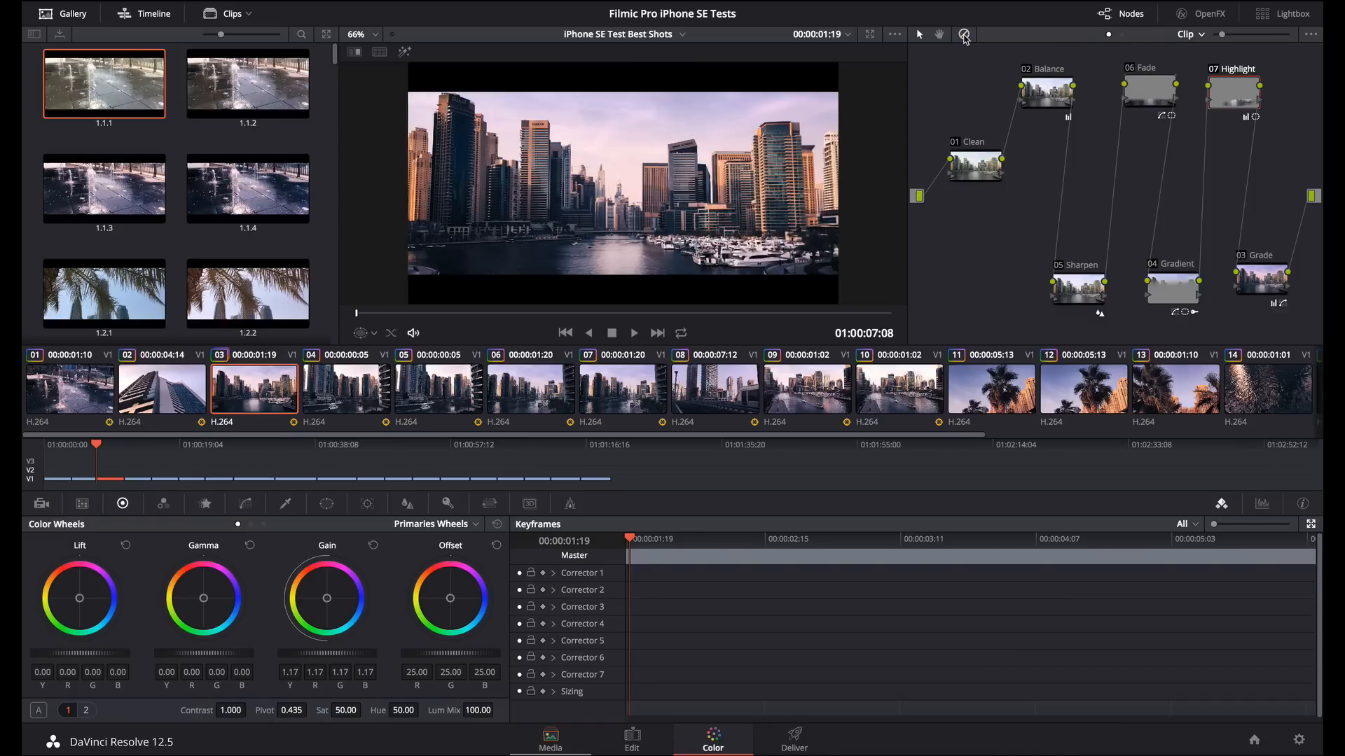
{"action": "mouse_move", "coordinate": [958, 43]}
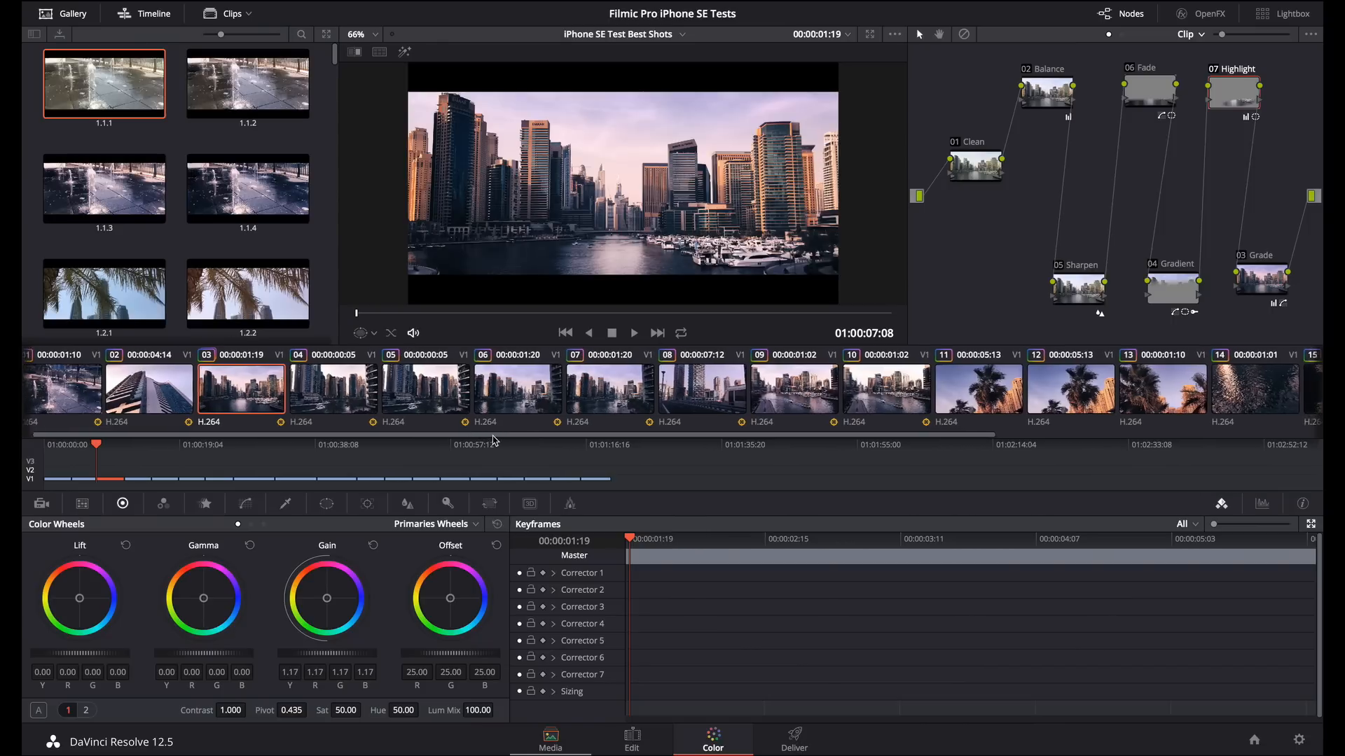
{"action": "scroll", "scroll_direction": "right", "scroll_amount": 3}
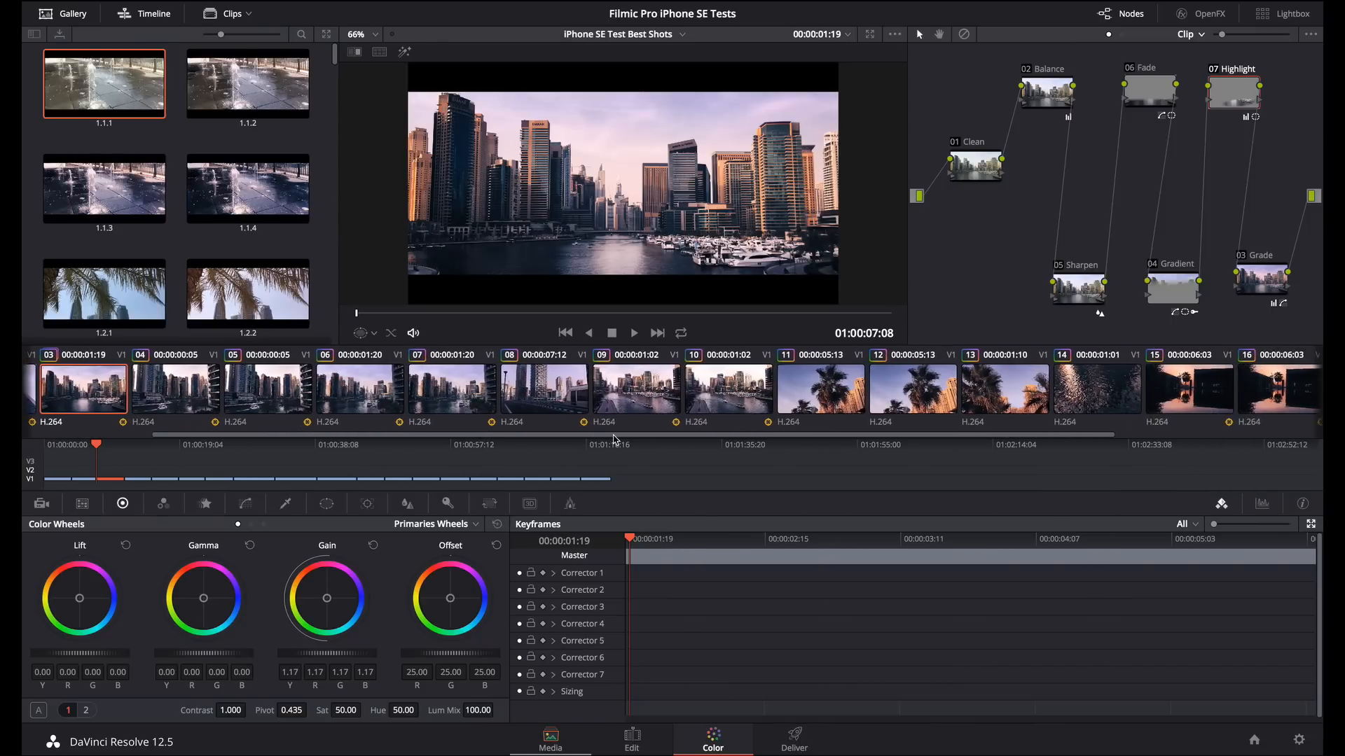
{"action": "scroll", "scroll_direction": "right", "scroll_amount": 3}
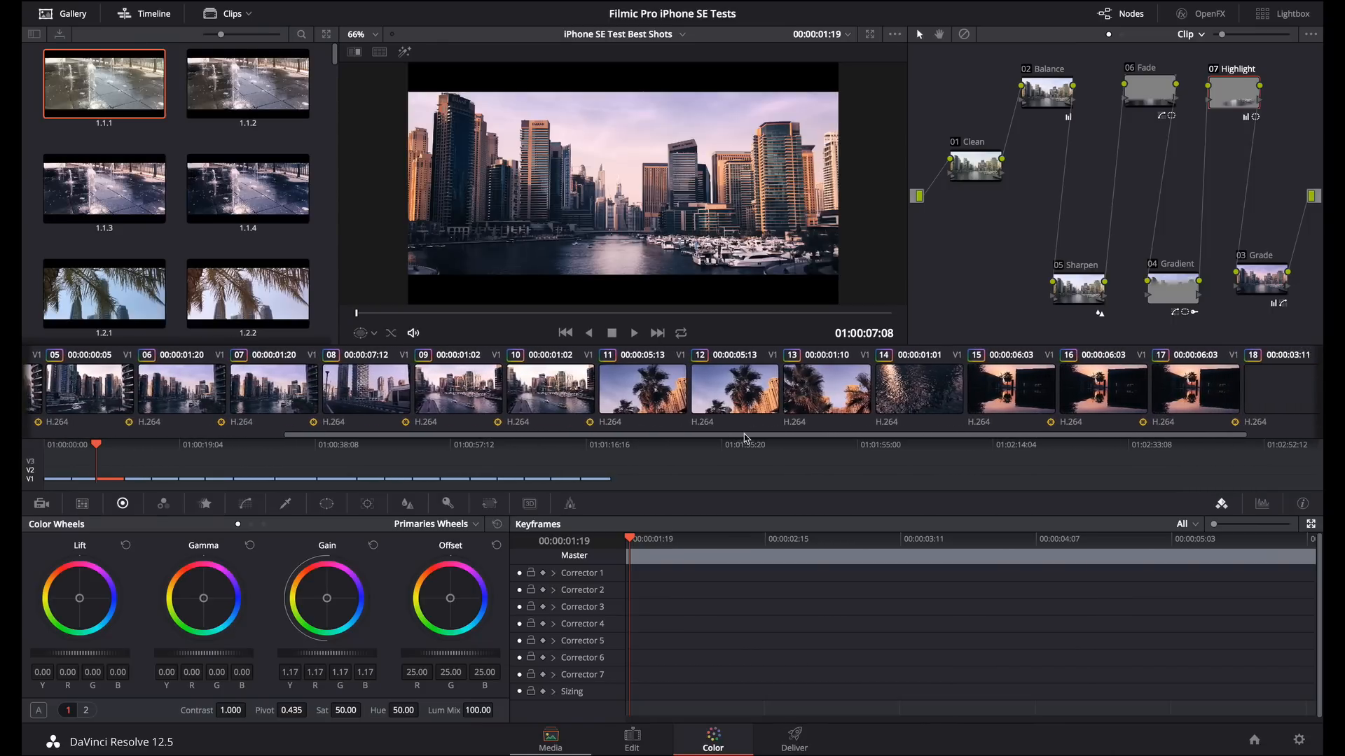
{"action": "scroll", "scroll_direction": "right", "scroll_amount": 3}
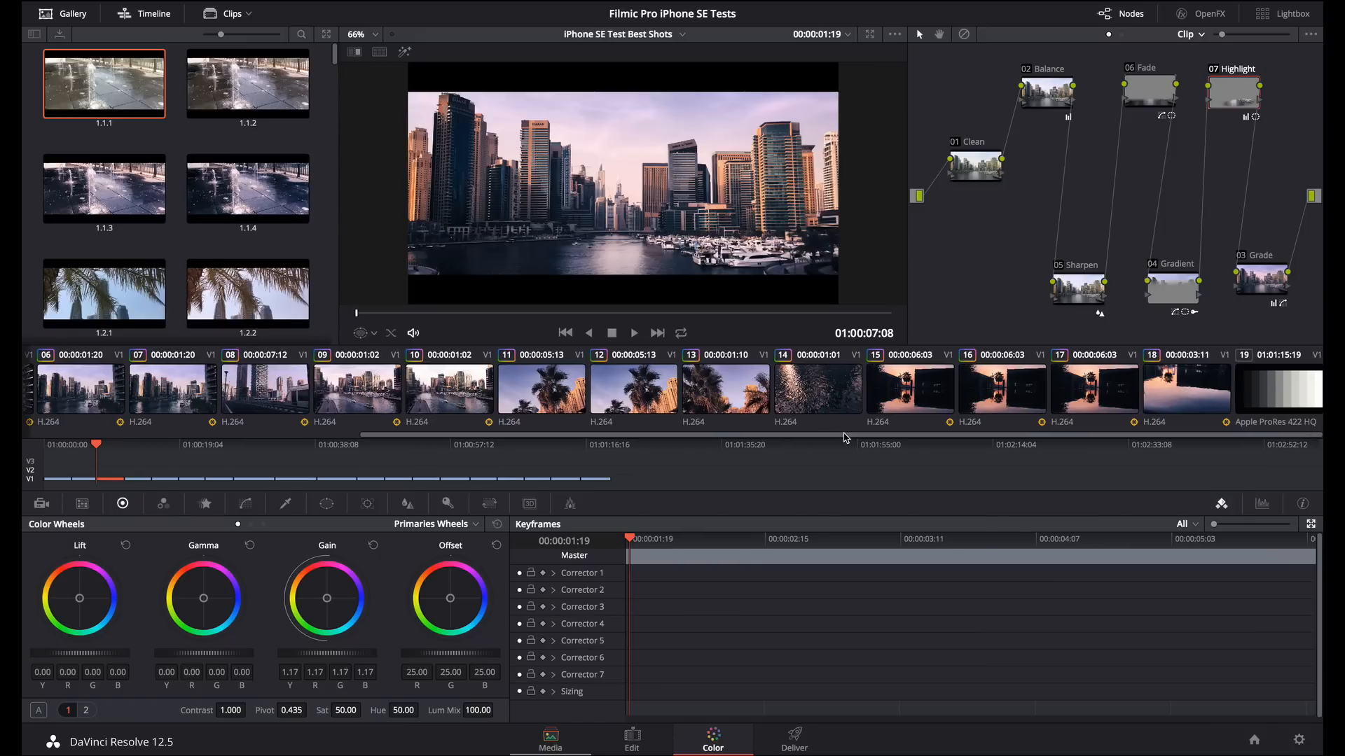
{"action": "scroll", "scroll_direction": "left", "scroll_amount": 3}
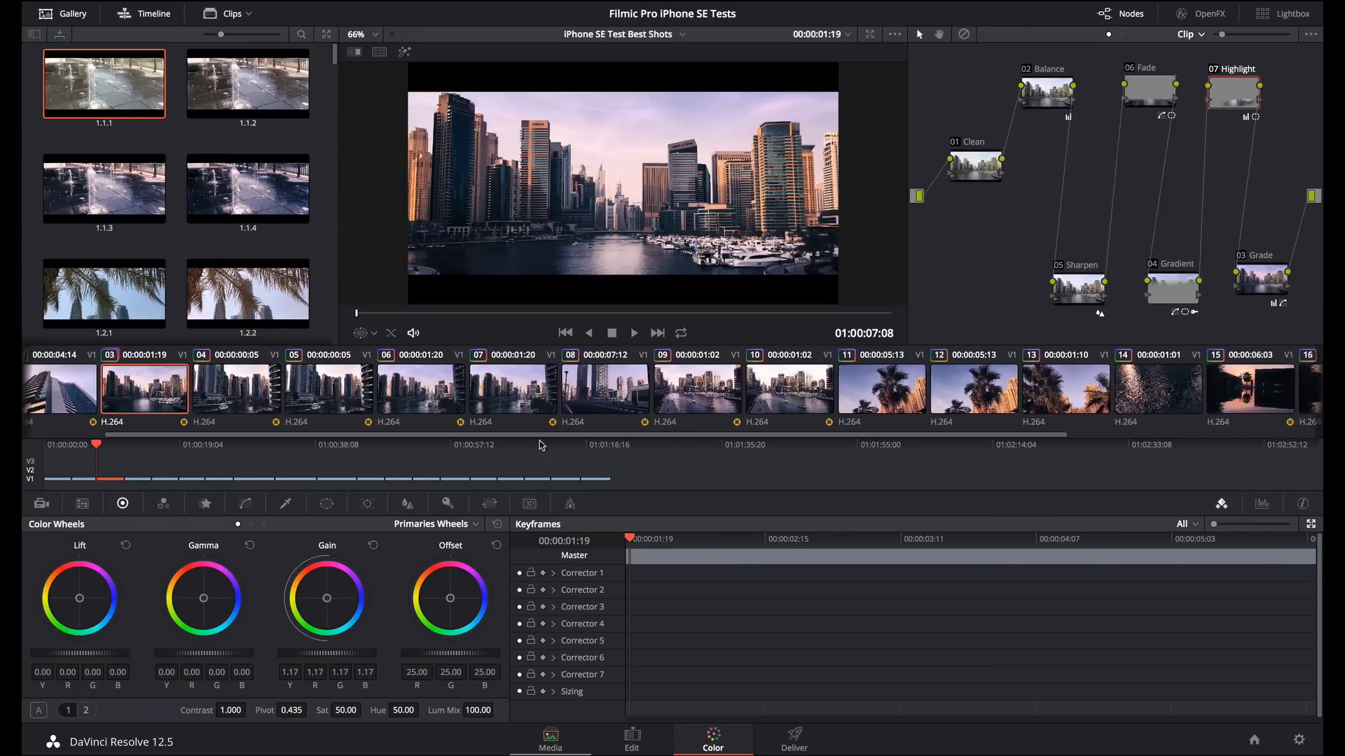
{"action": "scroll", "scroll_direction": "left", "scroll_amount": 3}
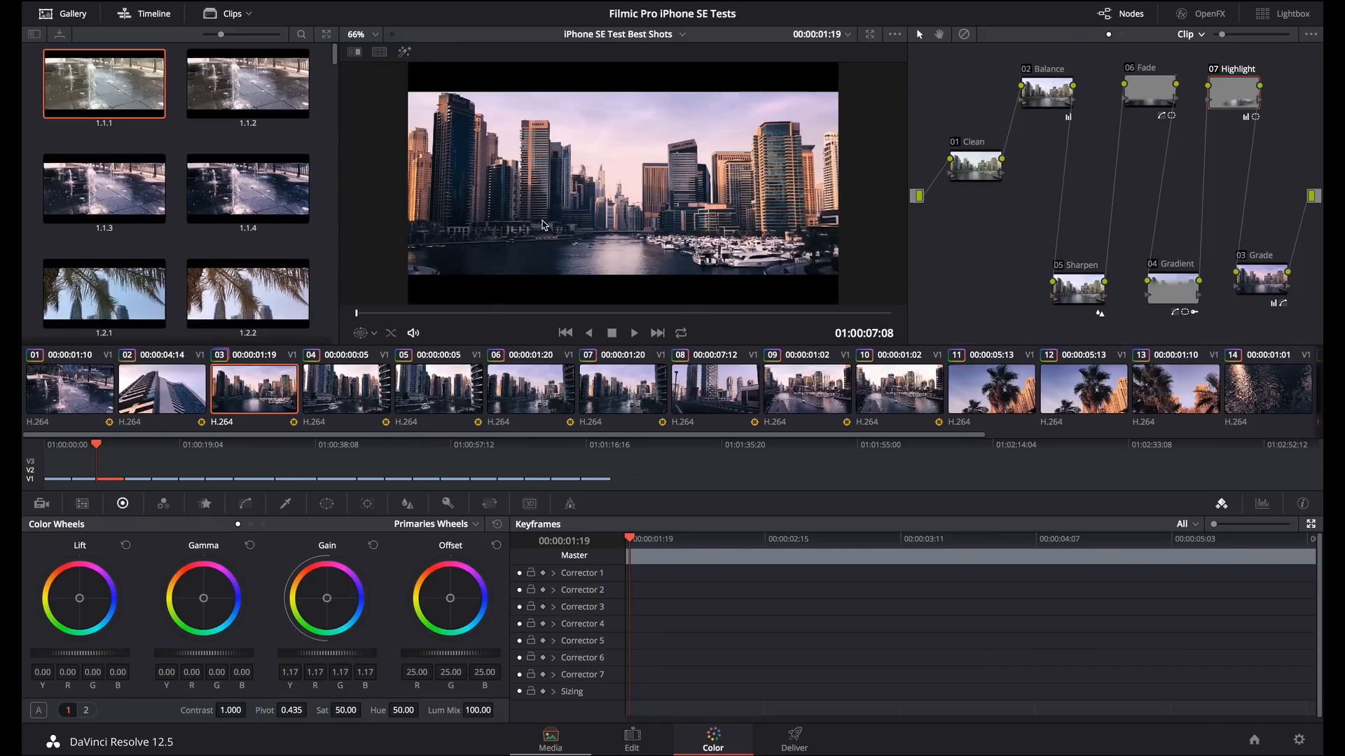
Grab a still of the finished grade into the gallery as 1.4.4
{"action": "right_click", "coordinate": [554, 228]}
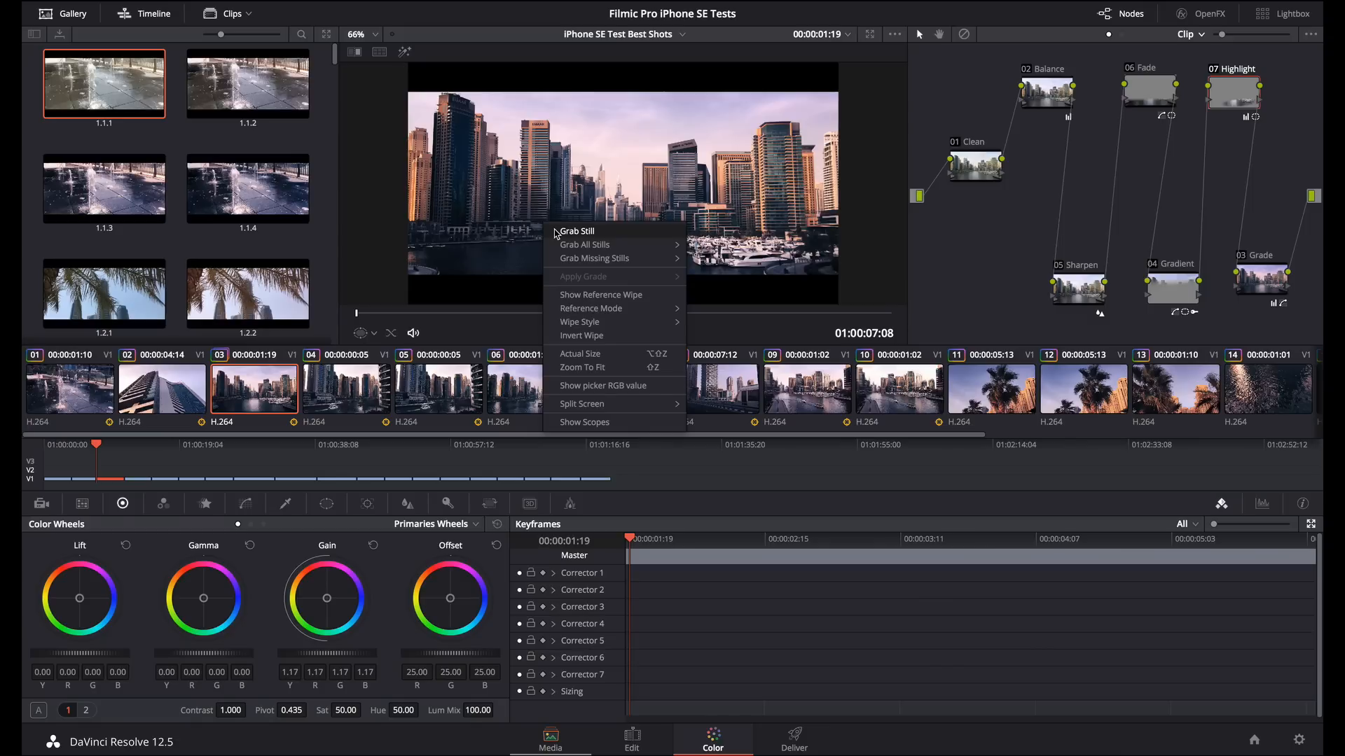
{"action": "left_click", "coordinate": [362, 186]}
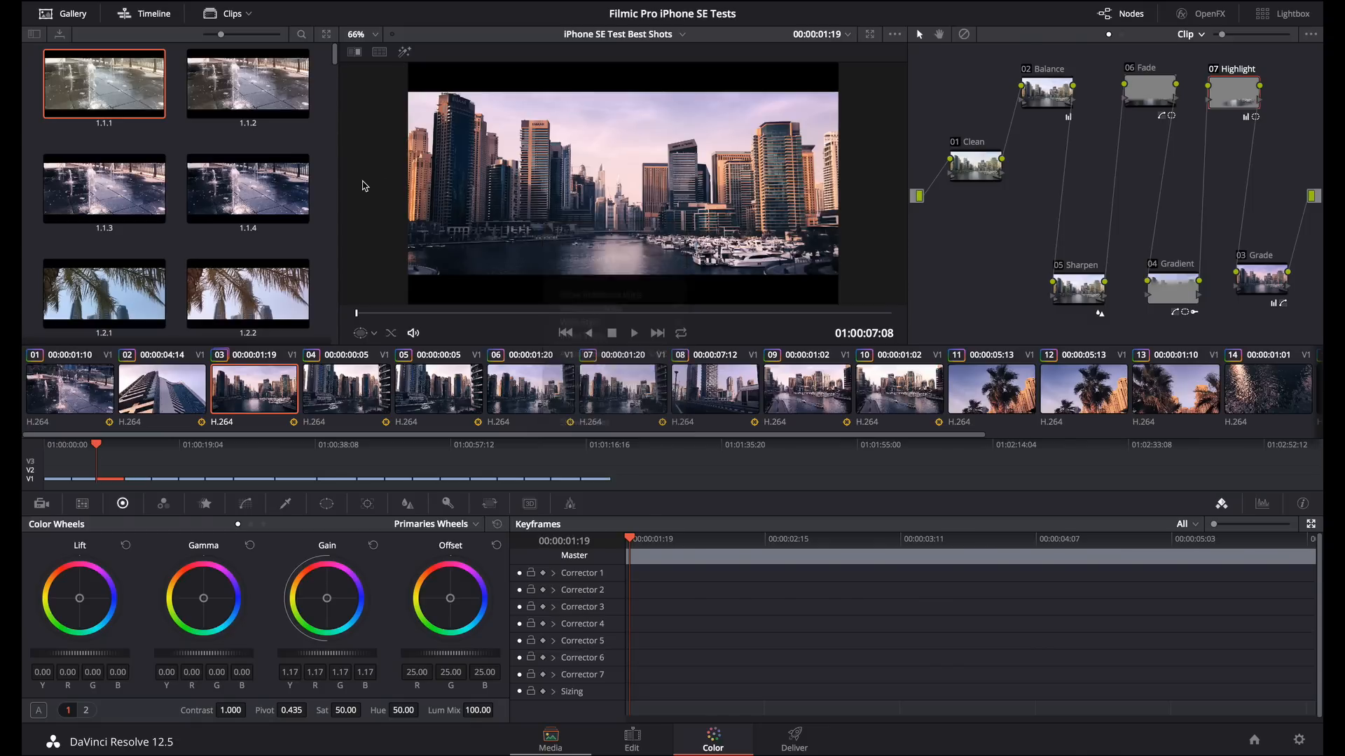
{"action": "scroll", "scroll_direction": "down", "scroll_amount": 3}
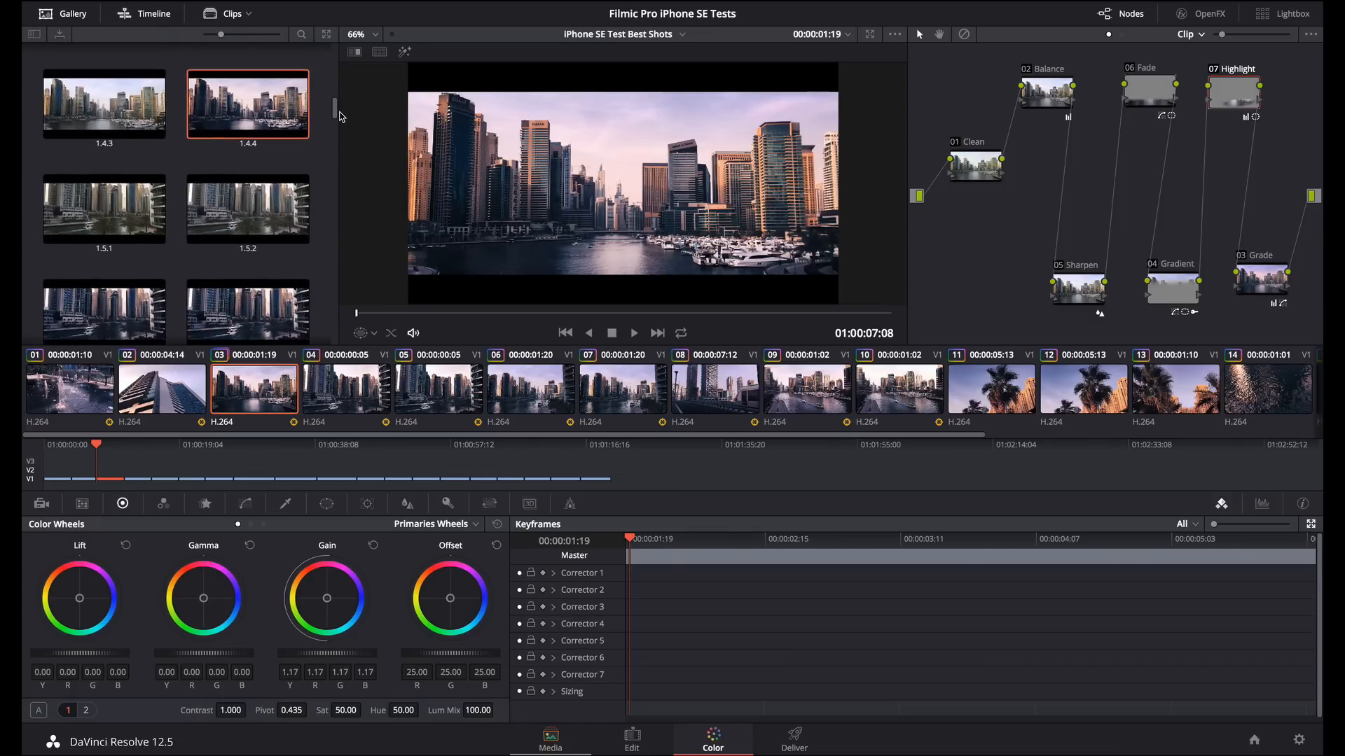
{"action": "right_click", "coordinate": [247, 105]}
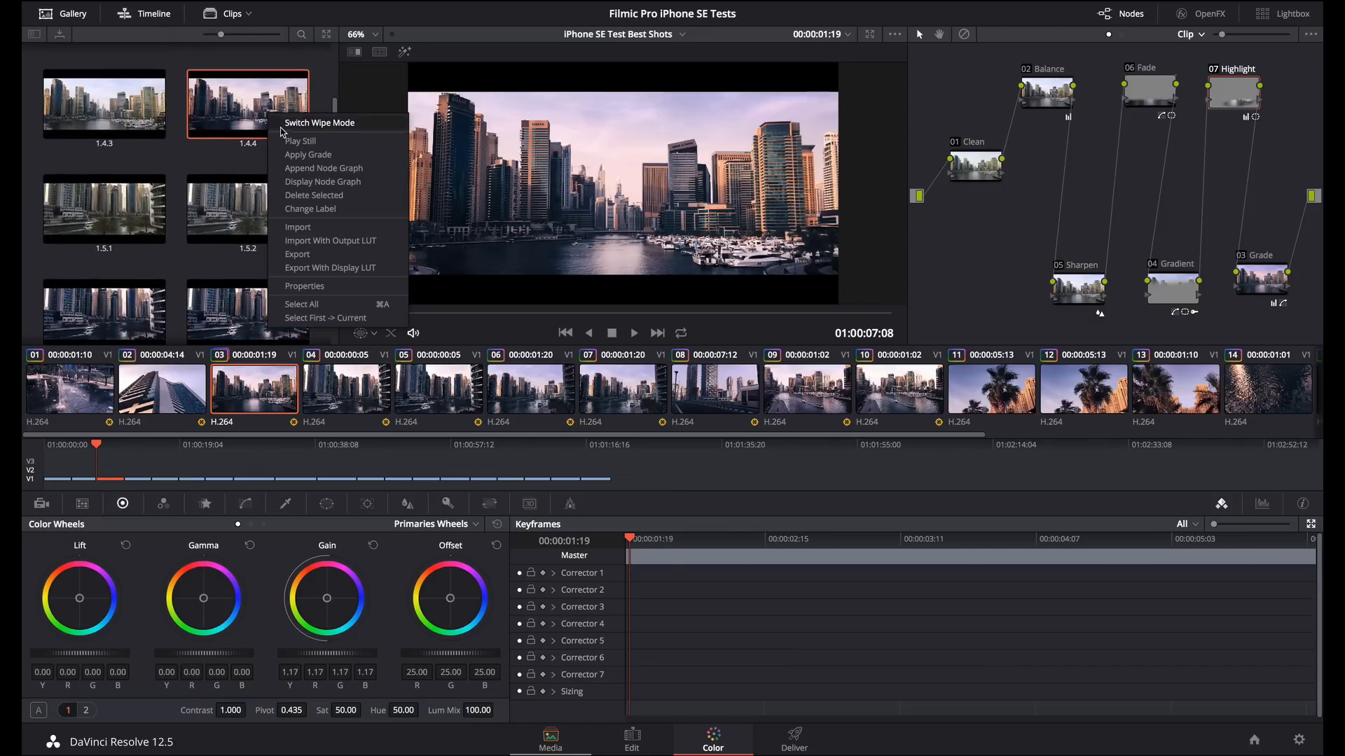
{"action": "mouse_move", "coordinate": [288, 157]}
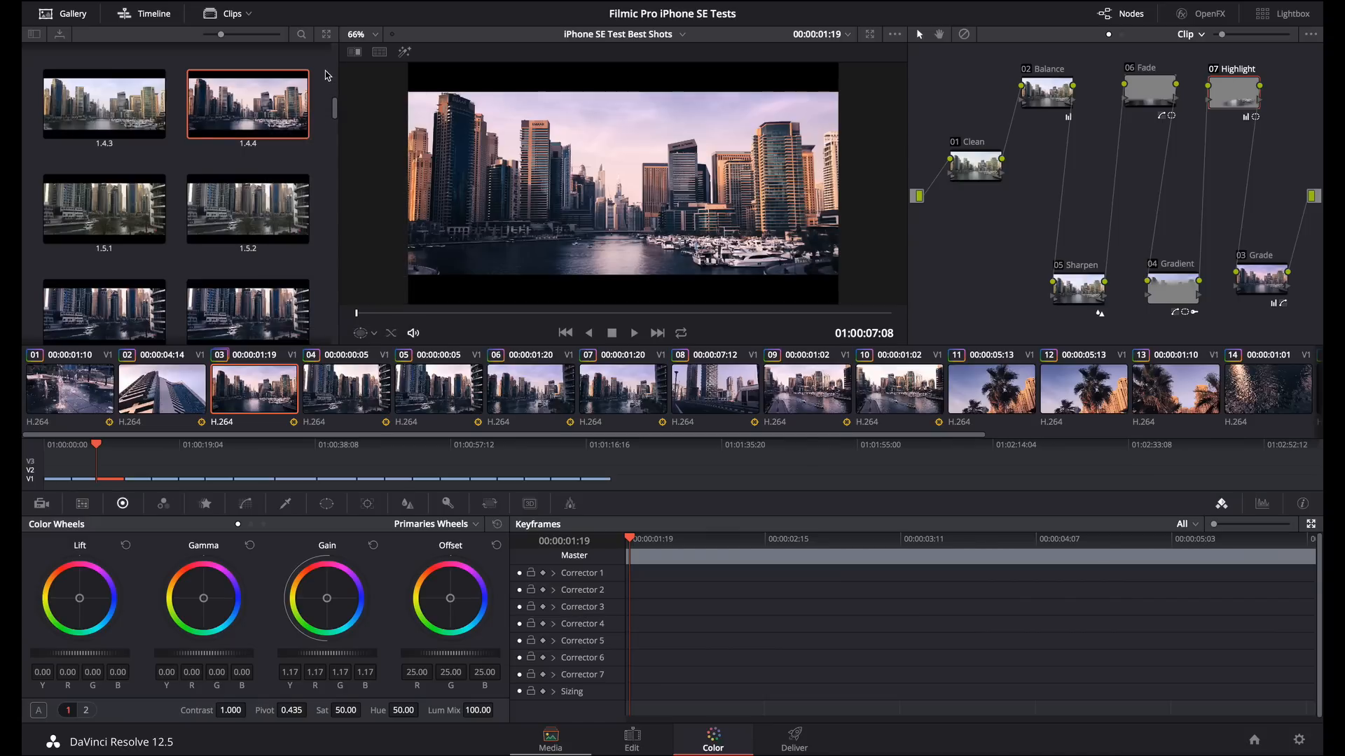
Load clip 04, the marina boat shot with its four-node grade
{"action": "left_click", "coordinate": [346, 391]}
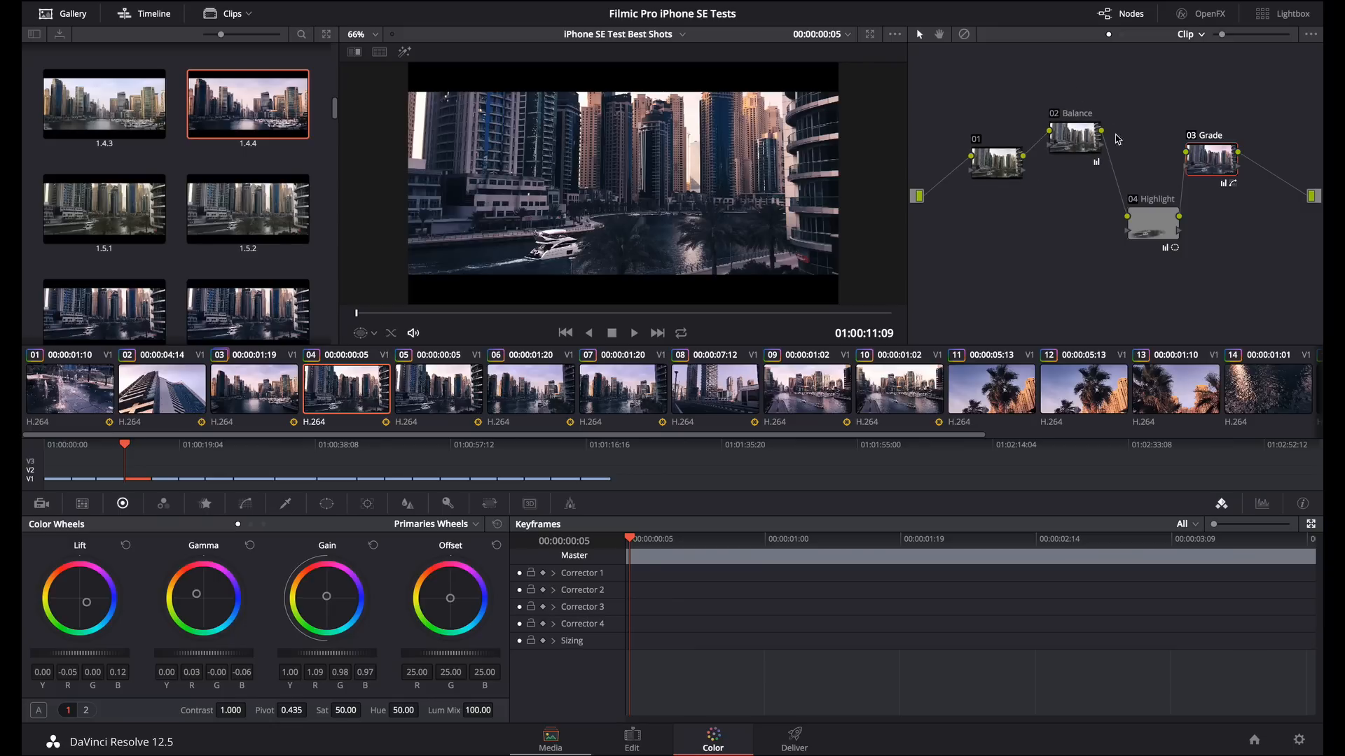
{"action": "mouse_move", "coordinate": [1056, 114]}
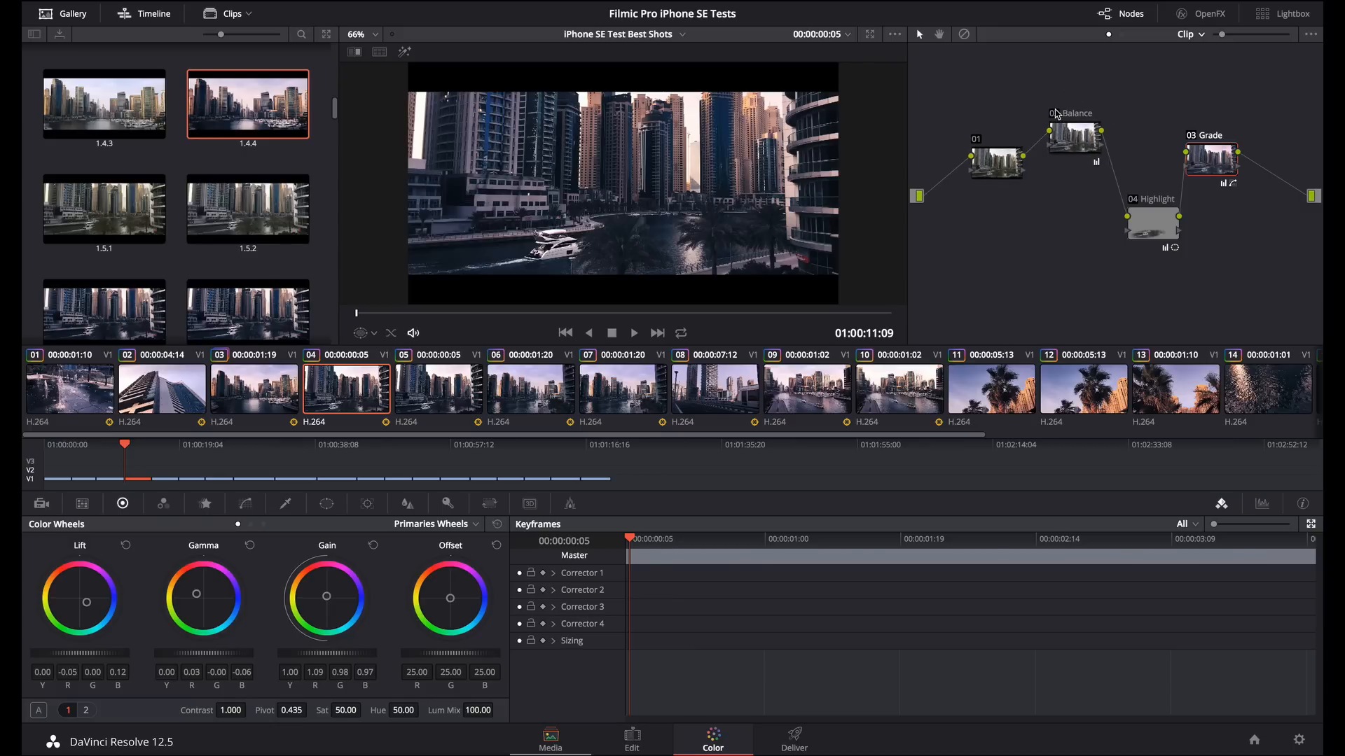